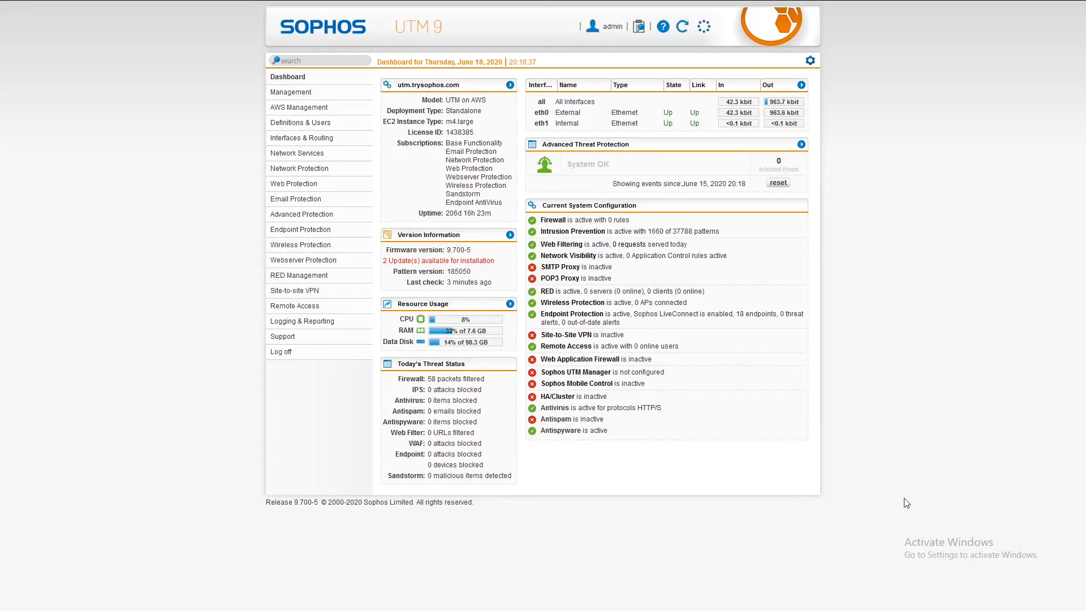
mouse_move(875, 532)
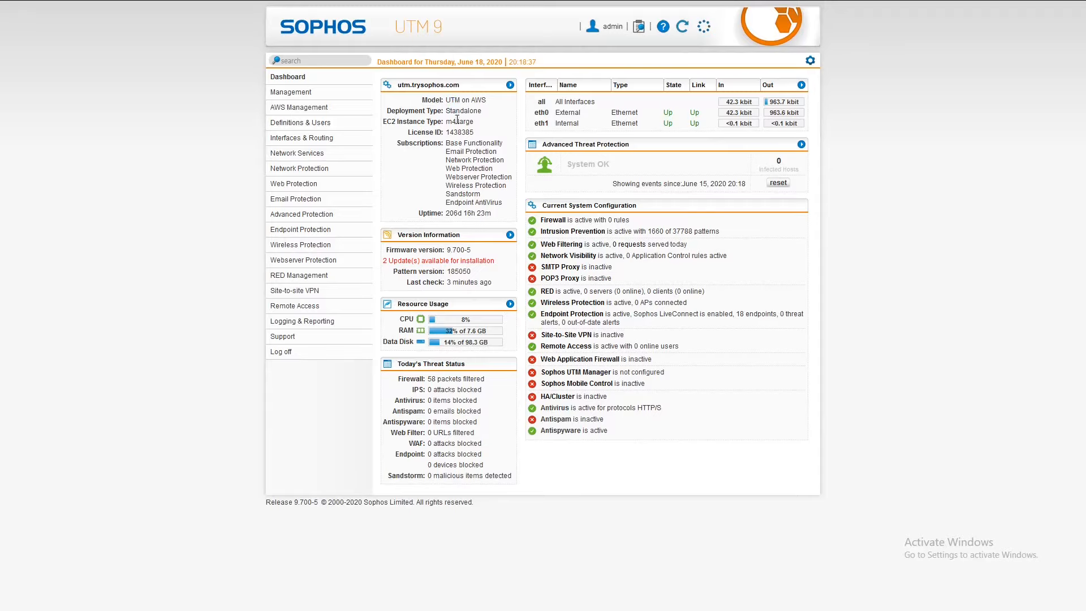
mouse_move(512, 394)
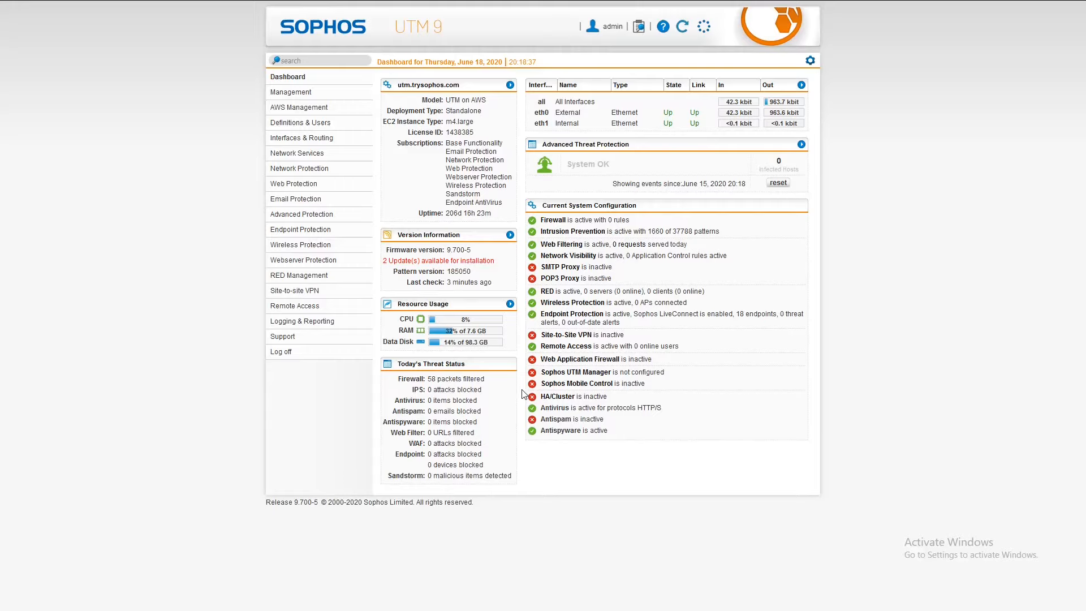
mouse_move(517, 392)
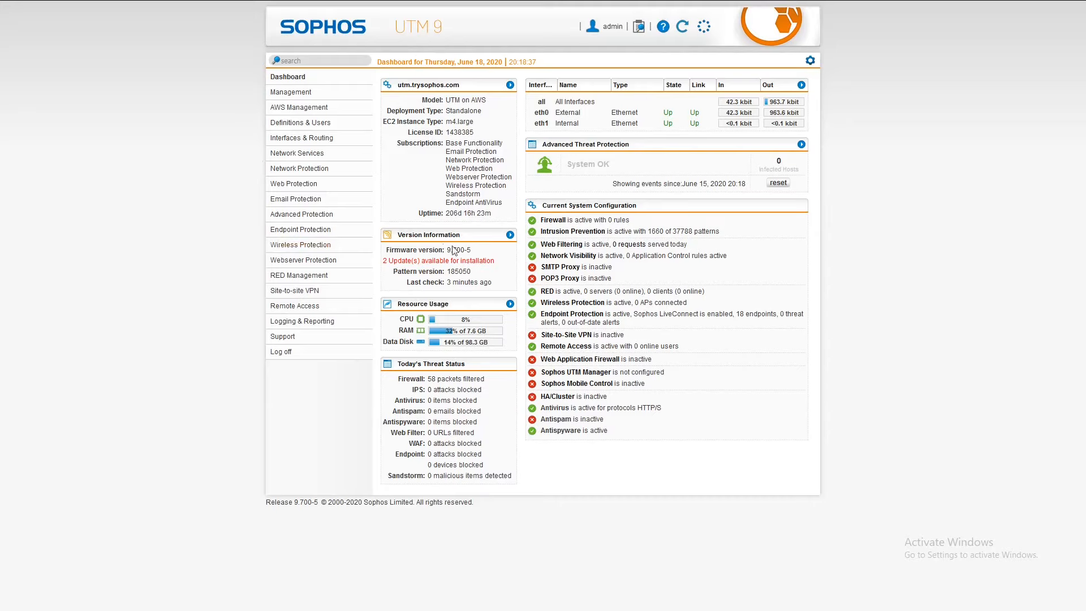
mouse_move(721, 244)
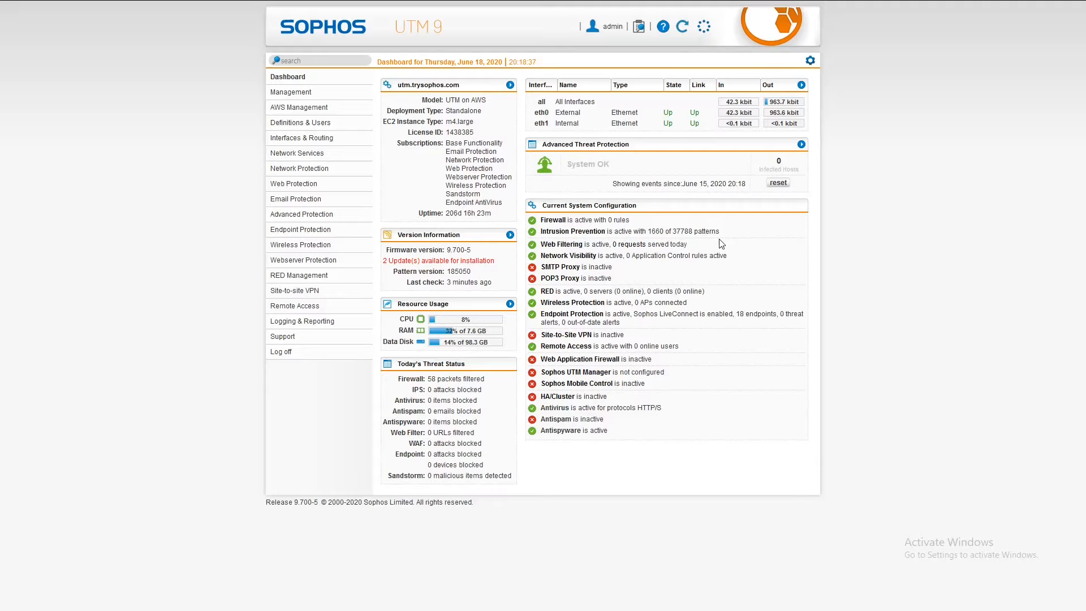
mouse_move(551, 181)
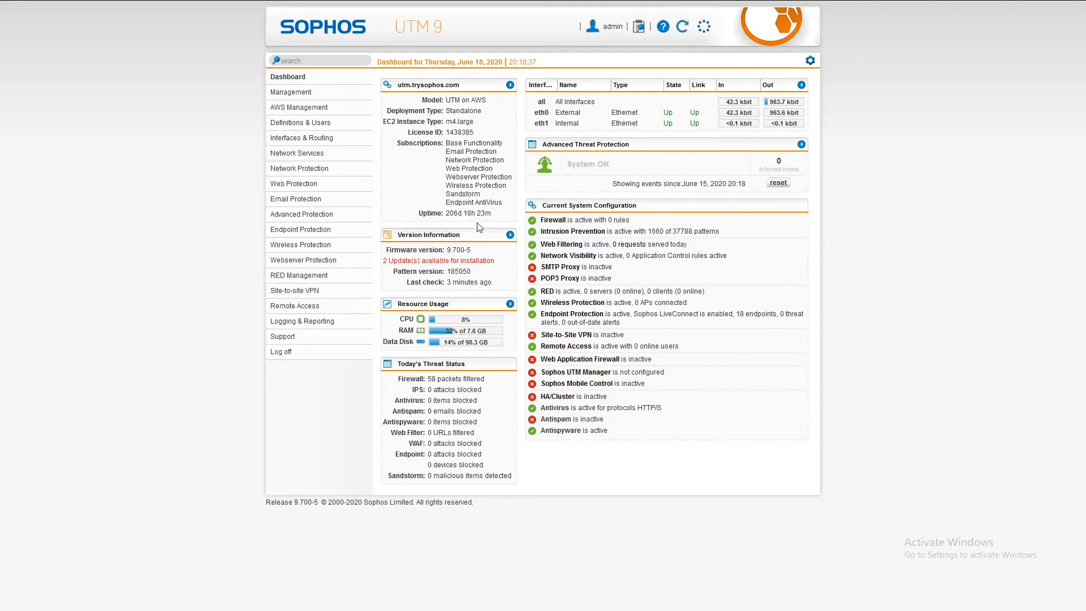
mouse_move(536, 252)
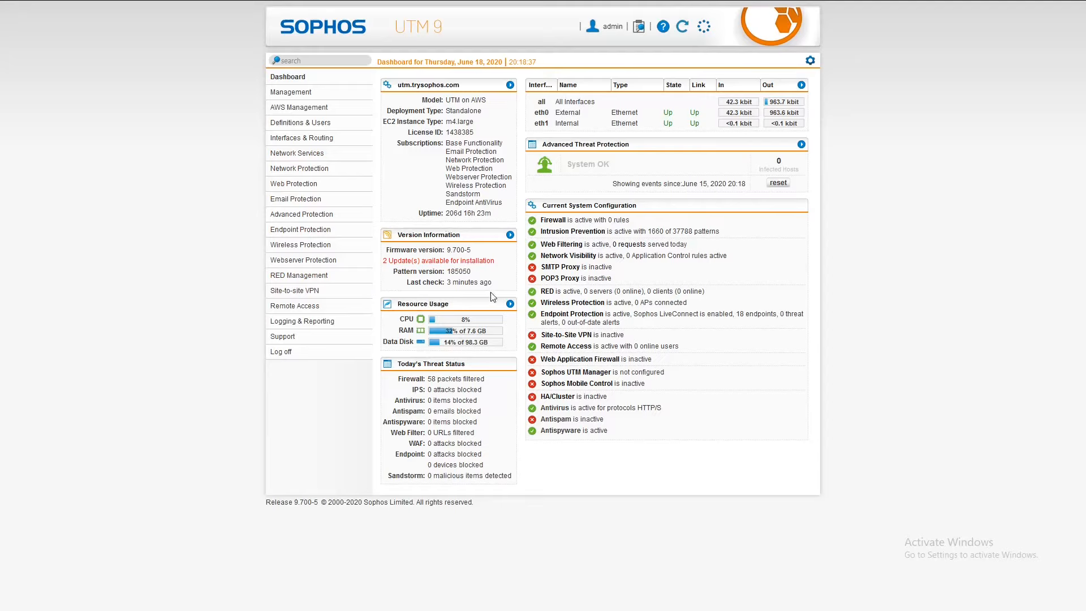
mouse_move(505, 349)
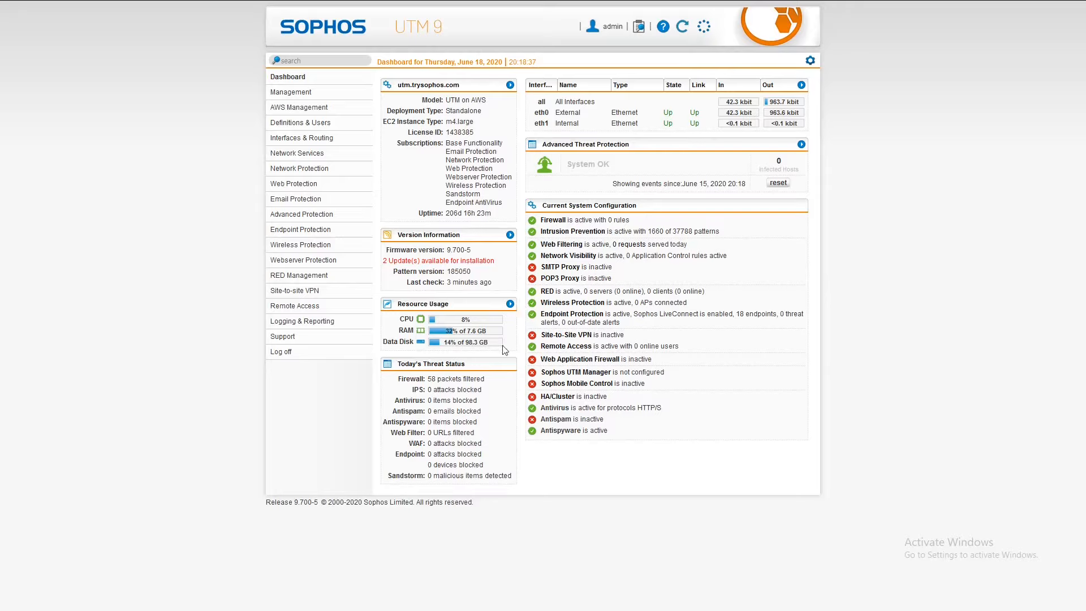
mouse_move(513, 335)
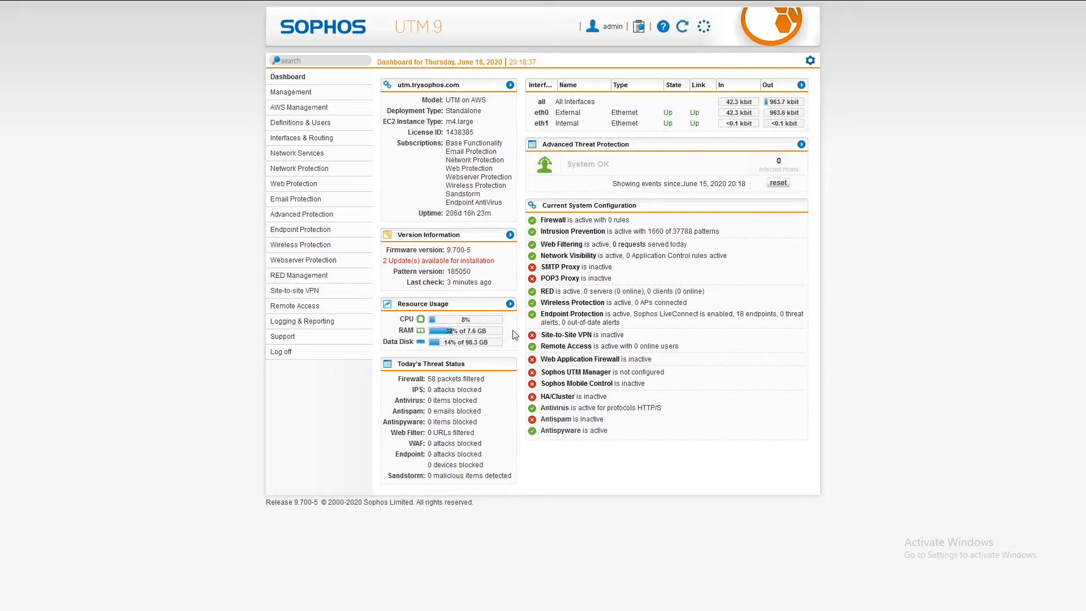
mouse_move(387, 381)
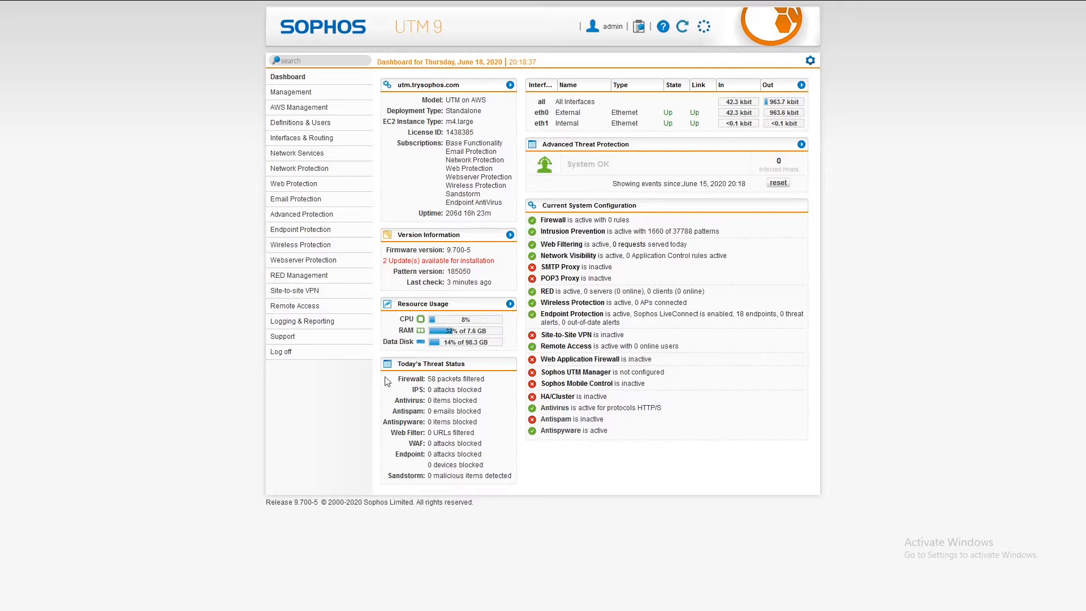
mouse_move(393, 394)
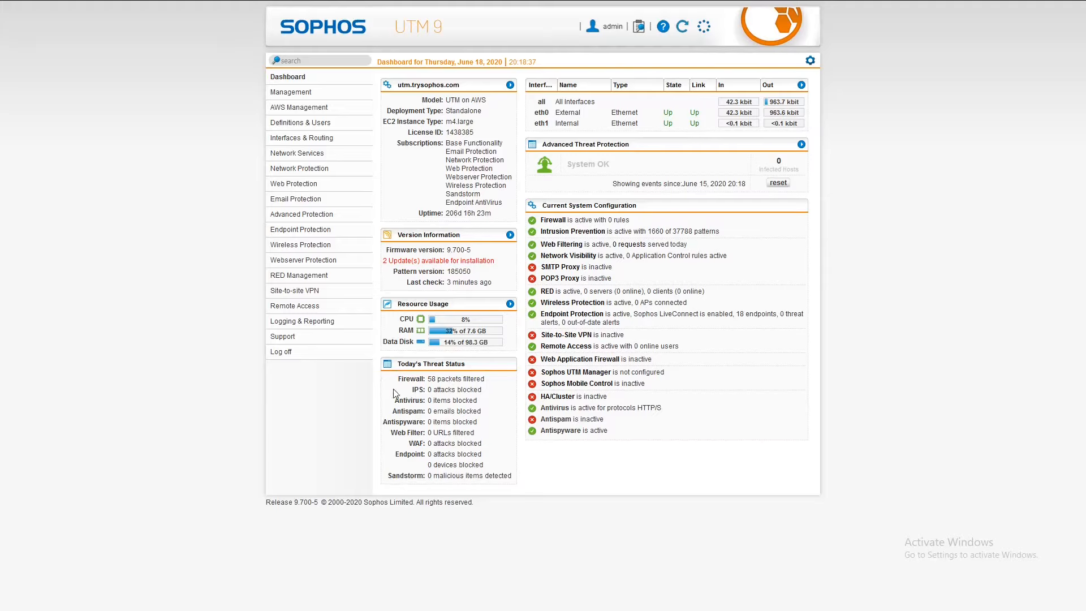
mouse_move(465, 475)
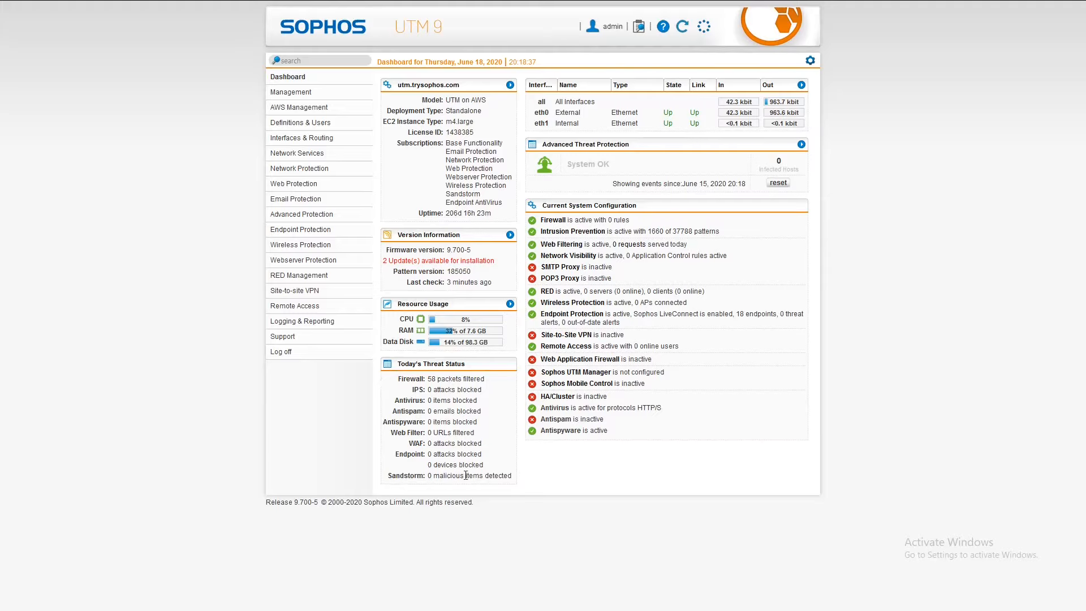
mouse_move(432, 486)
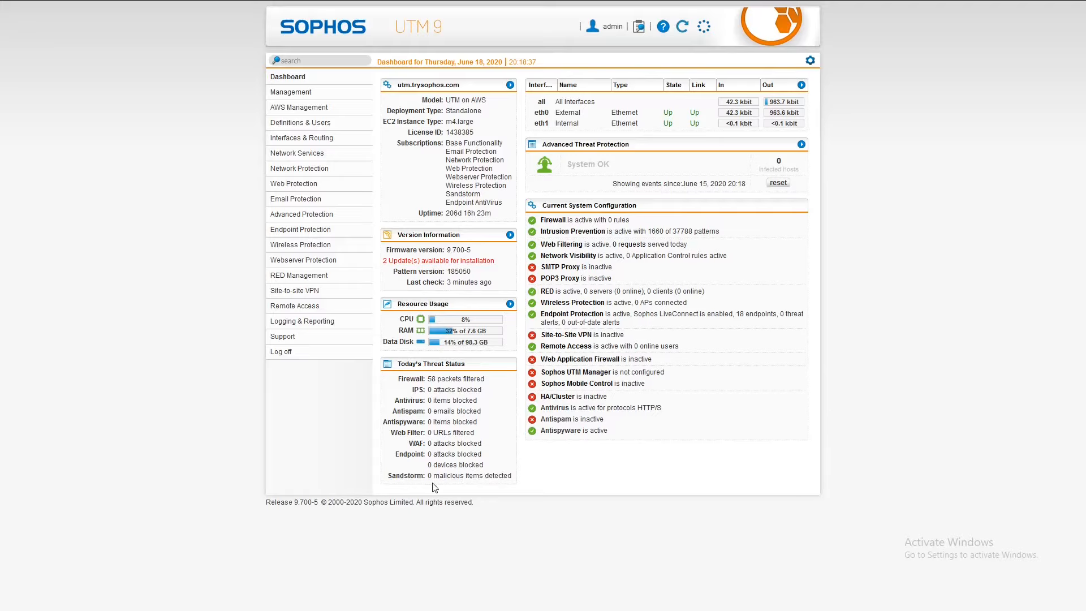
mouse_move(485, 475)
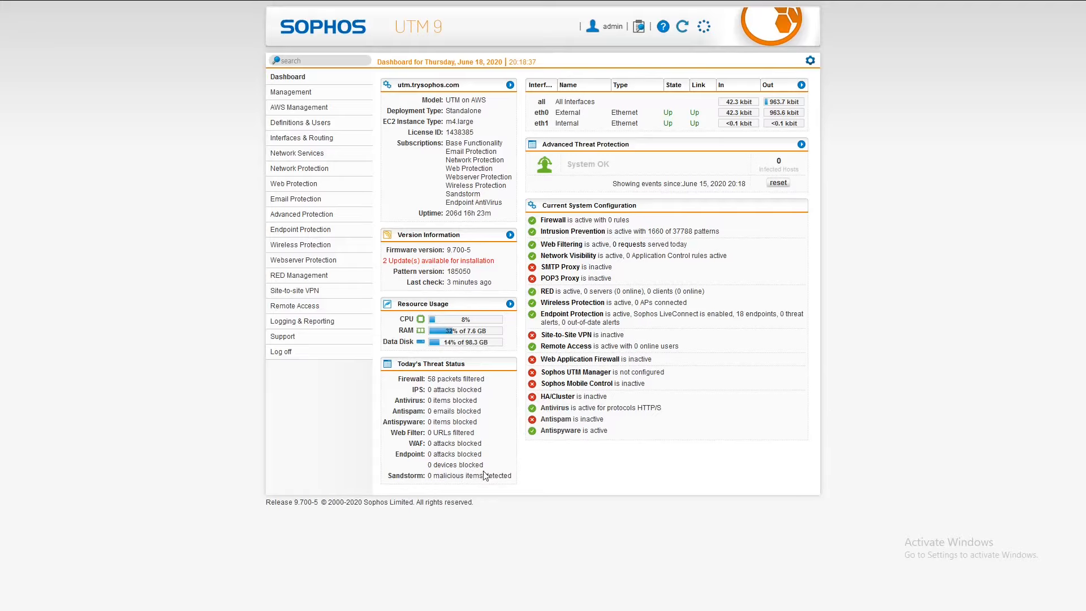
mouse_move(505, 473)
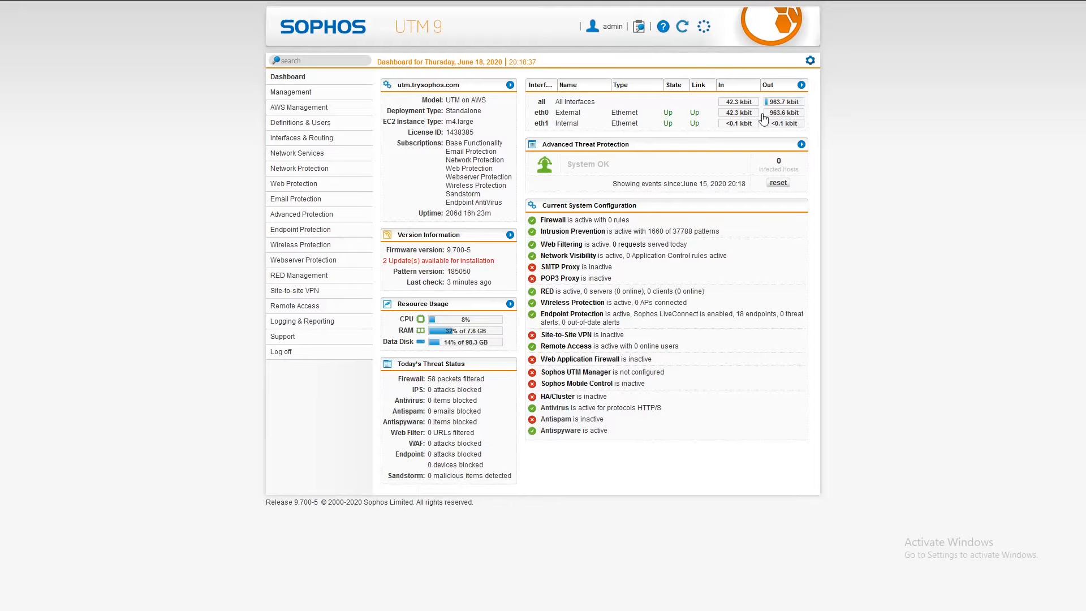
mouse_move(795, 124)
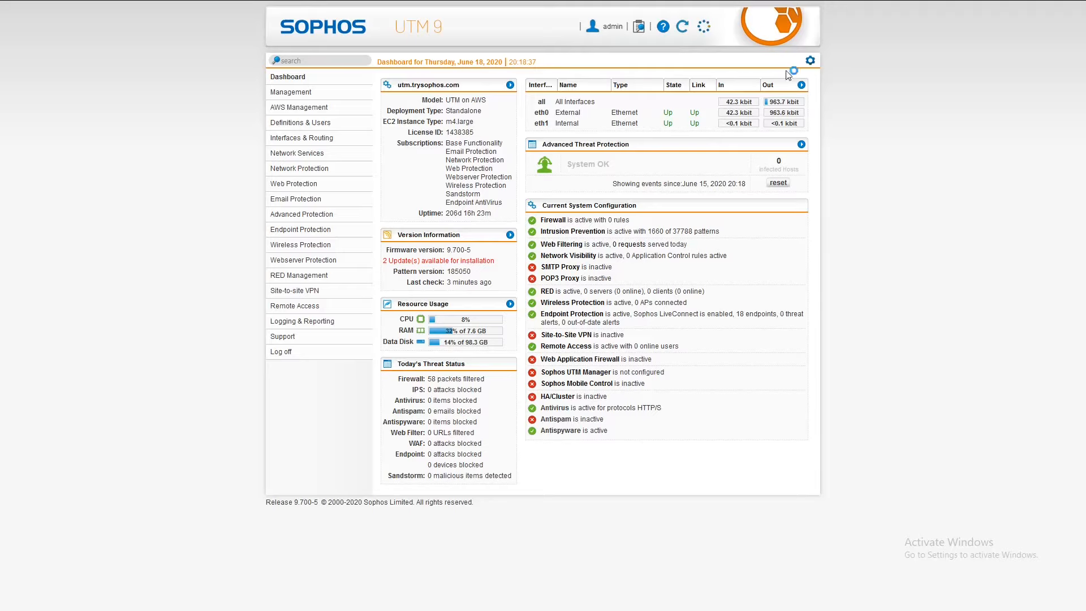
Reach WebAdmin Settings via Management and System Settings, showing language and allowed administrators/networks
left_click(809, 60)
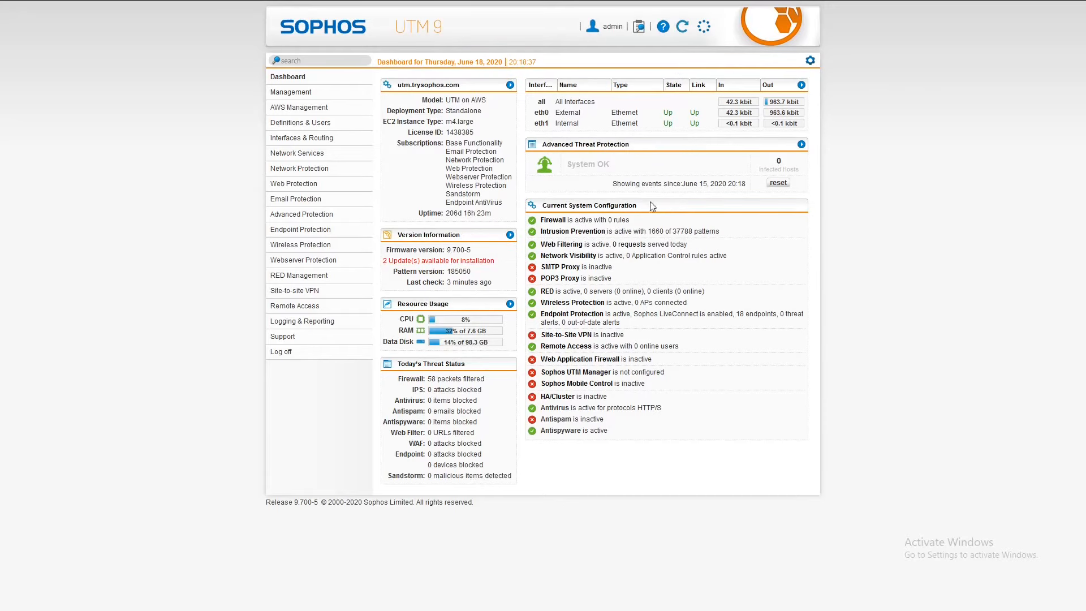
mouse_move(940, 231)
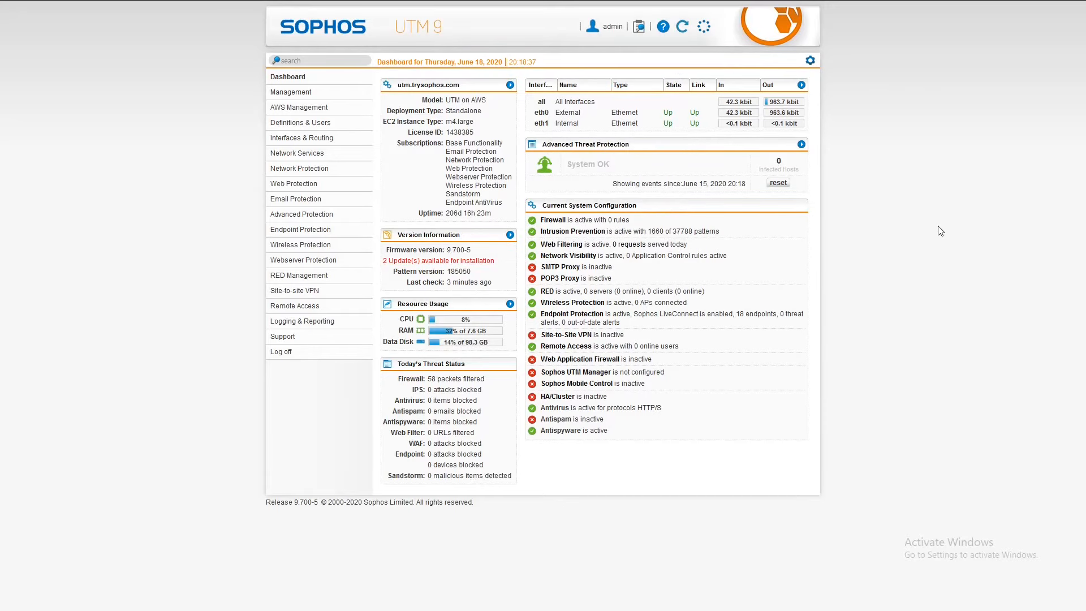
mouse_move(585, 223)
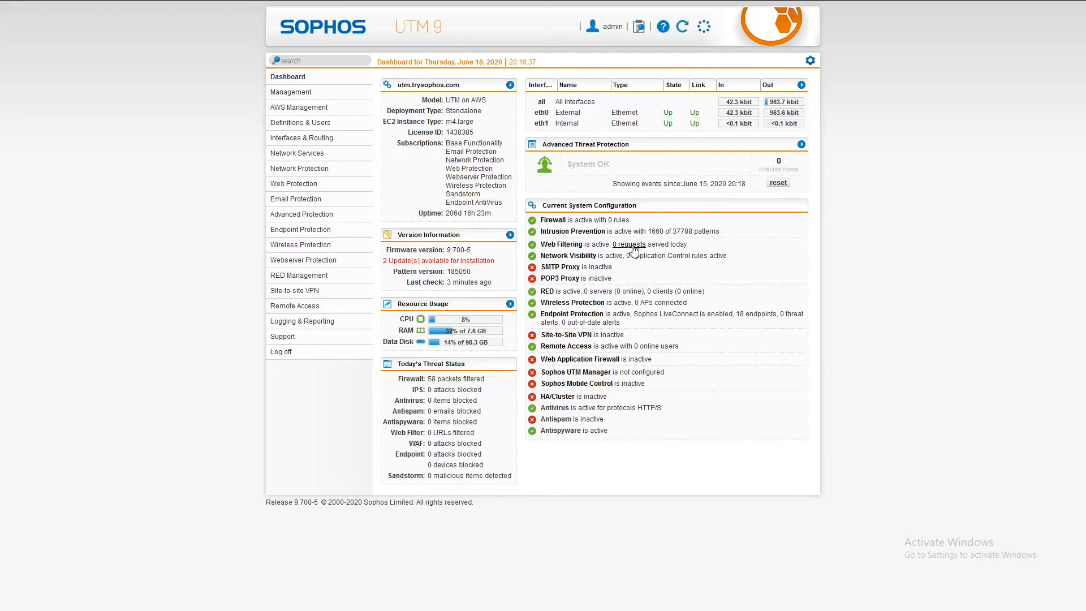
mouse_move(609, 230)
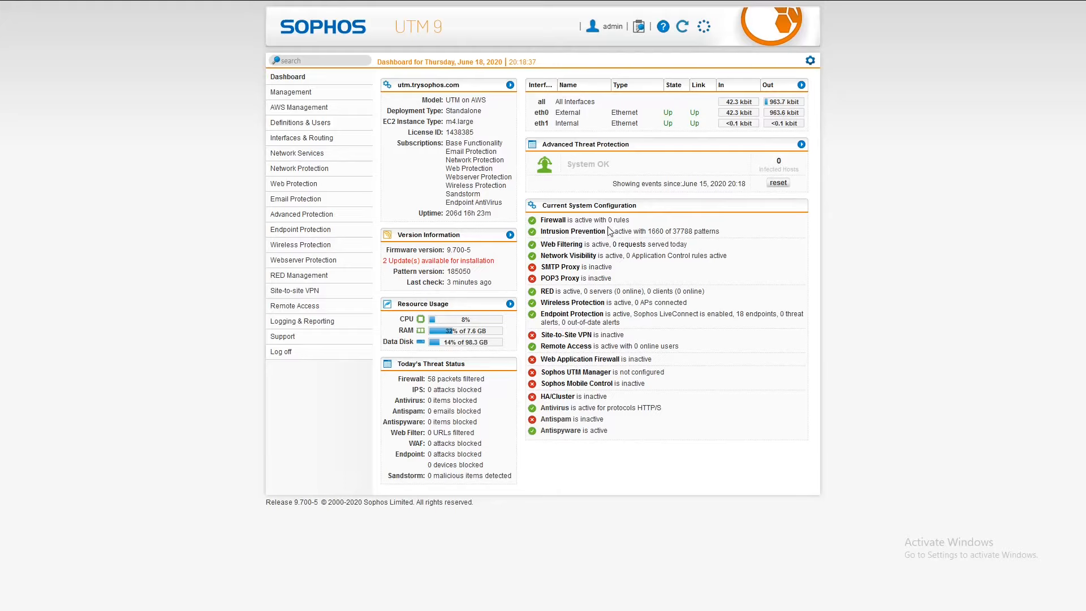
mouse_move(603, 223)
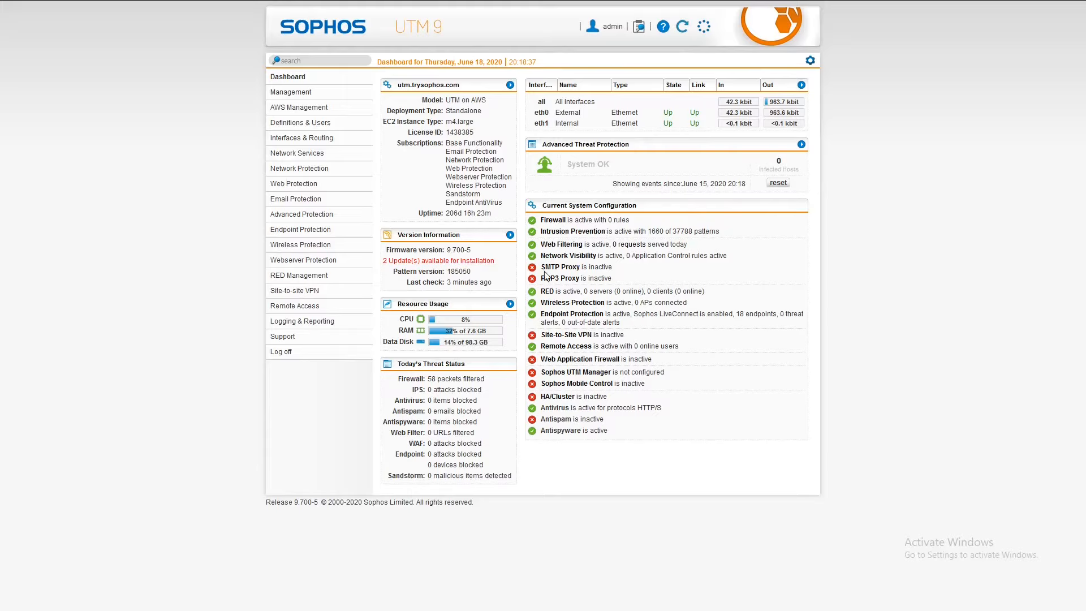
mouse_move(662, 304)
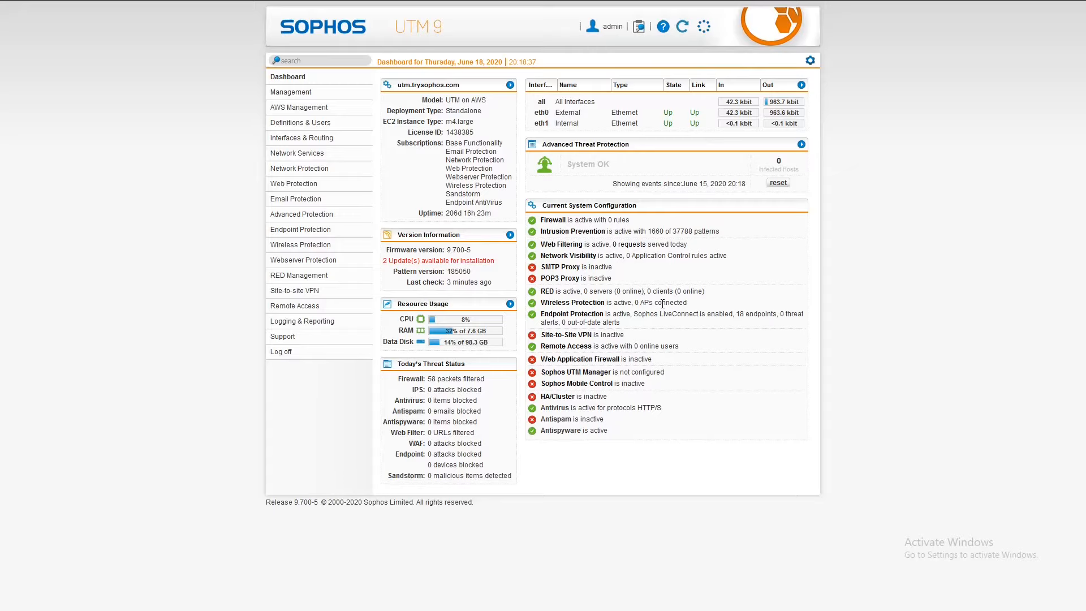
mouse_move(815, 269)
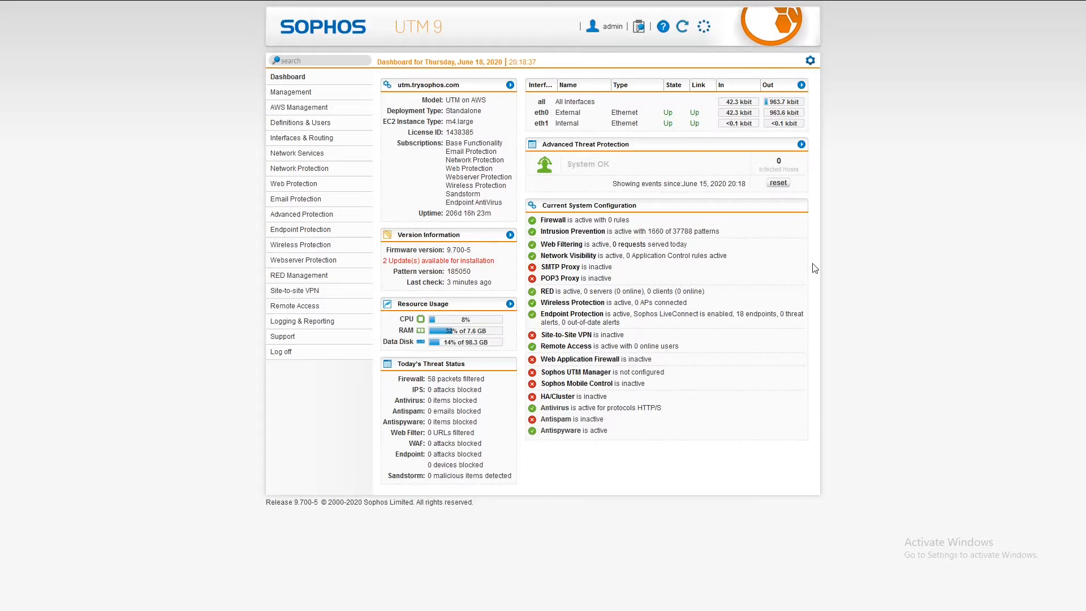
mouse_move(262, 73)
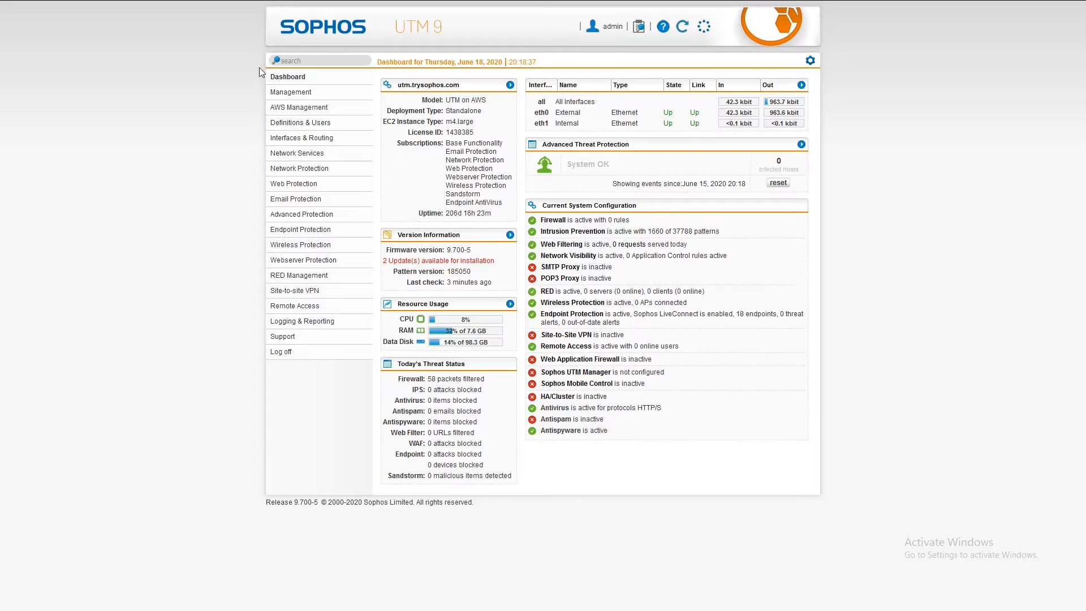
mouse_move(294, 91)
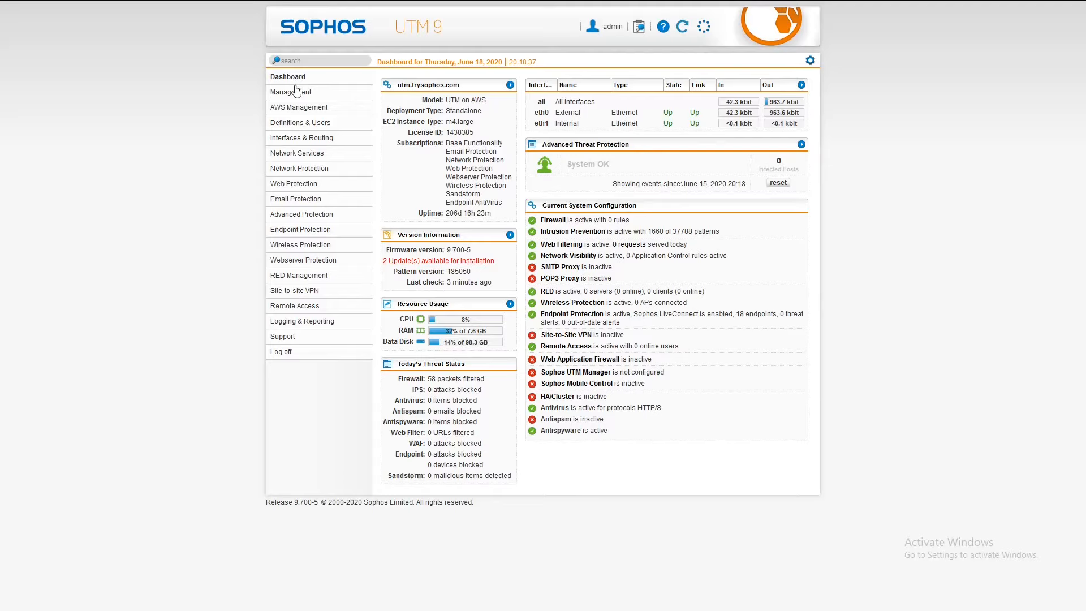
mouse_move(291, 92)
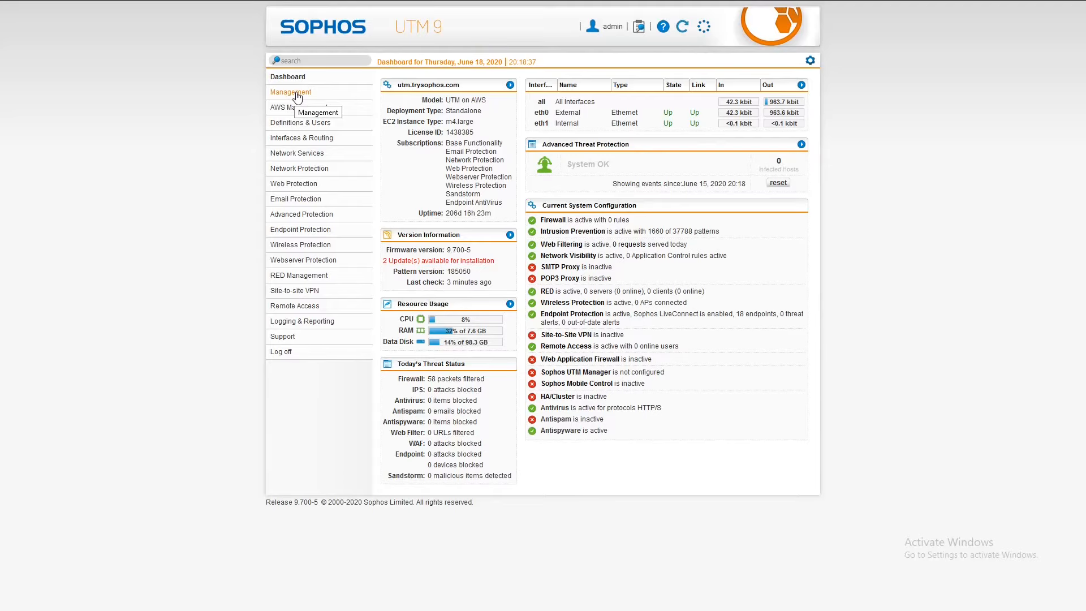
left_click(291, 92)
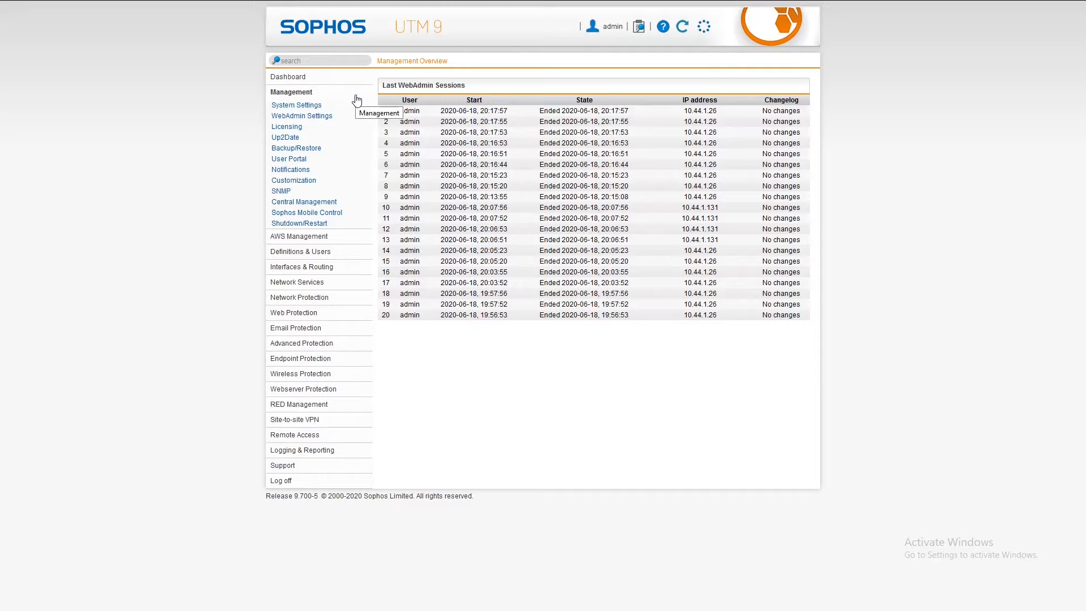
mouse_move(300, 108)
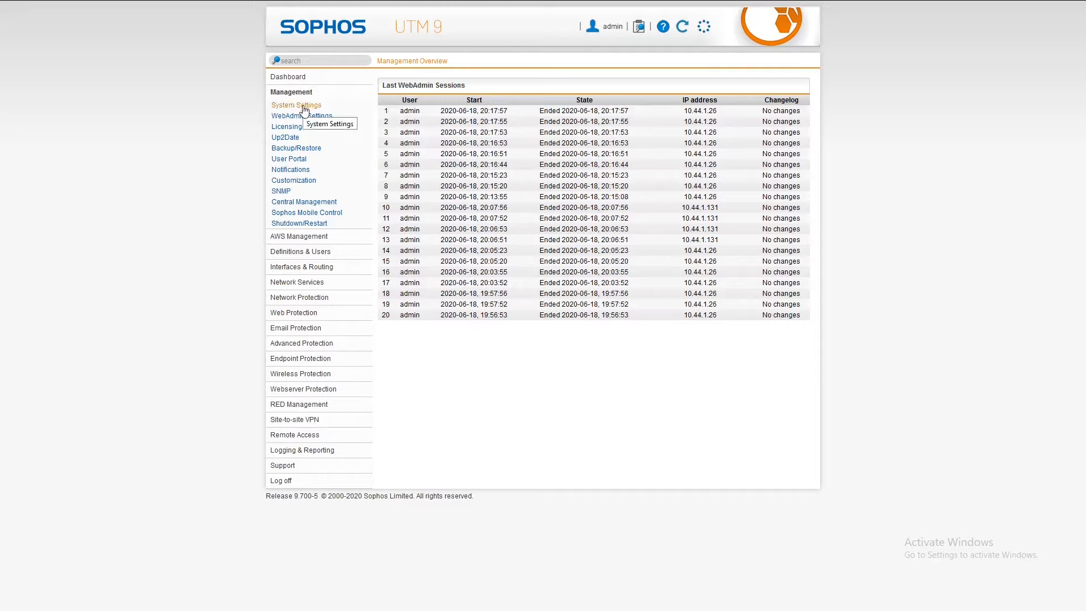
left_click(295, 104)
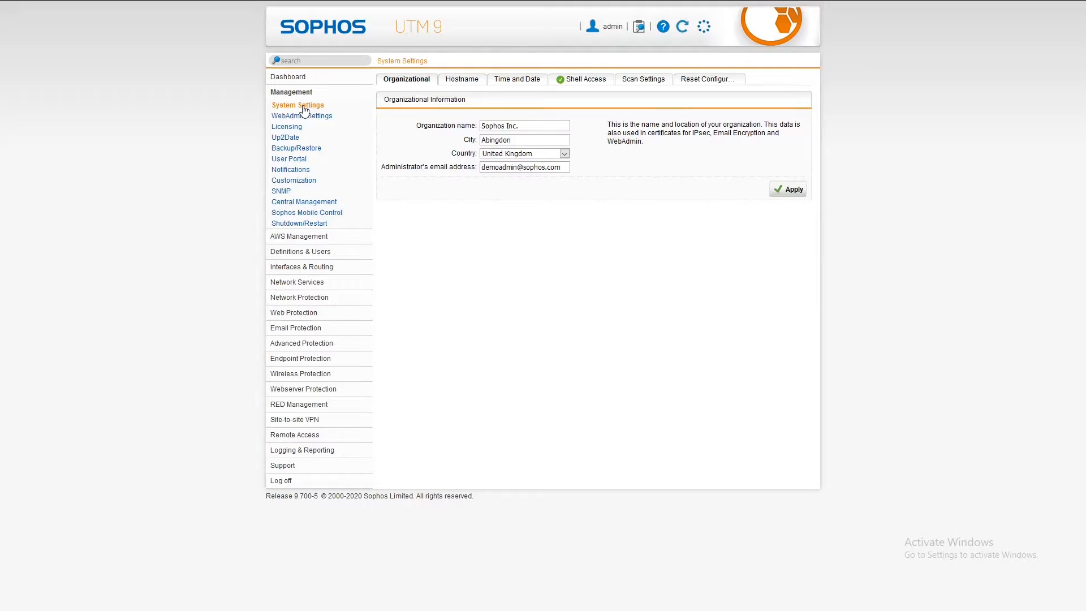
mouse_move(301, 115)
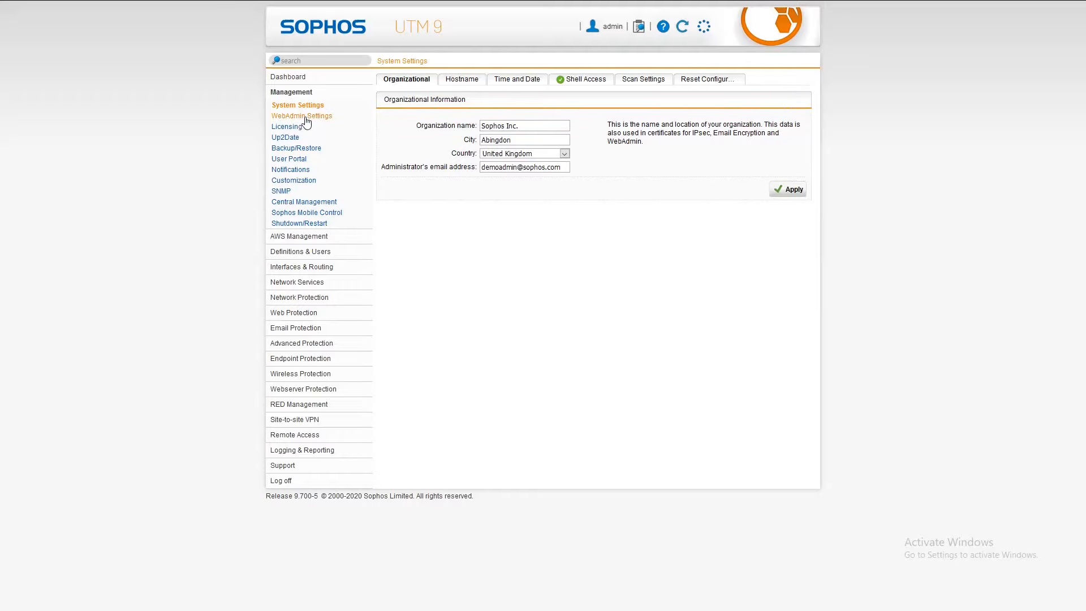
left_click(301, 116)
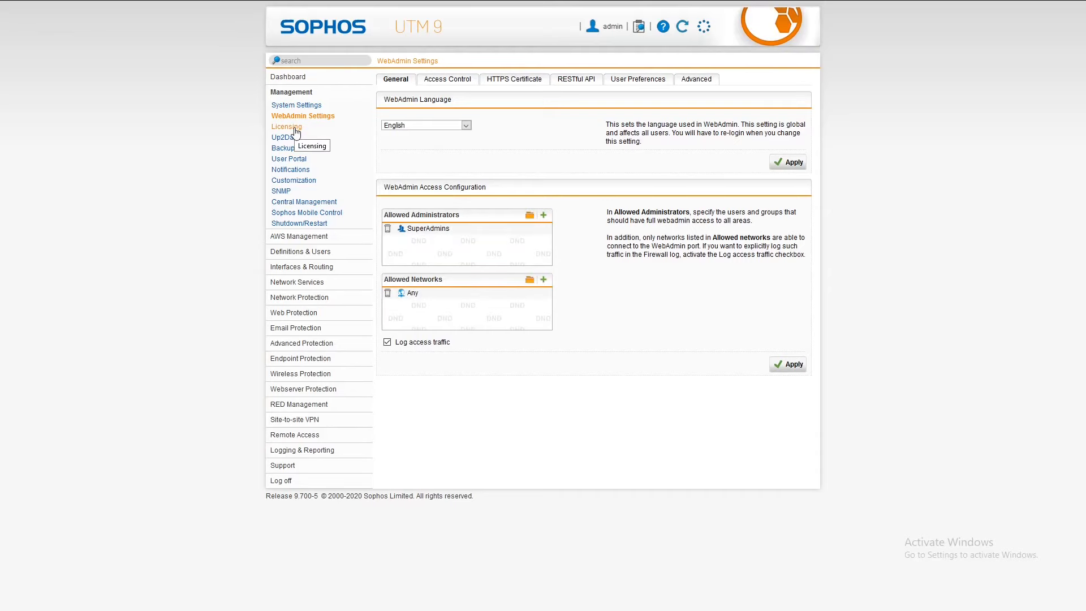
View Management > Licensing and scroll through the base license and each subscription's status and expiry
left_click(286, 125)
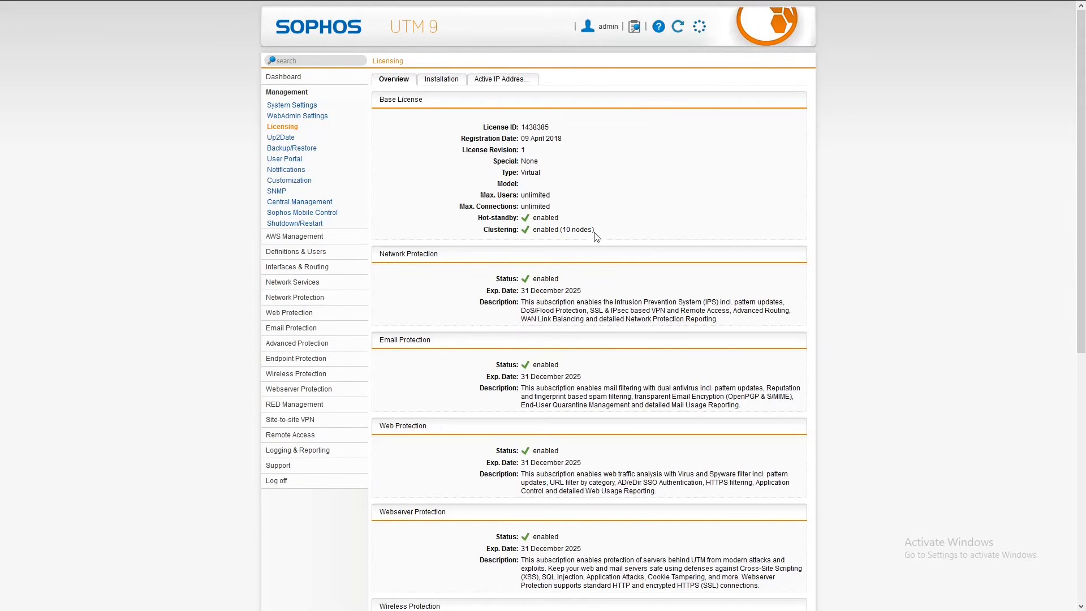
mouse_move(767, 248)
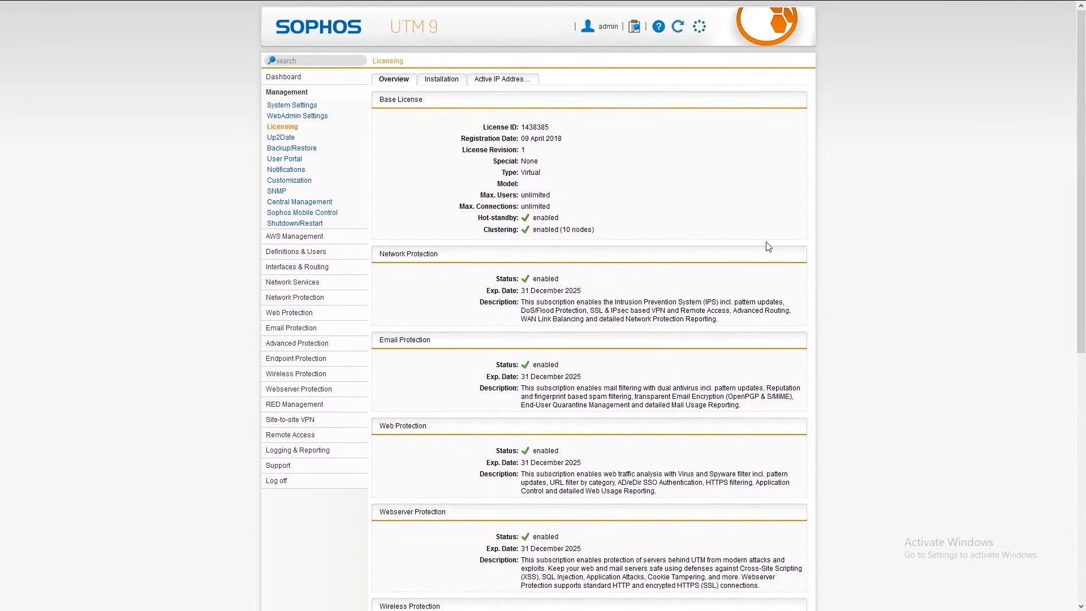
mouse_move(668, 123)
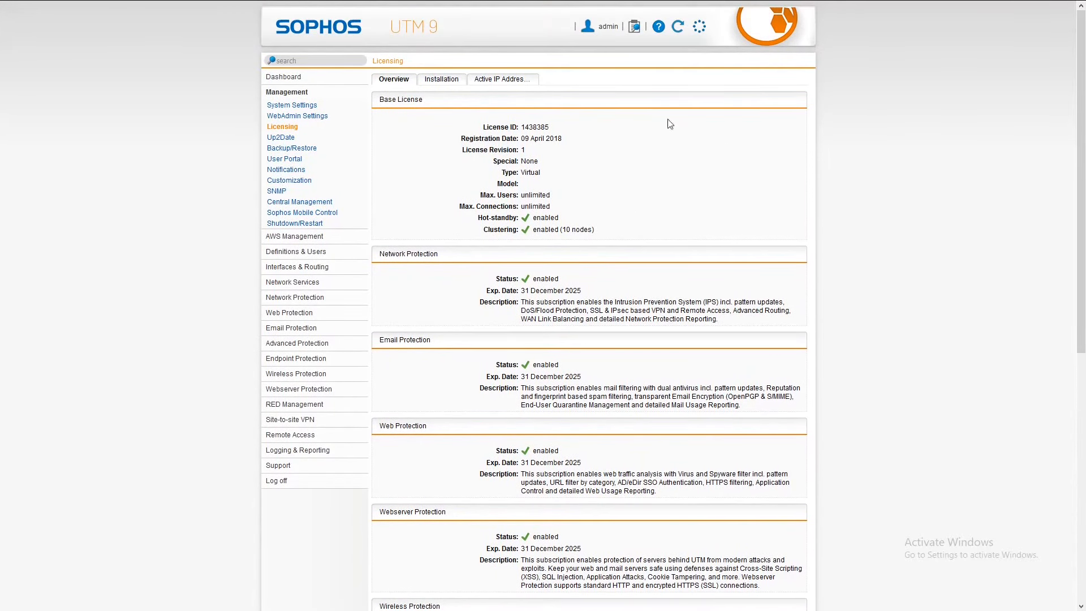
scroll("down", 3)
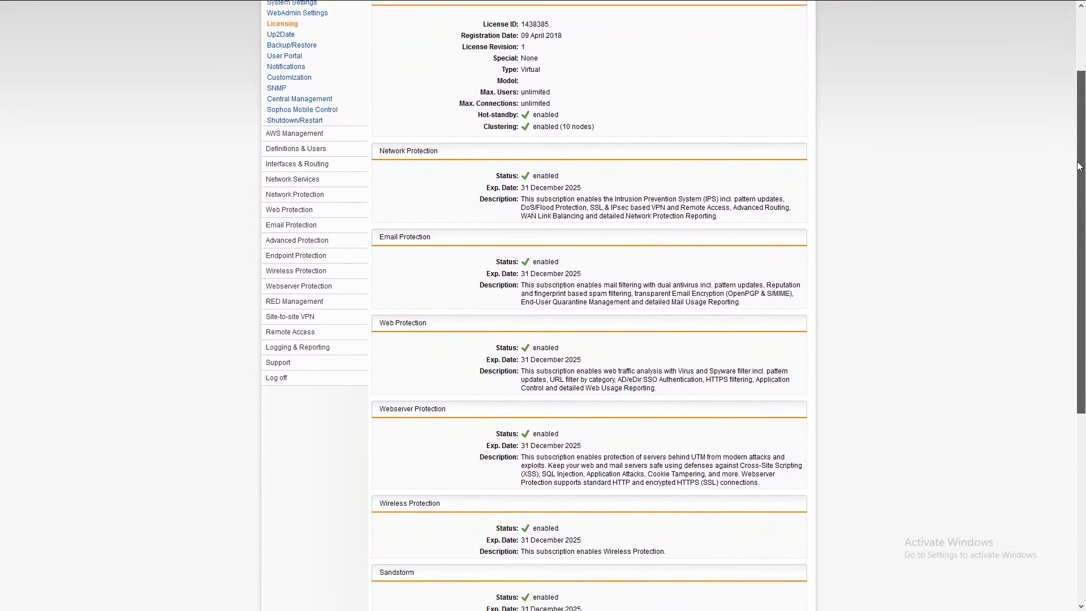
scroll("down", 3)
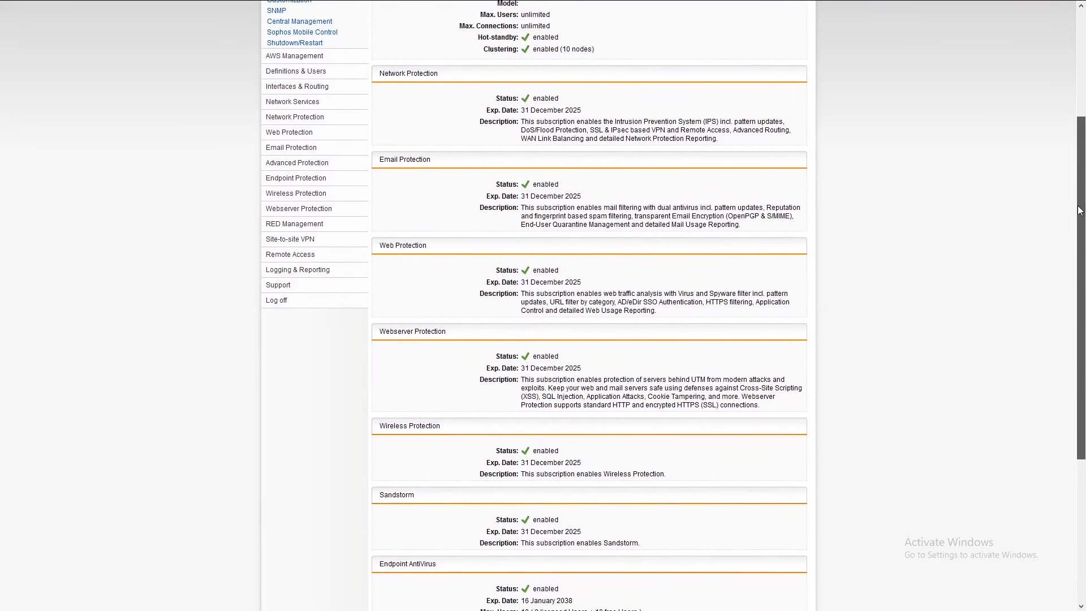
scroll("down", 3)
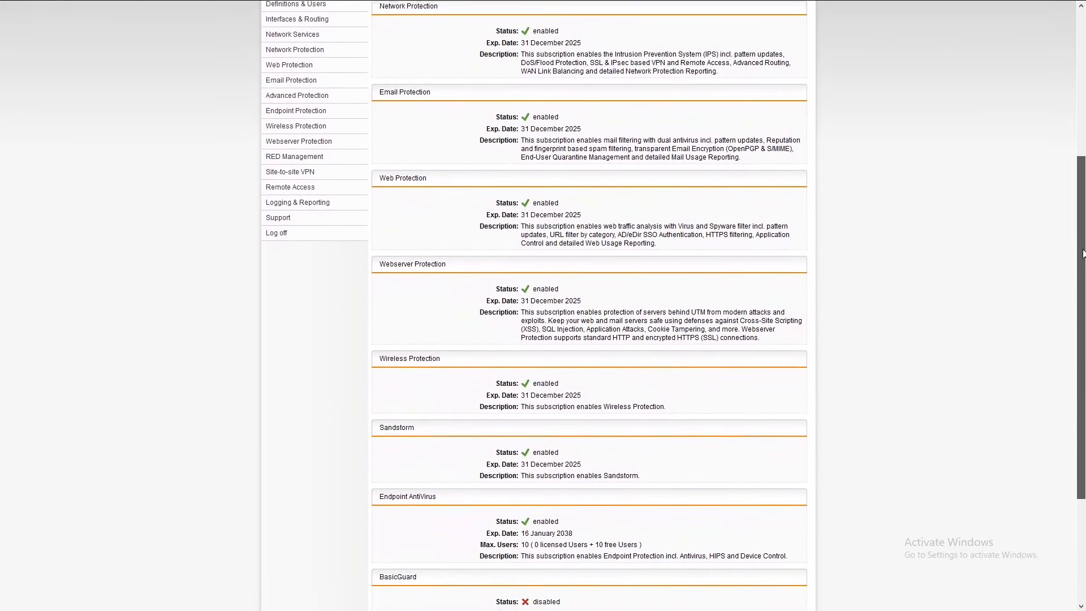
scroll("down", 3)
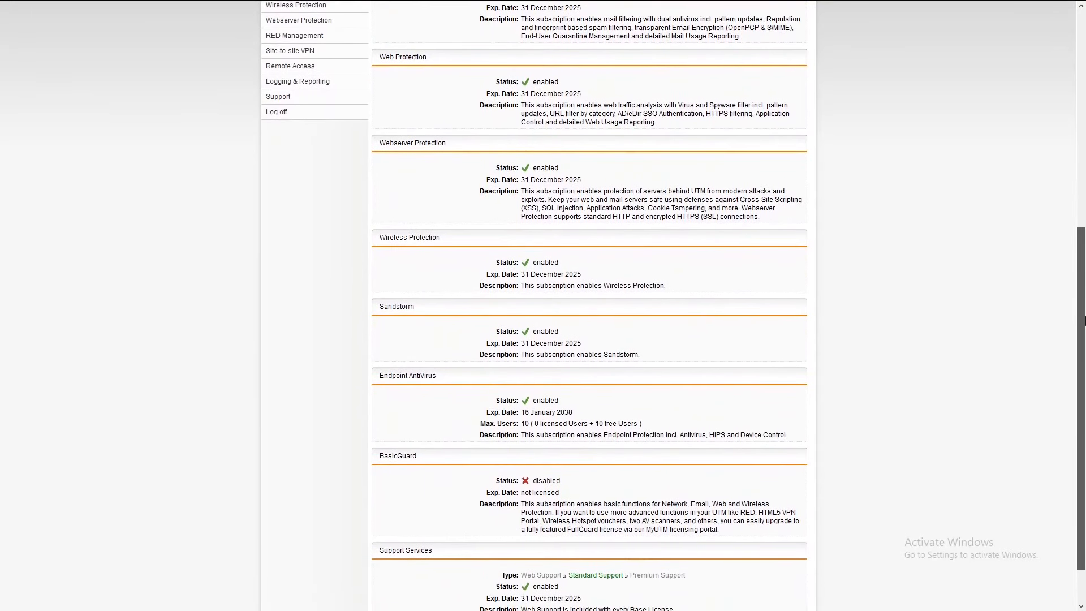
scroll("down", 3)
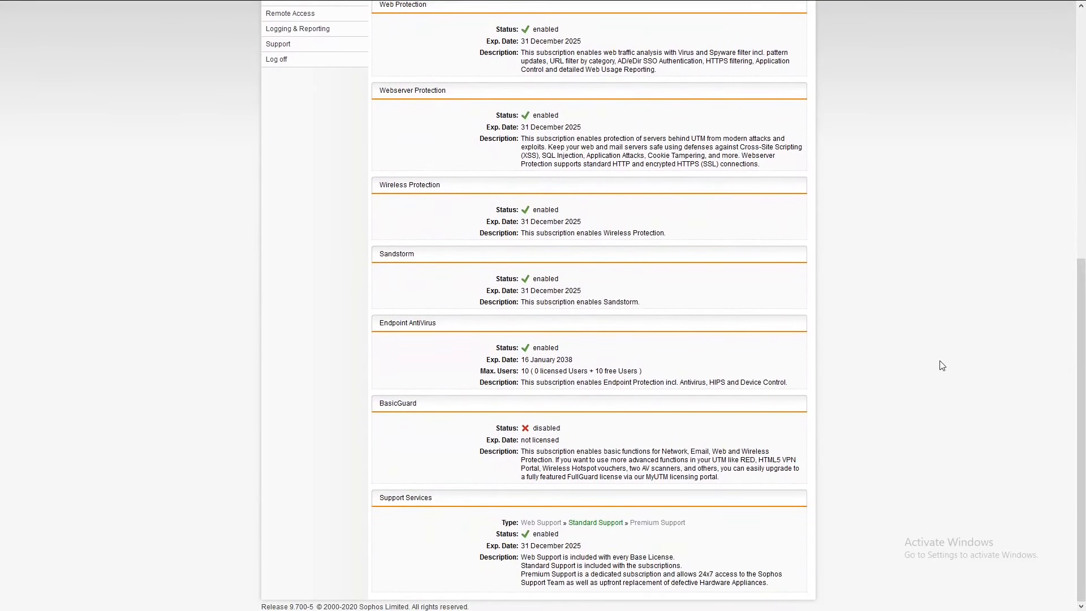
mouse_move(992, 365)
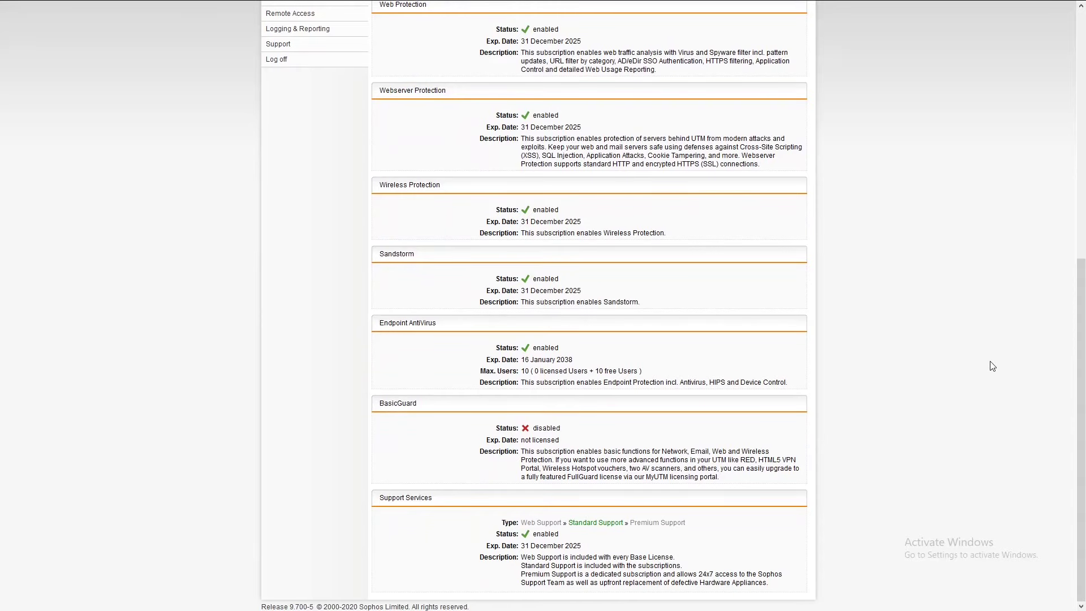
scroll("up", 3)
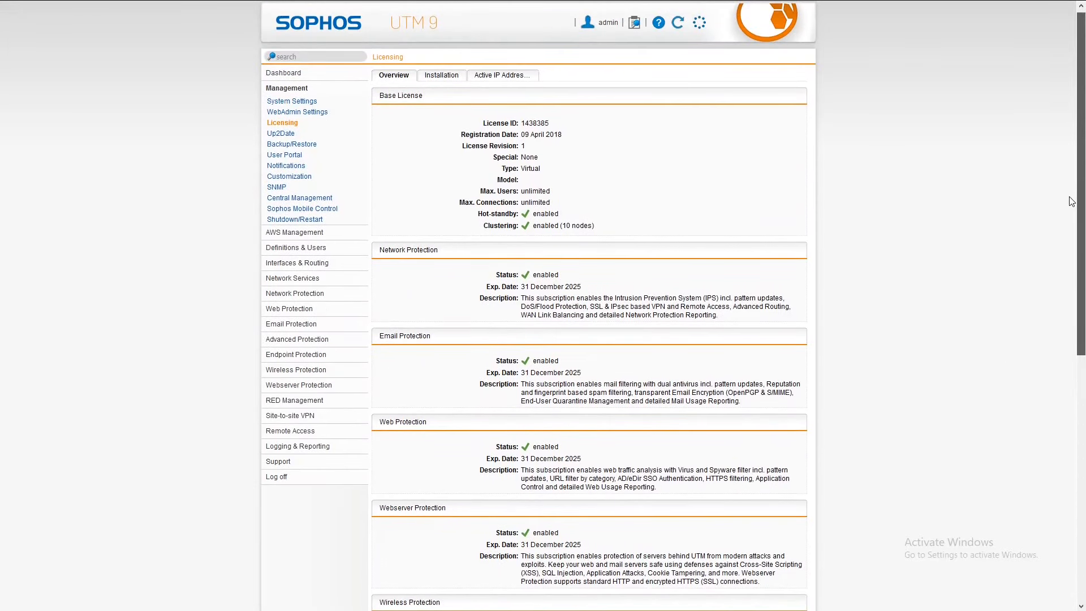
mouse_move(292, 144)
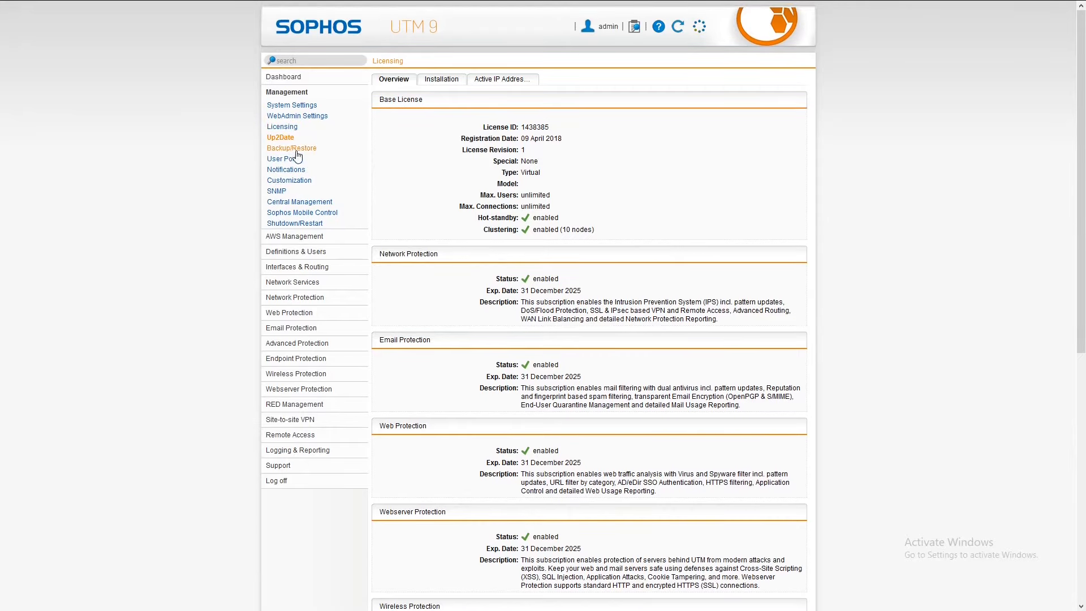
Visit Up2Date, Backup/Restore and User Portal, ending on Notifications with sender address and recipients
left_click(281, 137)
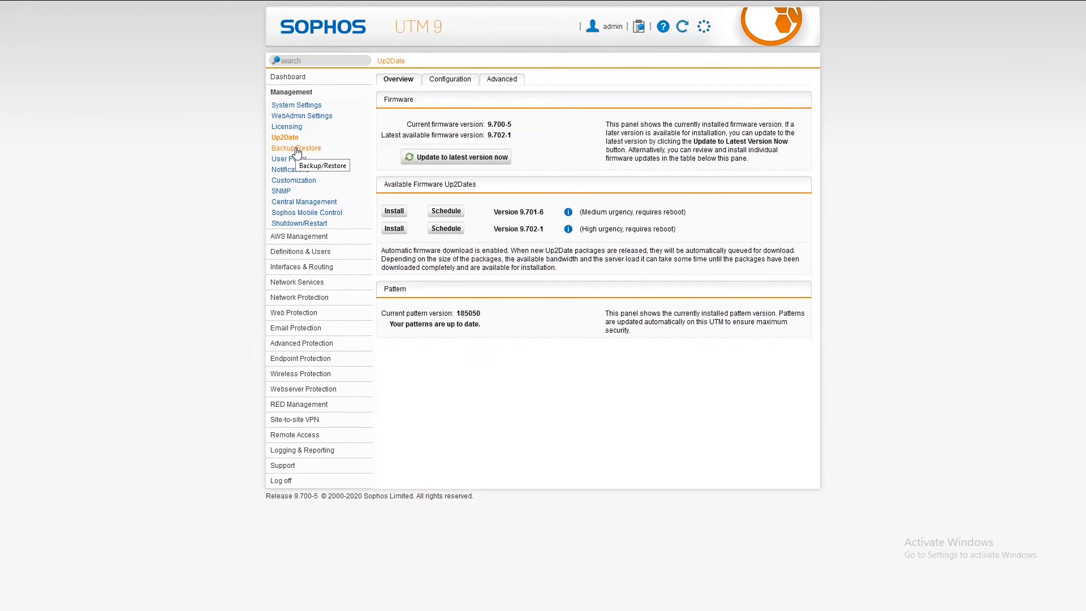
left_click(295, 147)
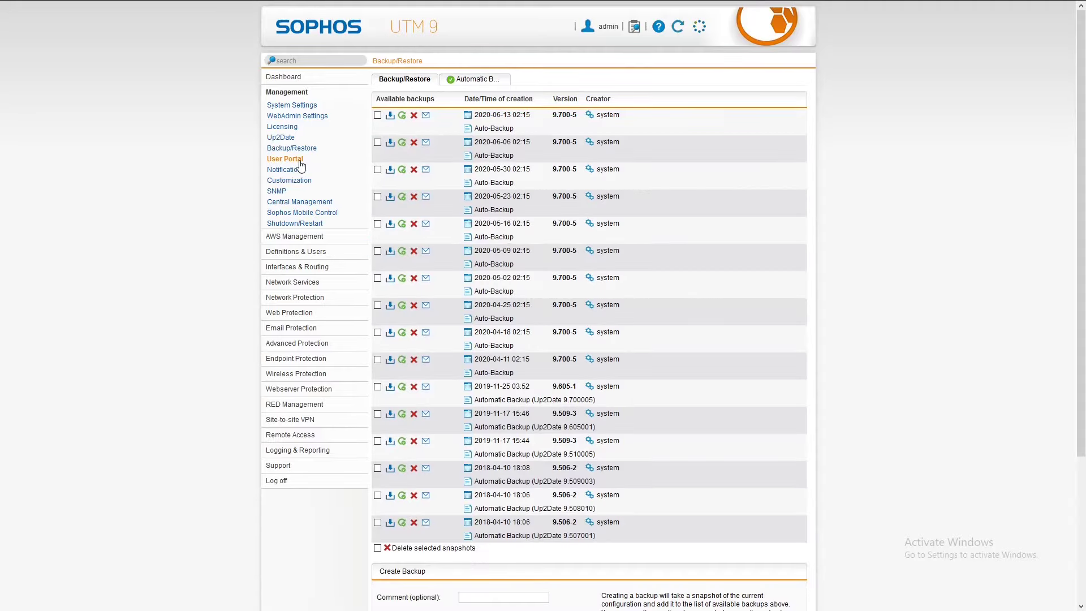
left_click(285, 158)
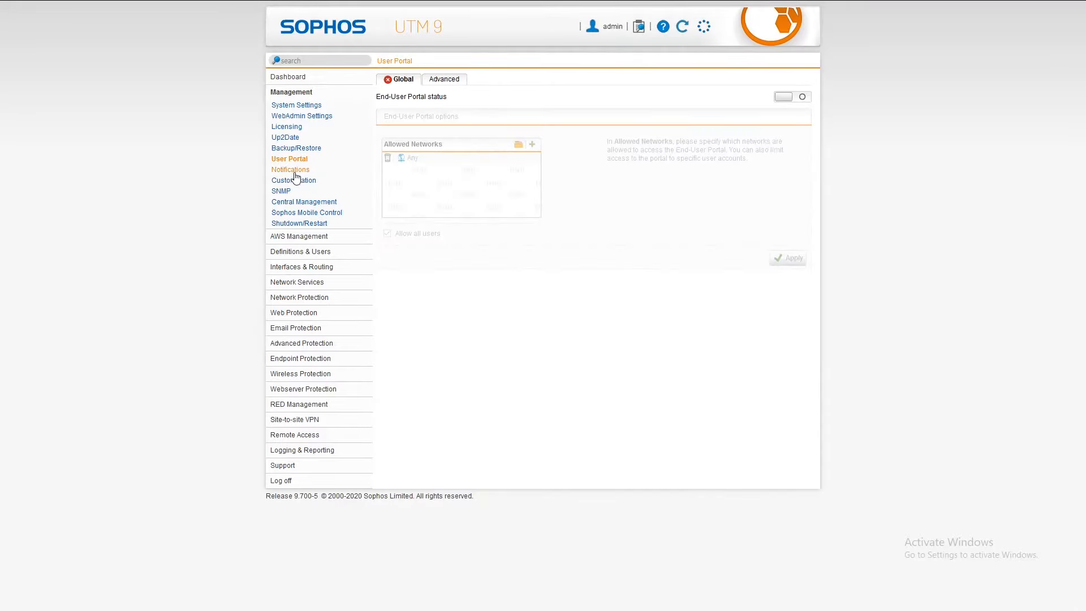
left_click(290, 170)
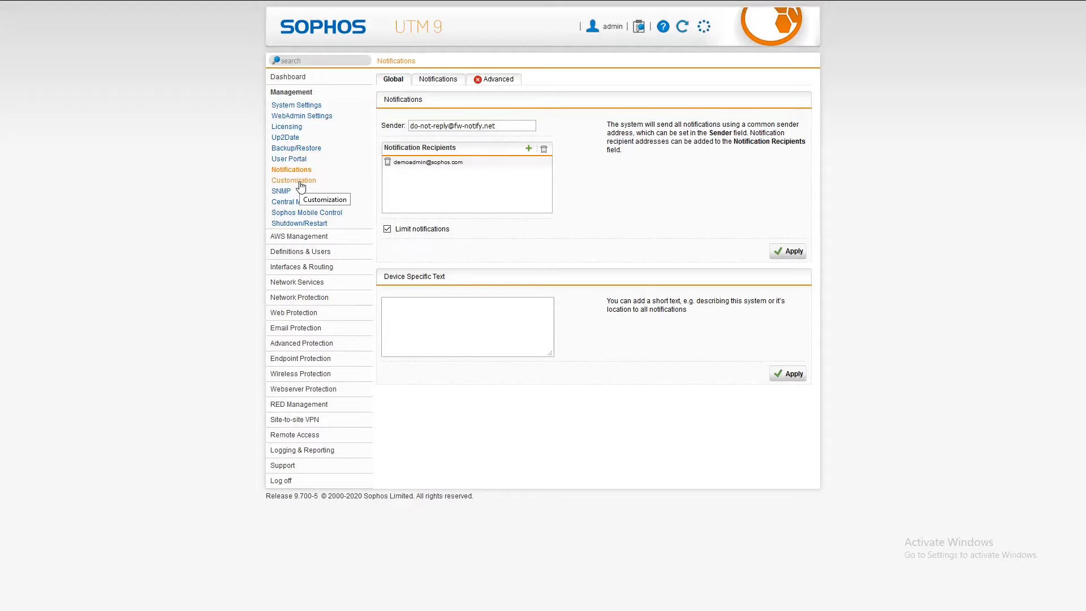
mouse_move(304, 186)
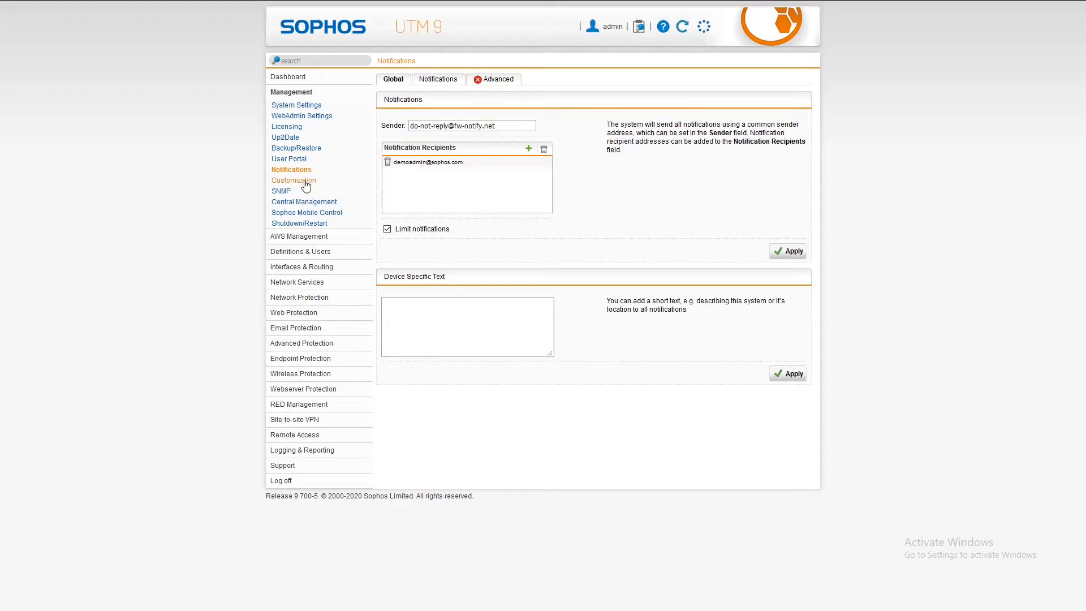
Review Customization across company logo, Web Messages, Web Templates and Email Messages
left_click(293, 181)
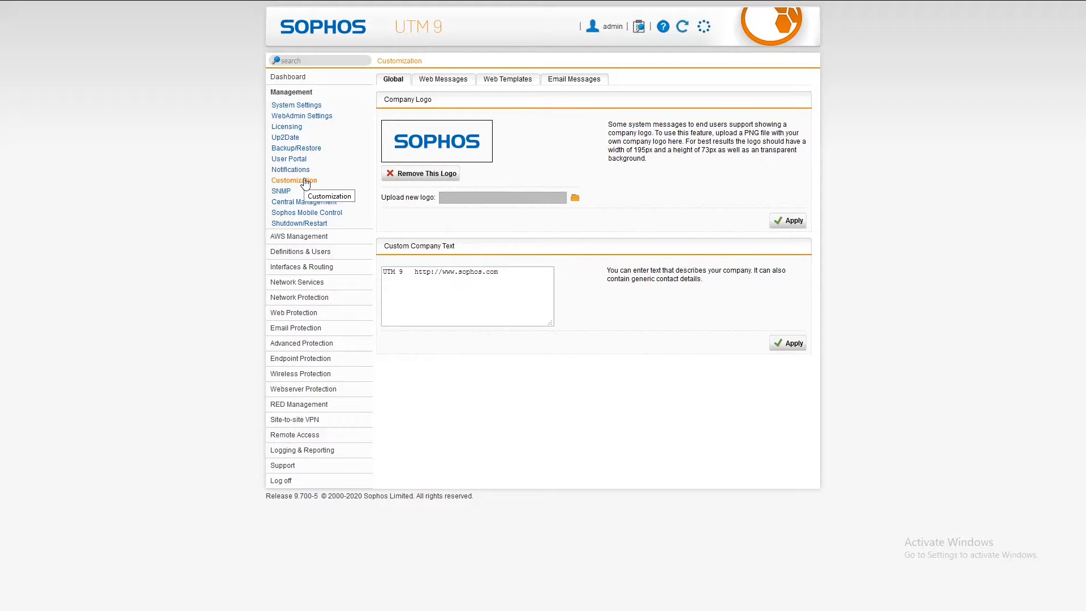
mouse_move(442, 79)
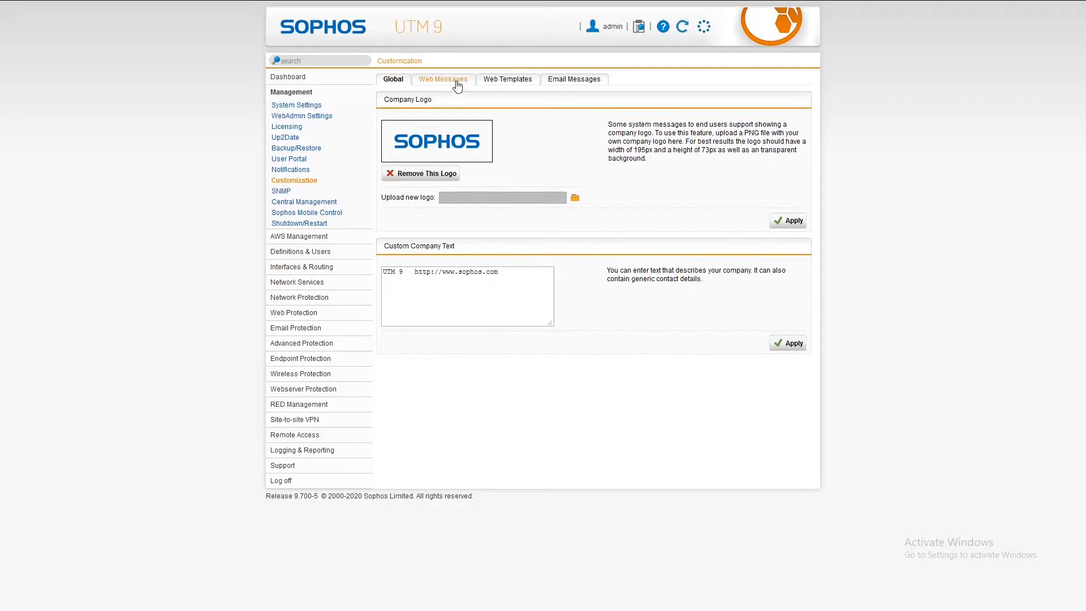
left_click(443, 79)
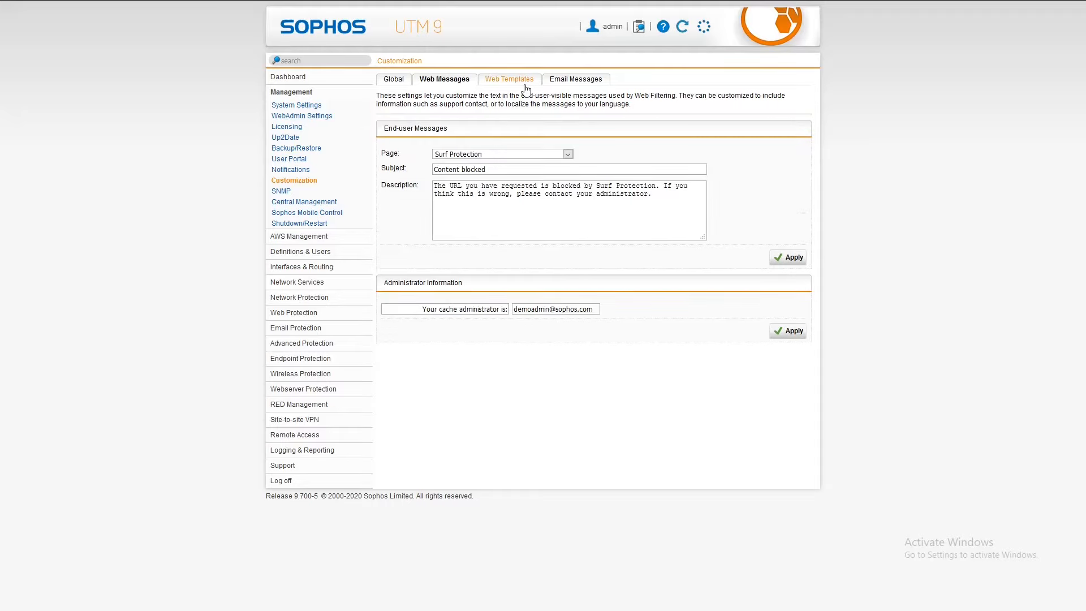
left_click(576, 79)
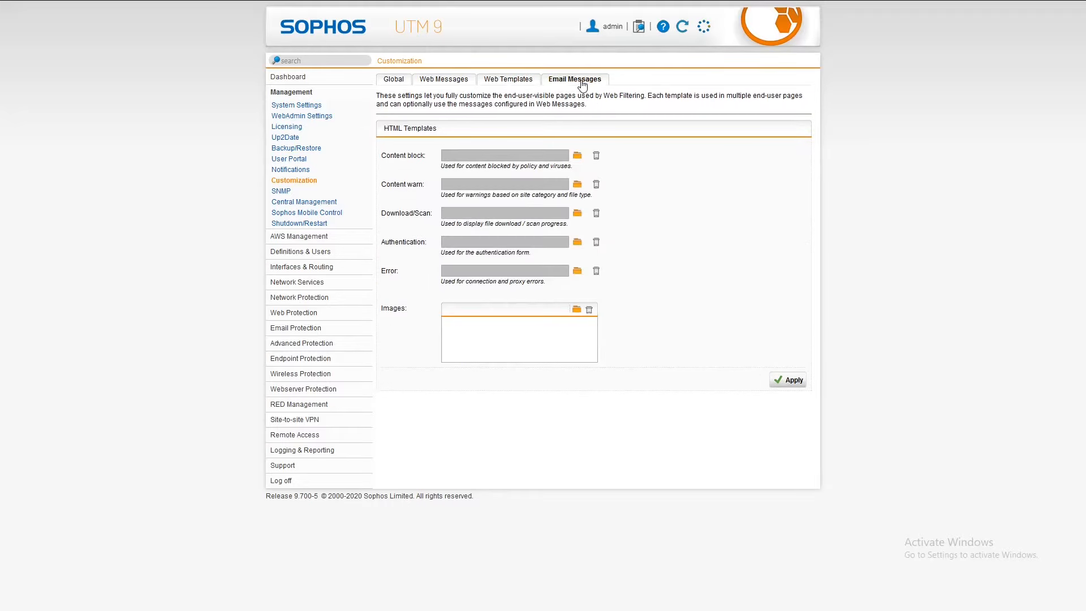
left_click(574, 79)
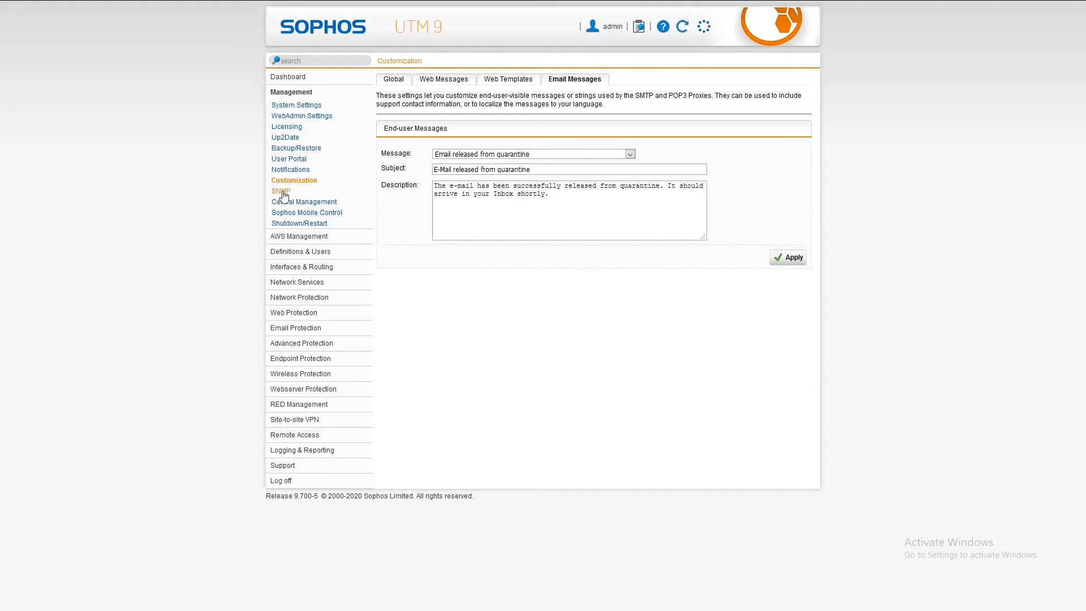
Pass through SNMP, Central Management, Sophos Mobile Control and Shutdown/Restart to the AWS Conversion Utility
left_click(282, 191)
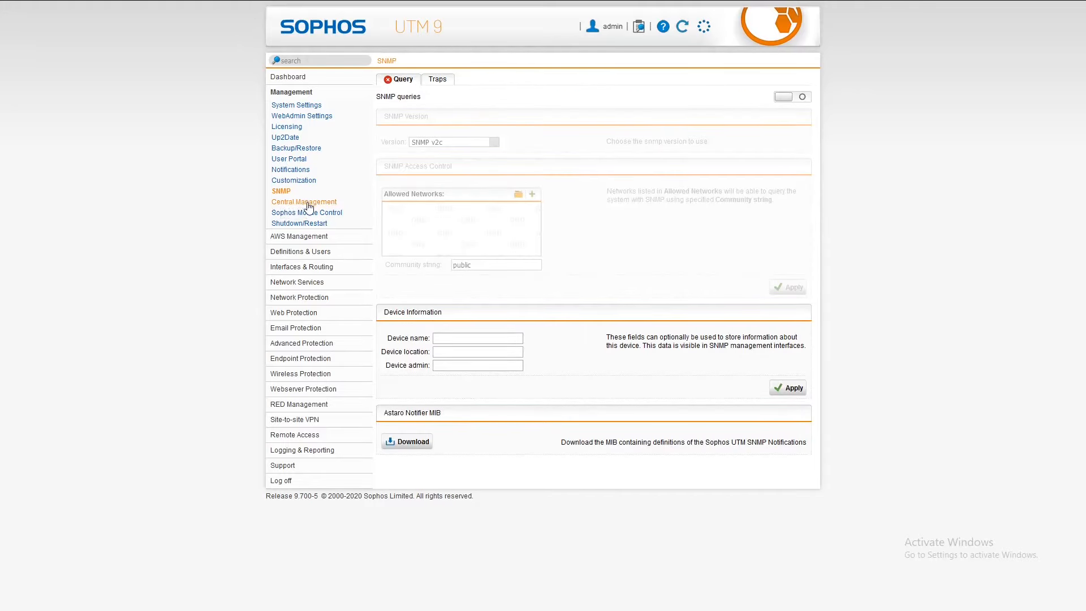
left_click(303, 201)
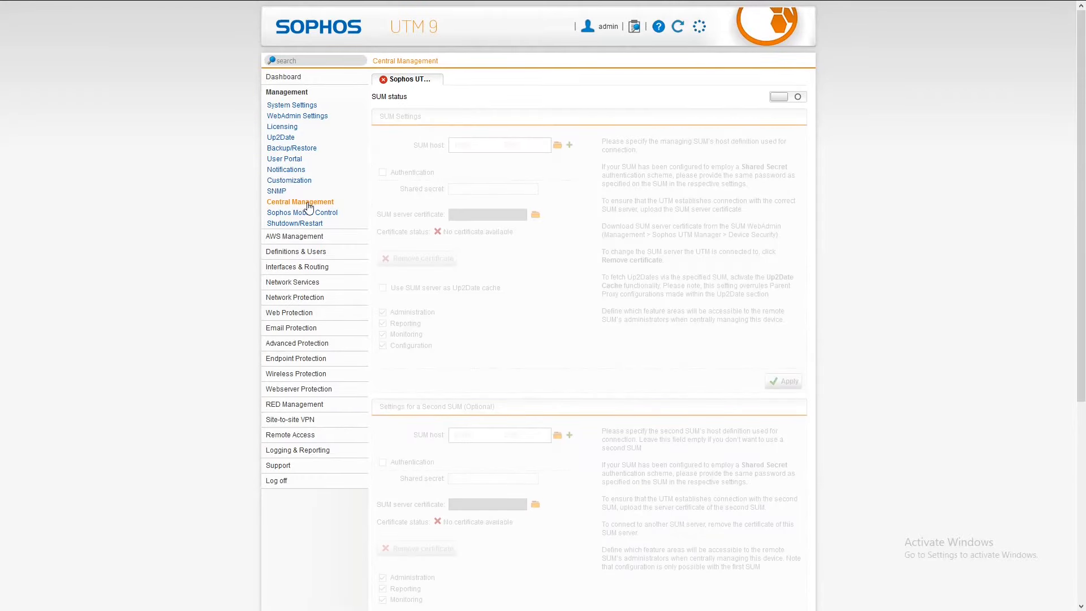
mouse_move(301, 211)
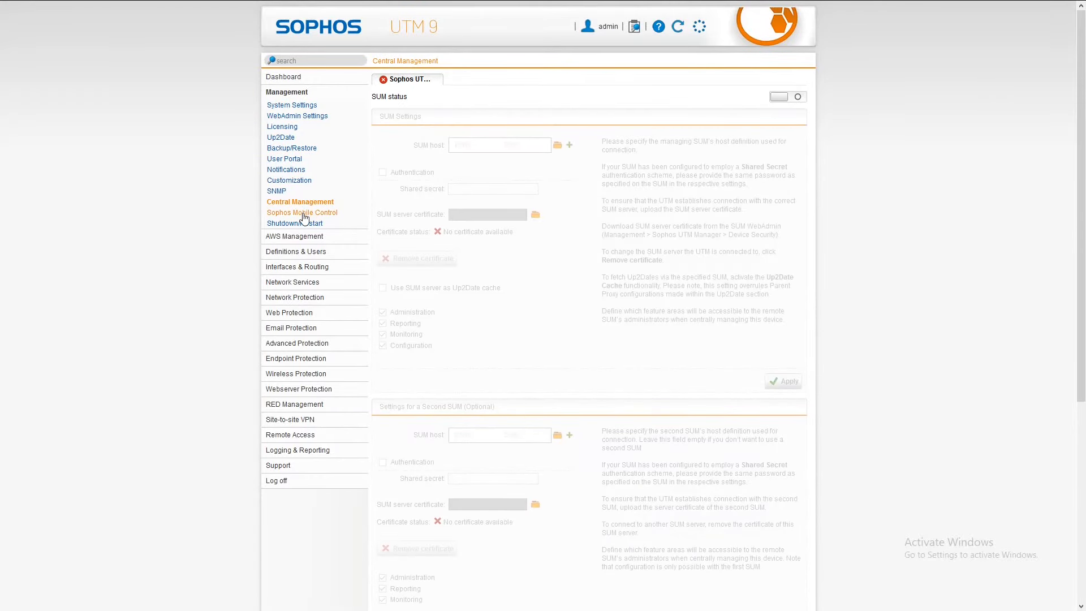
left_click(301, 213)
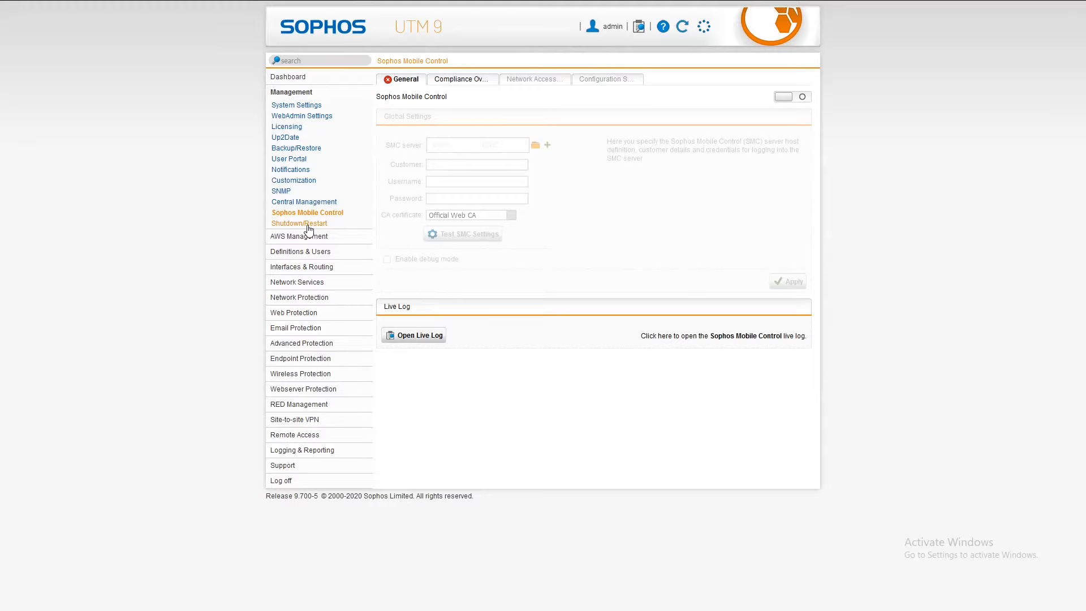
left_click(298, 223)
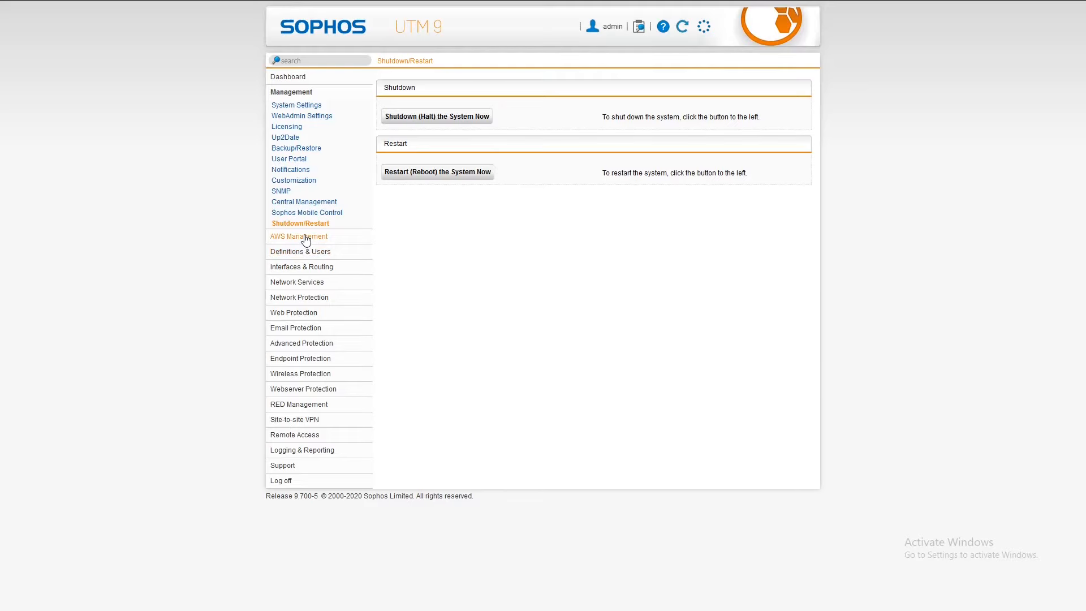
left_click(299, 236)
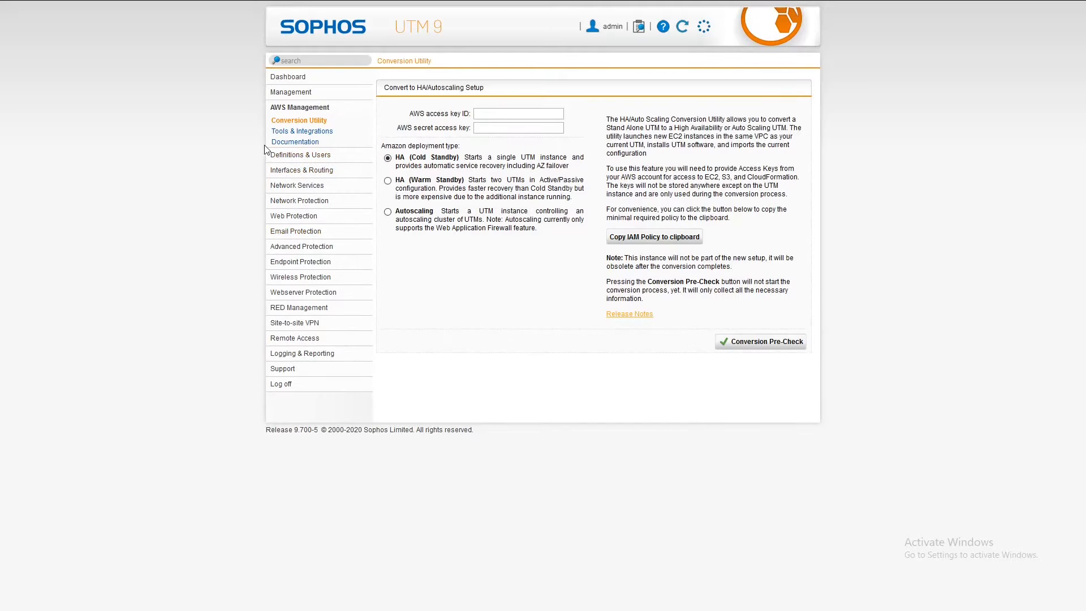
mouse_move(337, 115)
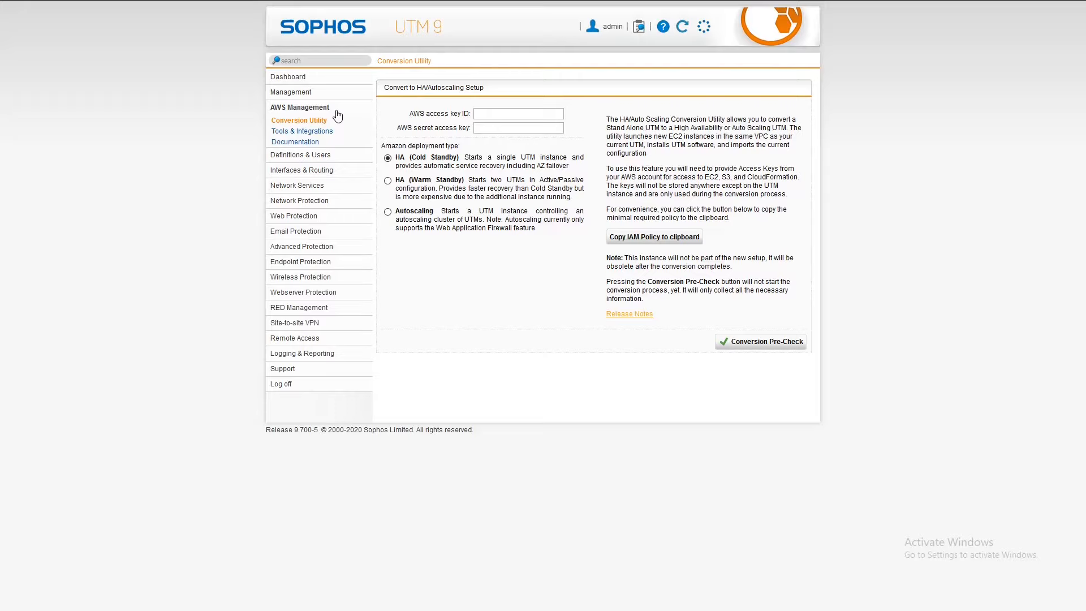
mouse_move(331, 125)
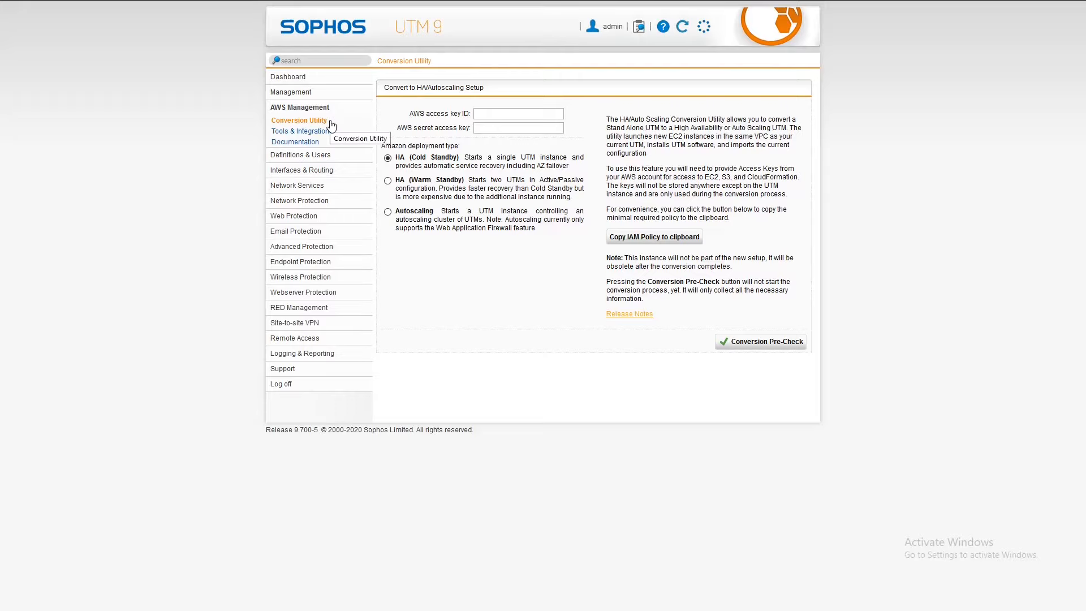
left_click(301, 155)
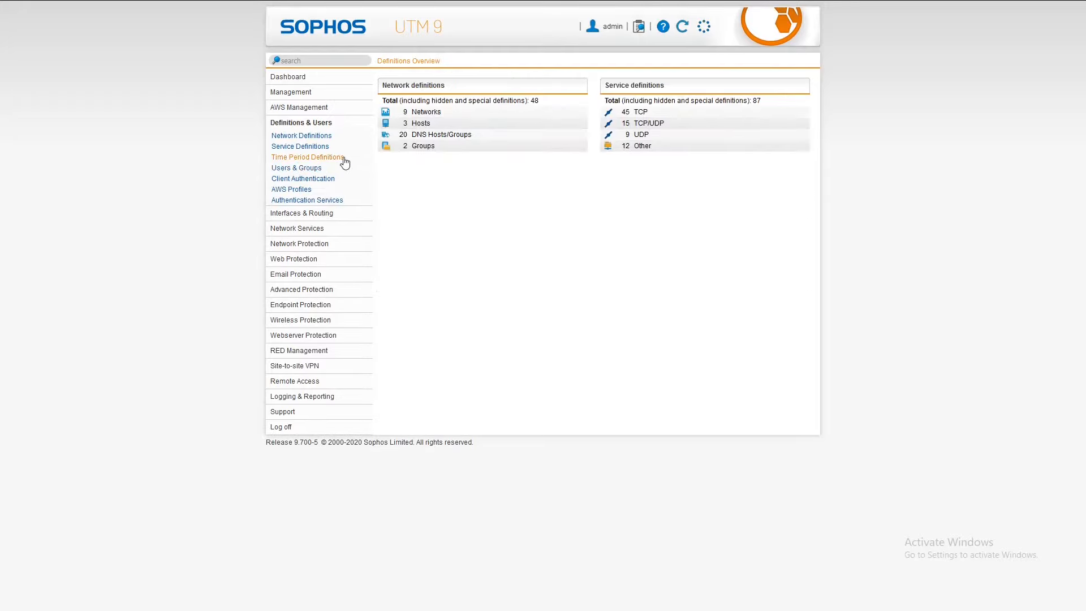
mouse_move(303, 122)
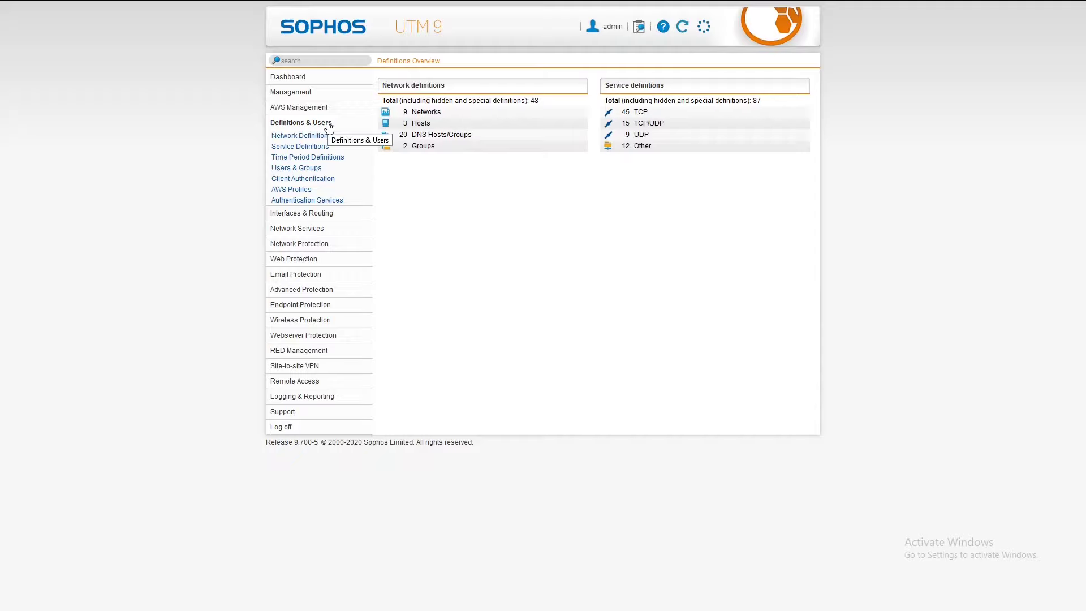
mouse_move(469, 75)
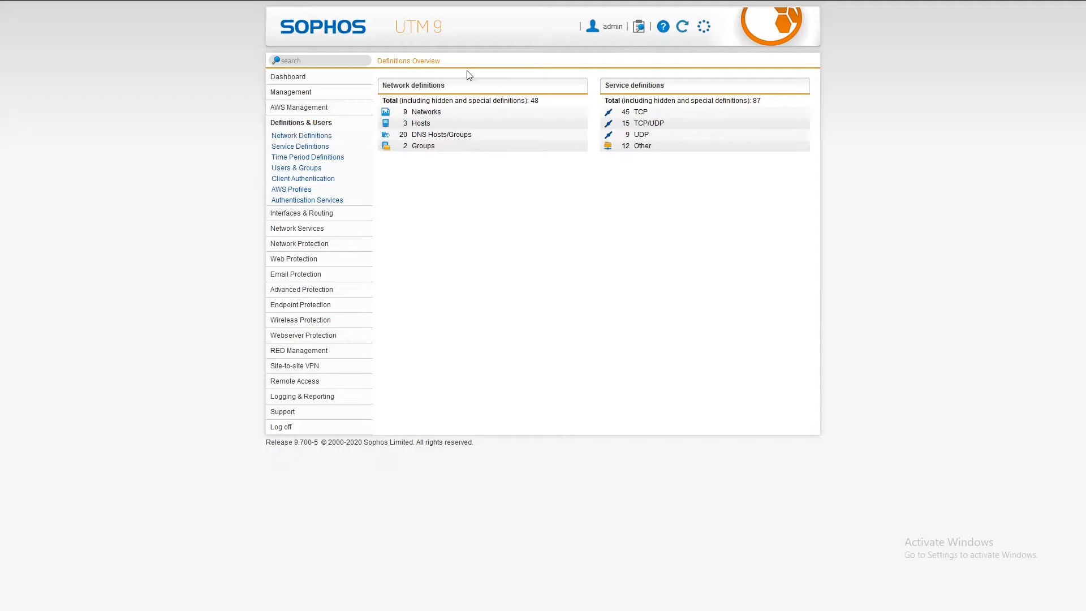
left_click(301, 134)
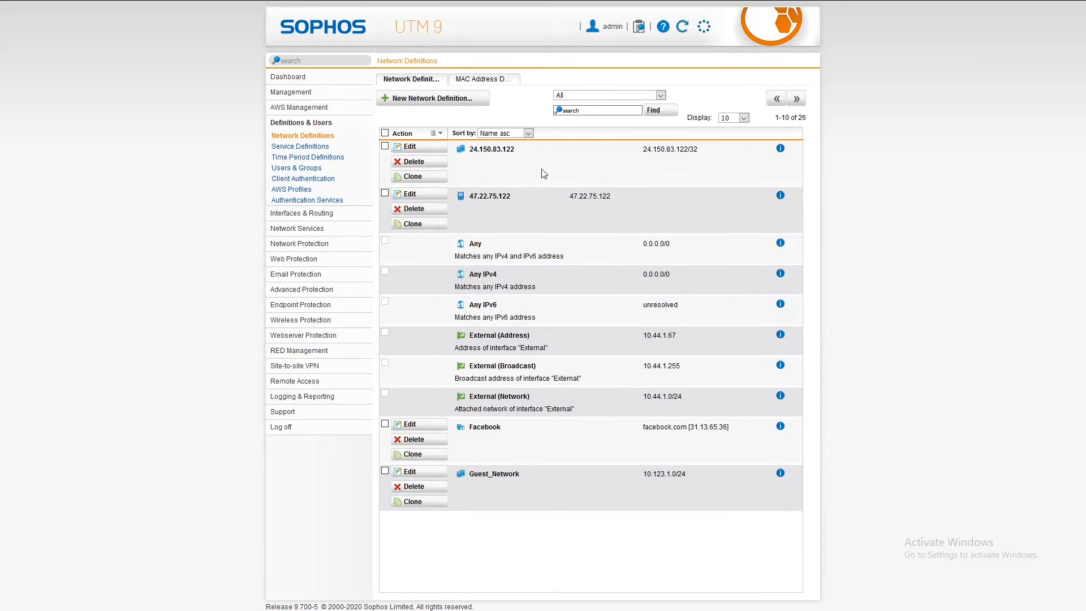
mouse_move(460, 100)
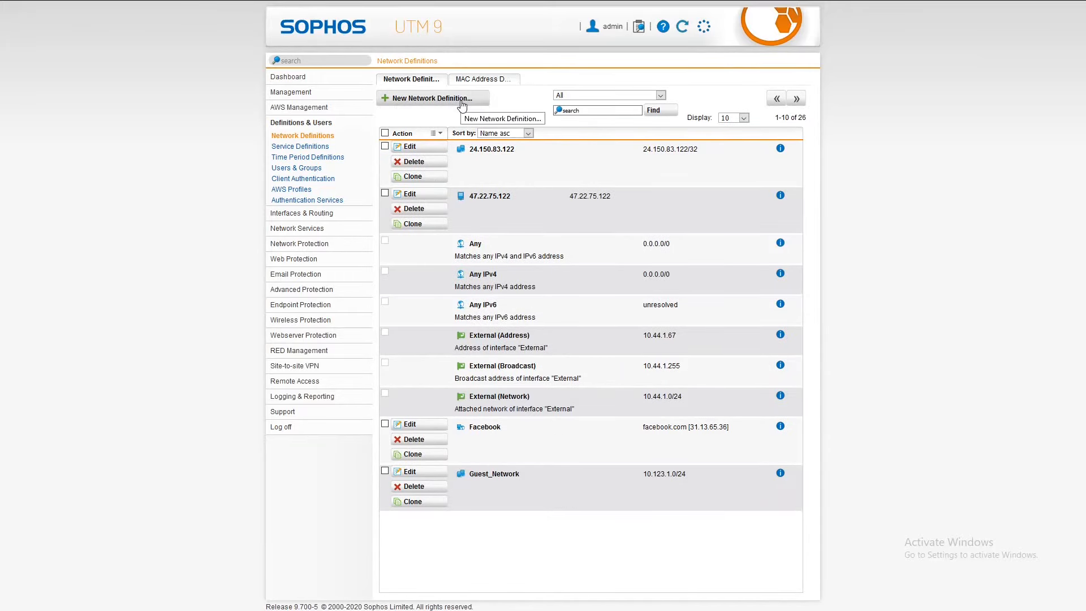
mouse_move(484, 80)
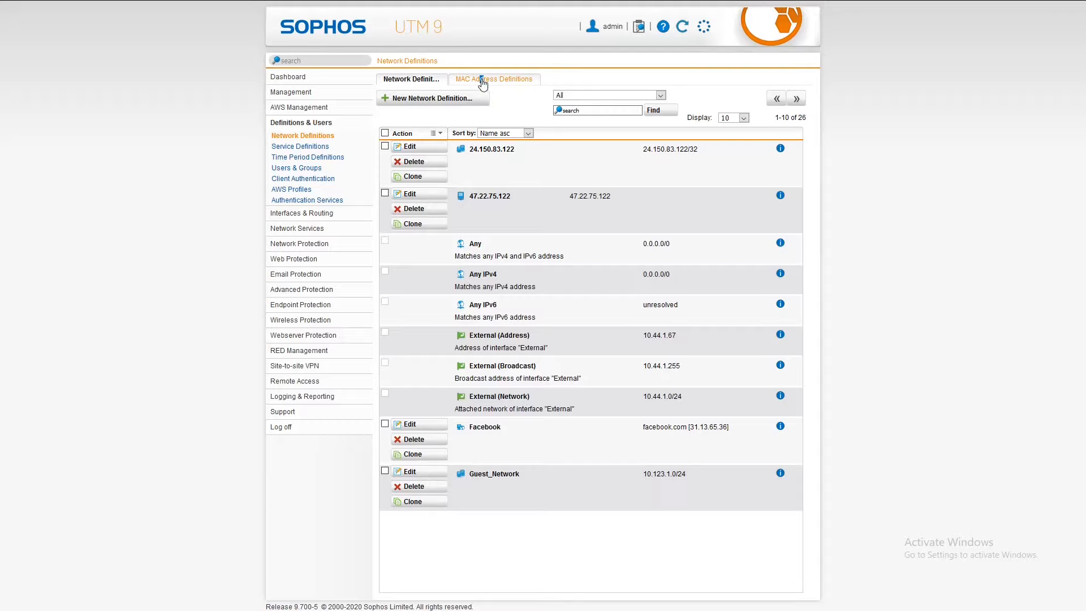
left_click(493, 79)
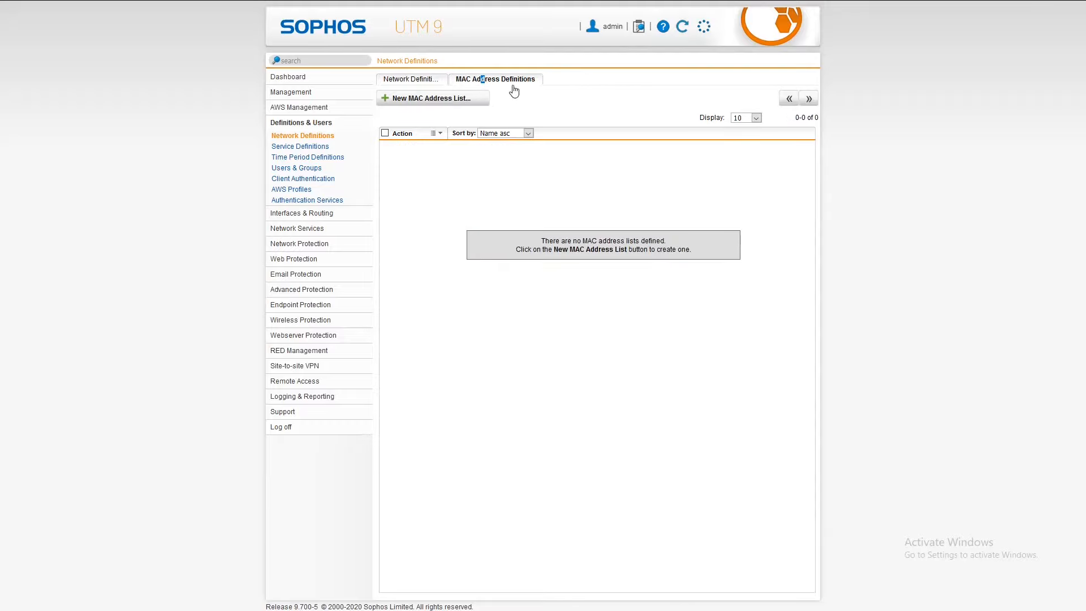
mouse_move(300, 146)
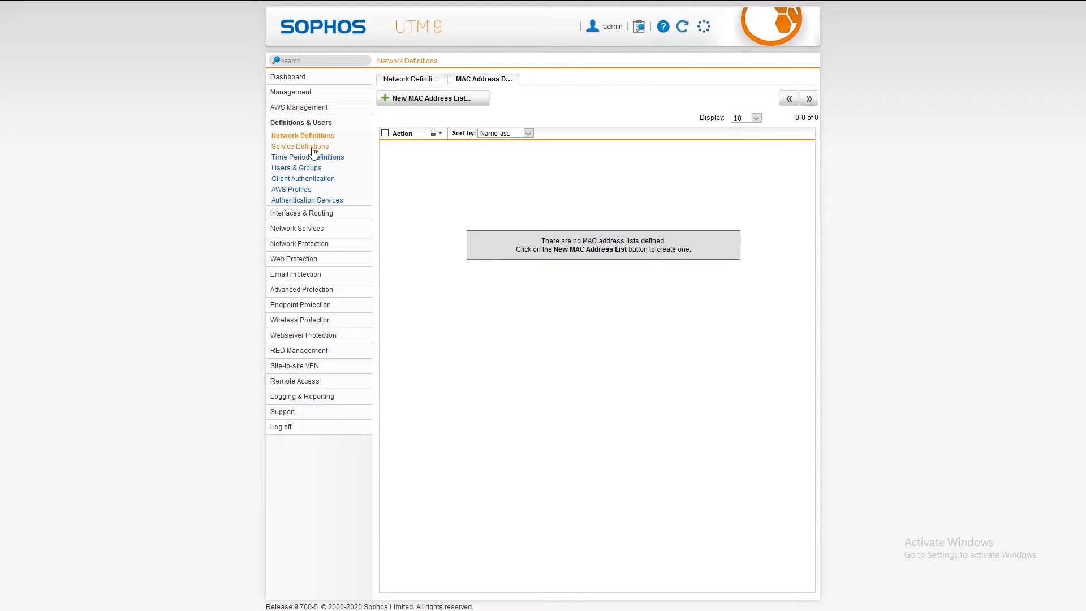
left_click(299, 146)
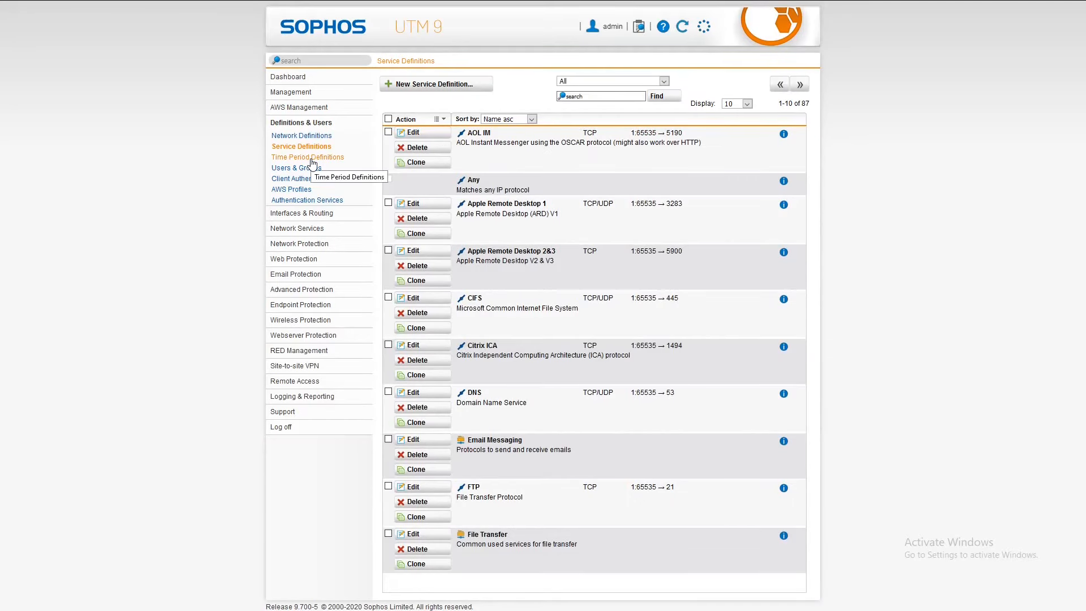
mouse_move(300, 135)
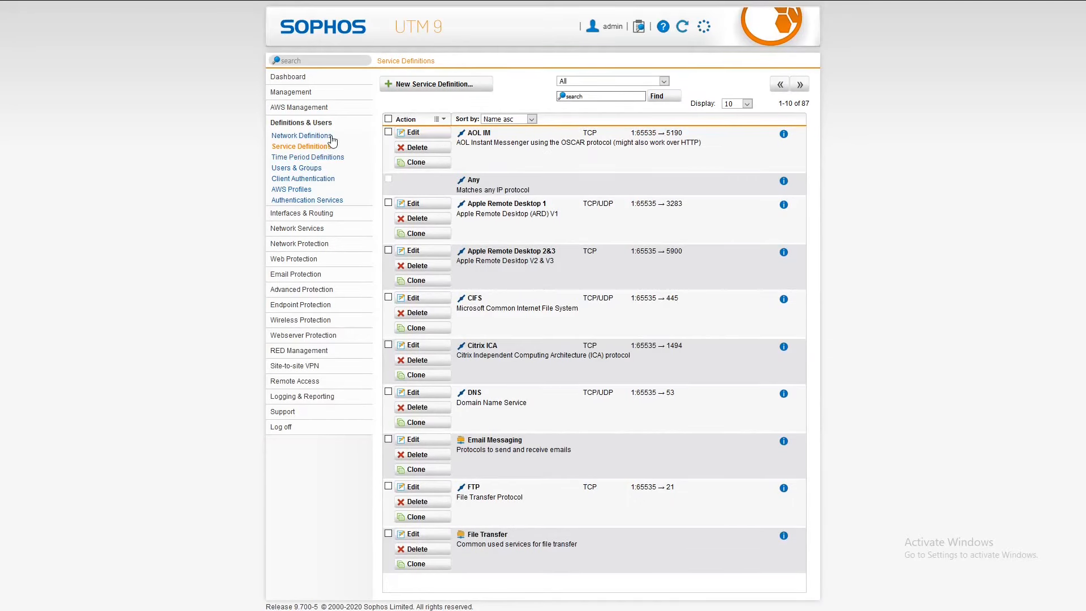
left_click(660, 81)
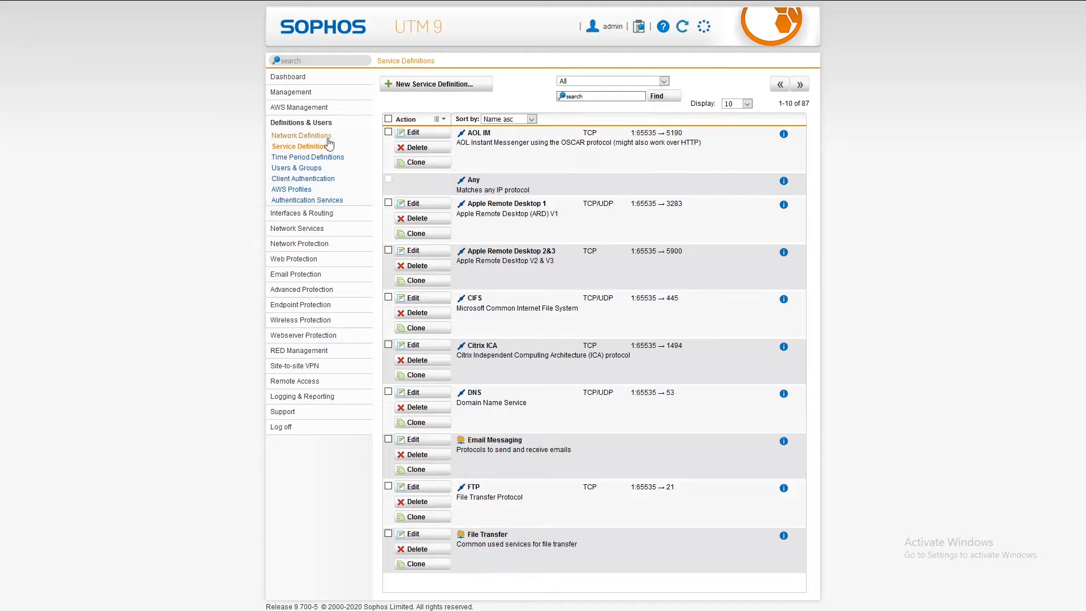
mouse_move(307, 157)
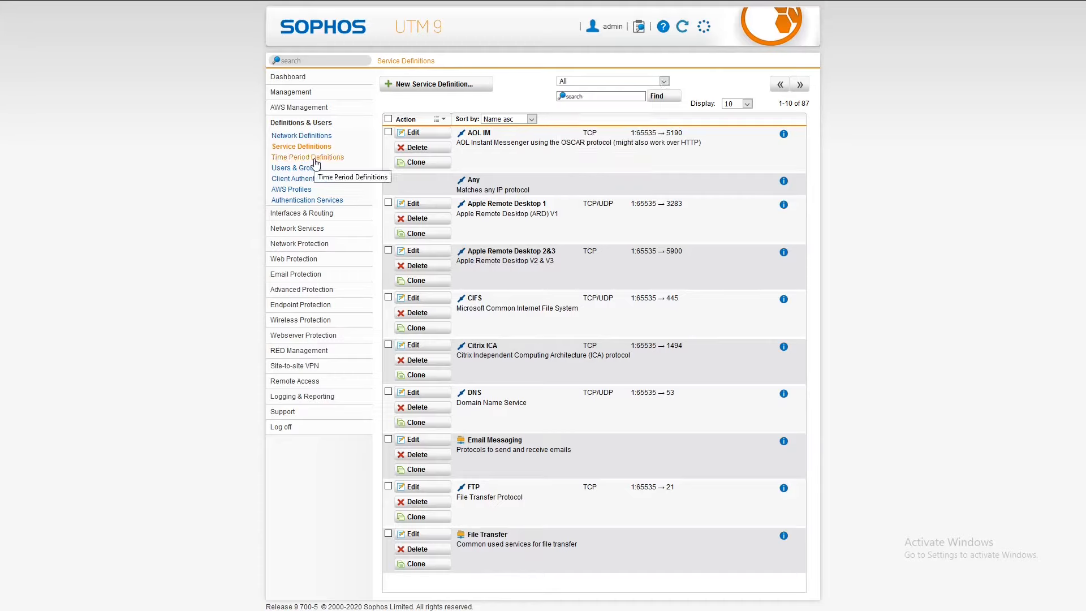
mouse_move(295, 168)
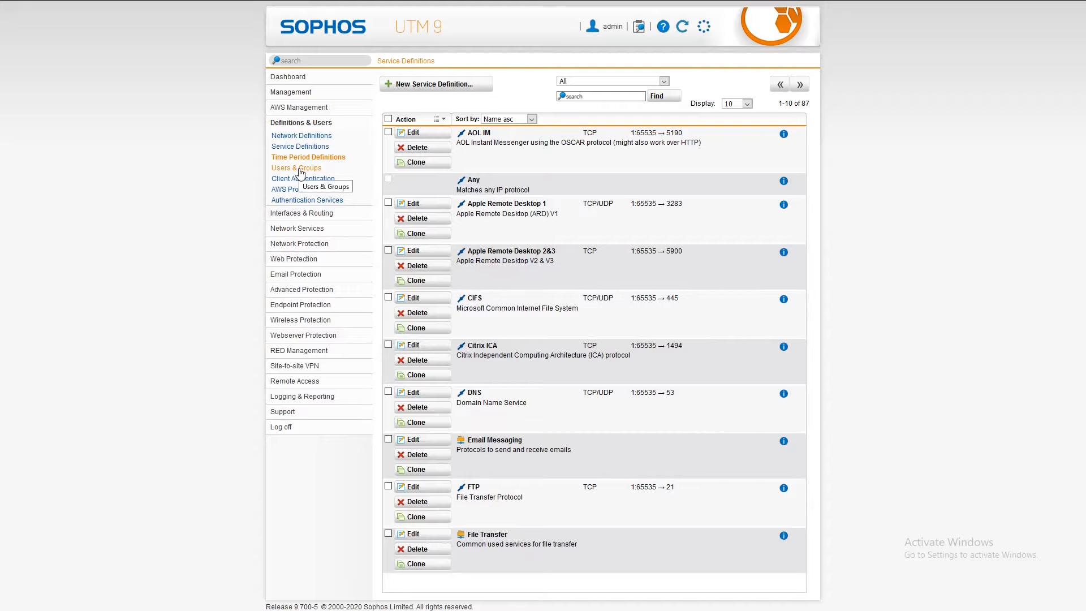
mouse_move(303, 179)
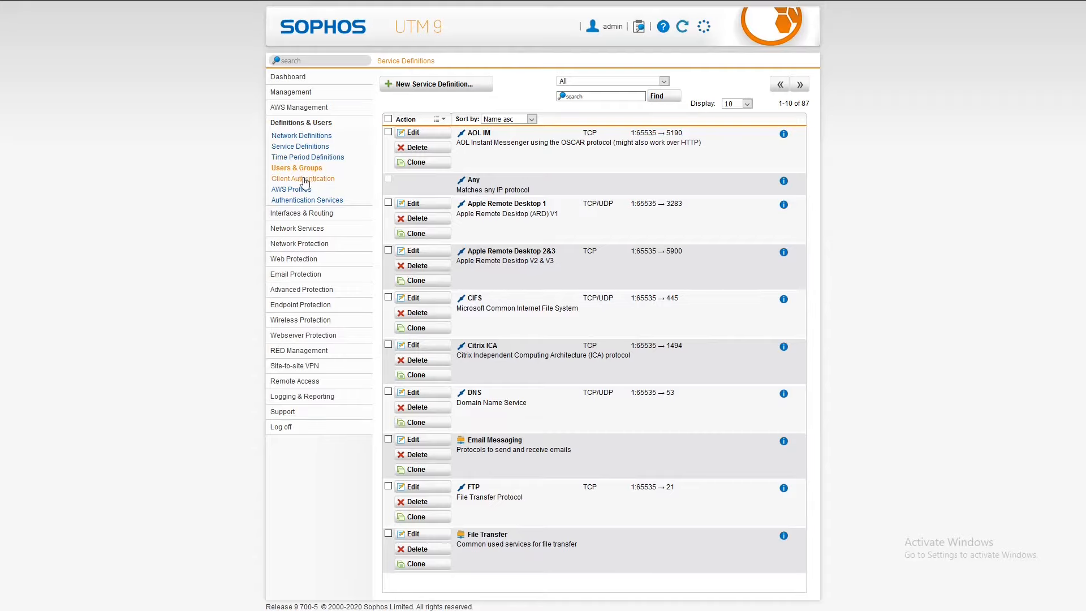
mouse_move(303, 178)
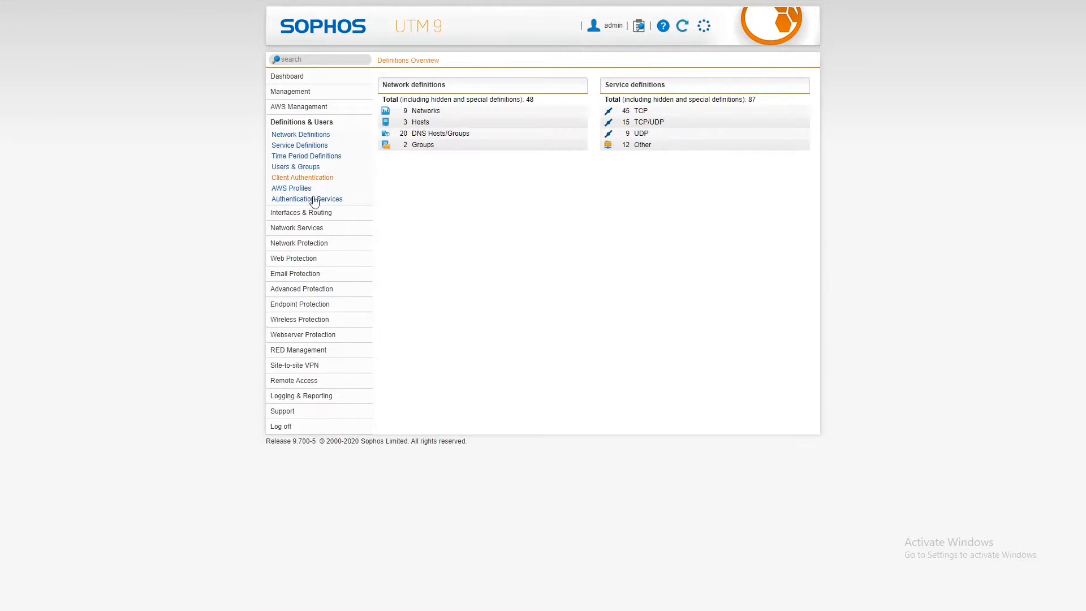
mouse_move(301, 213)
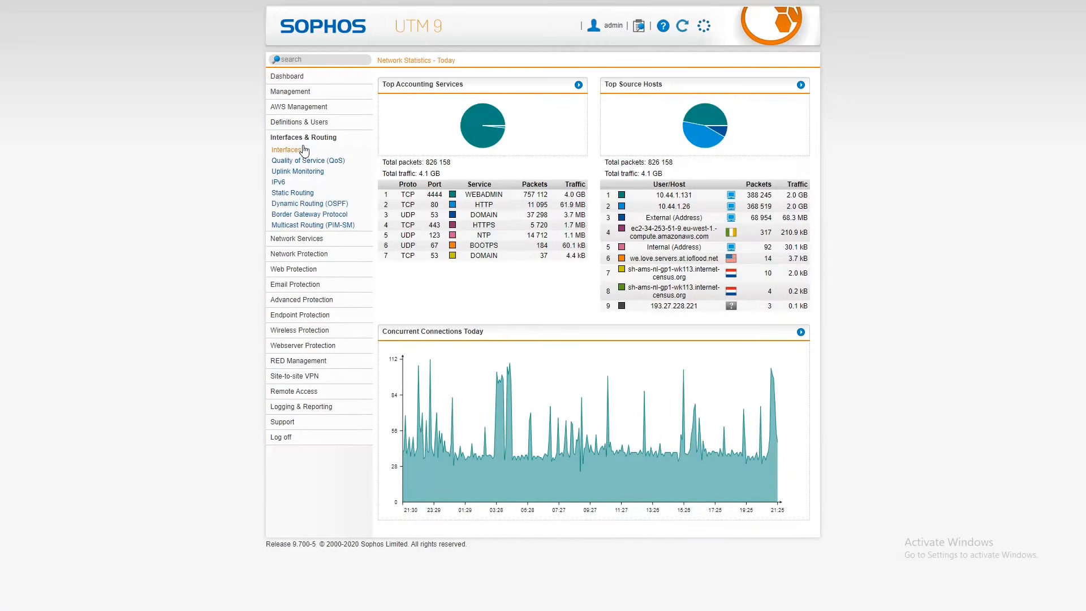
mouse_move(483, 128)
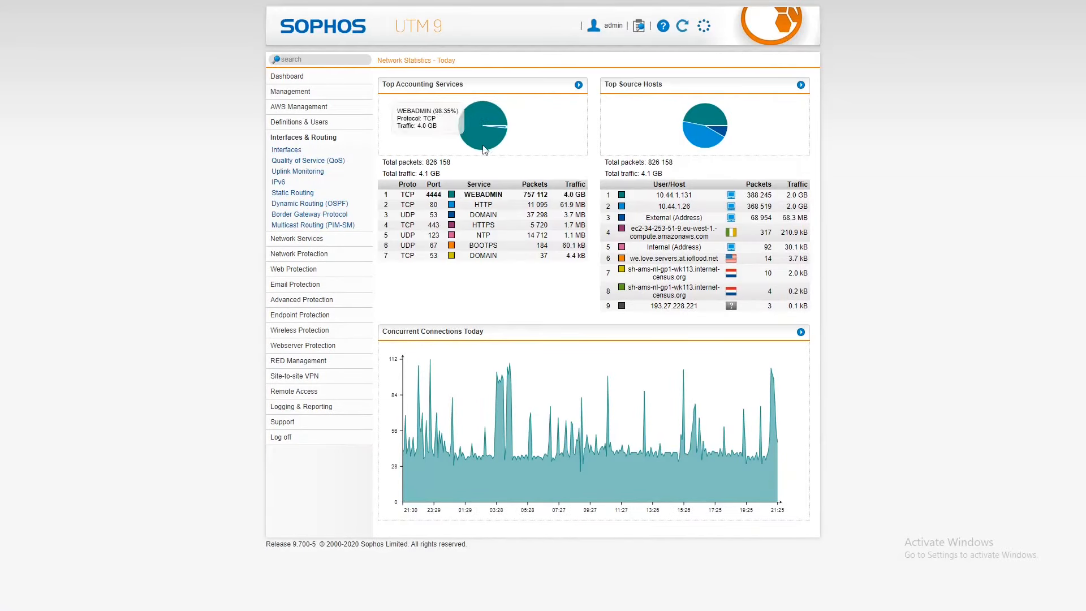
mouse_move(479, 204)
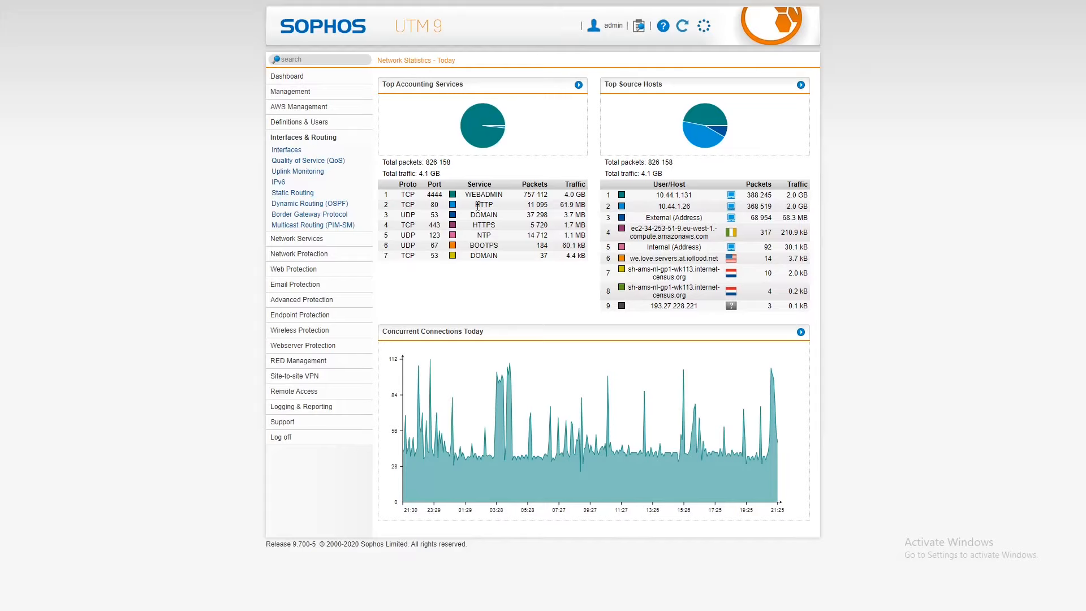
mouse_move(485, 127)
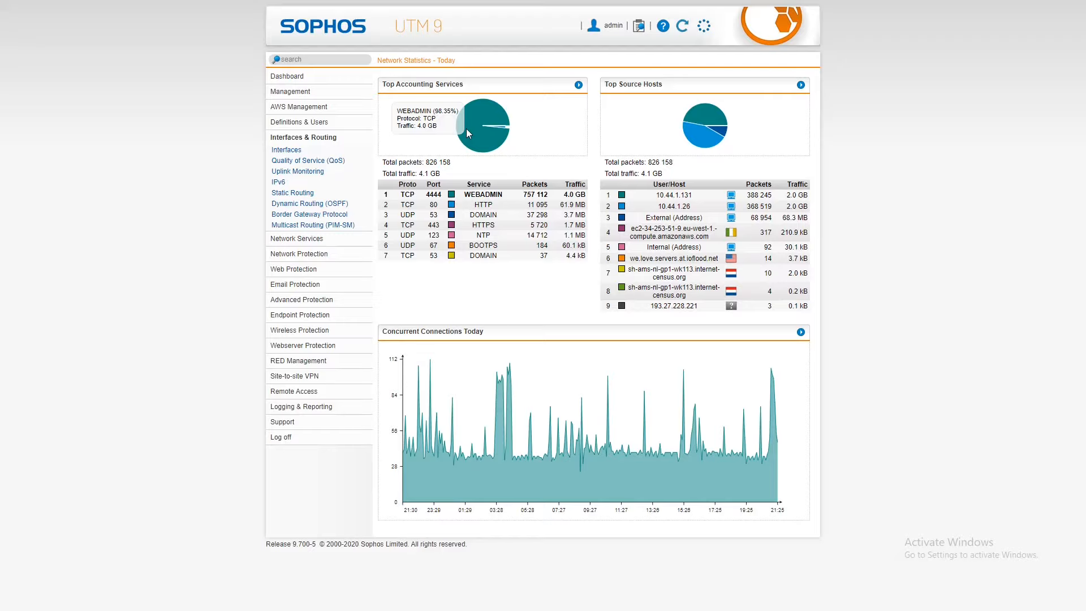
mouse_move(482, 128)
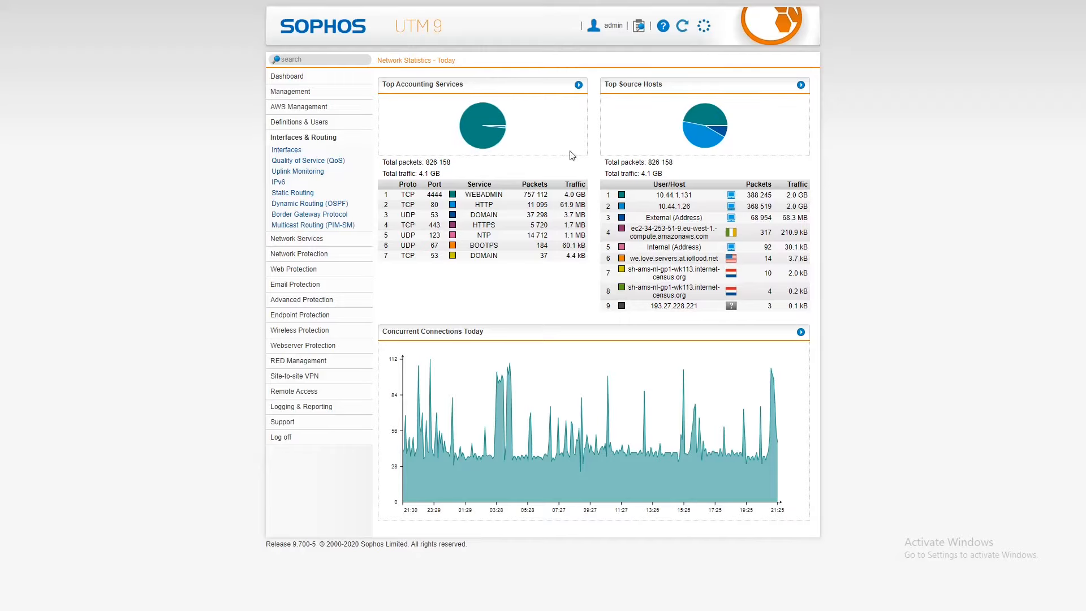
mouse_move(545, 171)
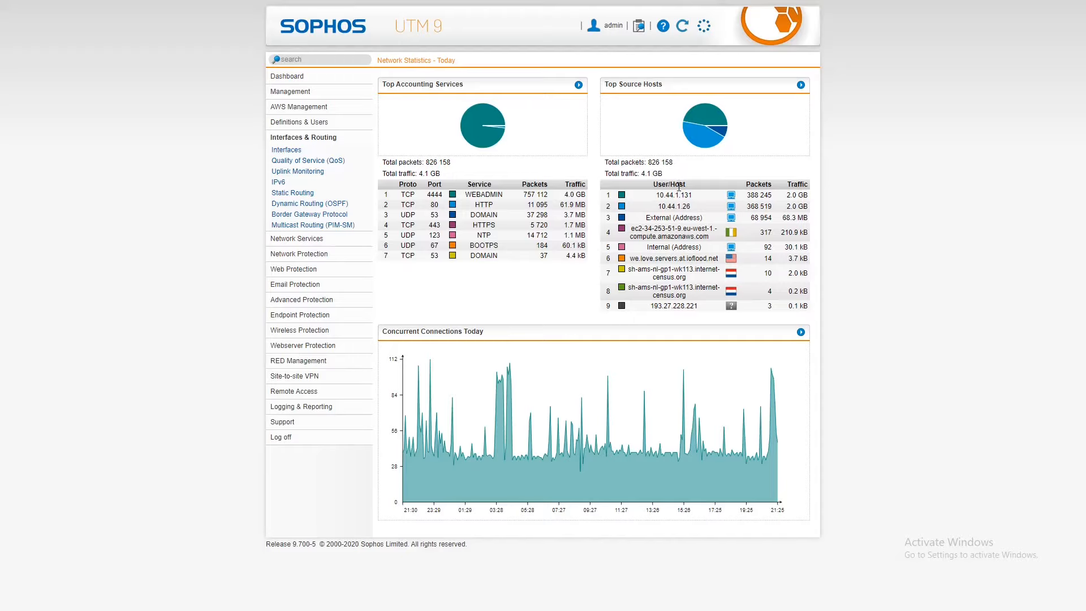
mouse_move(704, 187)
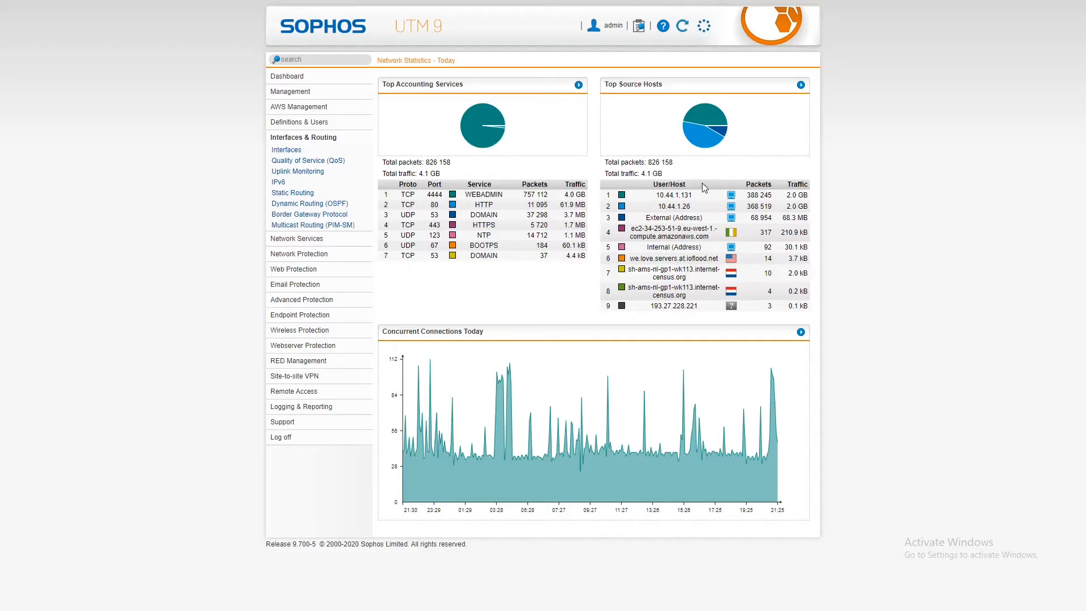
mouse_move(762, 205)
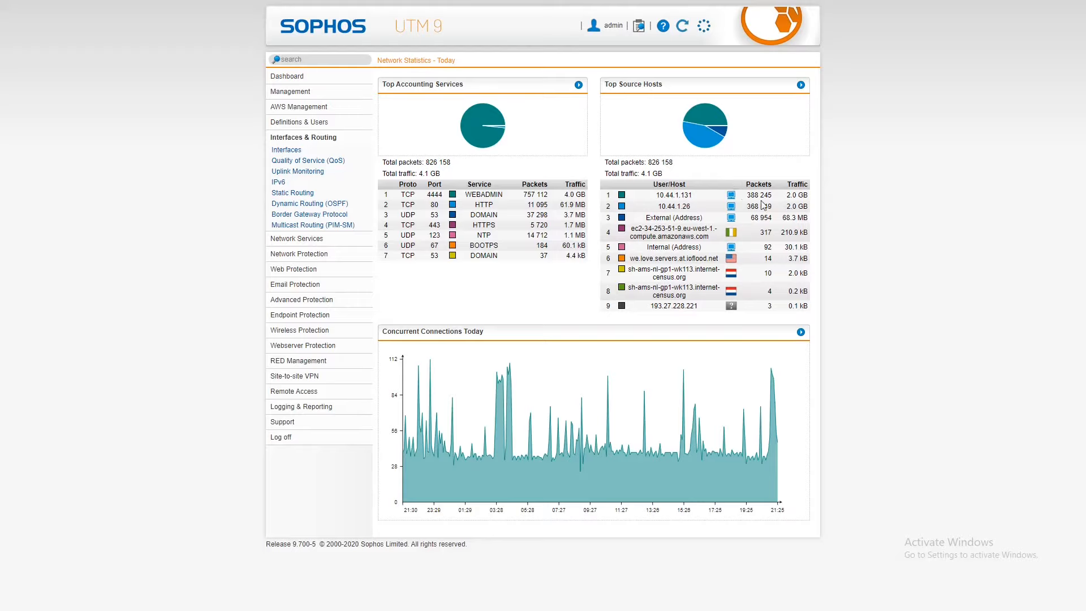
mouse_move(817, 242)
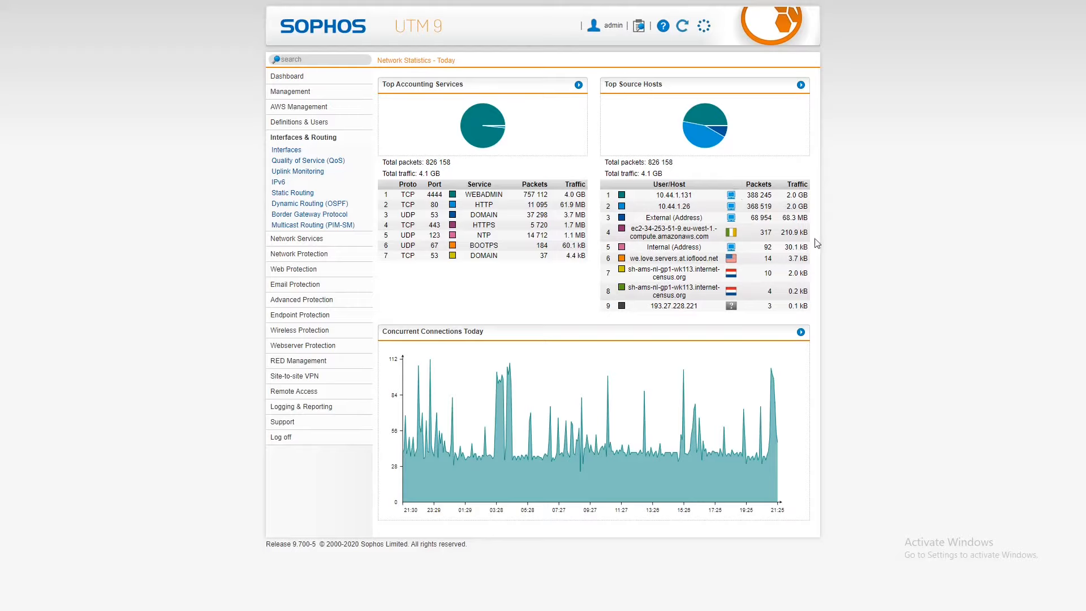
mouse_move(742, 77)
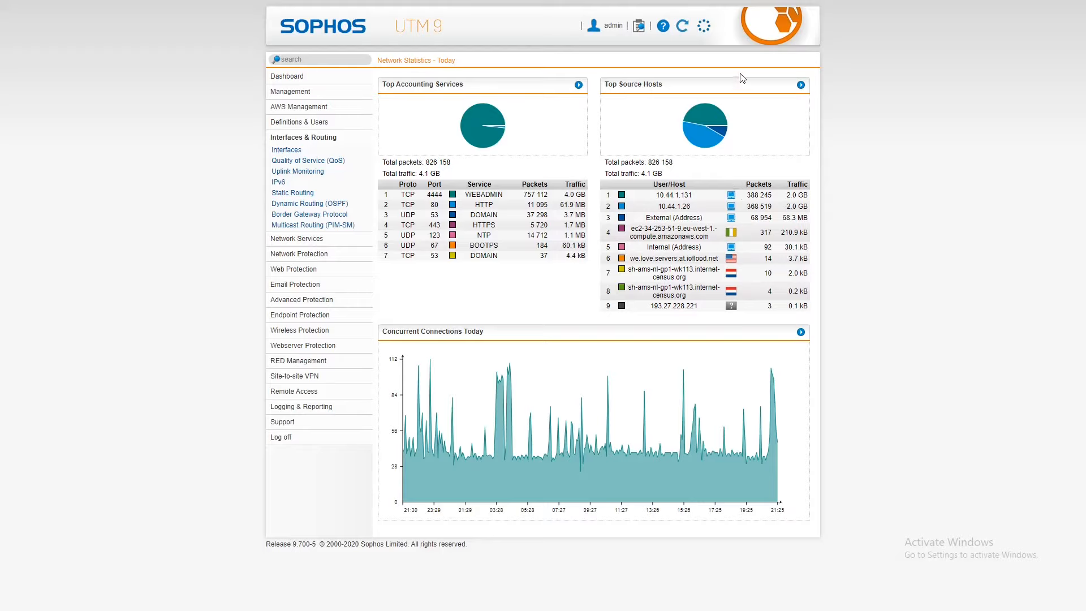
mouse_move(756, 147)
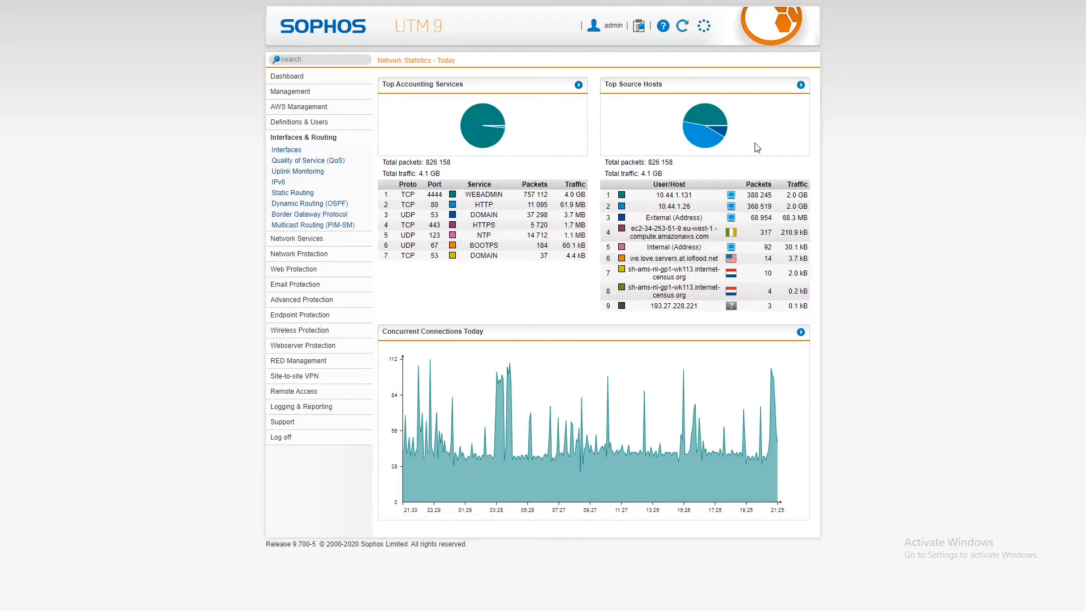
mouse_move(409, 343)
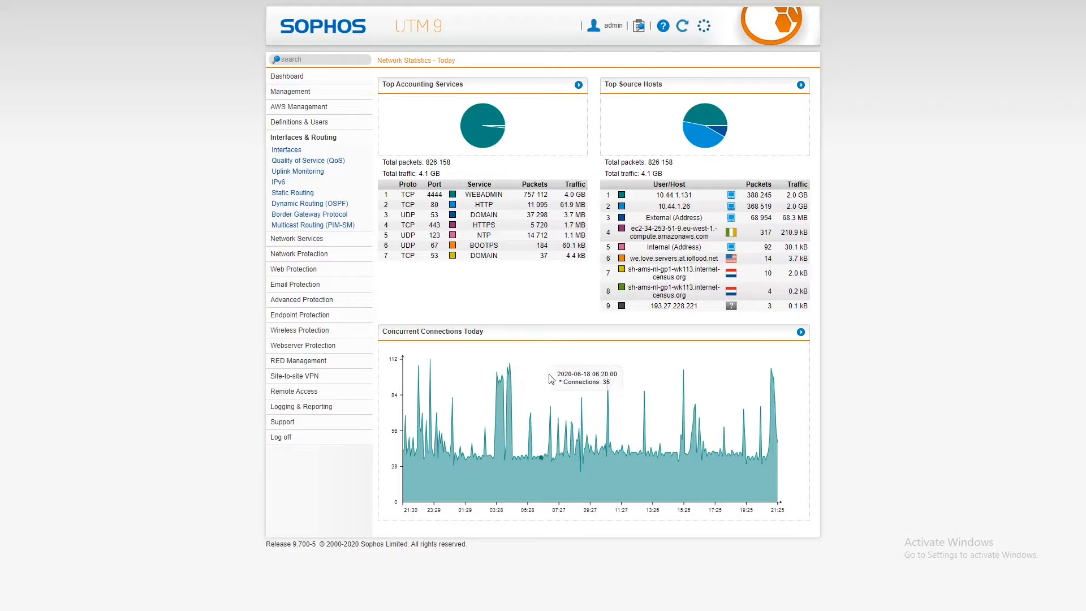
mouse_move(760, 421)
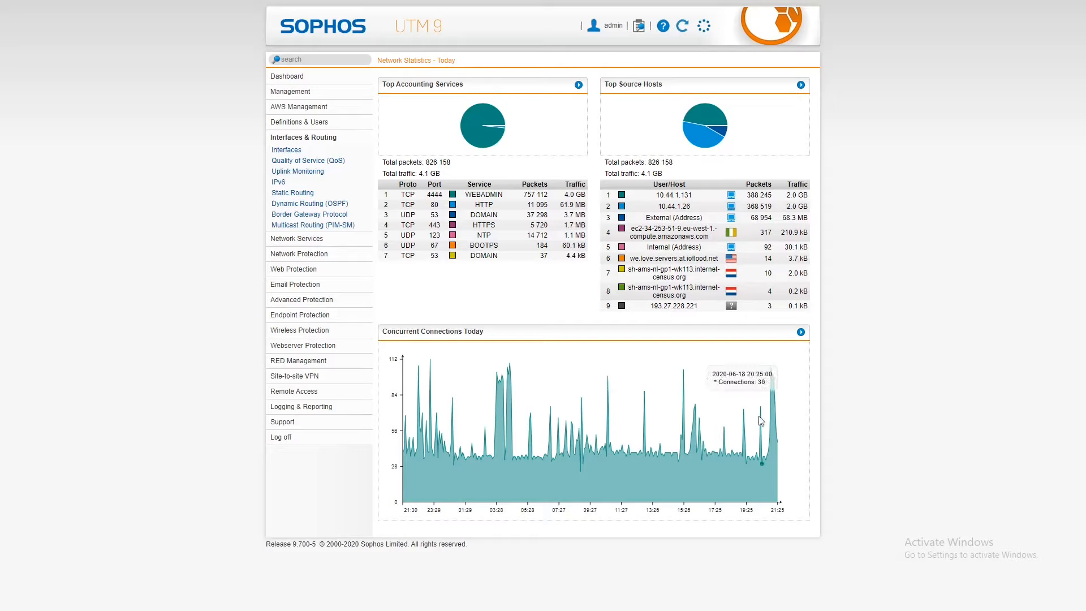
Expand Logging & Reporting and Network Services (DNS, DHCP, NTP) while today's network statistics stay displayed
left_click(301, 406)
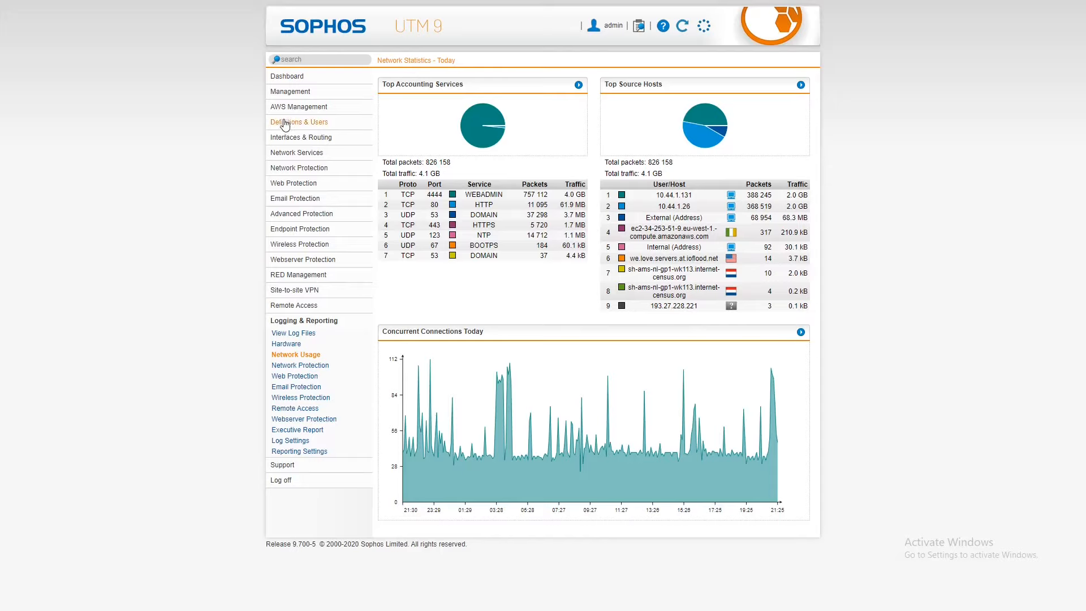
mouse_move(312, 349)
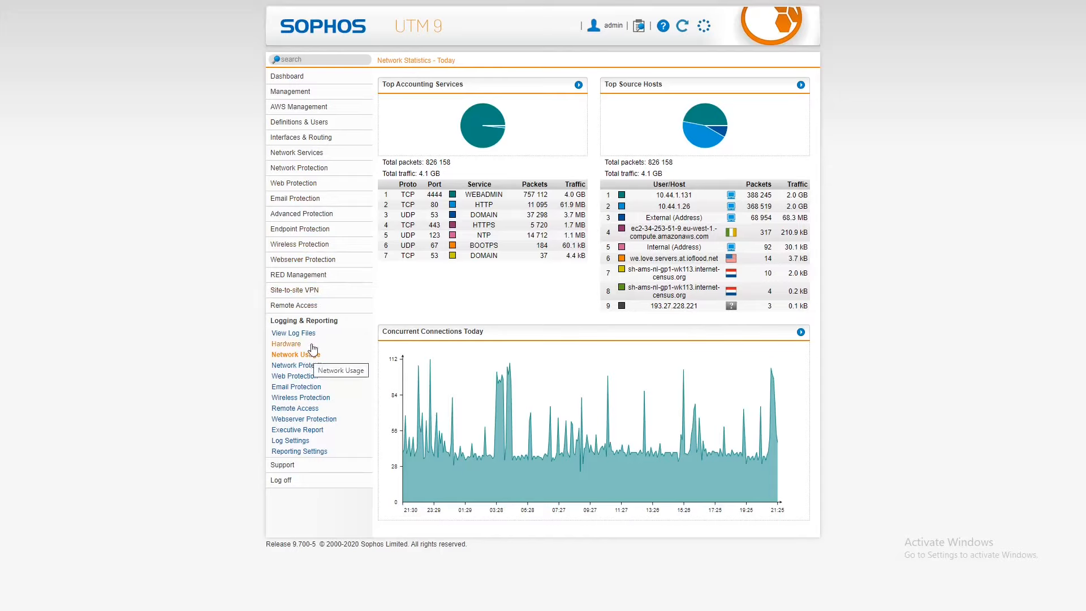
mouse_move(308, 152)
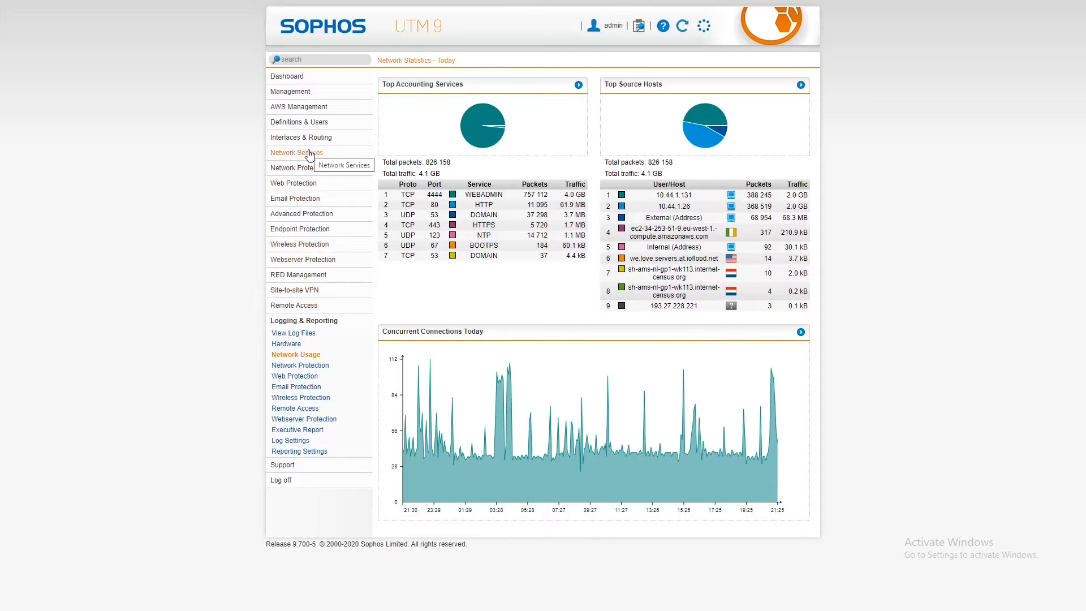
left_click(296, 153)
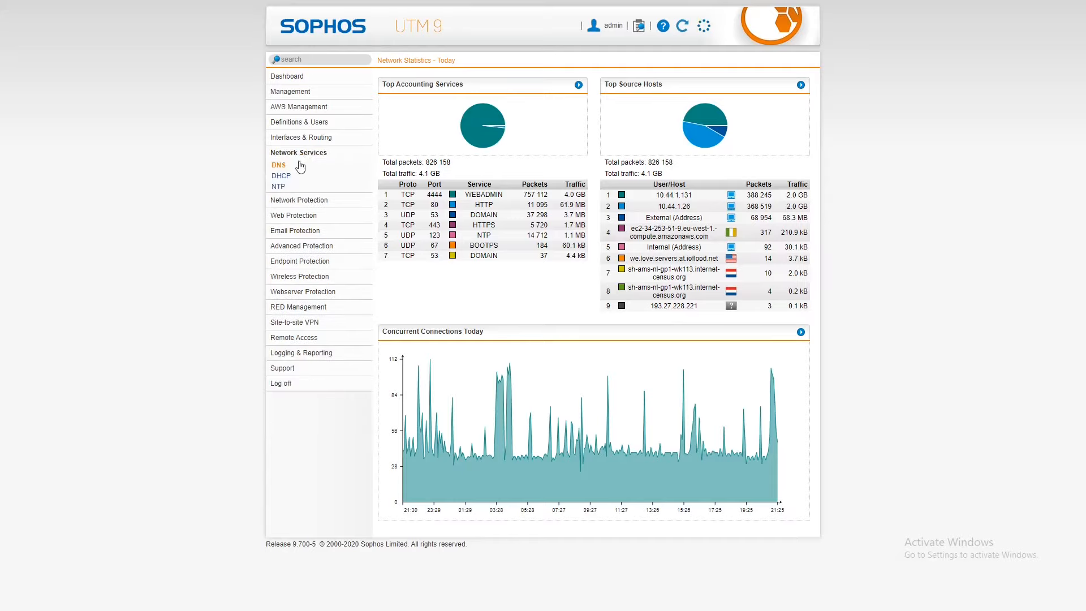
mouse_move(282, 175)
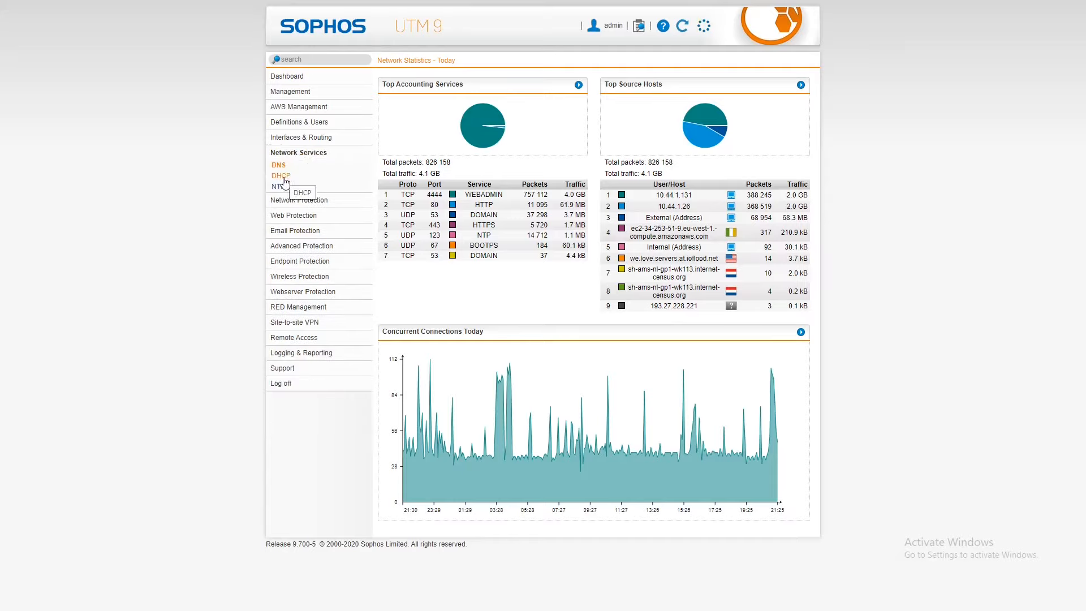
mouse_move(283, 188)
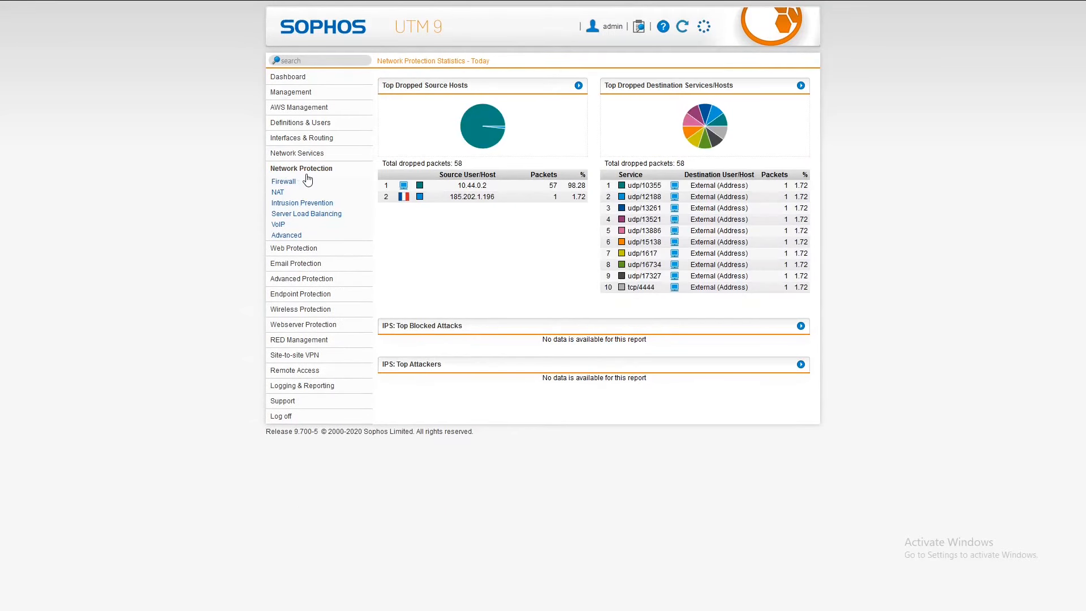
mouse_move(283, 181)
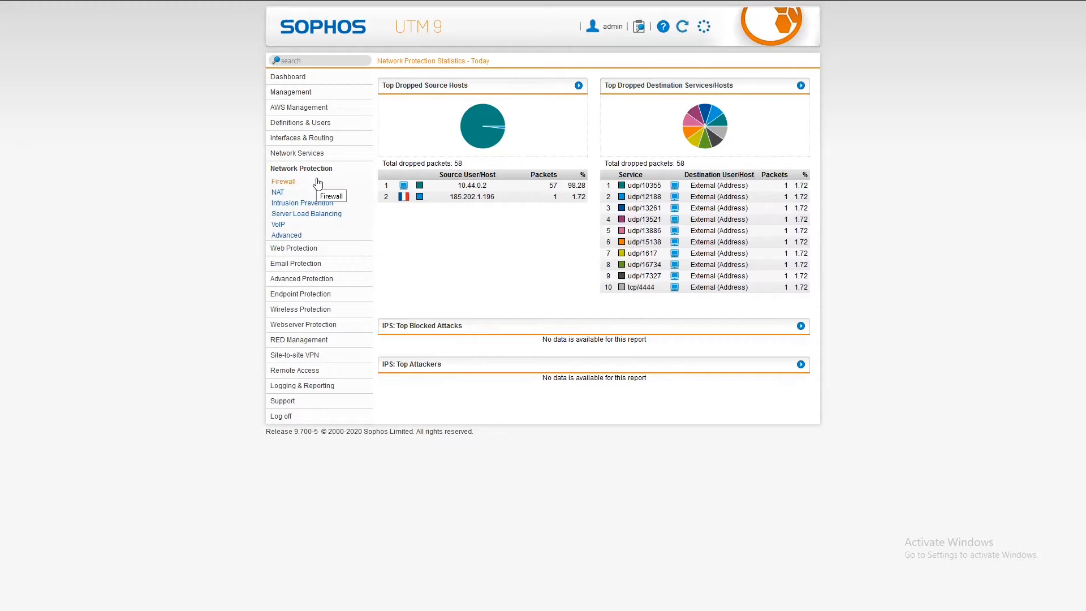
mouse_move(285, 189)
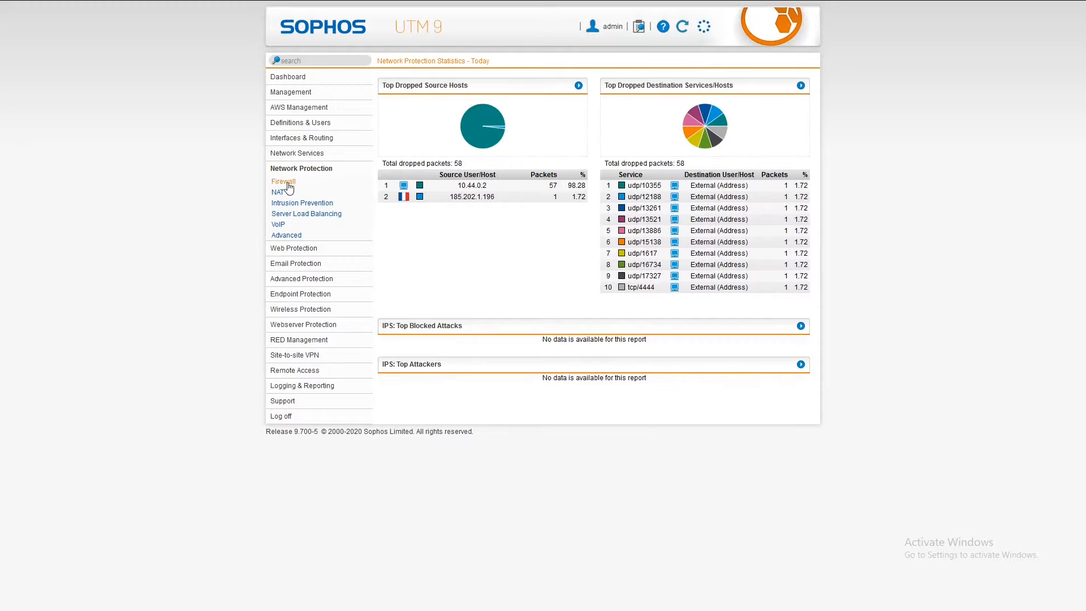
mouse_move(290, 196)
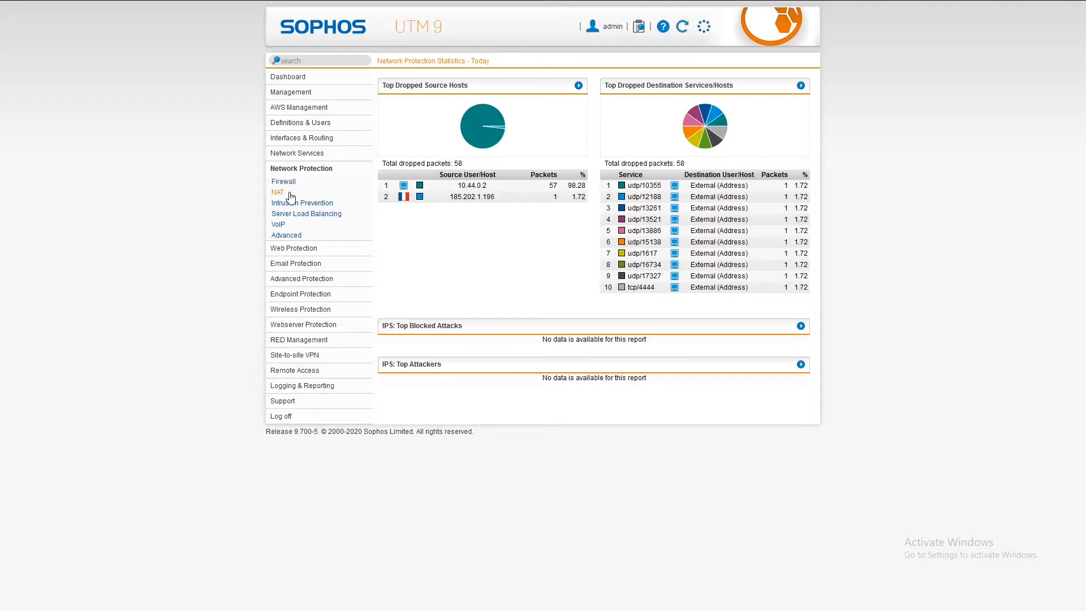
mouse_move(346, 200)
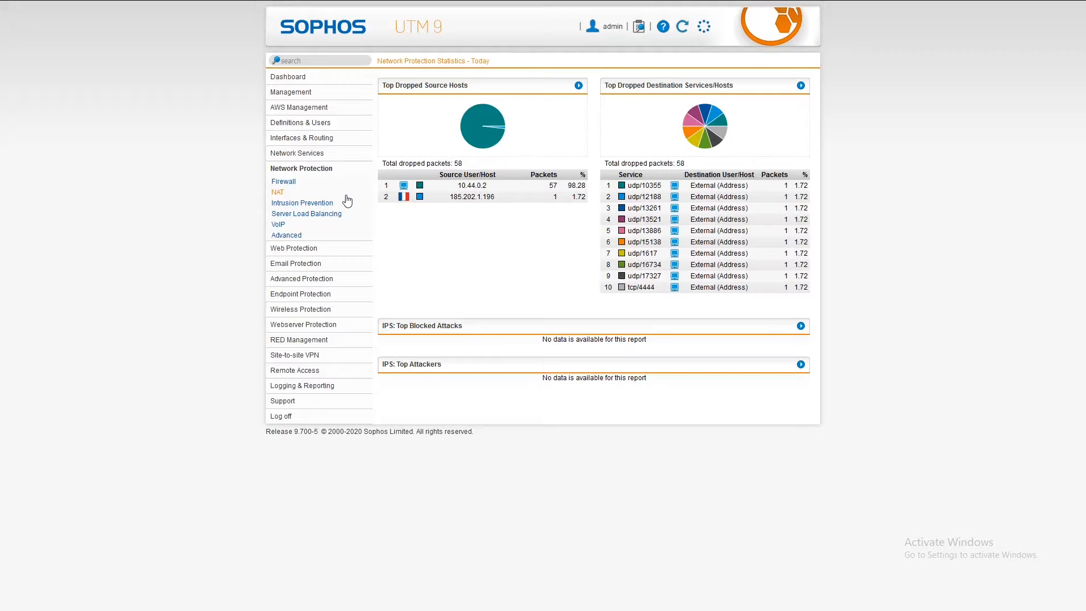
mouse_move(285, 235)
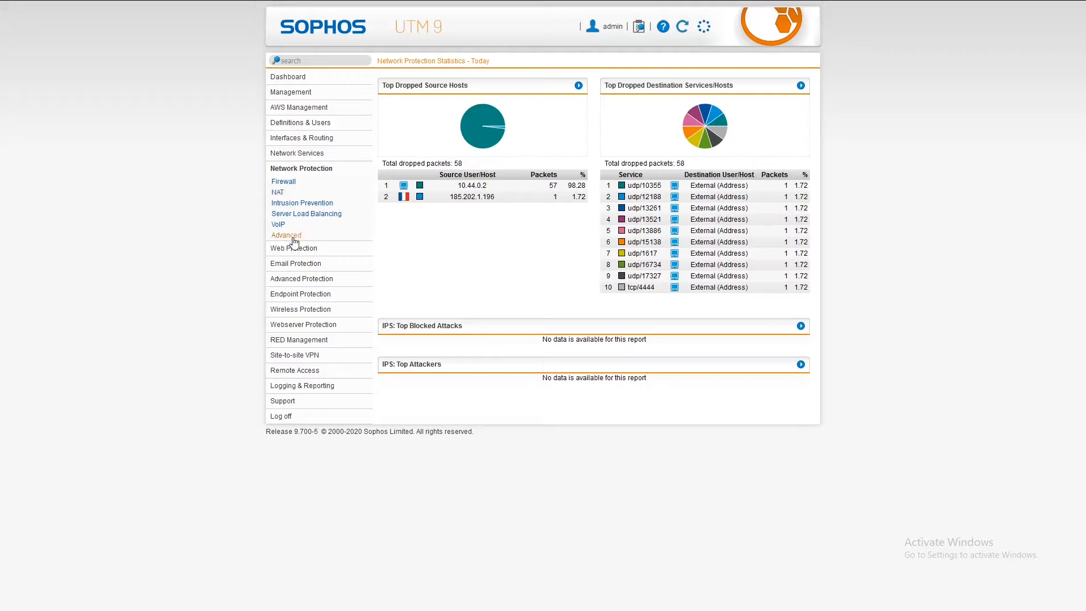
Check the Firewall Rules list filter, then view Country Blocking Exceptions with no lists defined
left_click(283, 181)
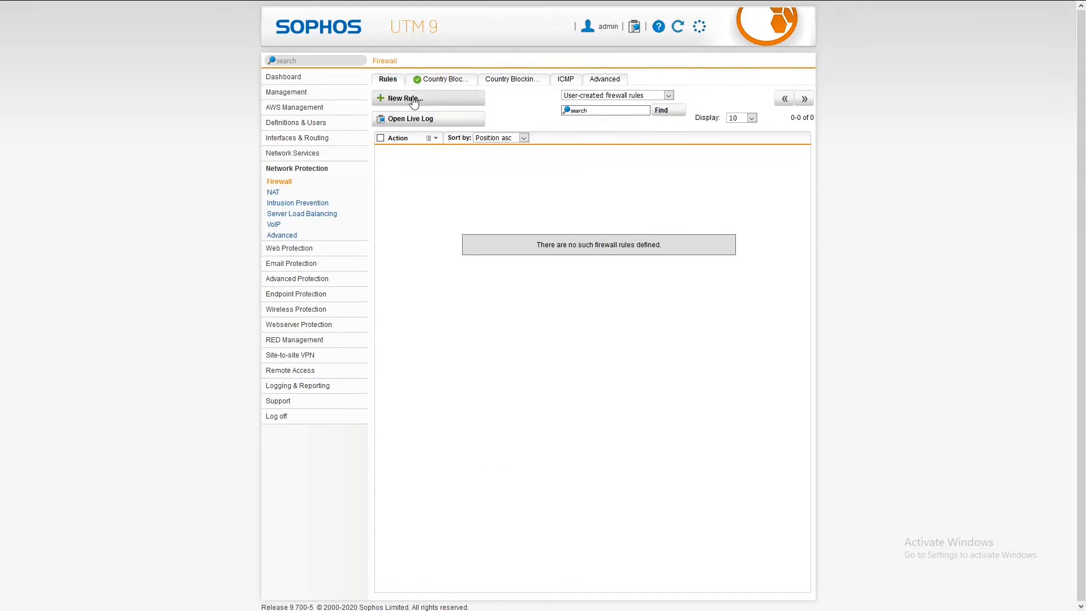
mouse_move(453, 127)
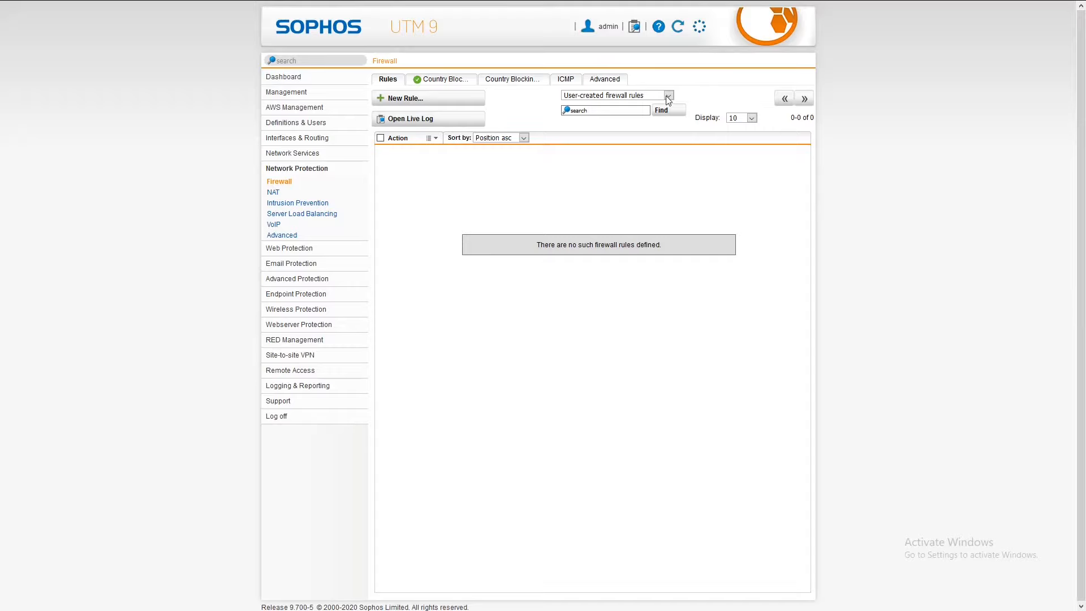
left_click(667, 95)
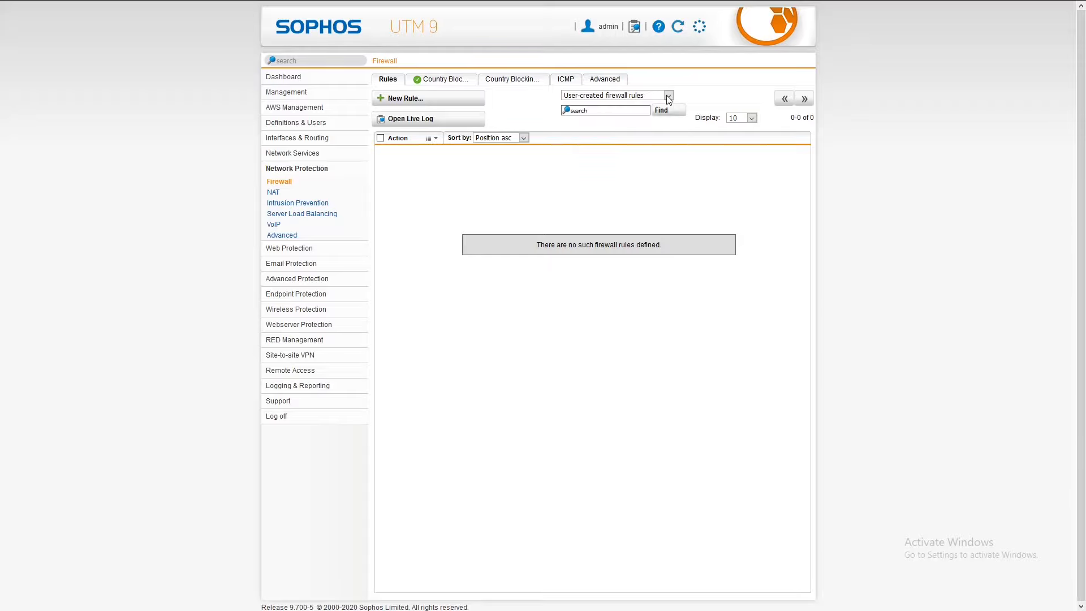
mouse_move(783, 137)
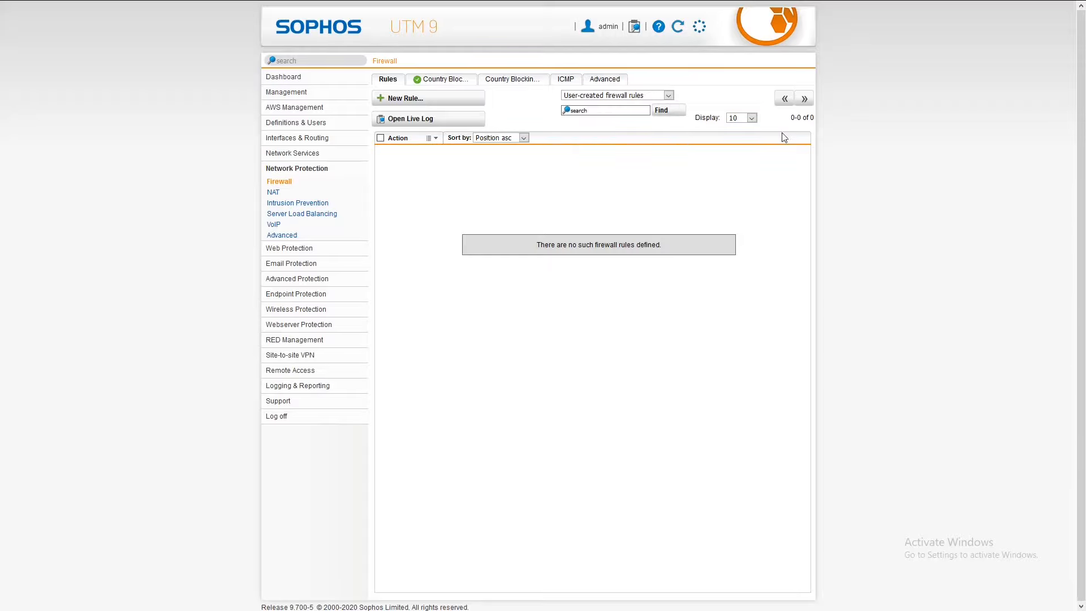
mouse_move(441, 80)
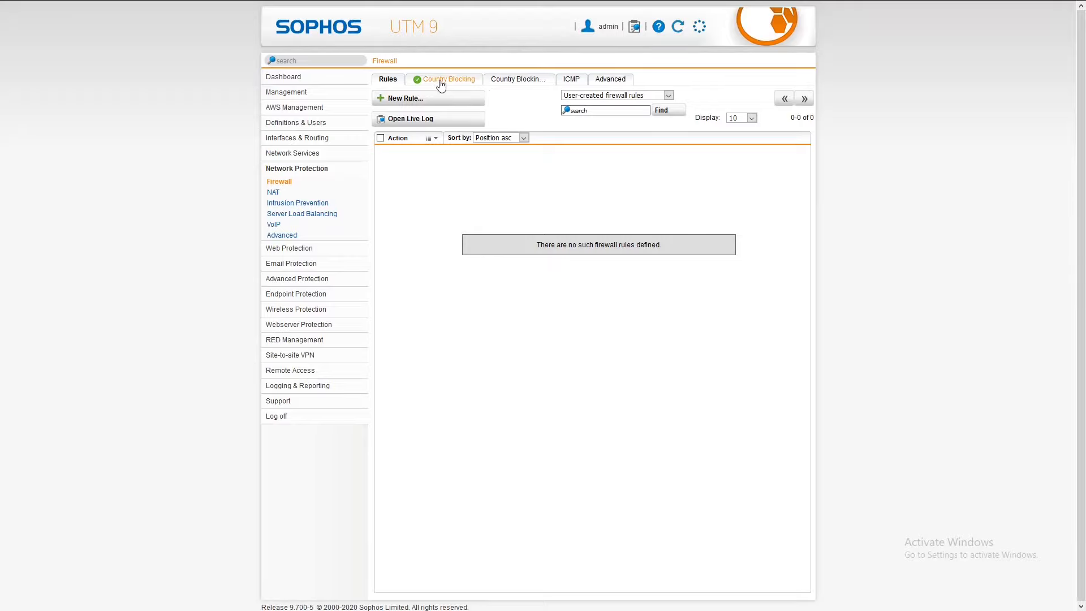
mouse_move(525, 83)
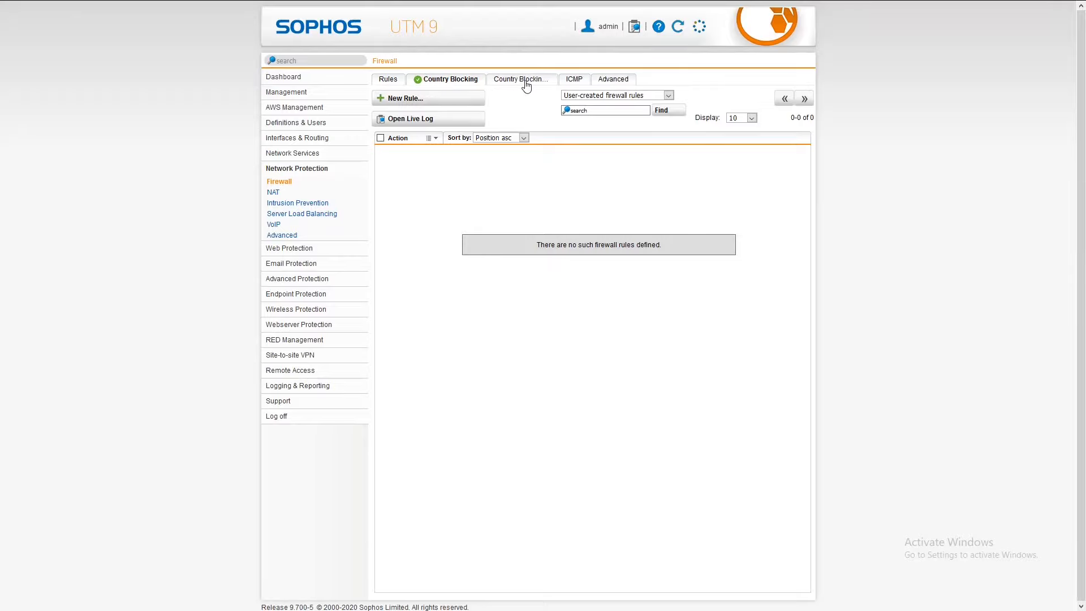
left_click(521, 80)
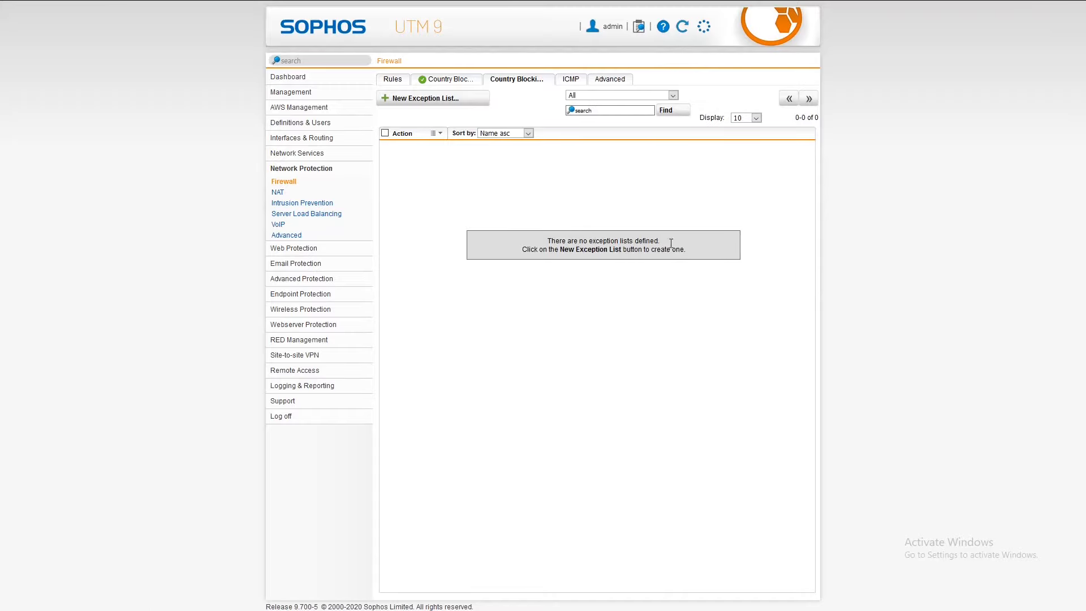
View the Firewall ICMP settings, then Advanced connection tracking helpers, protocol handling and logging
left_click(608, 79)
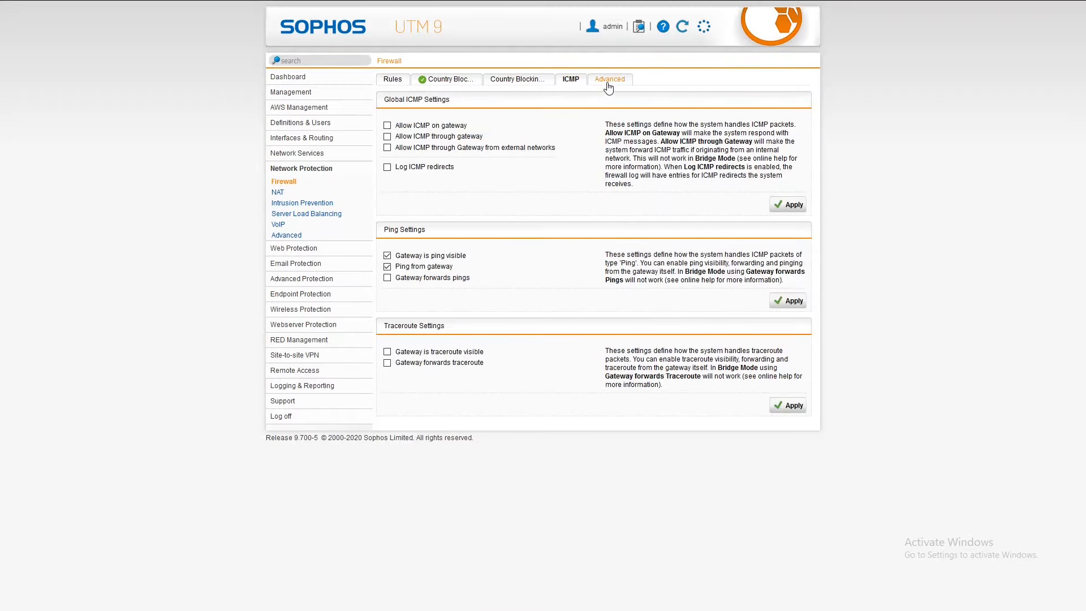
mouse_move(609, 79)
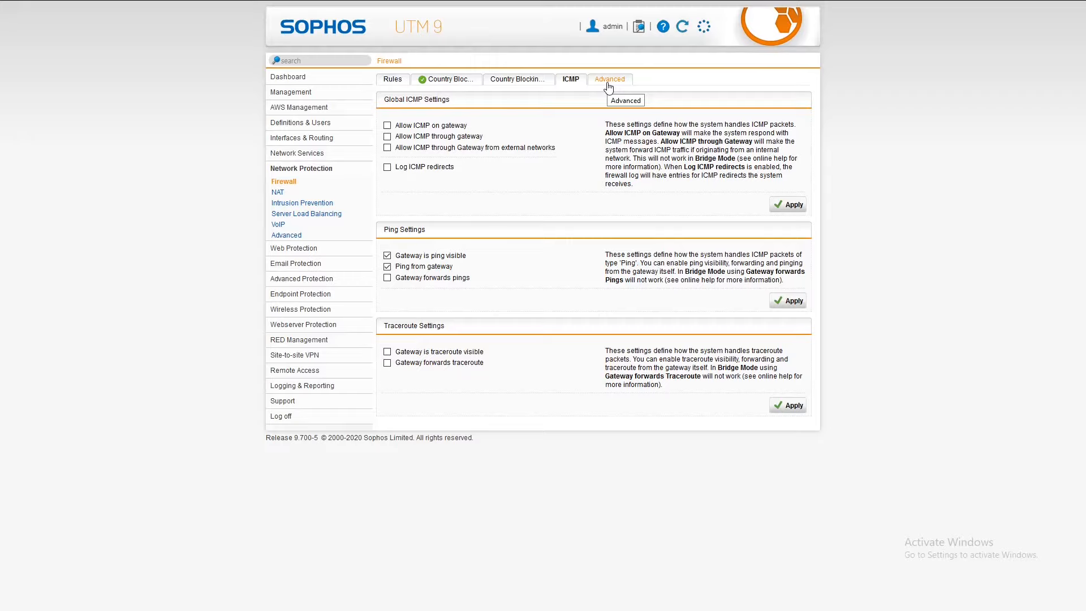
mouse_move(609, 79)
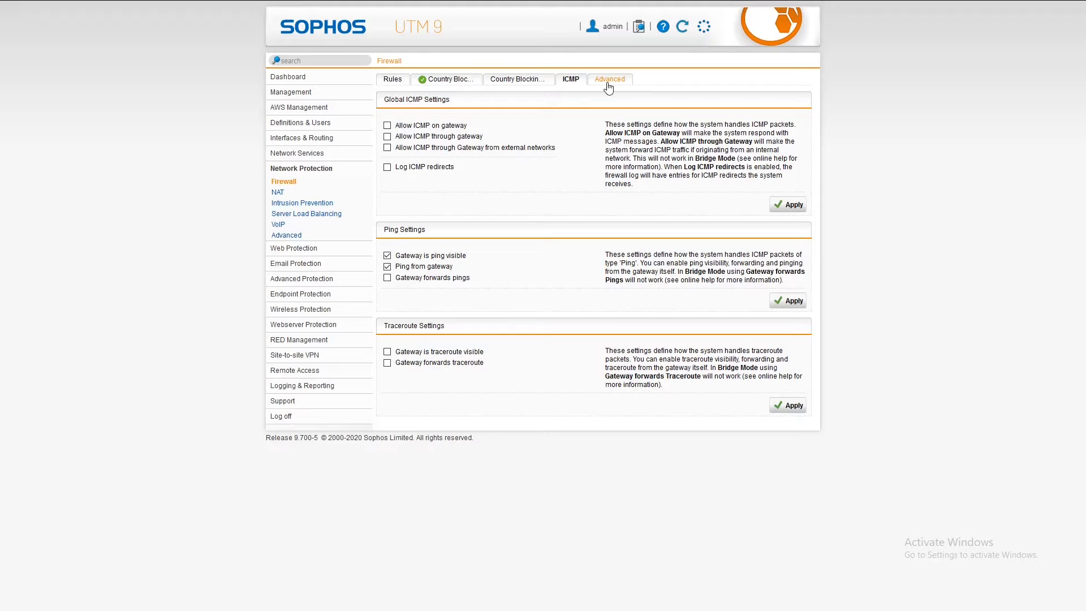
left_click(609, 79)
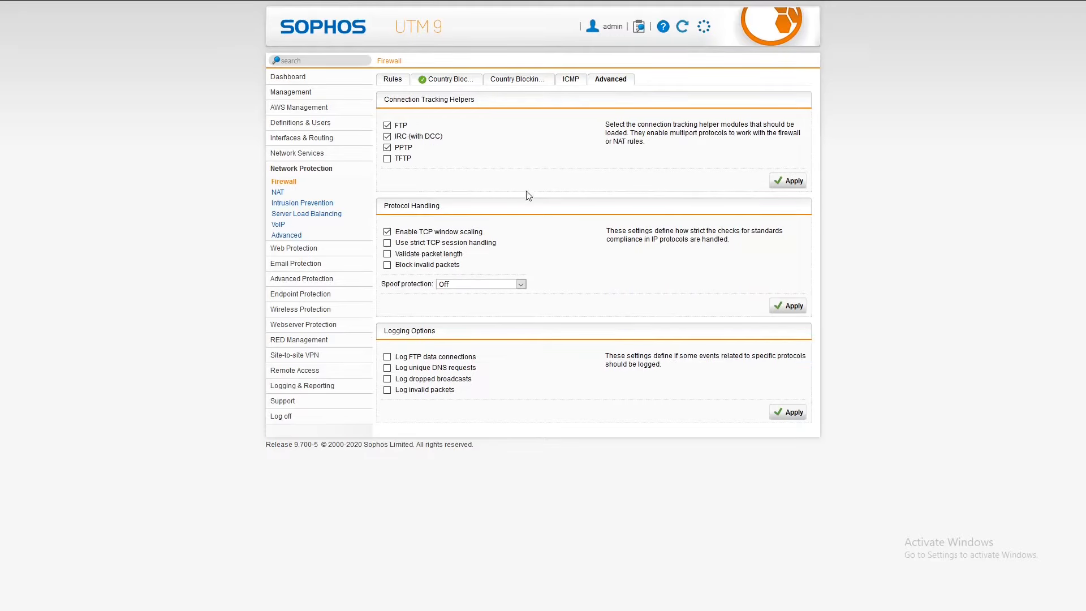
mouse_move(384, 103)
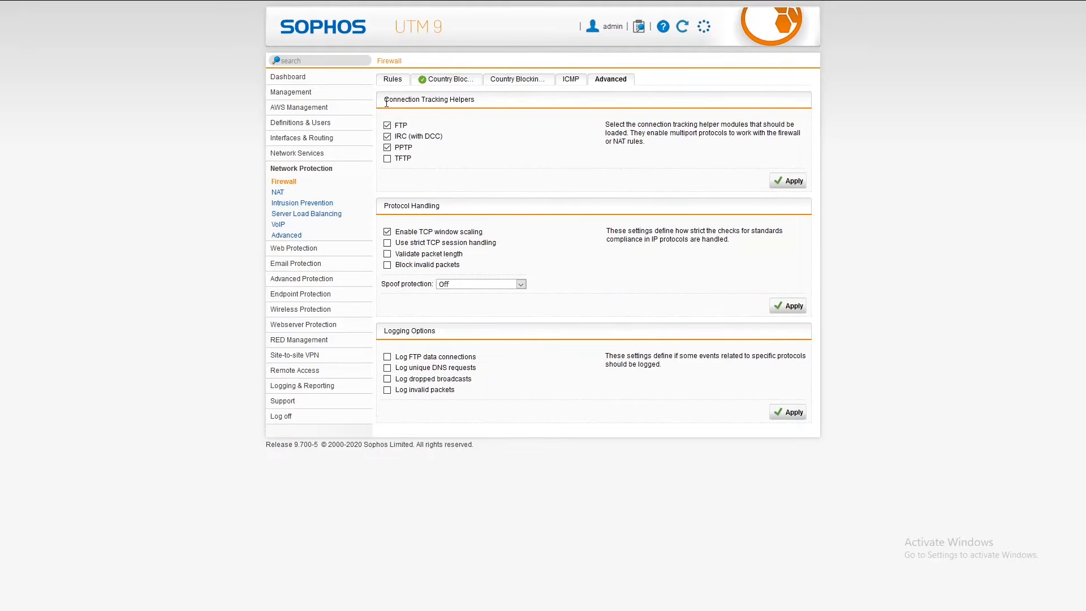
mouse_move(522, 122)
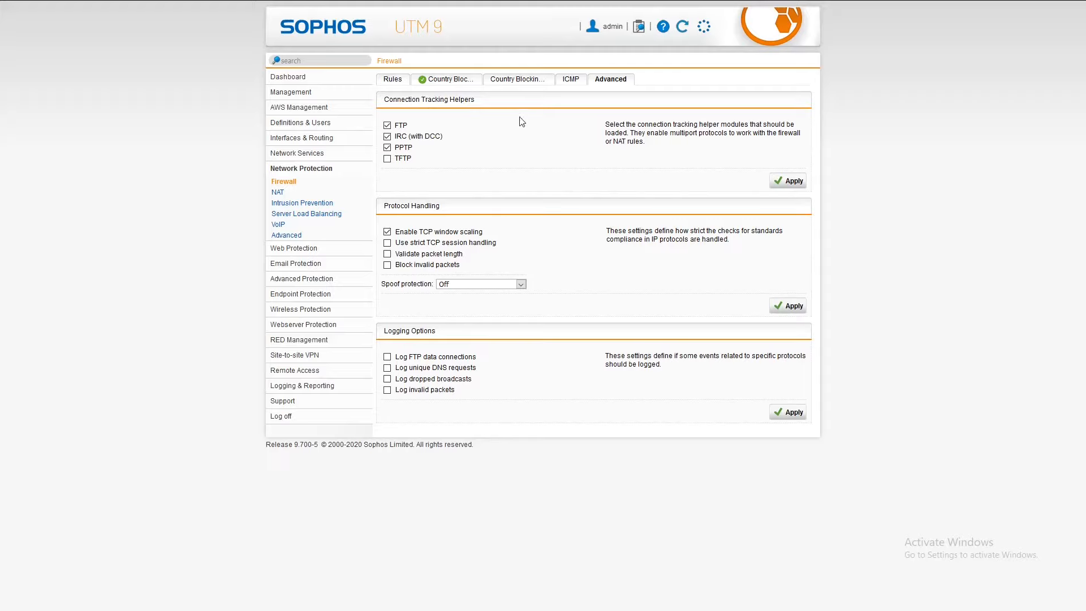
mouse_move(524, 192)
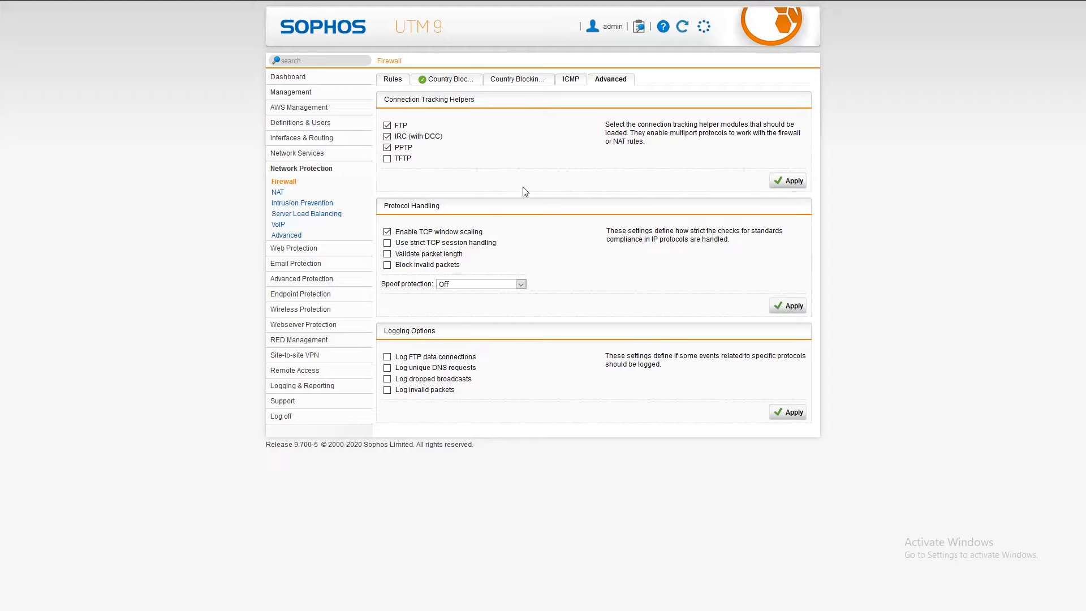
mouse_move(470, 381)
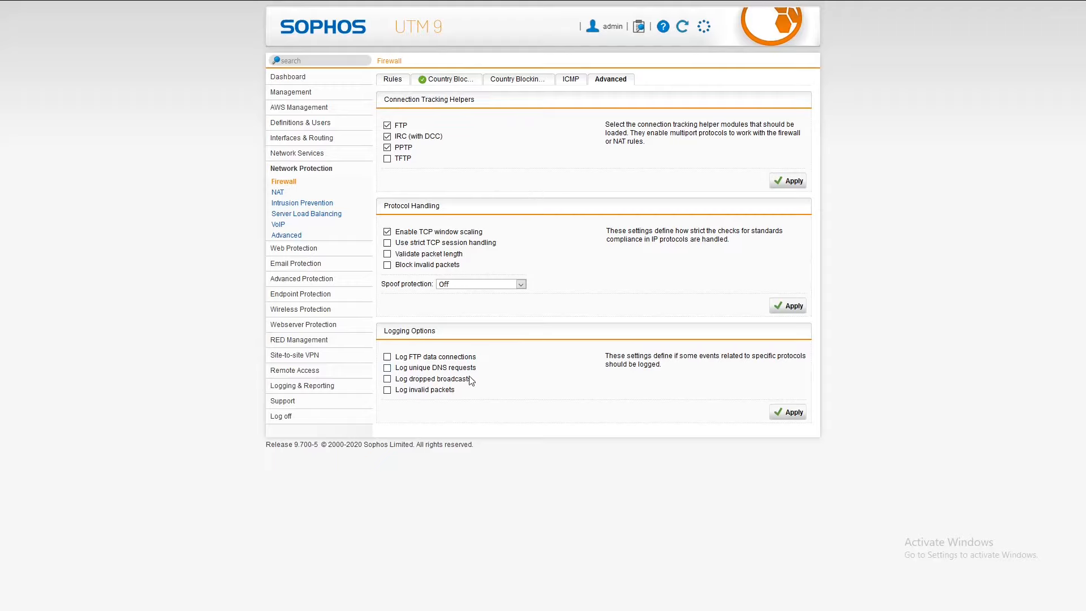
mouse_move(485, 360)
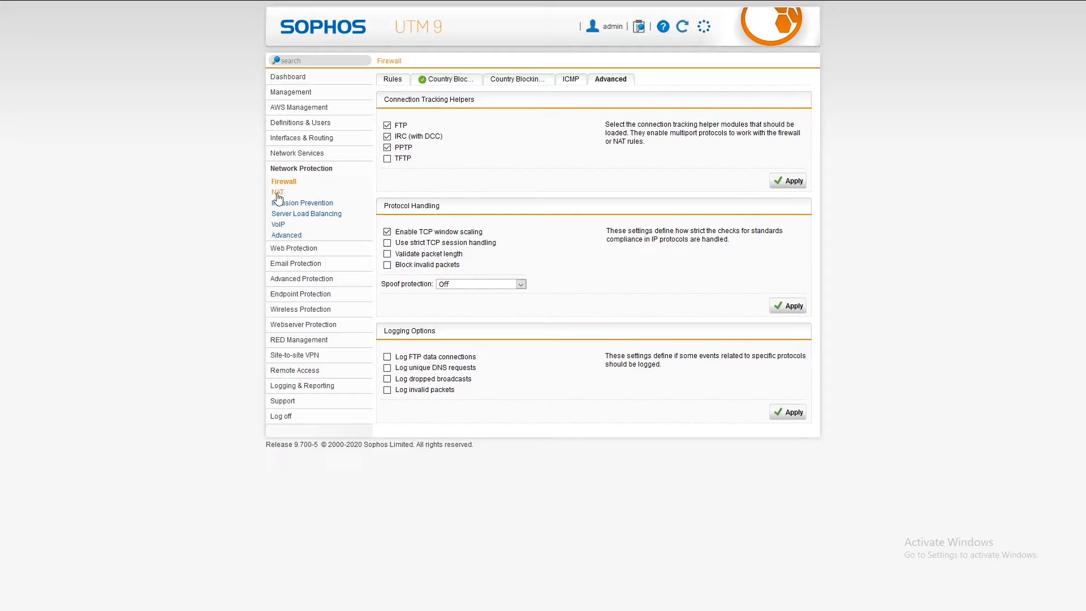
Show Network Protection > NAT and its empty NAT rules list
left_click(278, 192)
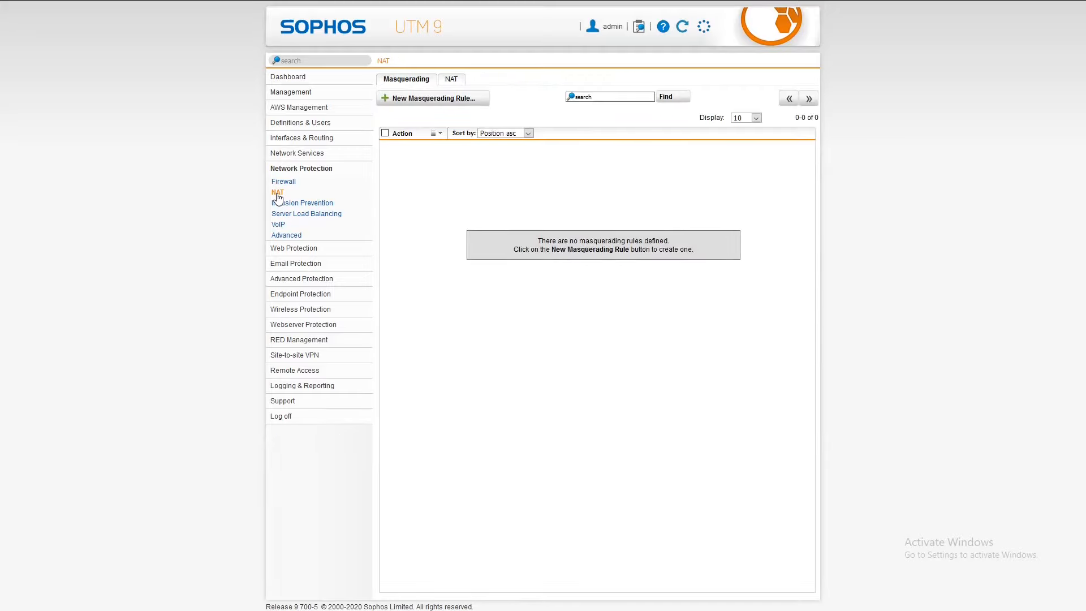
mouse_move(451, 79)
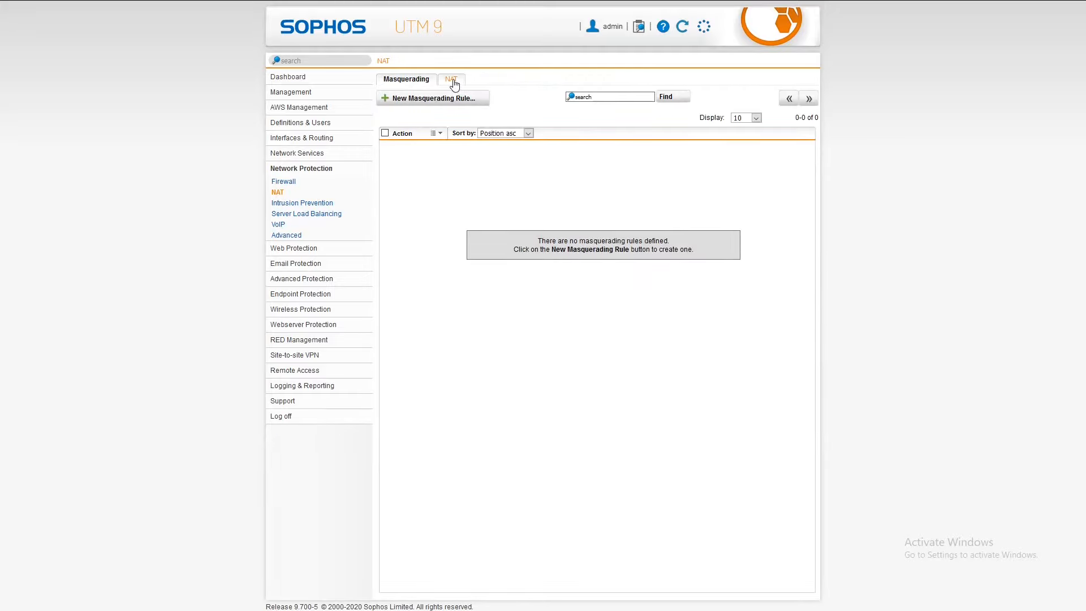
left_click(449, 79)
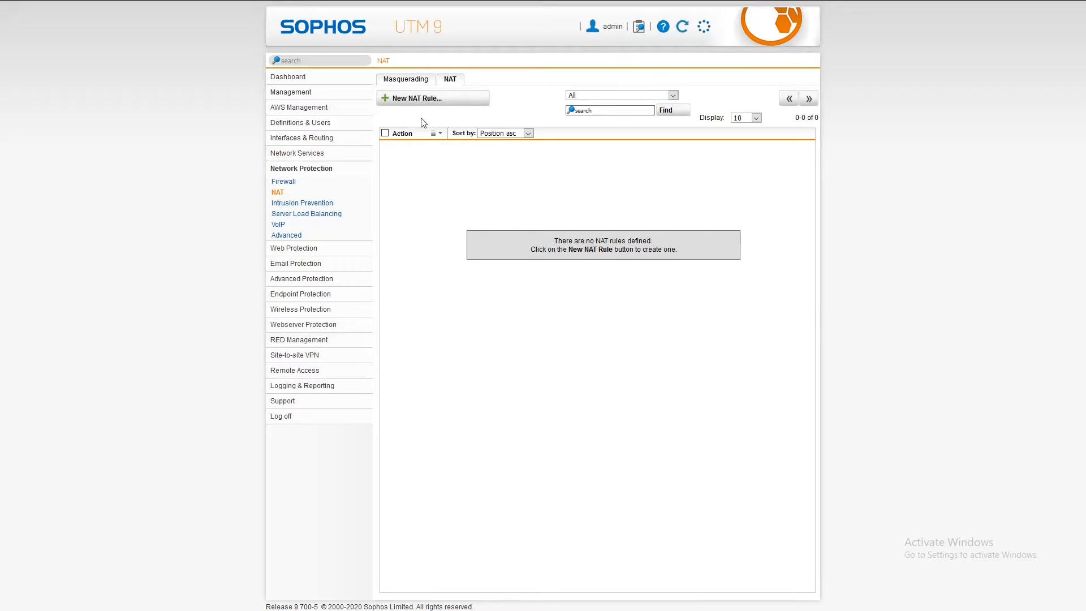
Review Intrusion Prevention global settings, keeping IPS policy Drop silently and checking restart policy options
left_click(302, 202)
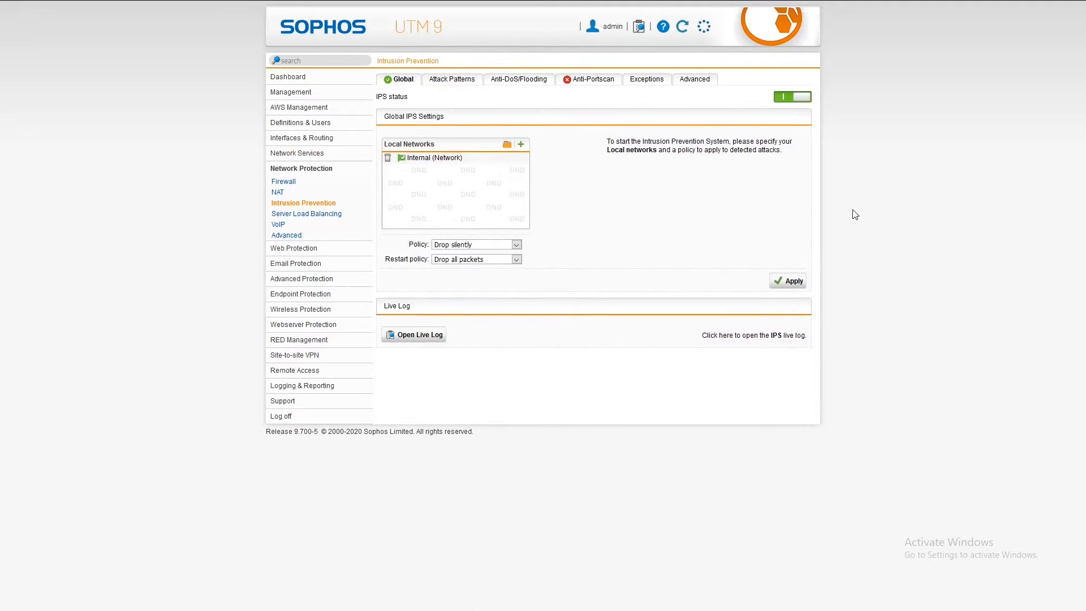
mouse_move(651, 201)
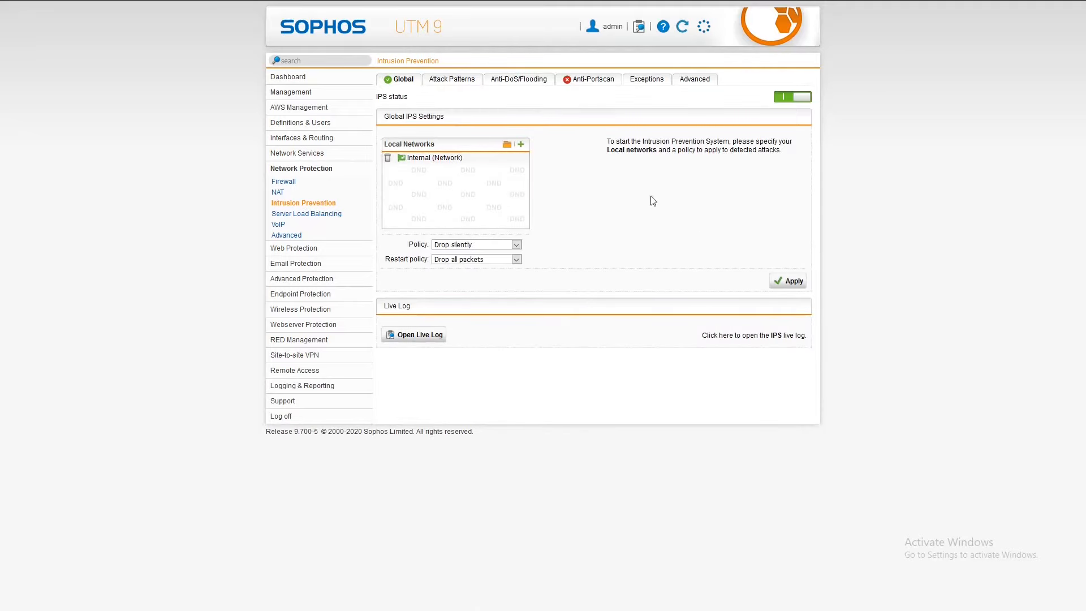
left_click(516, 244)
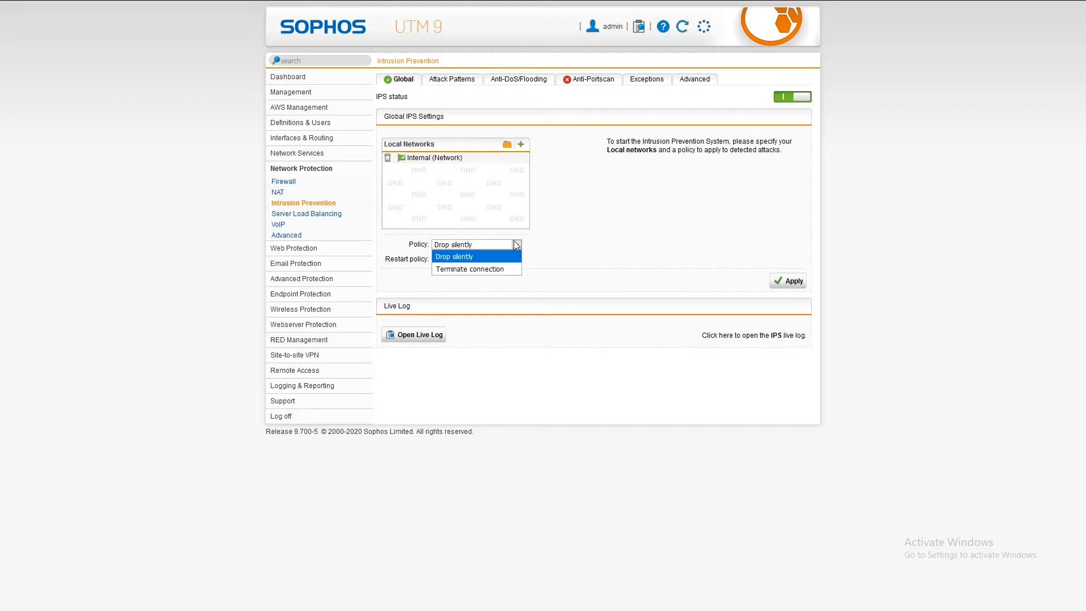
left_click(473, 259)
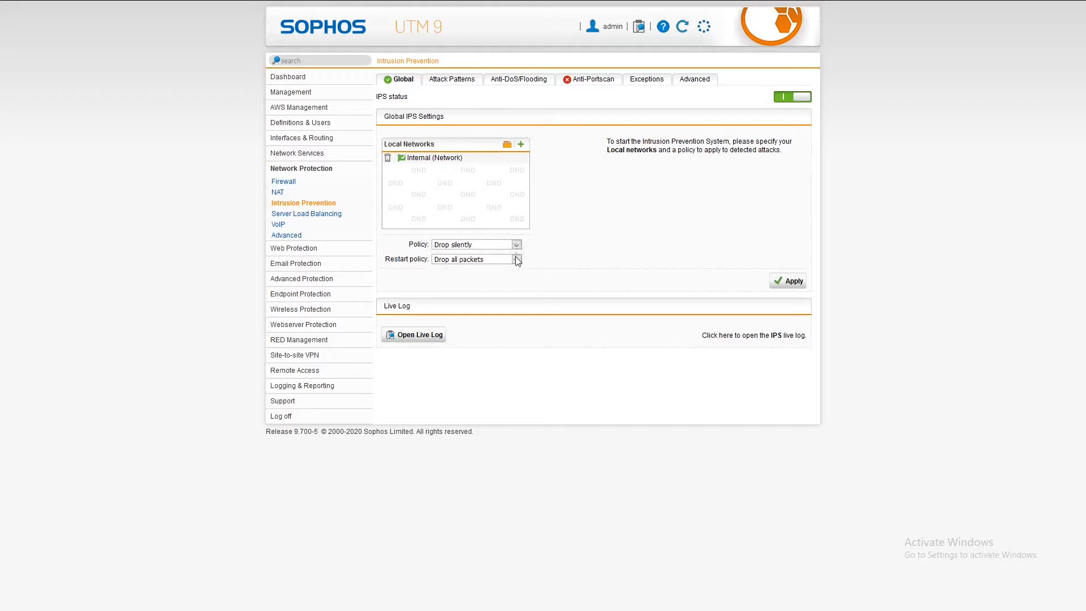
left_click(516, 260)
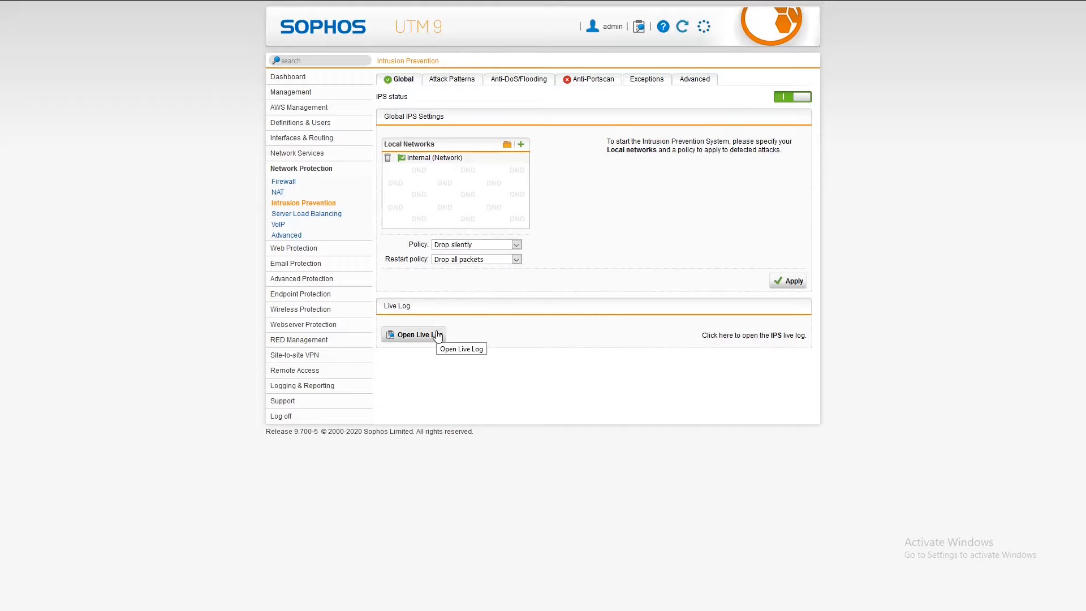
mouse_move(777, 265)
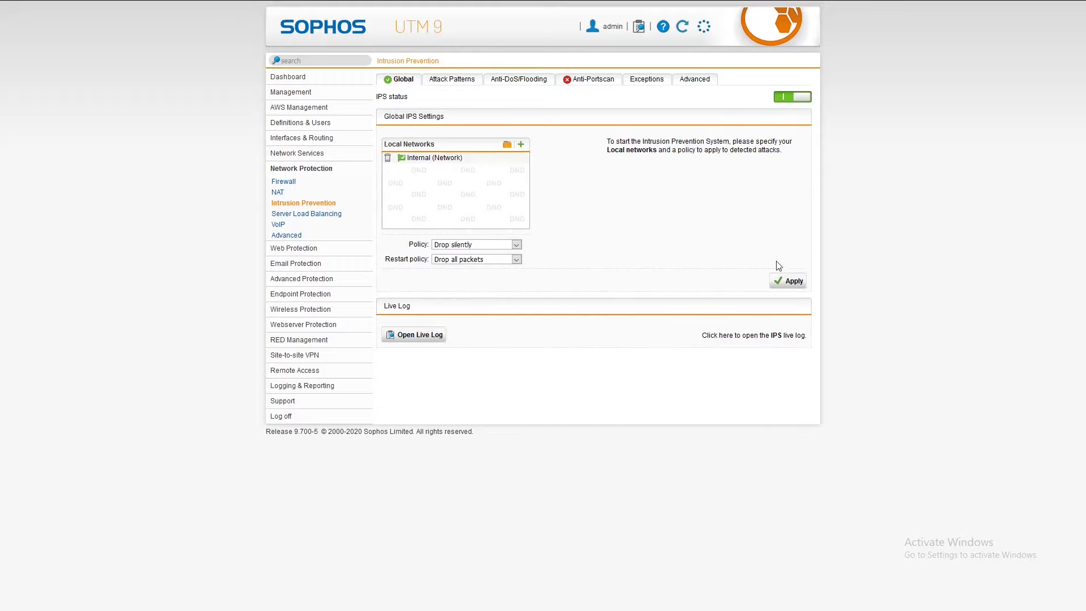
mouse_move(492, 134)
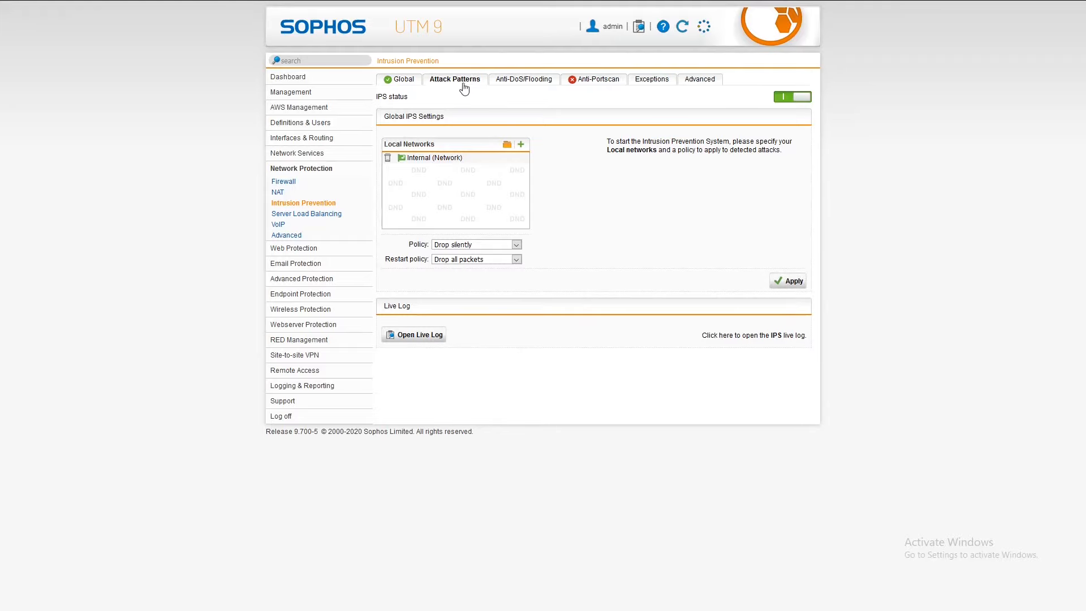
Show the IPS Attack Patterns rule group table and scroll through its drop actions and notify options
left_click(455, 78)
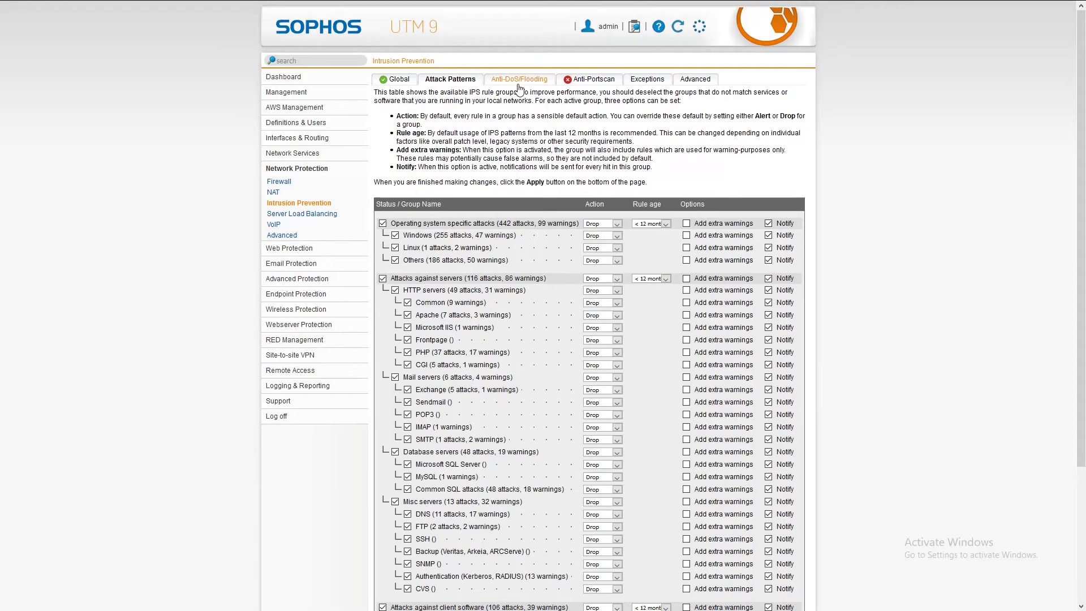
mouse_move(635, 193)
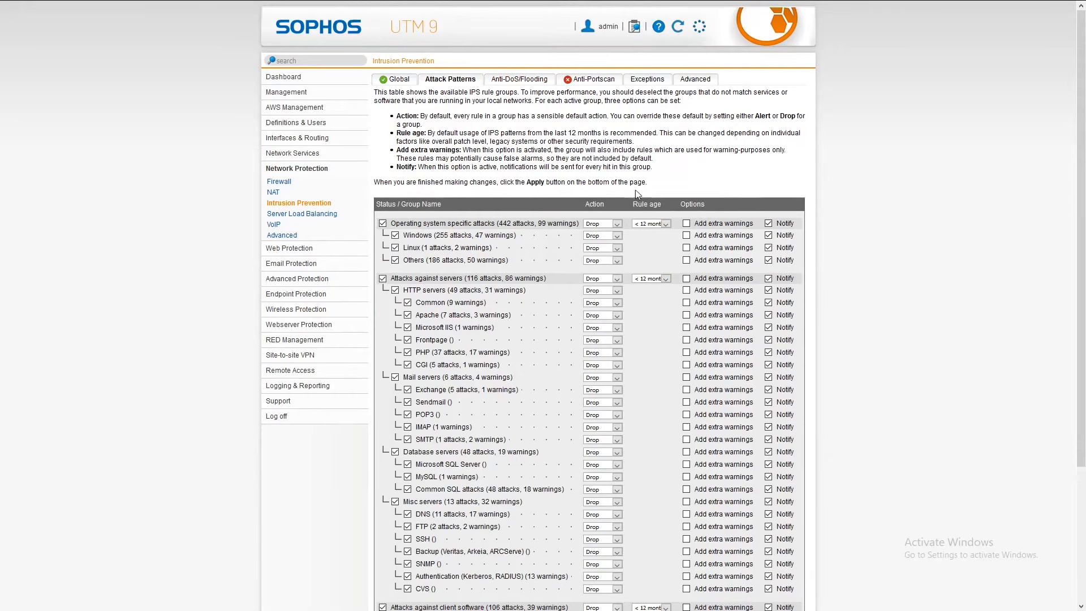
scroll("down", 3)
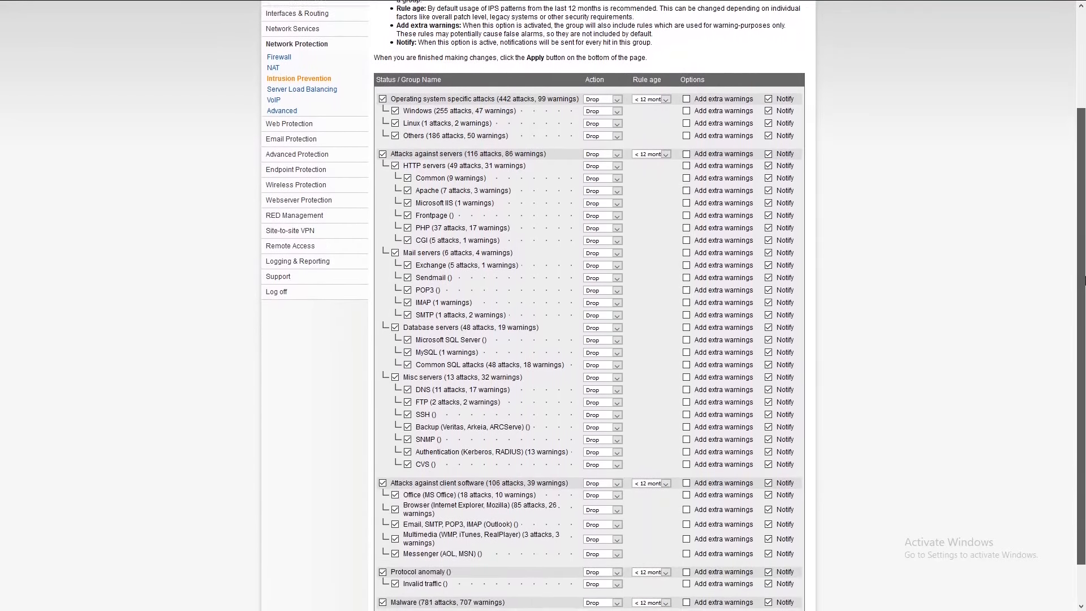
scroll("down", 3)
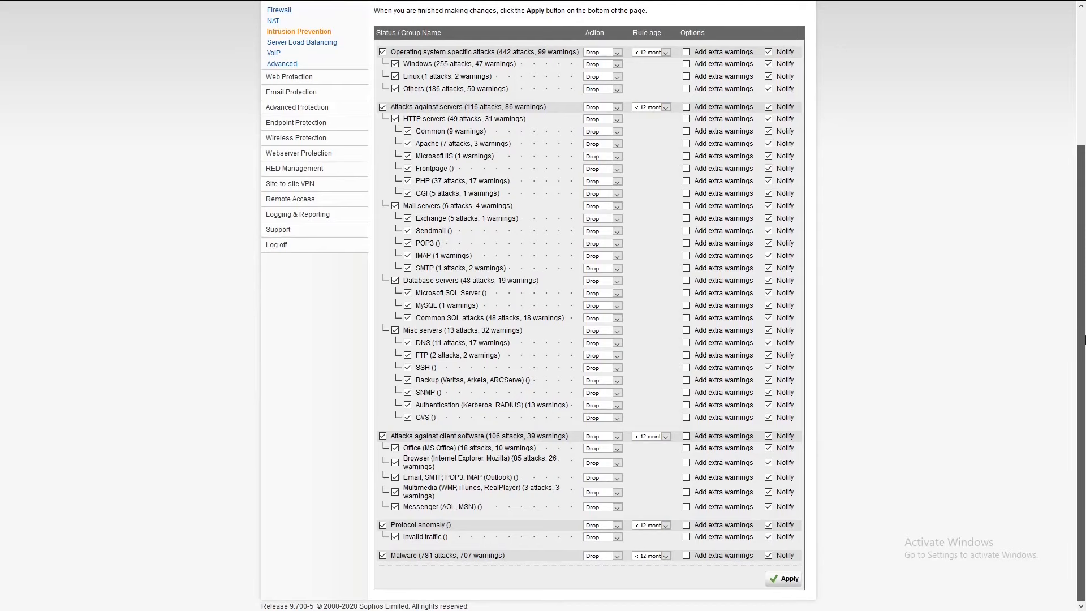
scroll("up", 3)
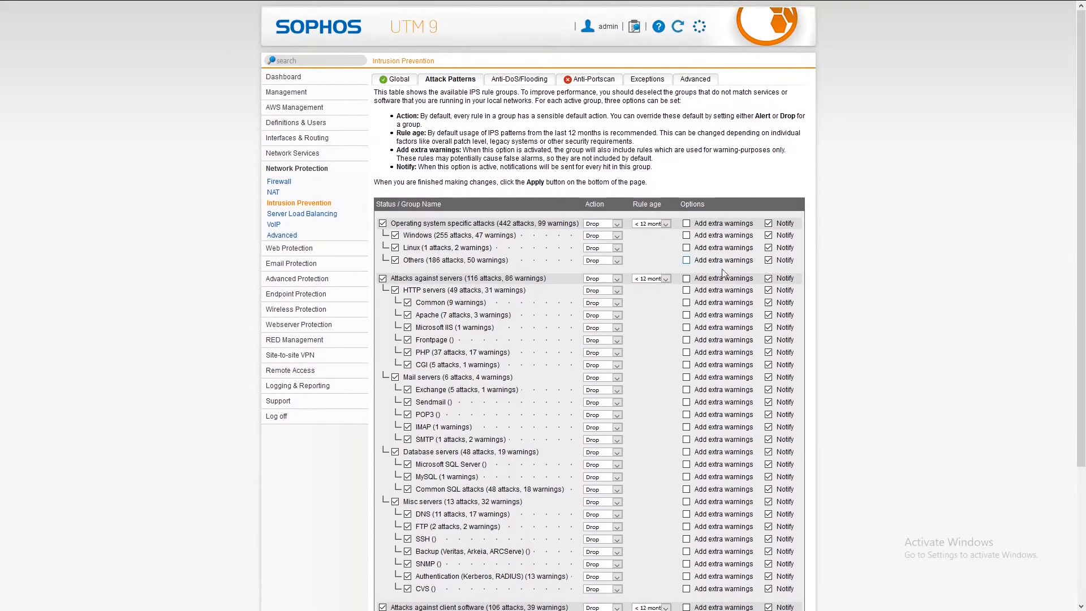
mouse_move(465, 131)
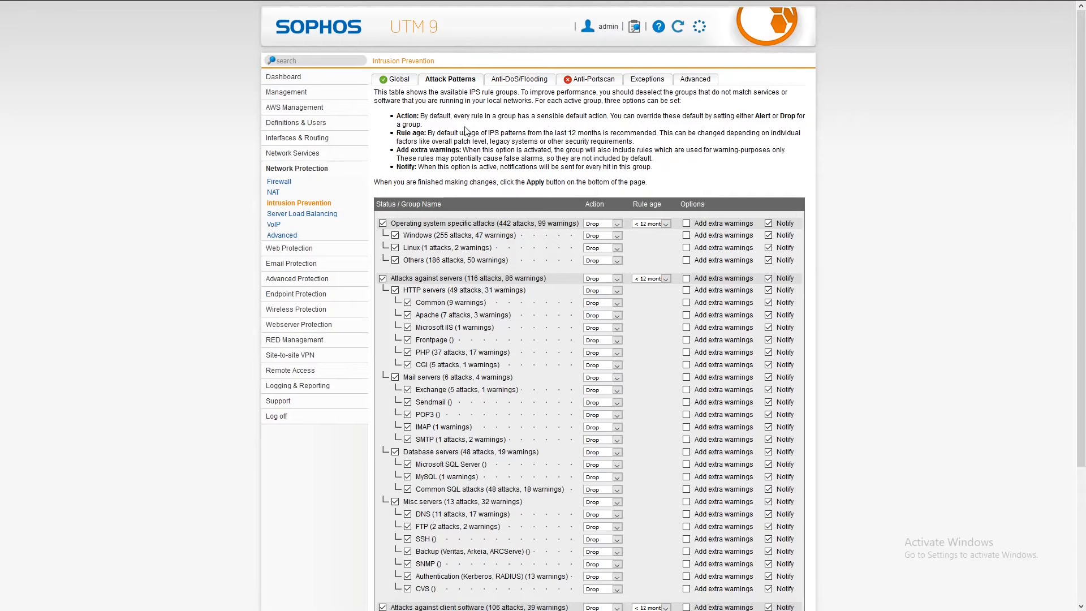
mouse_move(520, 79)
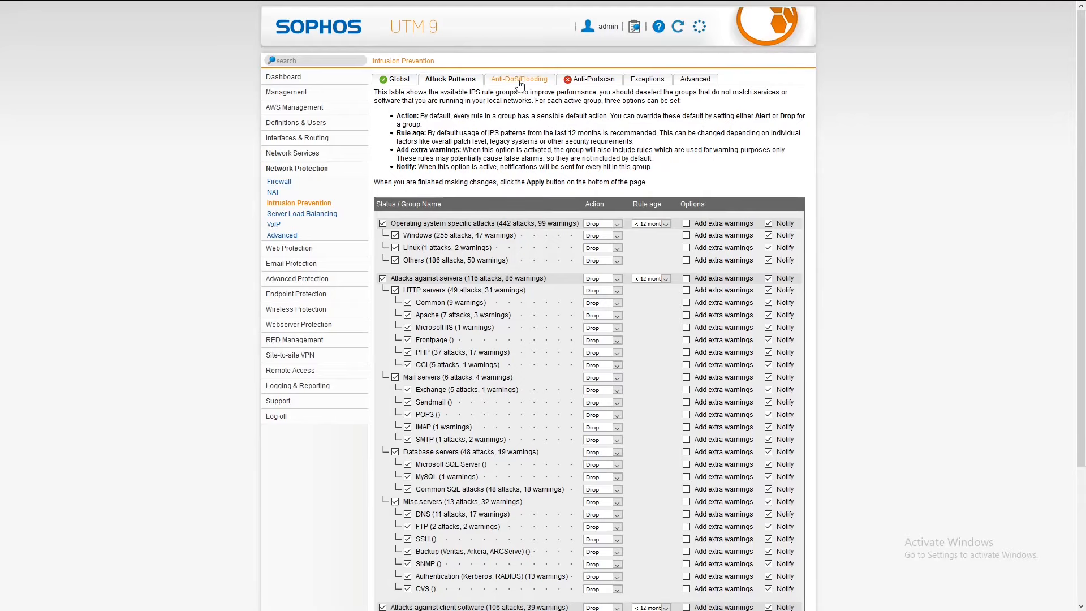
Review Anti-DoS/Flooding and Exceptions, then land on the Advanced intrusion prevention settings
left_click(519, 79)
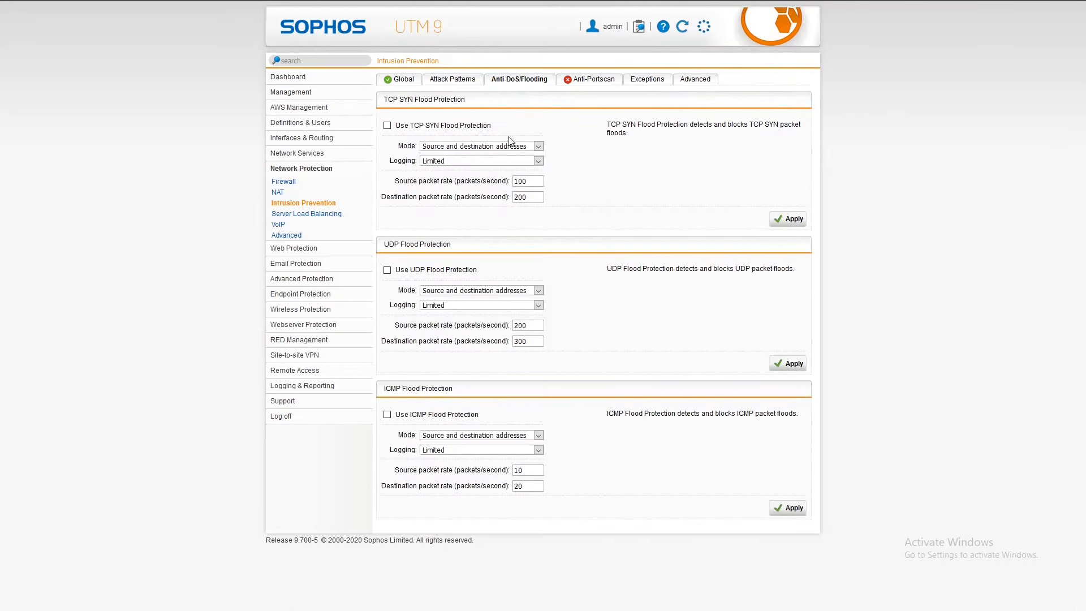
mouse_move(545, 132)
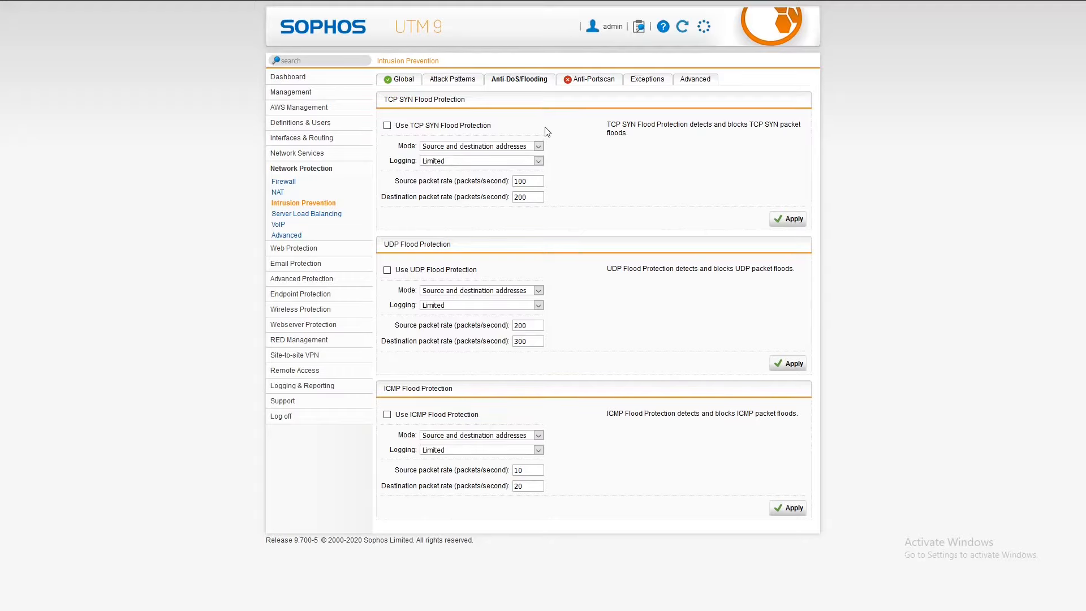
left_click(647, 79)
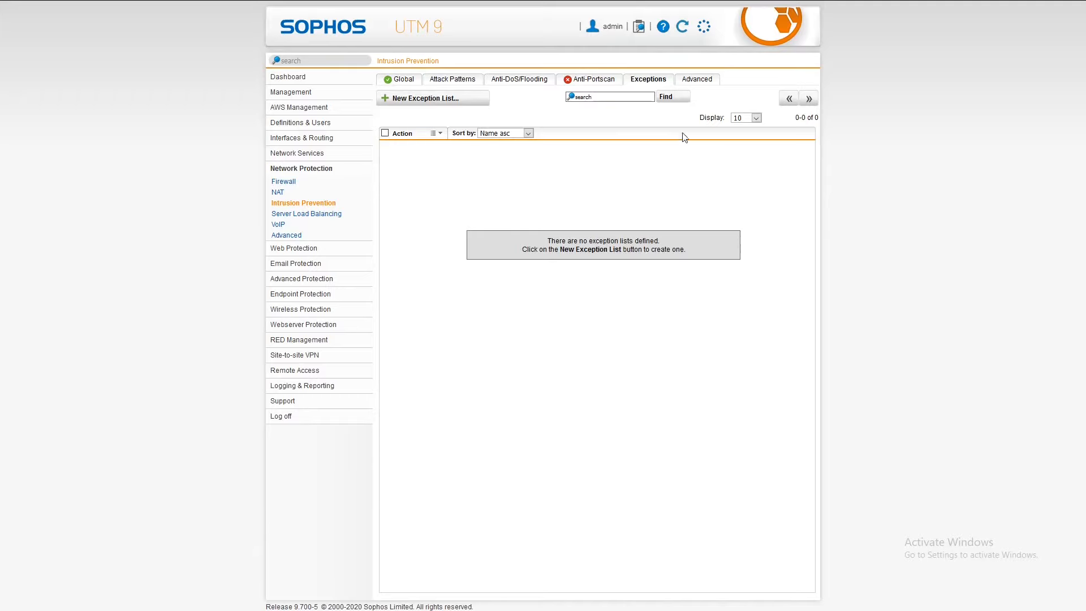
left_click(696, 80)
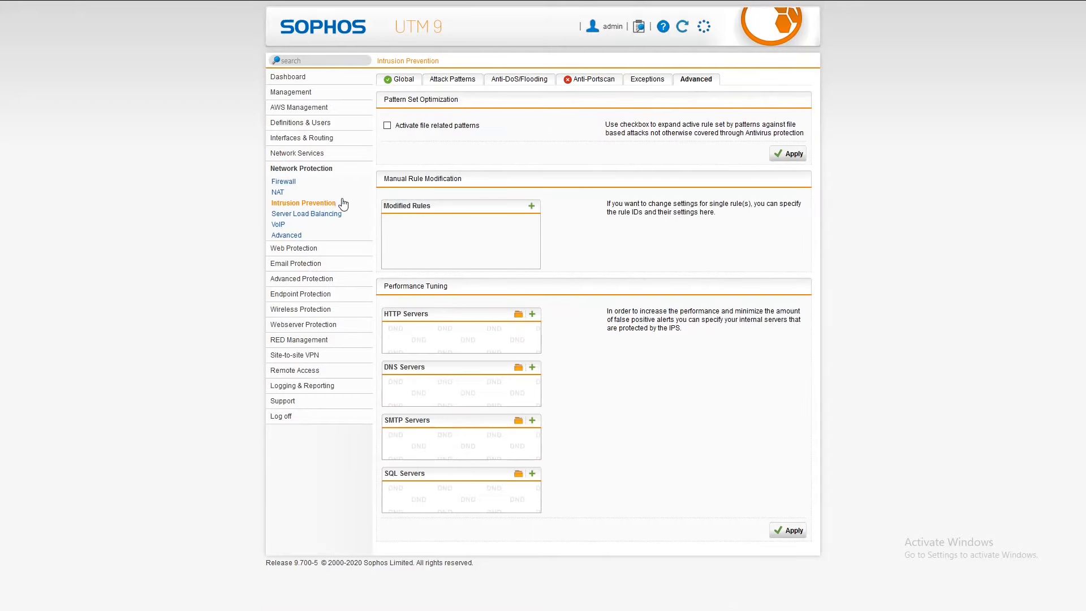
mouse_move(482, 321)
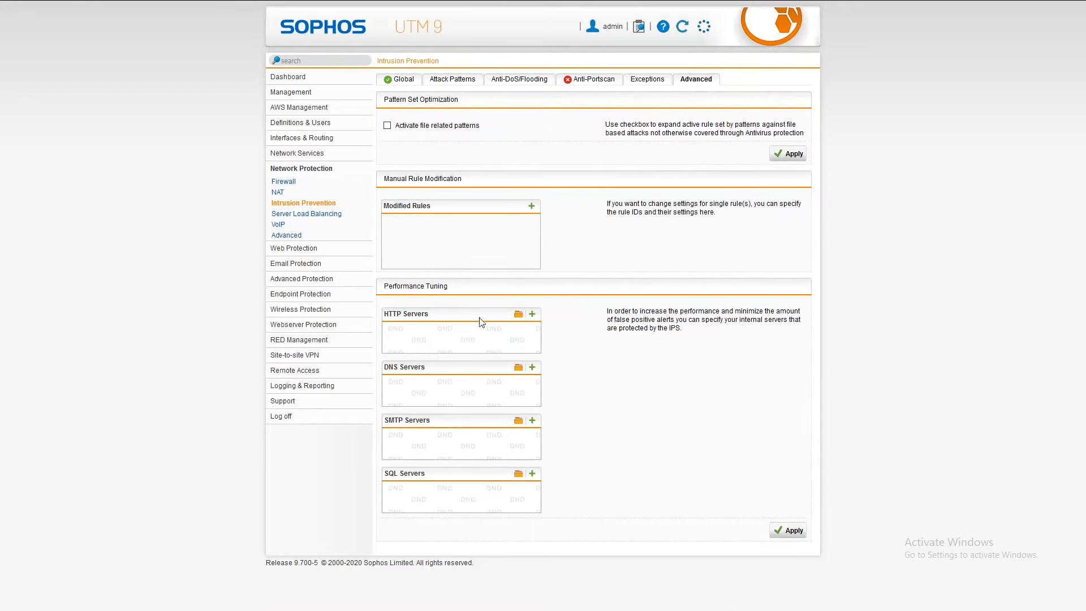
mouse_move(299, 309)
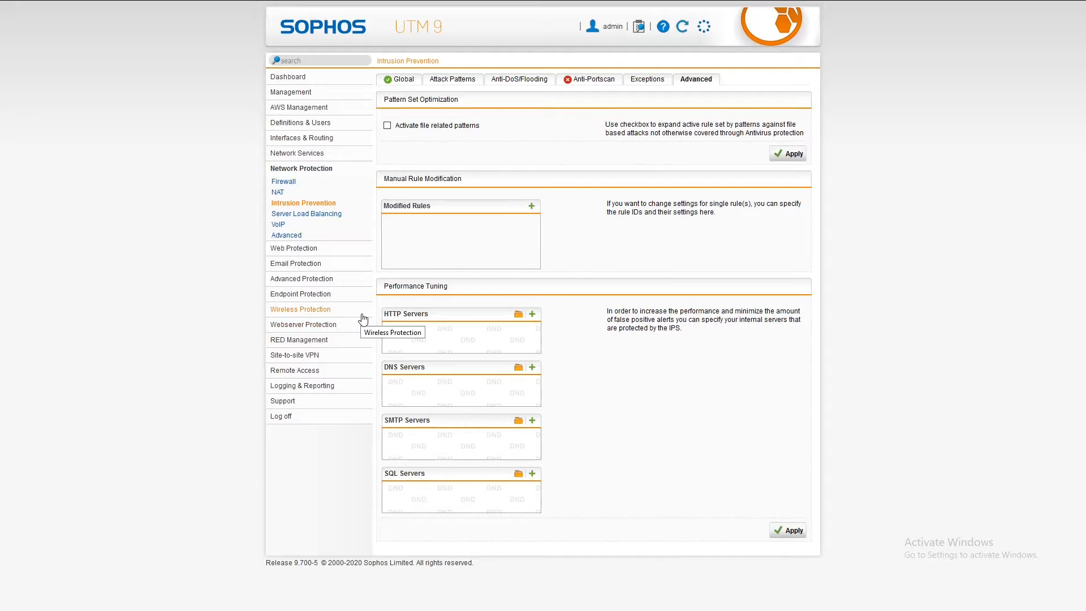
mouse_move(292, 248)
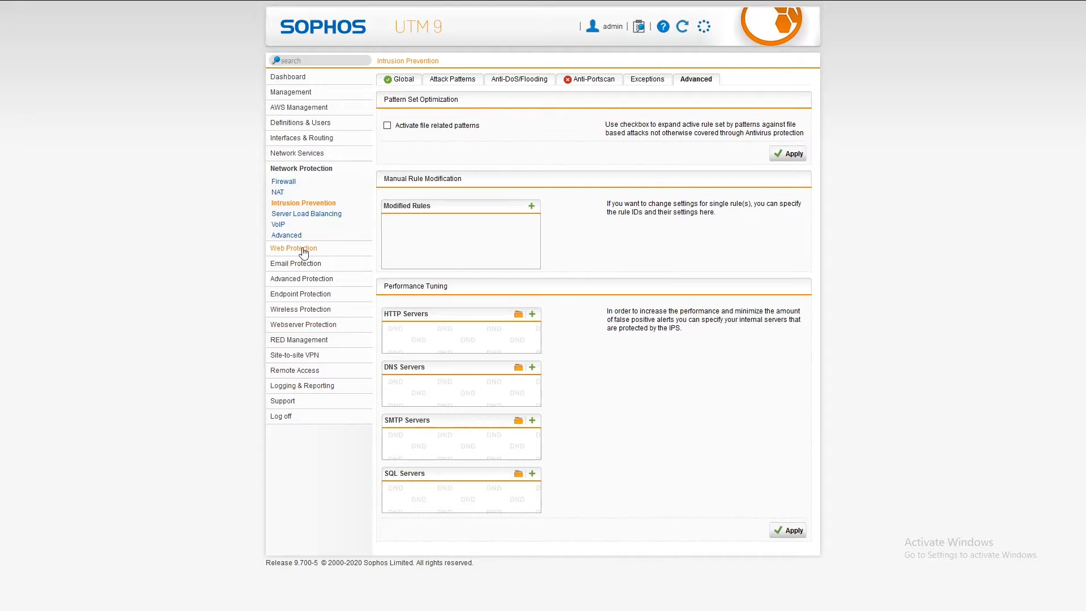
Go from Web Protection statistics to the Web Filtering global settings page
left_click(293, 248)
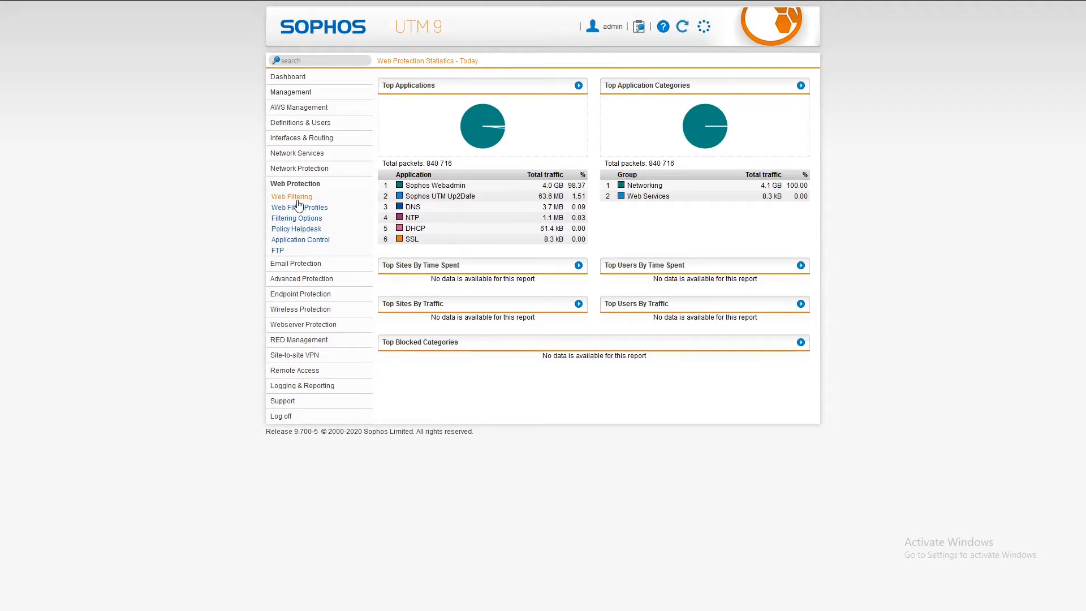
mouse_move(520, 279)
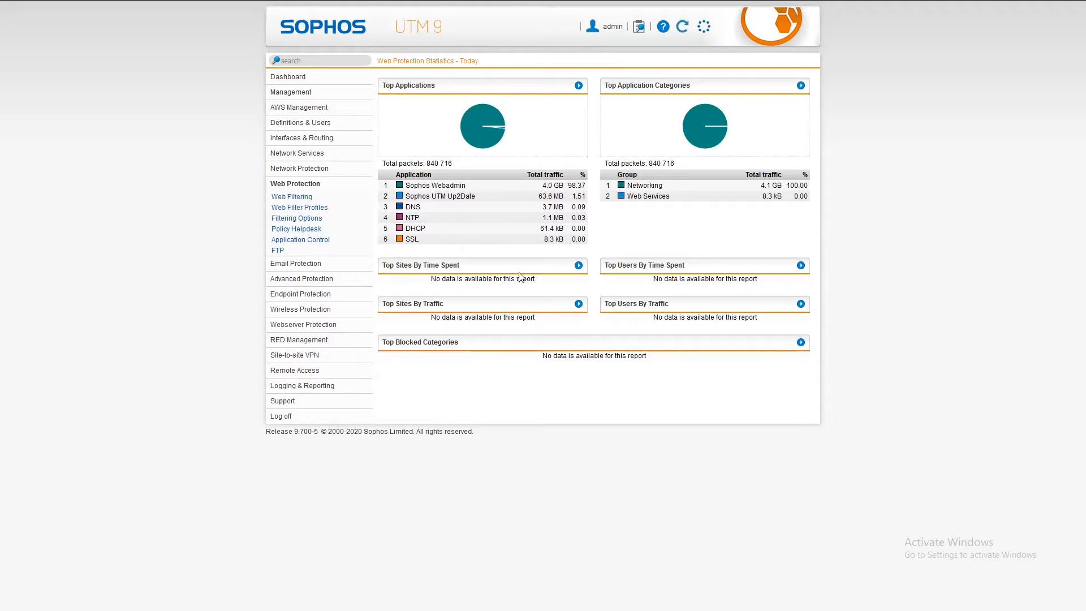
mouse_move(697, 154)
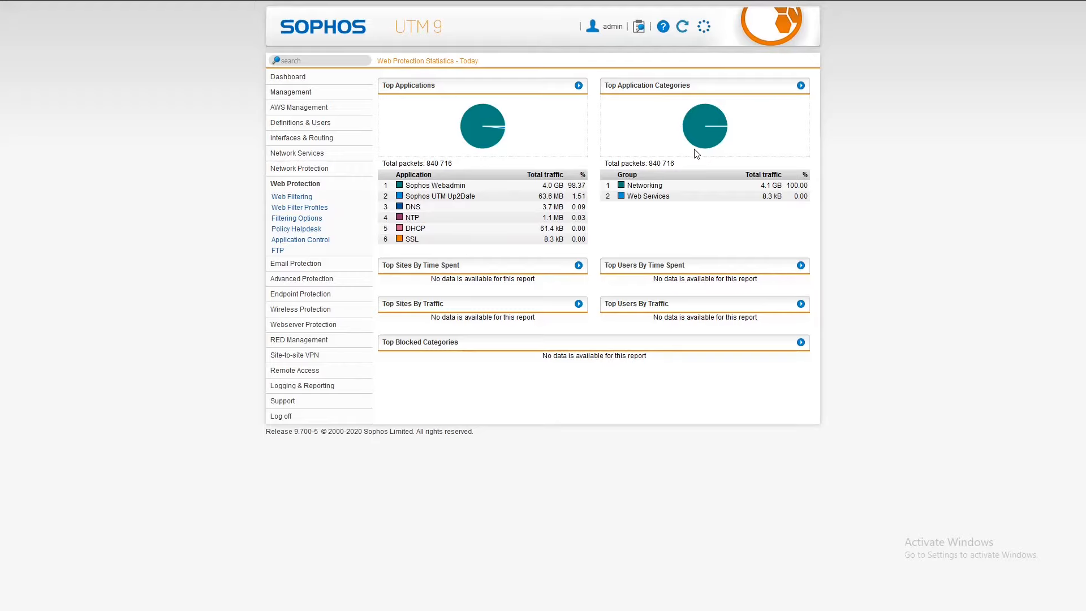
mouse_move(292, 197)
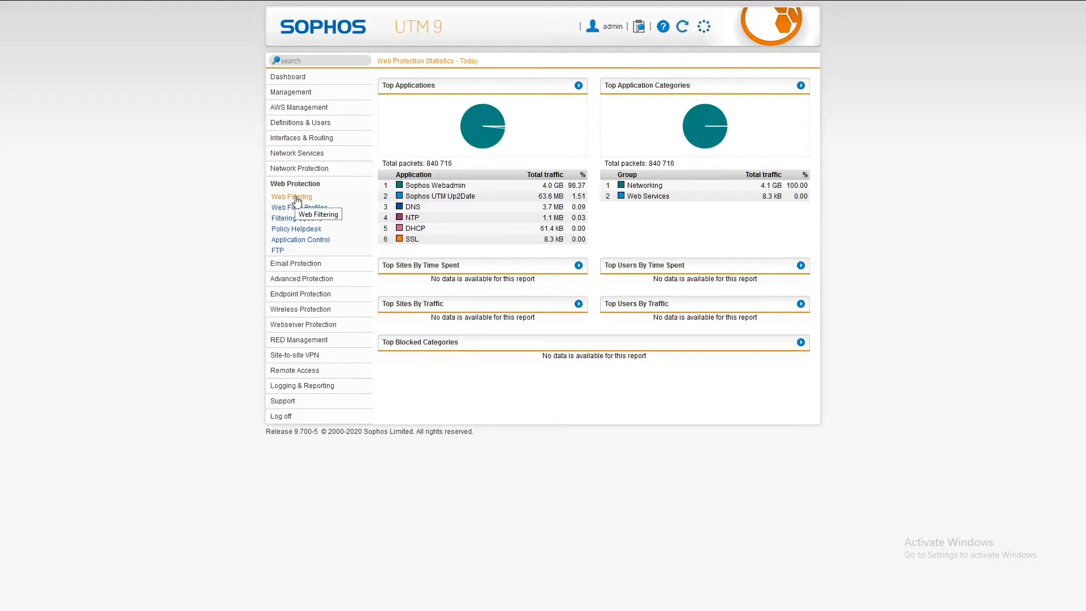
left_click(292, 197)
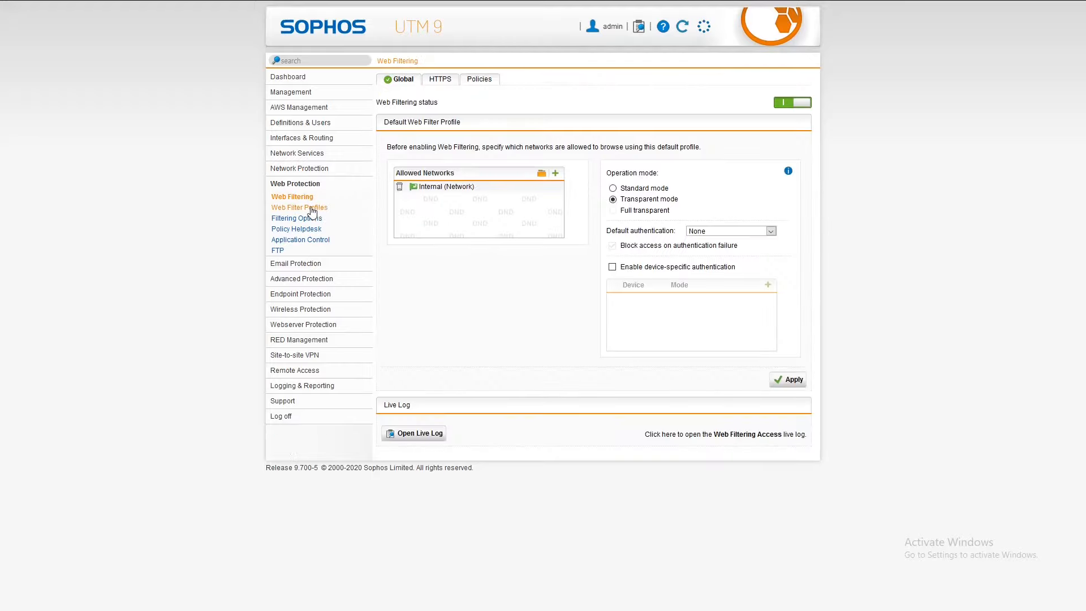
mouse_move(310, 207)
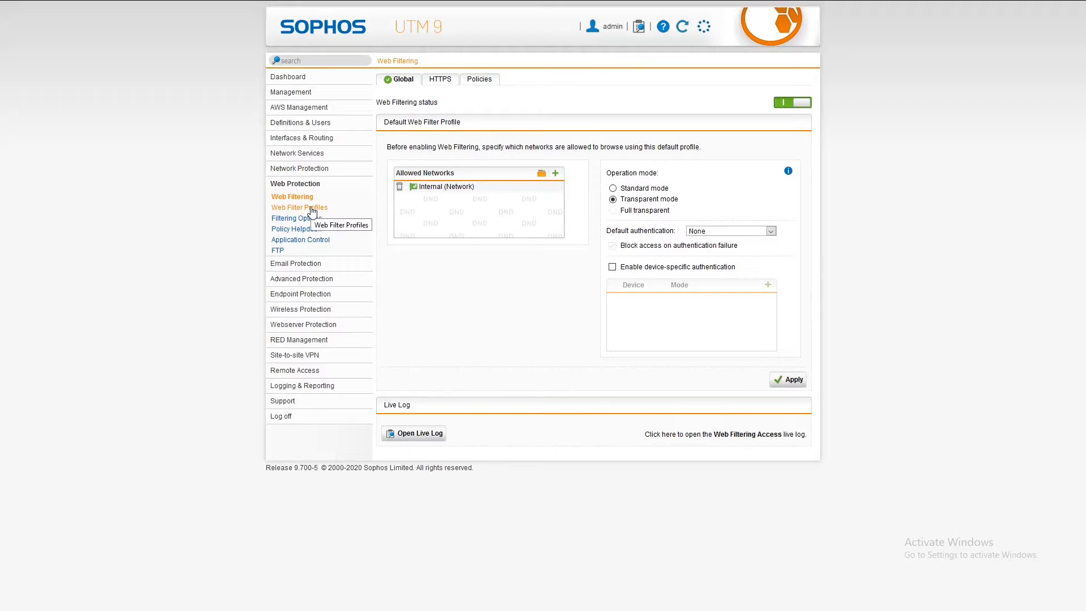
mouse_move(441, 80)
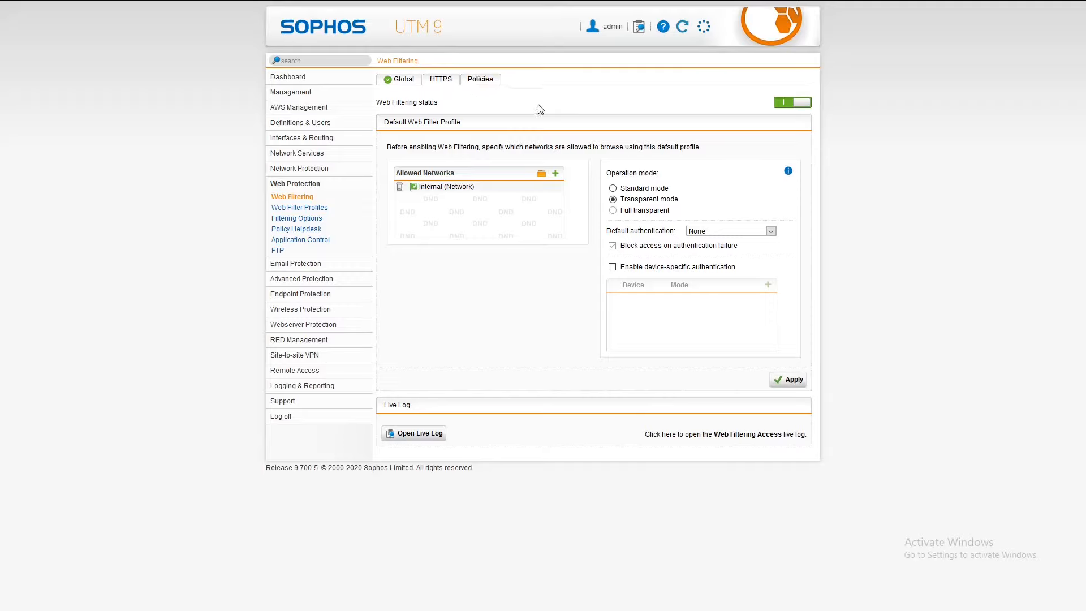
mouse_move(296, 218)
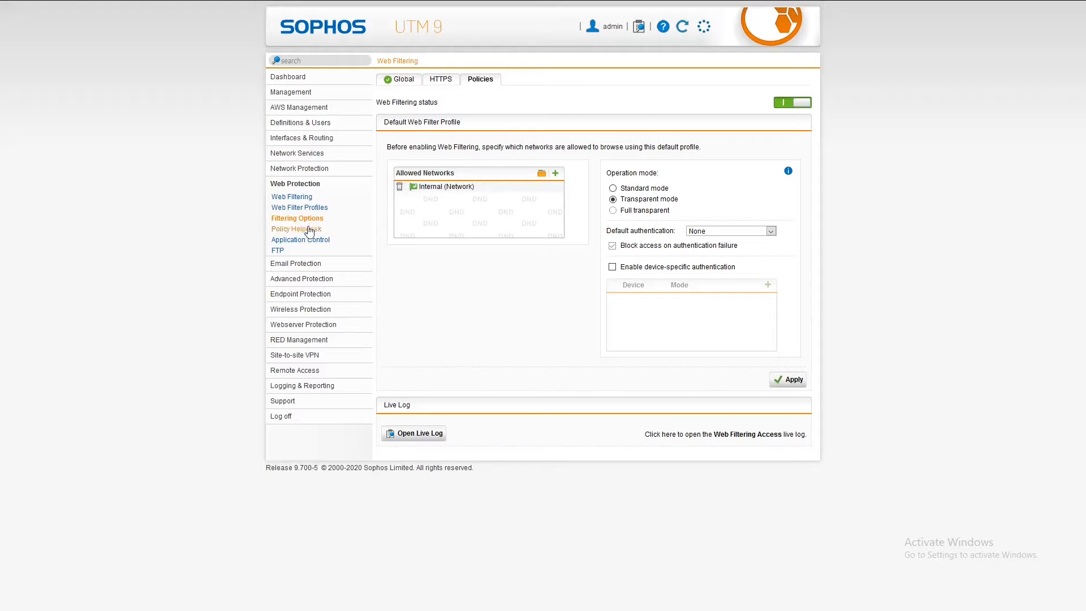
mouse_move(310, 244)
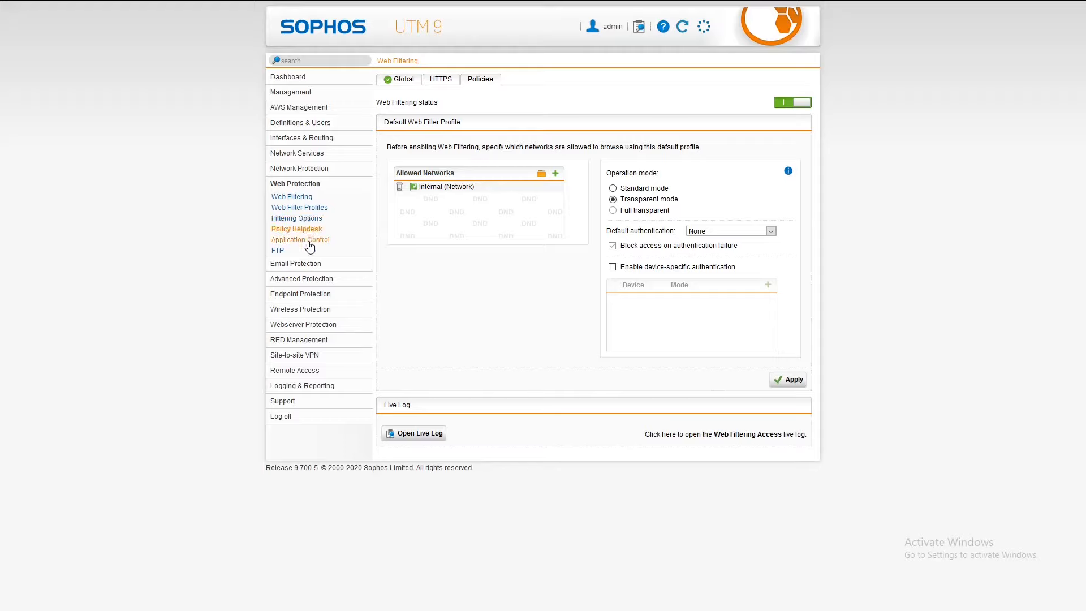
mouse_move(277, 253)
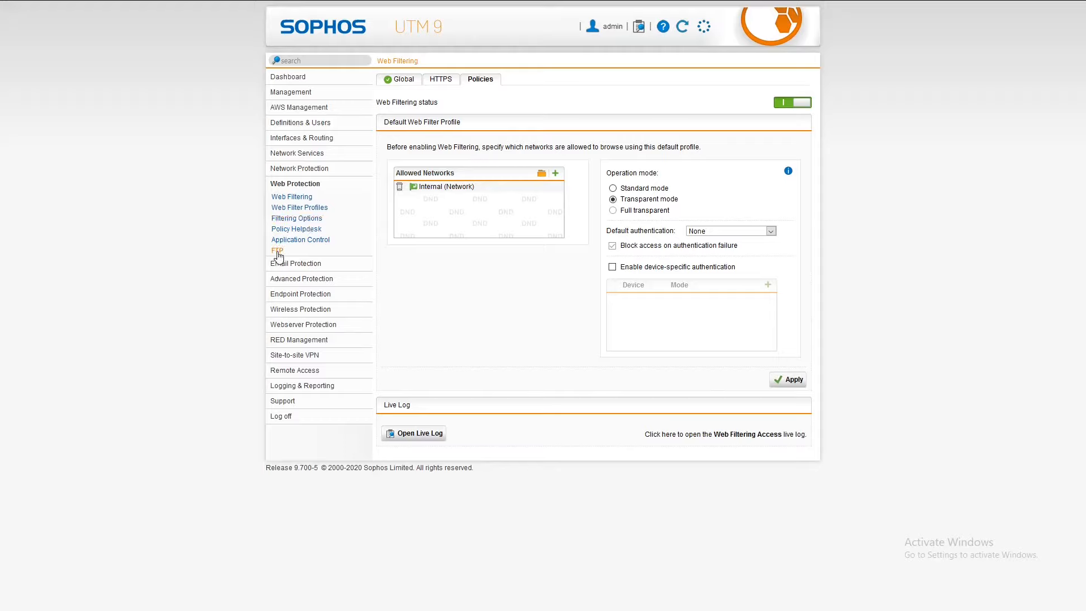
mouse_move(567, 263)
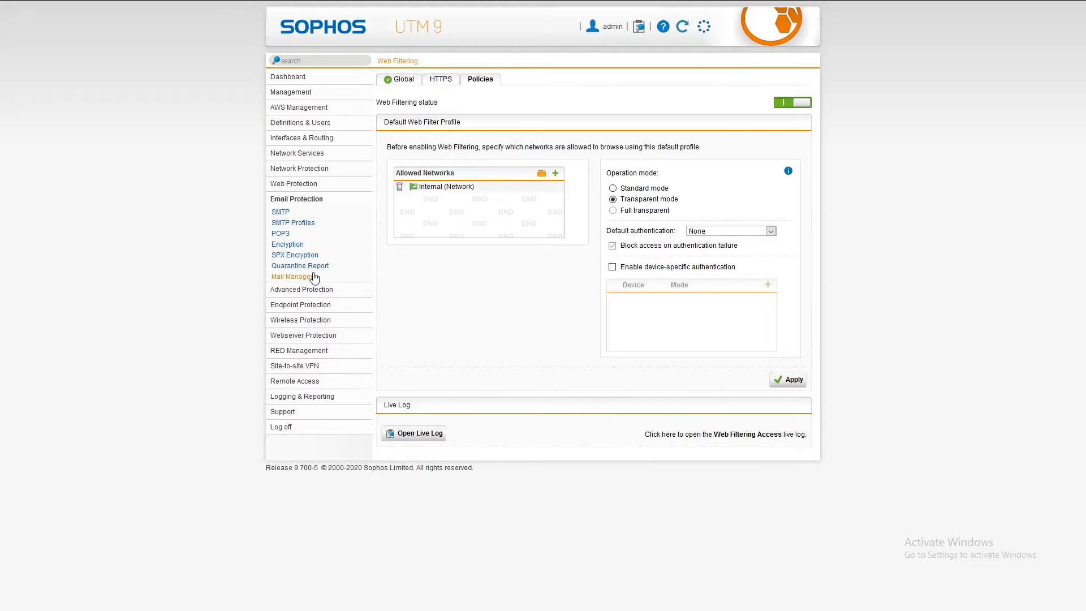
Pass through the dashboard and Web Protection statistics to the FTP proxy settings page
left_click(288, 77)
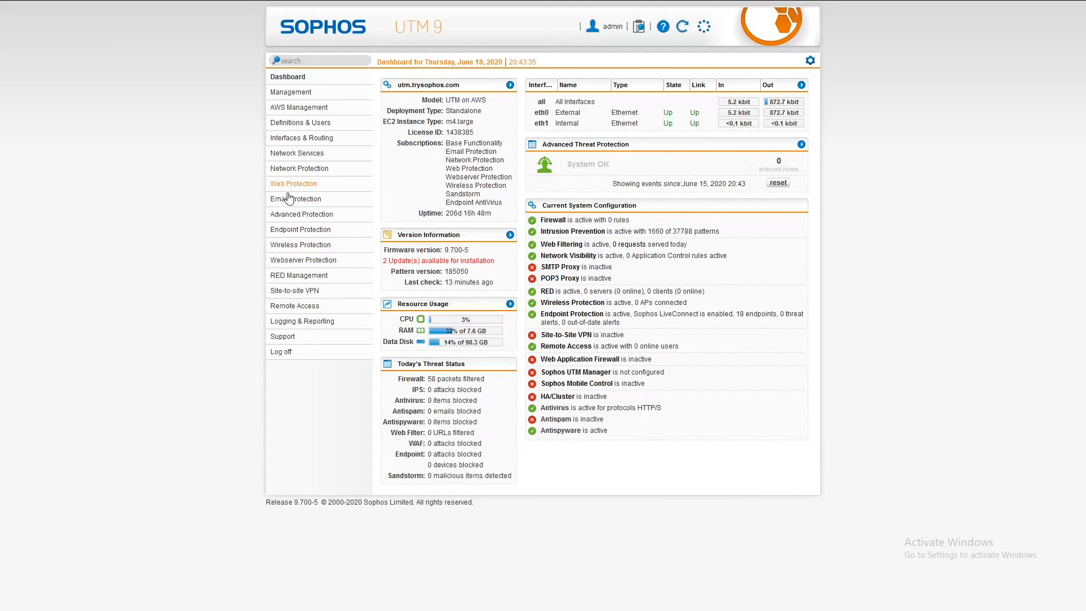
left_click(300, 168)
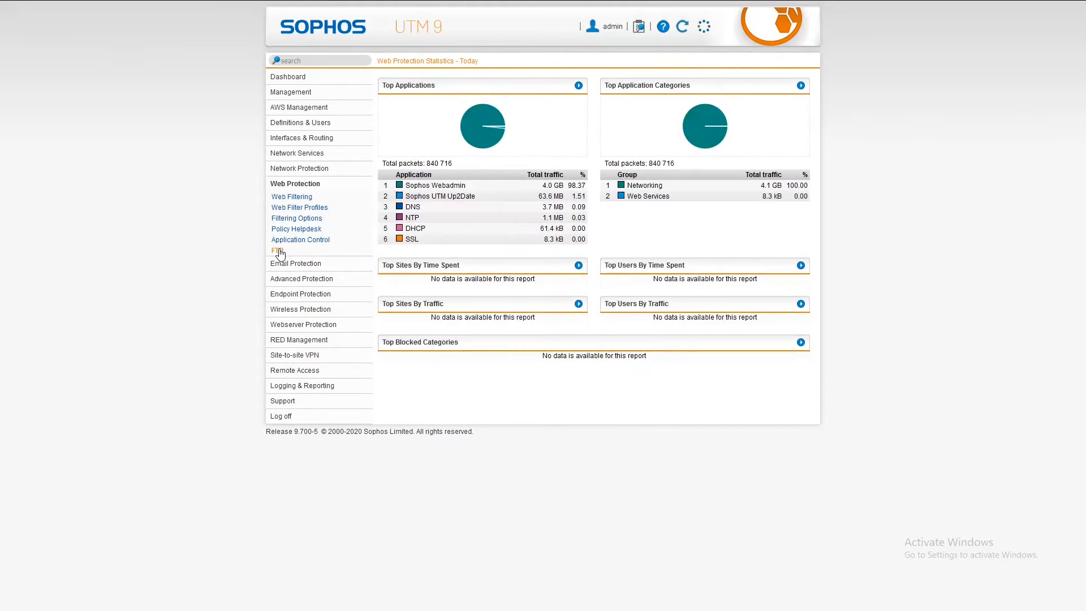
left_click(276, 250)
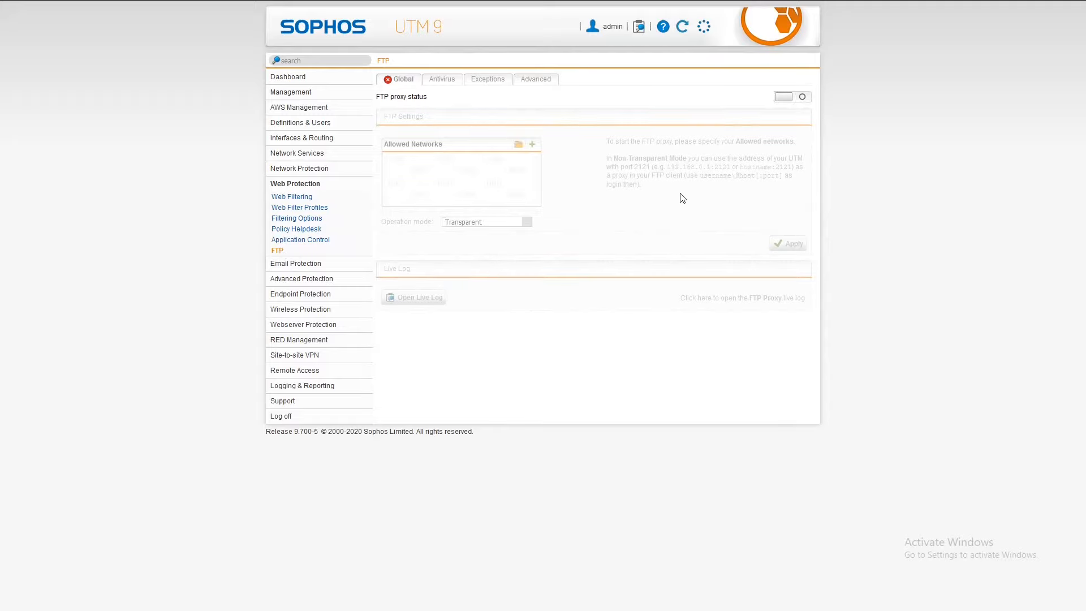
mouse_move(310, 268)
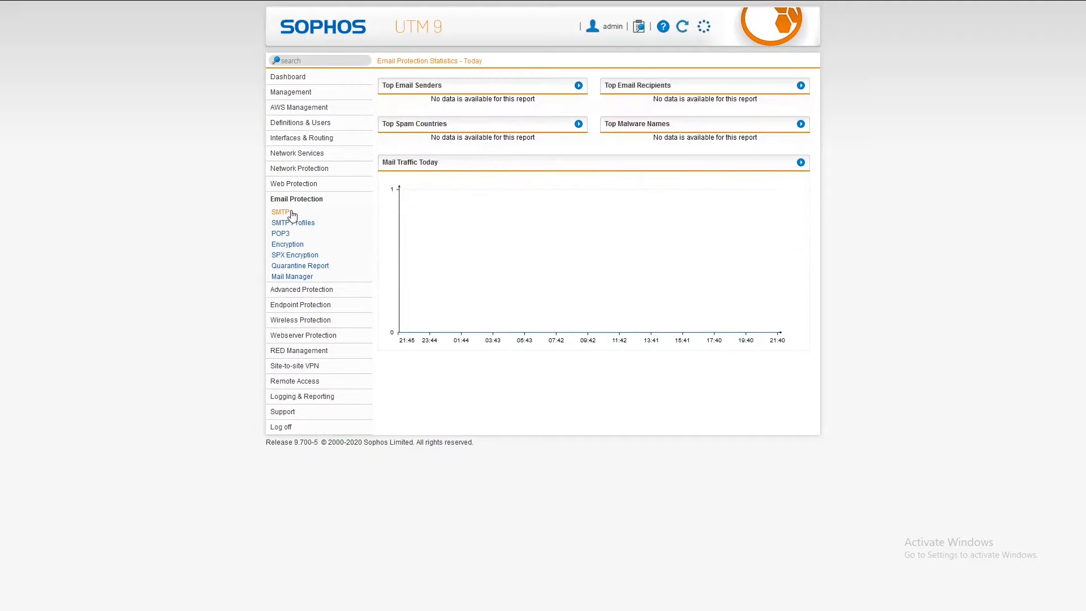
mouse_move(320, 215)
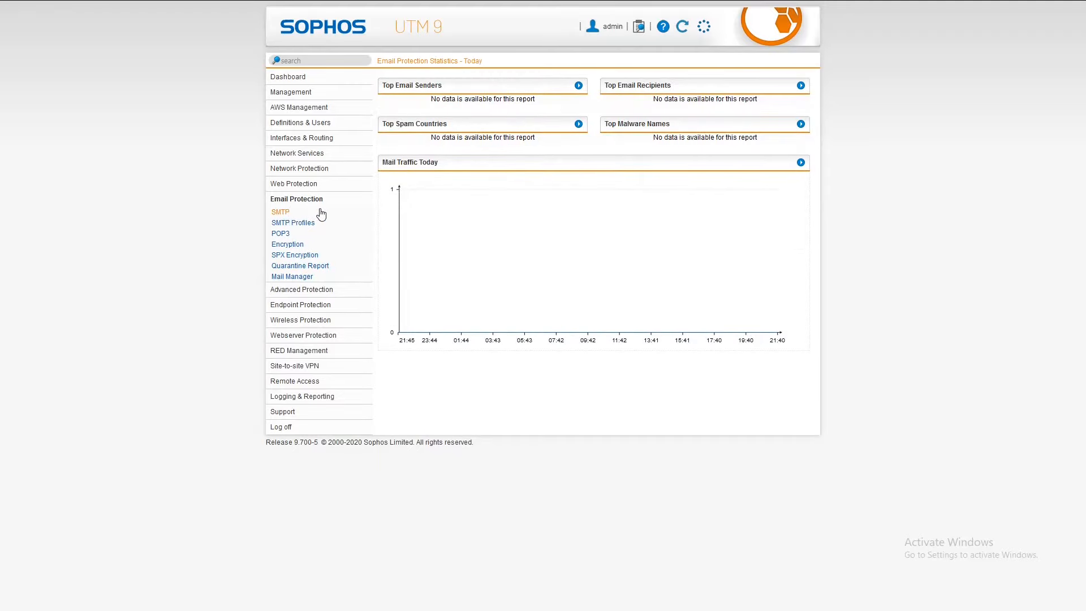
Step through SMTP Profiles, POP3, Encryption, SPX Encryption and Quarantine Report, ending on Mail Manager
left_click(280, 212)
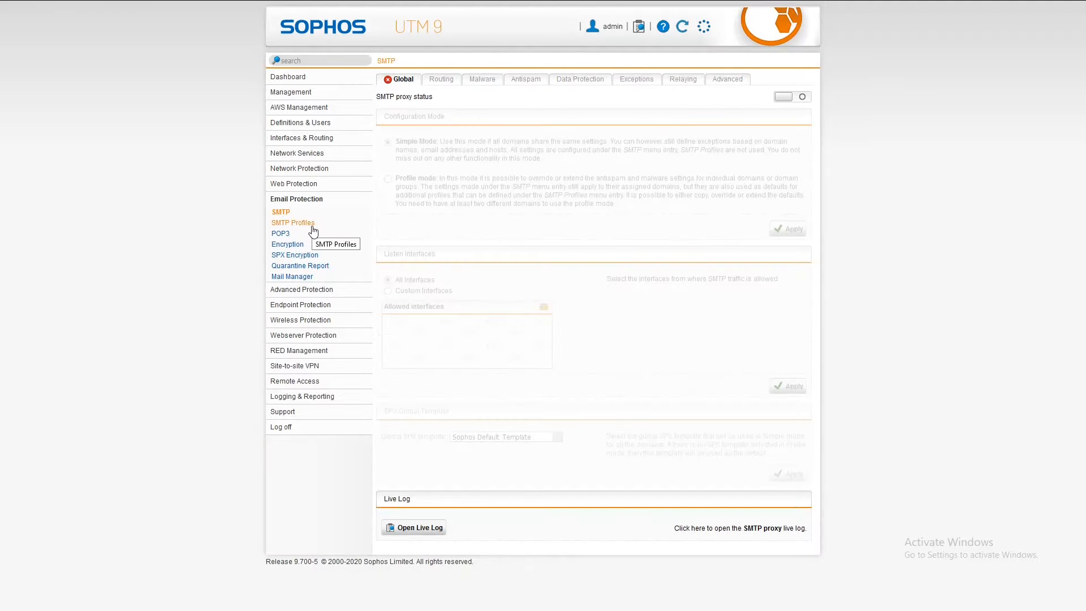
mouse_move(650, 106)
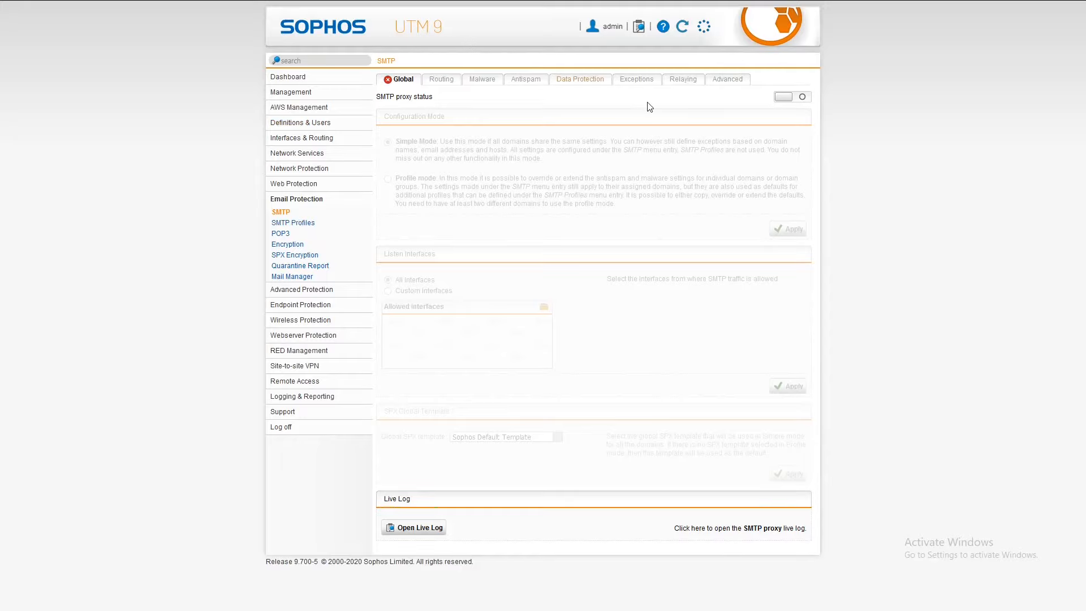
mouse_move(292, 223)
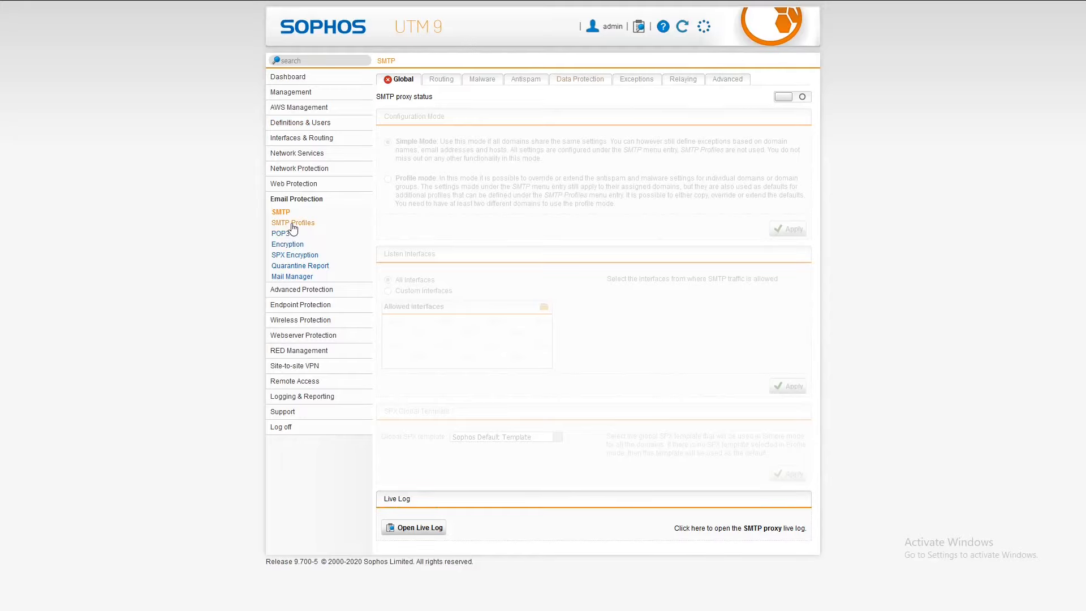
left_click(294, 223)
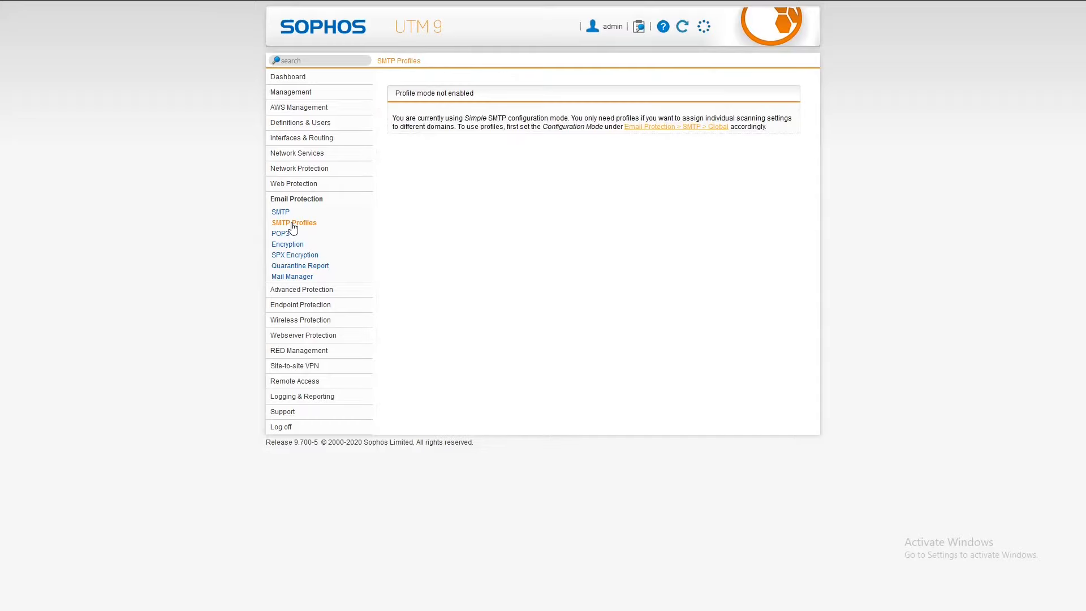
mouse_move(294, 223)
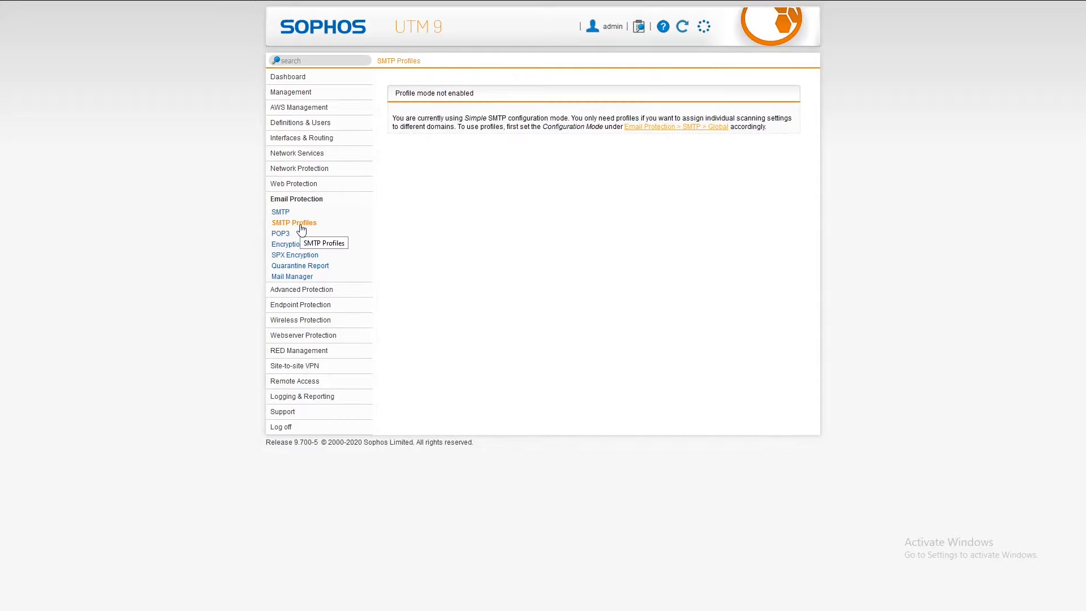
mouse_move(285, 228)
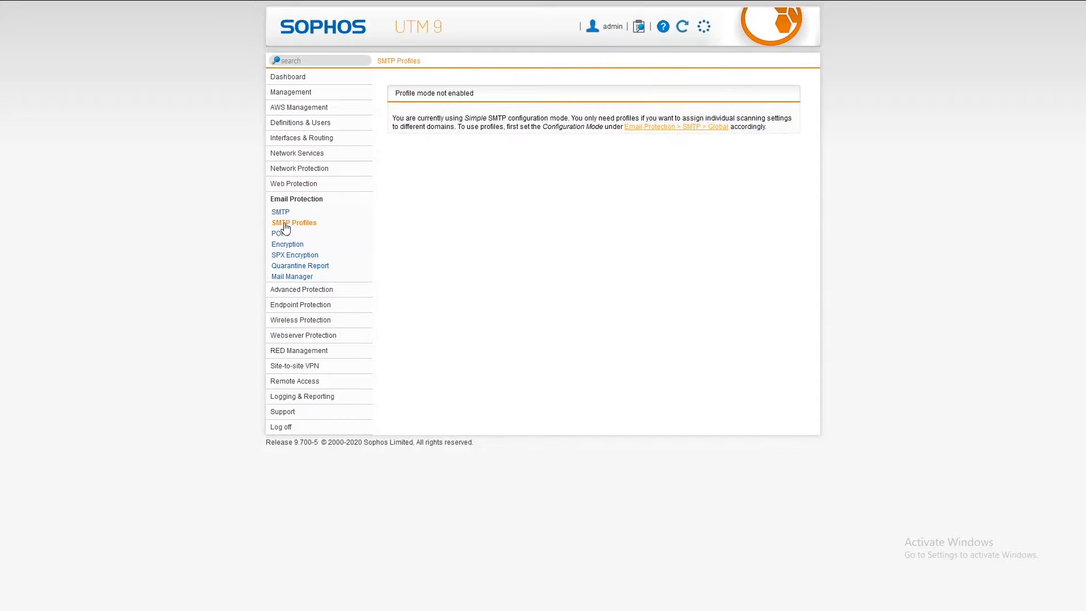
mouse_move(281, 233)
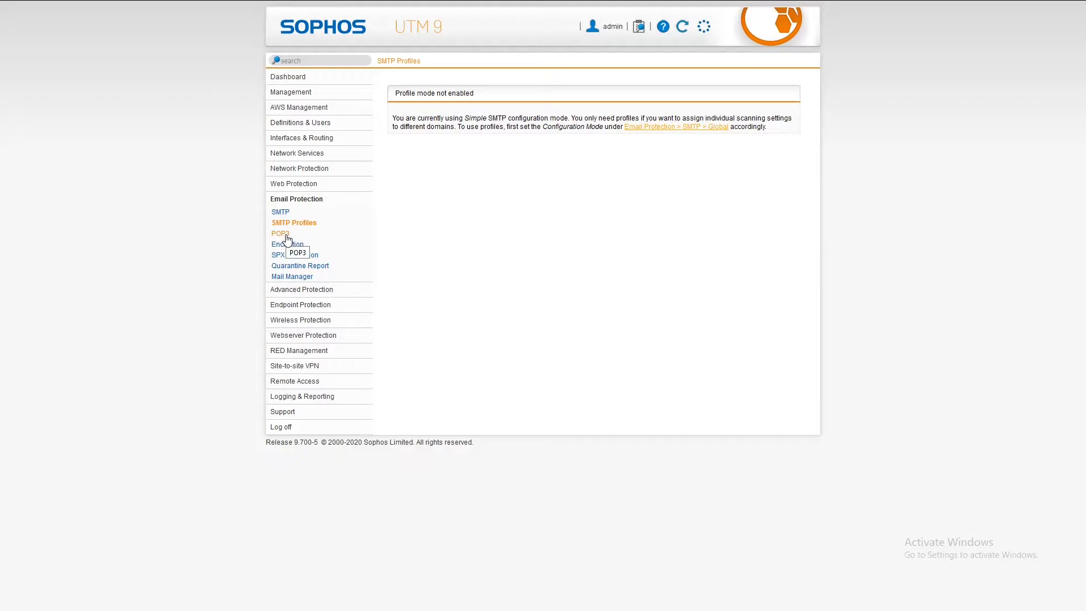
left_click(279, 233)
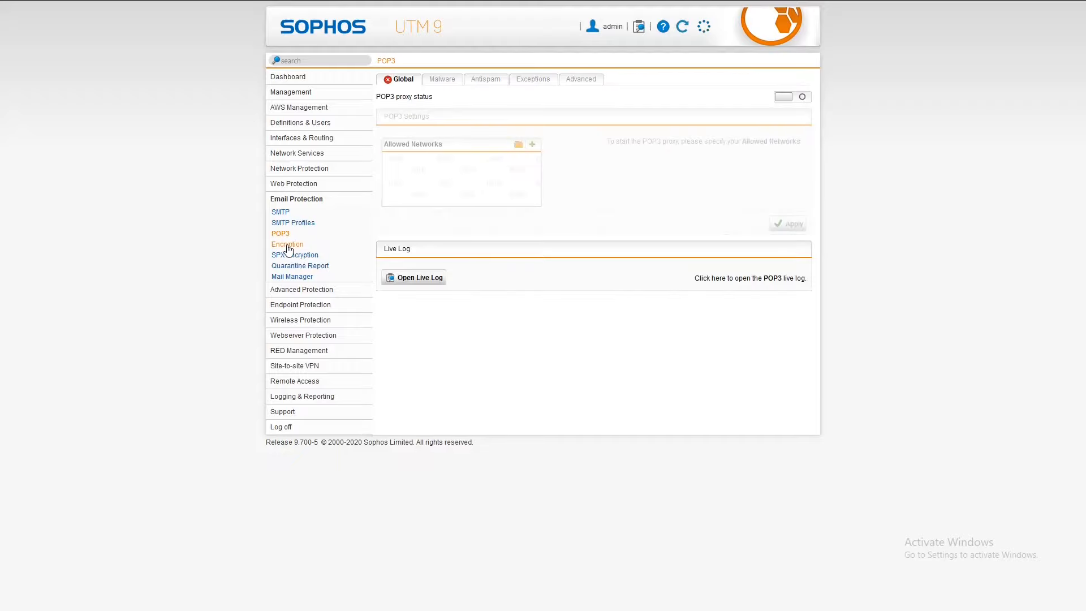
left_click(289, 244)
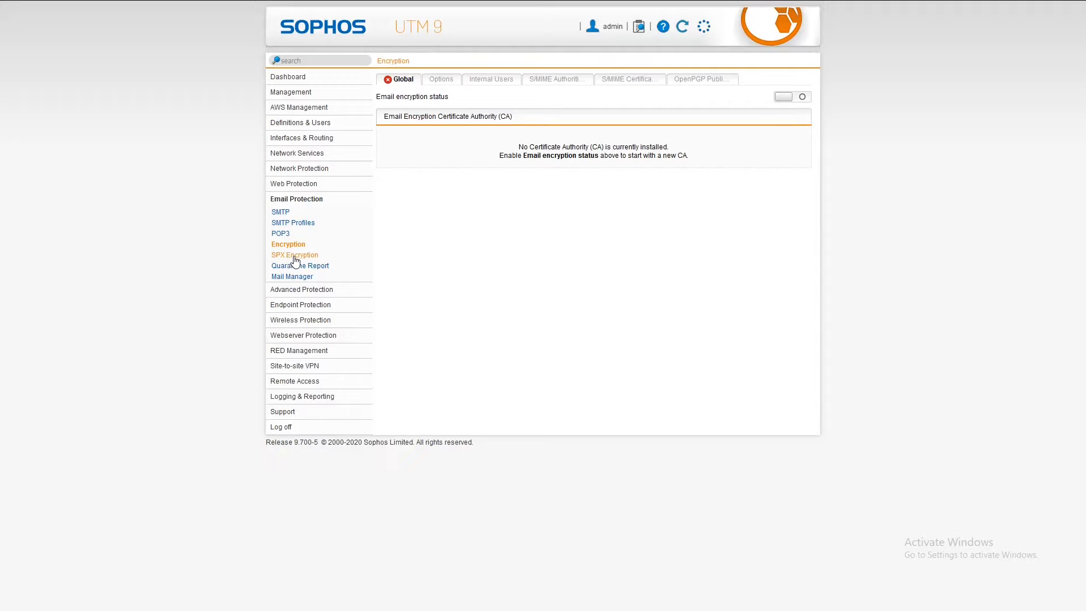
left_click(294, 255)
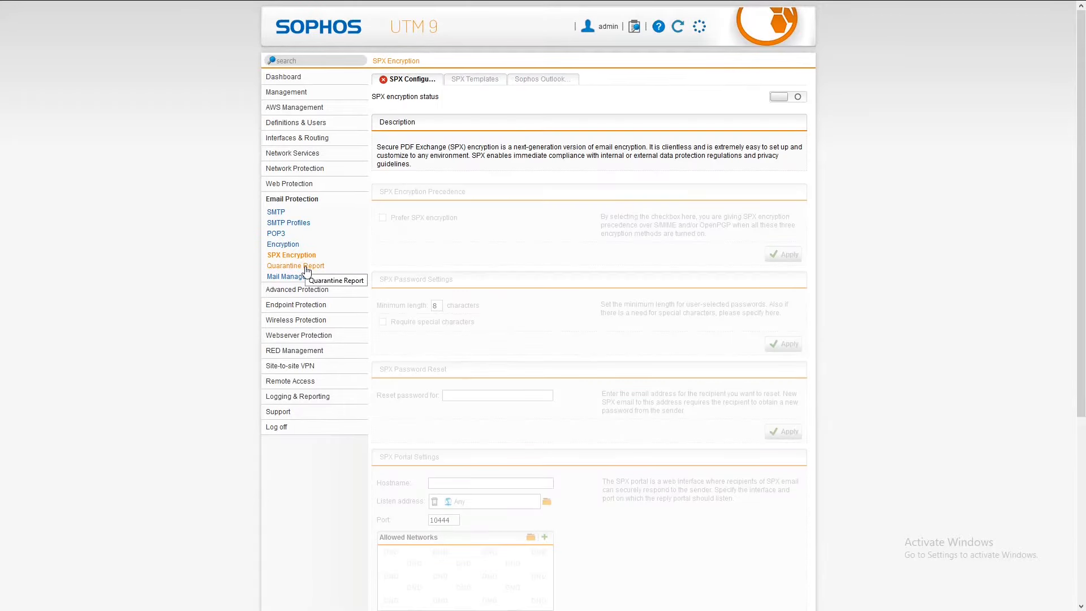
left_click(294, 265)
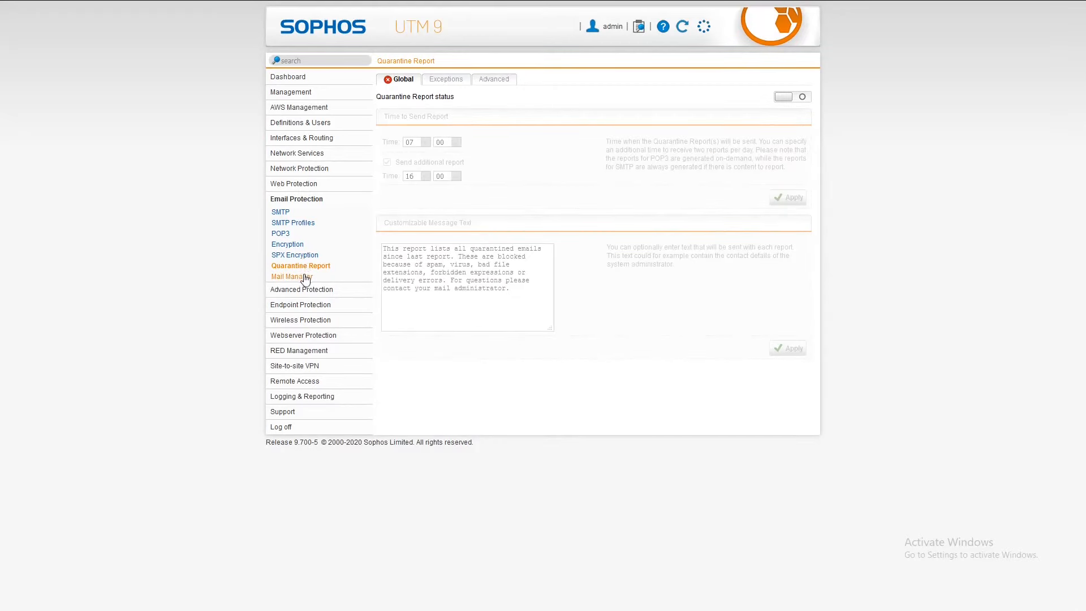
left_click(291, 276)
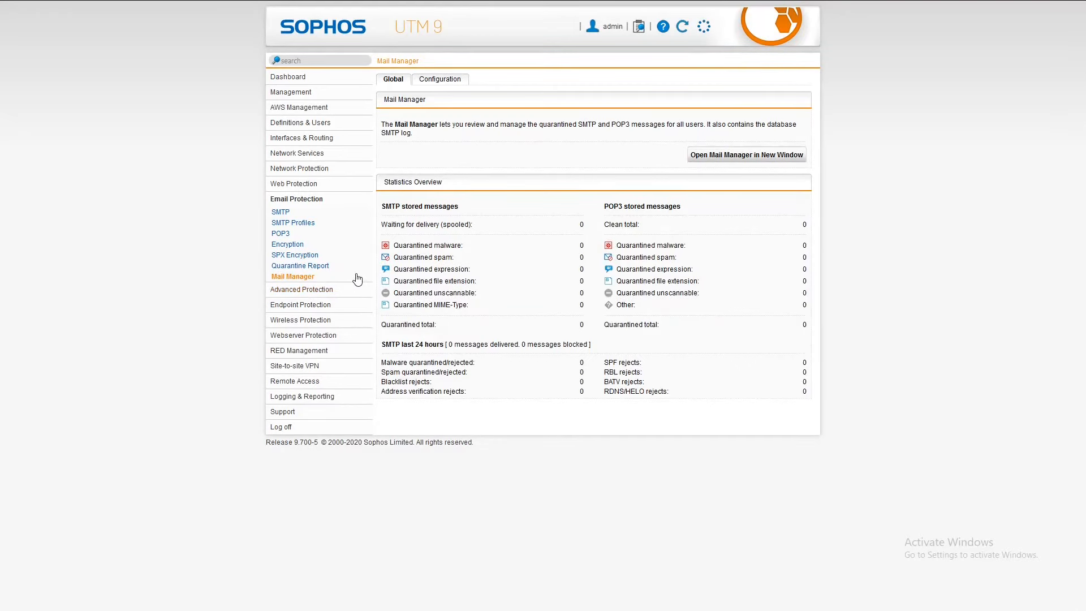
mouse_move(942, 343)
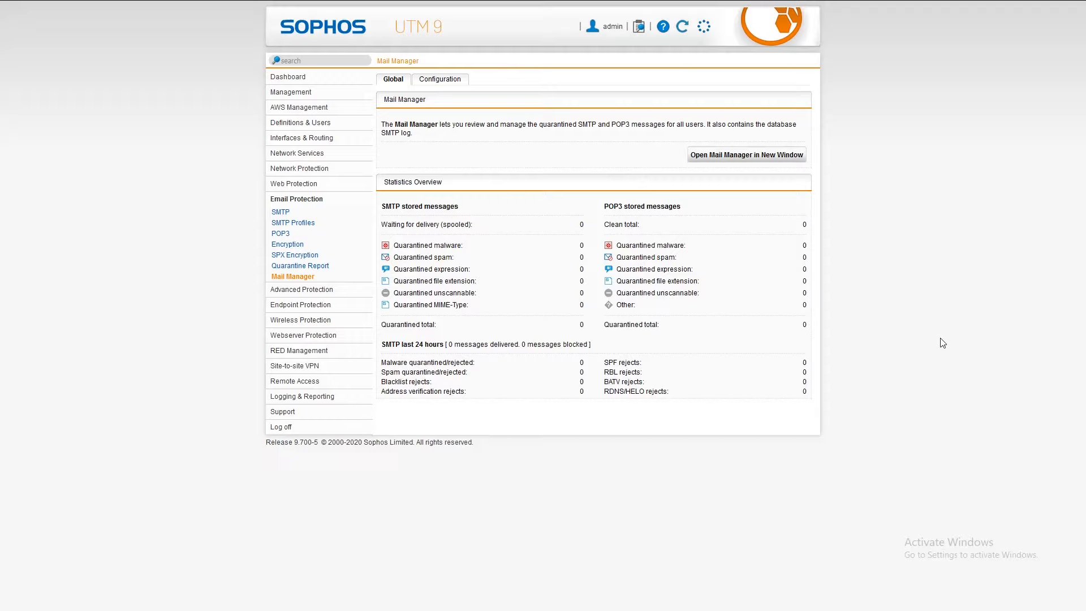
mouse_move(695, 249)
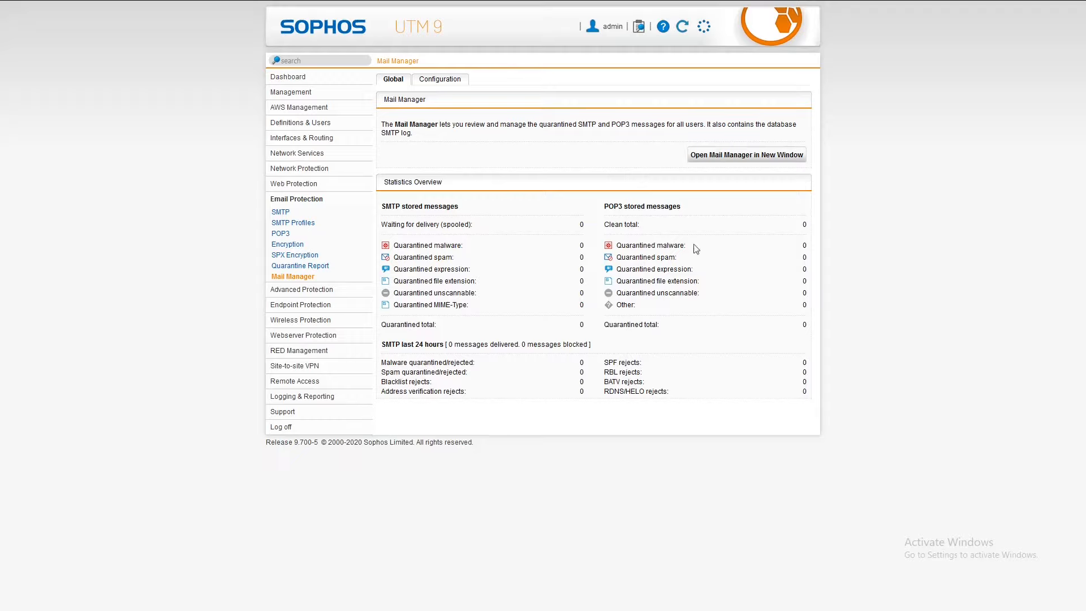
mouse_move(314, 269)
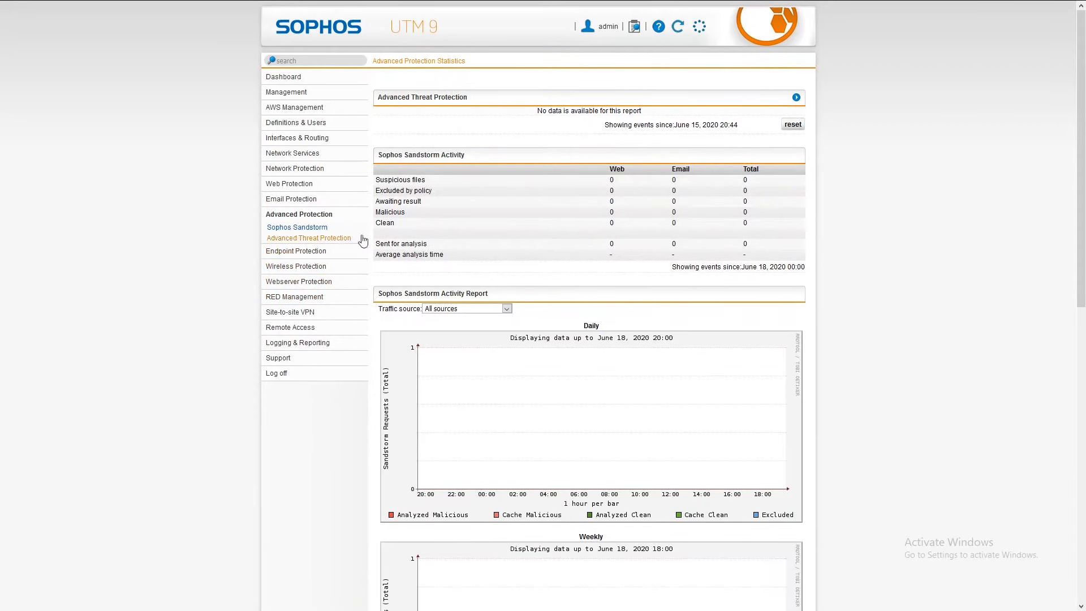
mouse_move(334, 230)
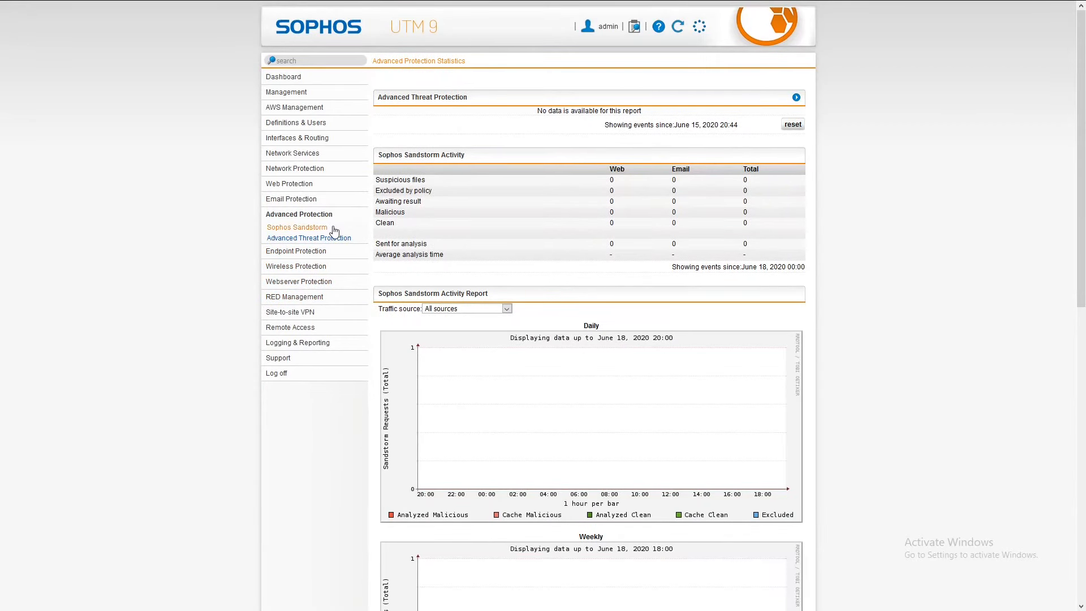
mouse_move(297, 226)
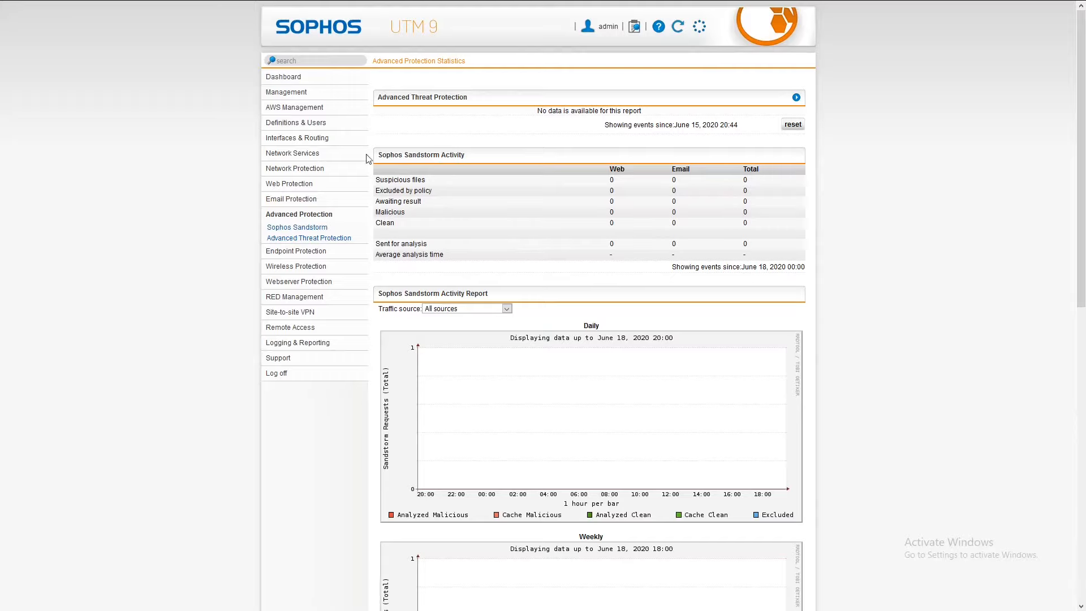
Scroll down through the Sandstorm daily-to-yearly activity charts and back up
scroll("down", 3)
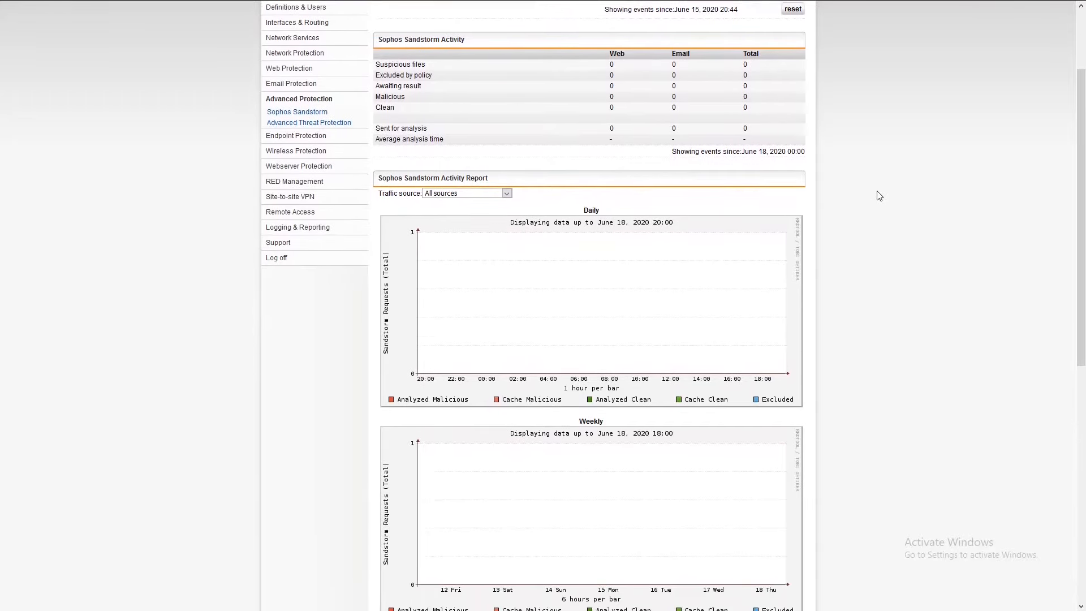
scroll("down", 3)
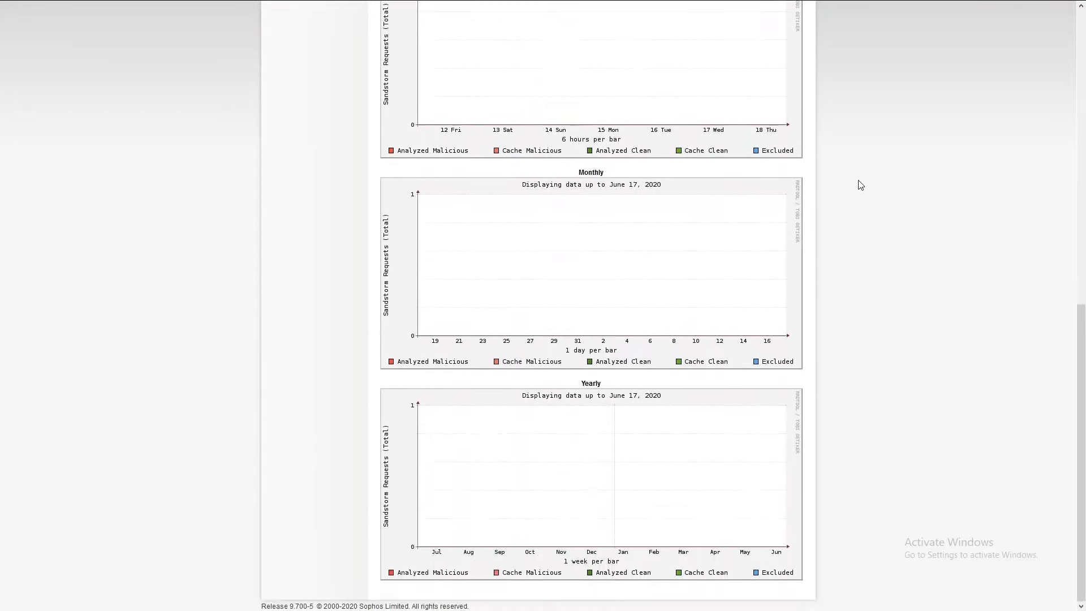
scroll("up", 3)
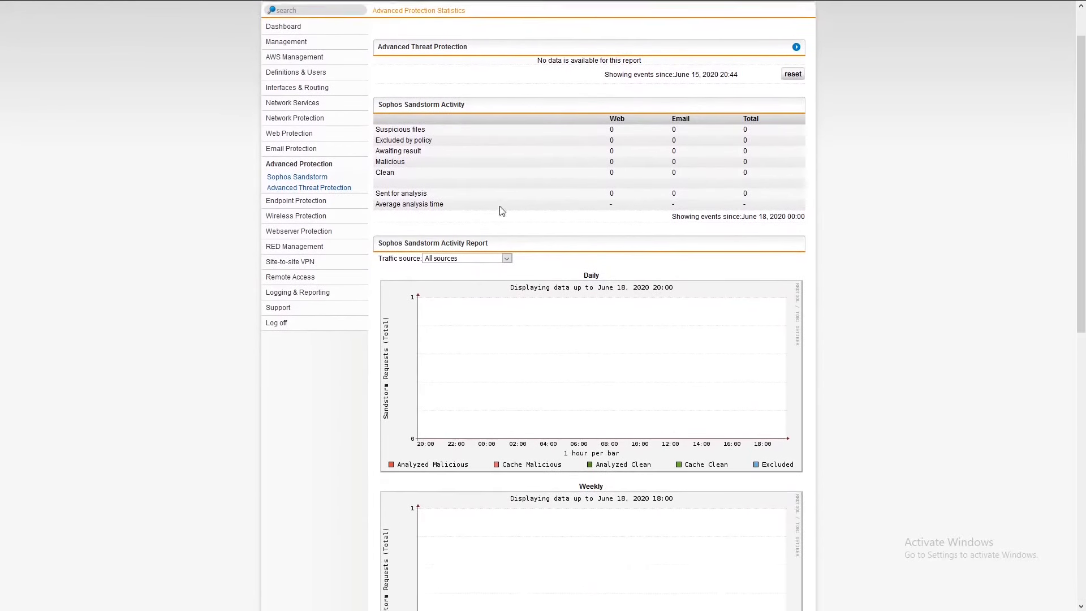
scroll("up", 3)
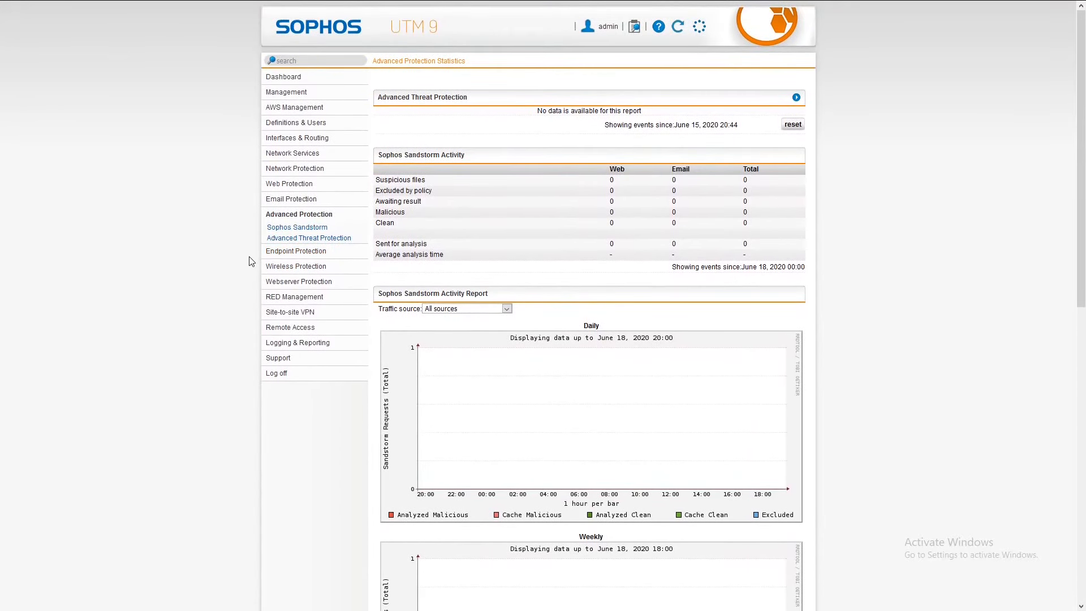
Visit Advanced Threat Protection with its enable toggle, then reach the Endpoint Protection end-of-support page
left_click(309, 237)
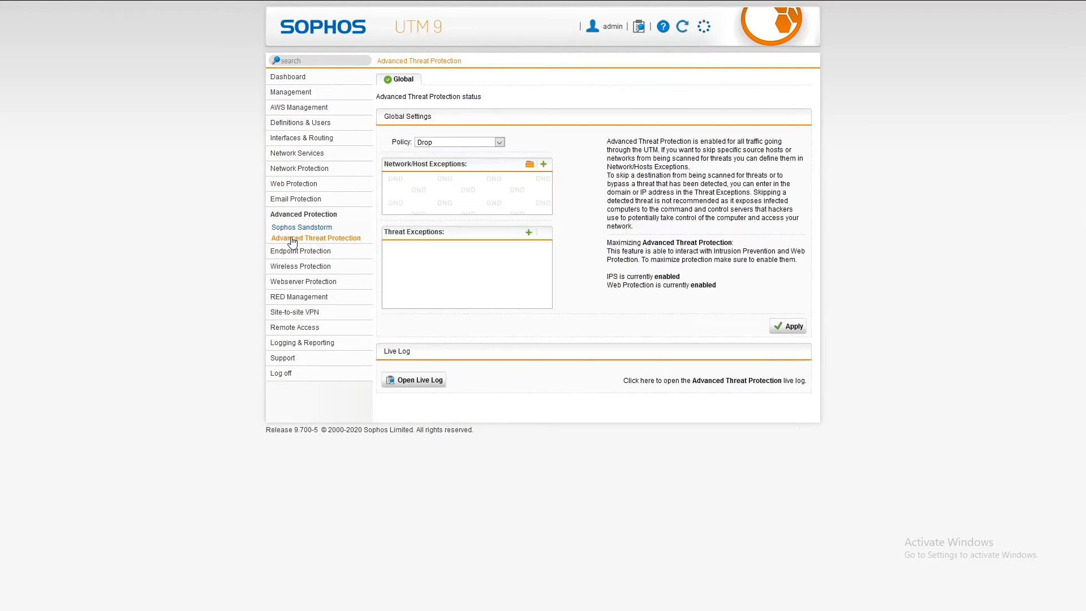
left_click(791, 96)
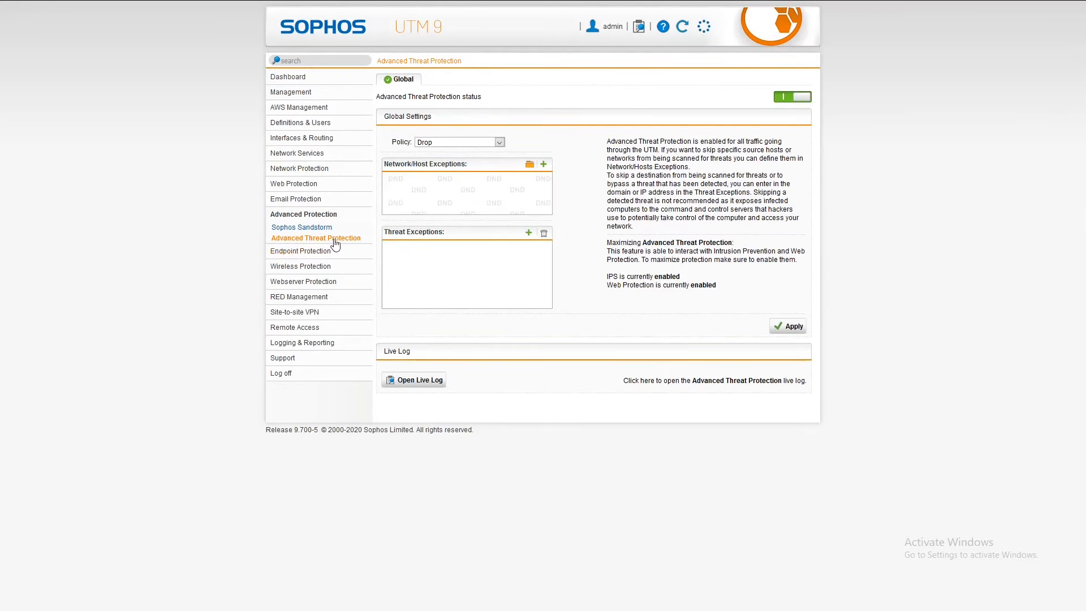
mouse_move(300, 251)
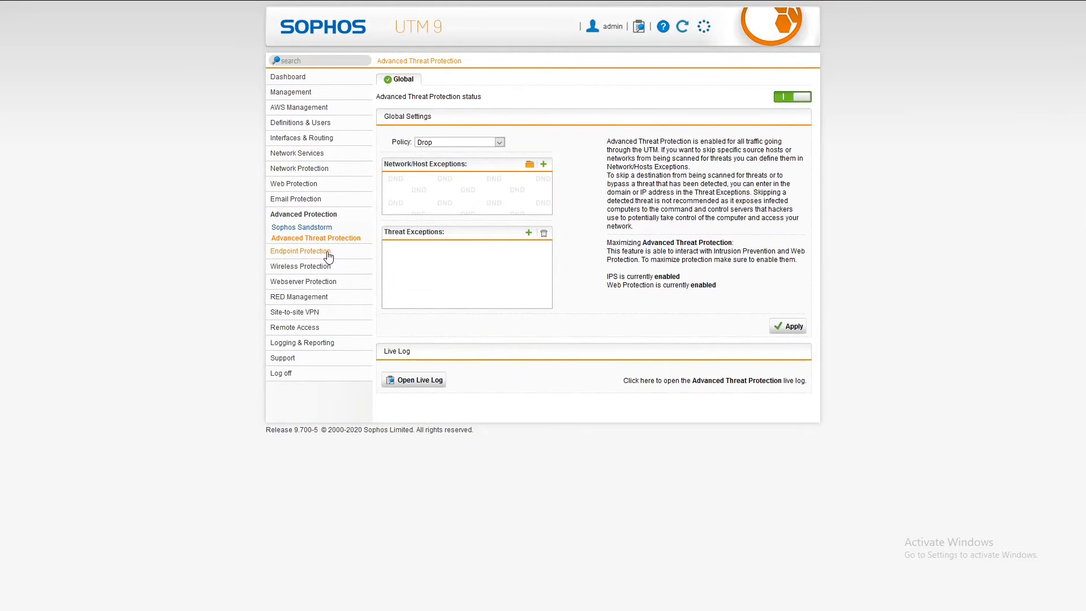
mouse_move(405, 174)
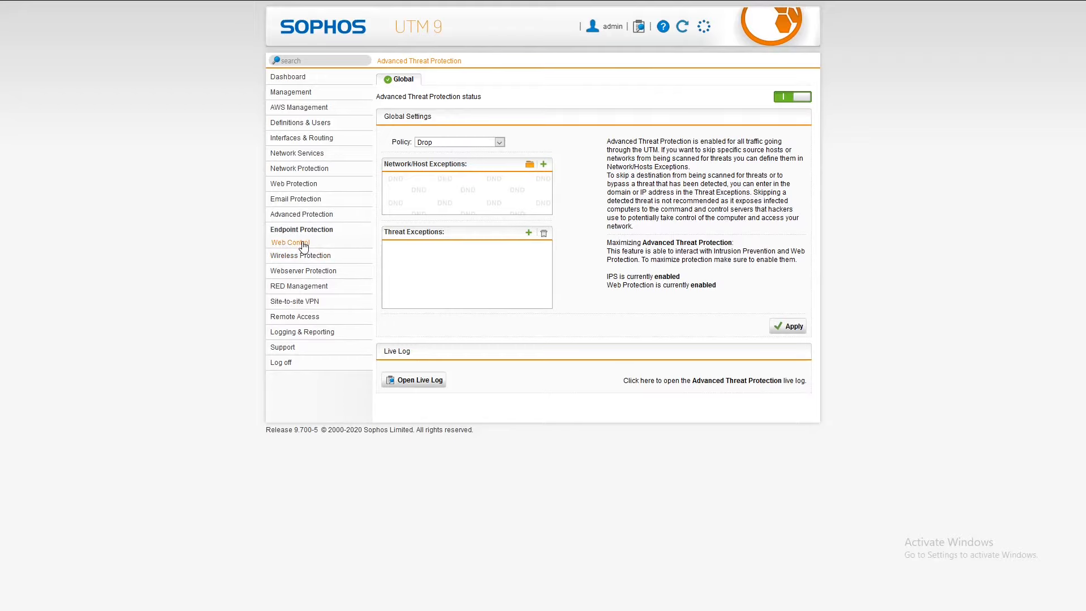
mouse_move(300, 255)
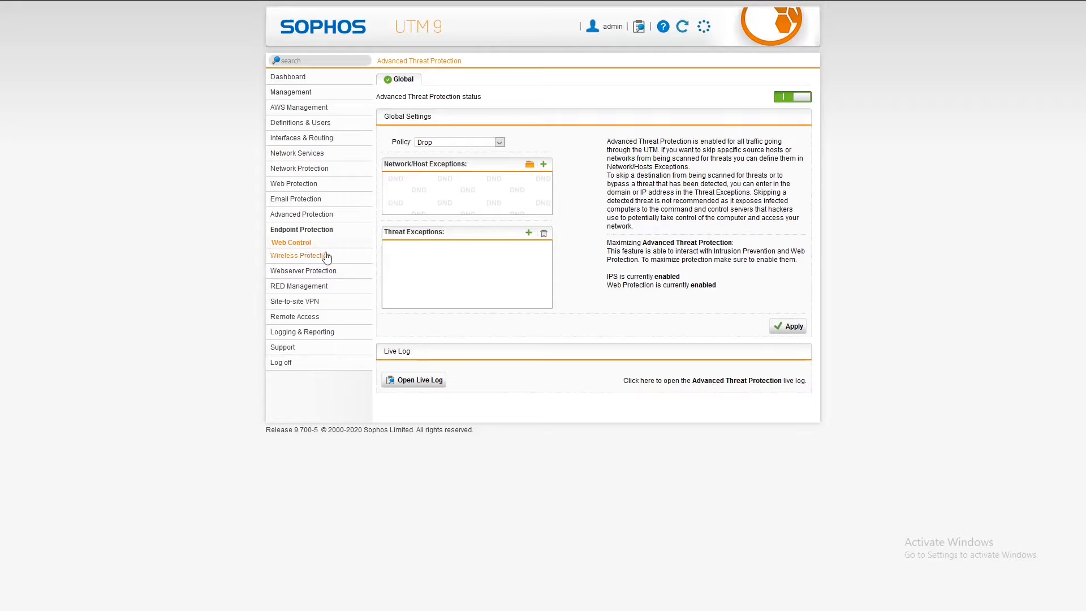
mouse_move(313, 261)
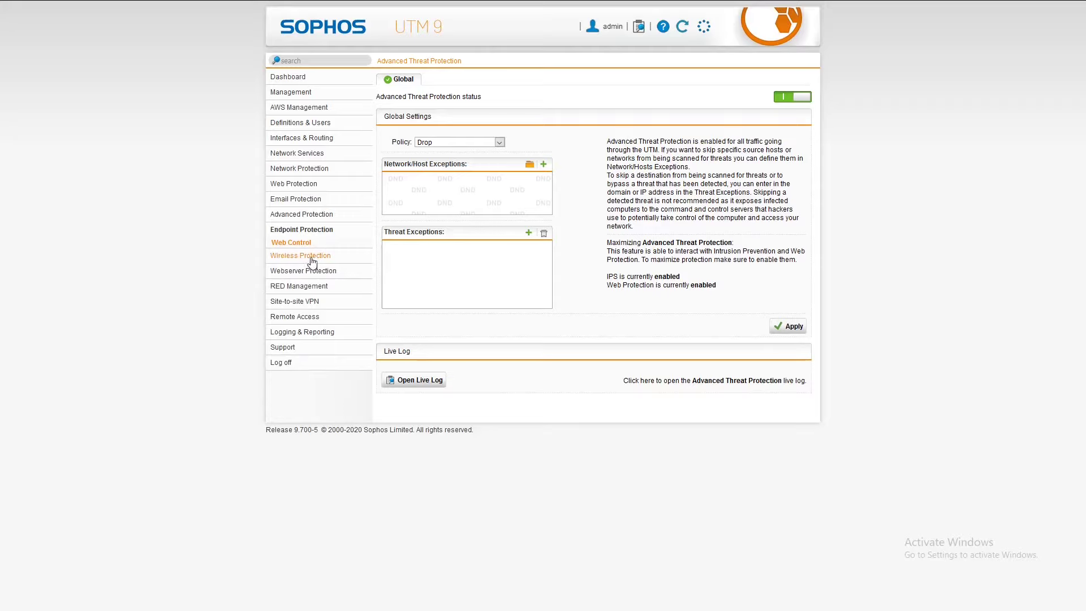
left_click(302, 245)
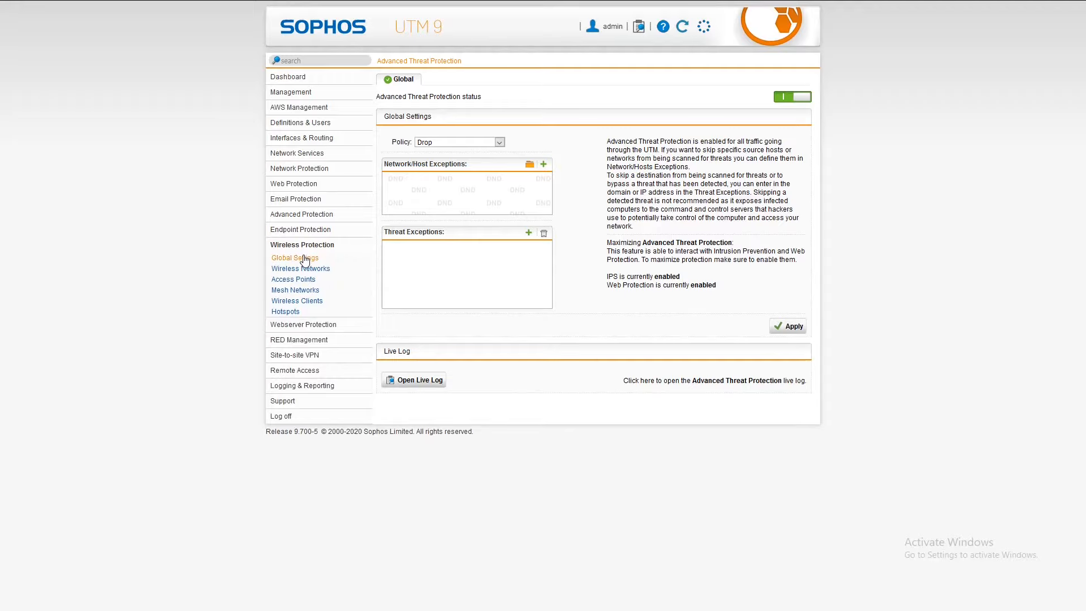
mouse_move(294, 257)
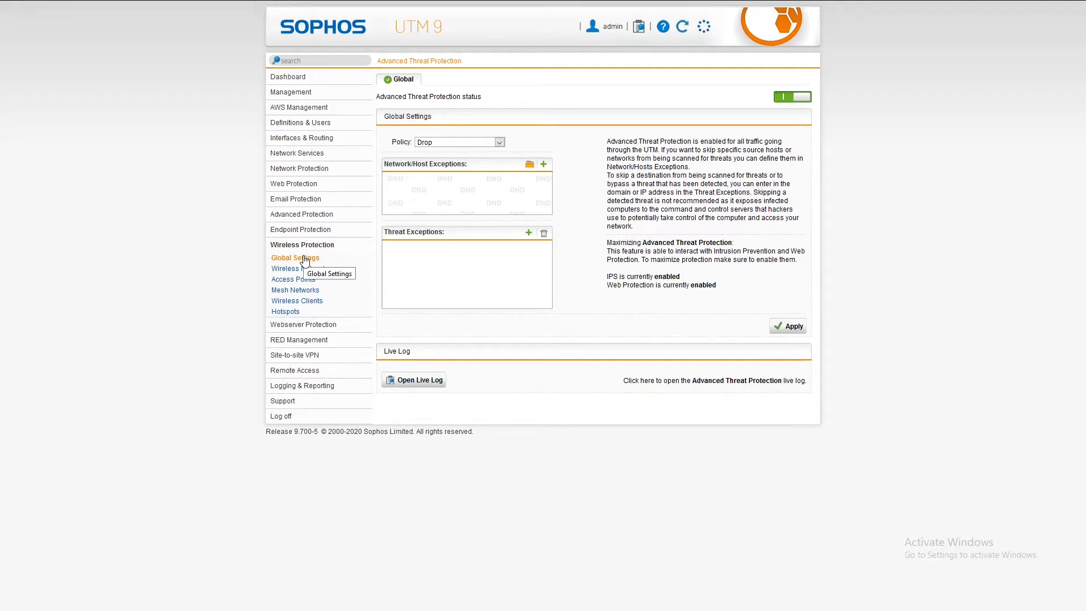
left_click(12, 600)
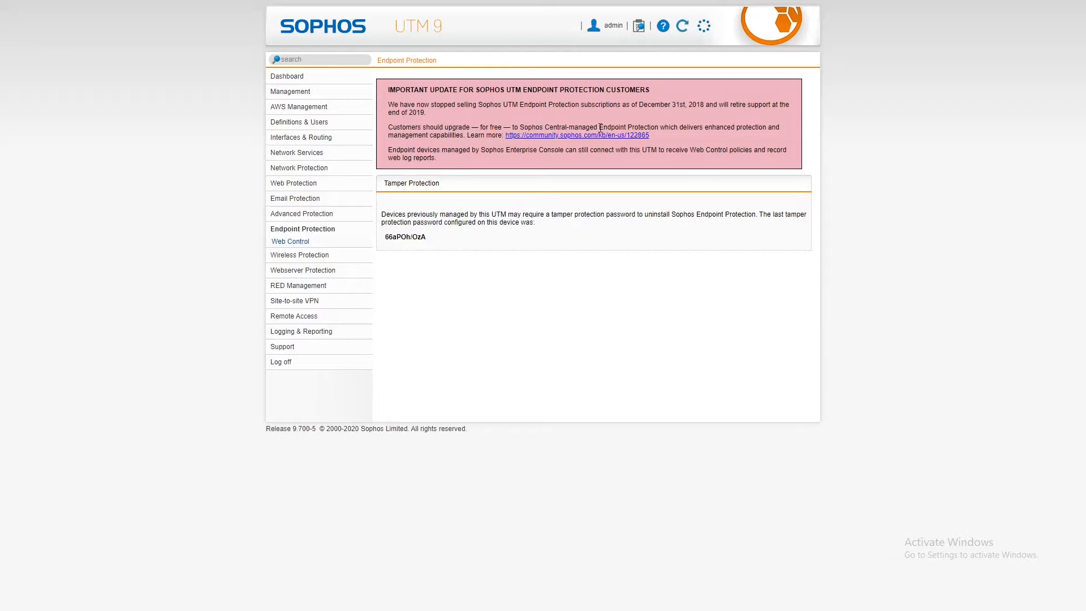
mouse_move(289, 241)
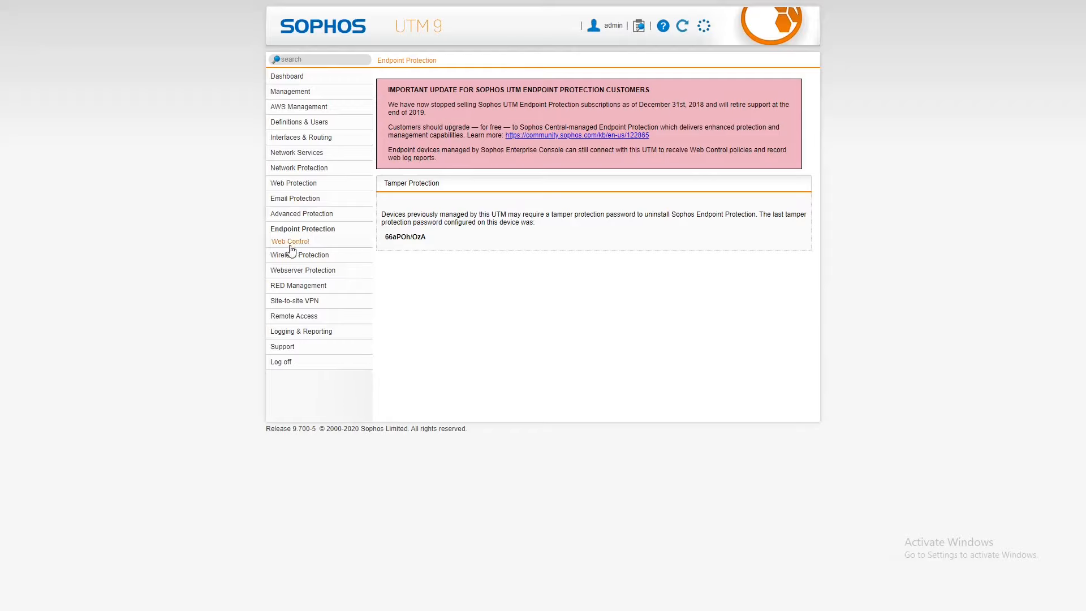
mouse_move(298, 255)
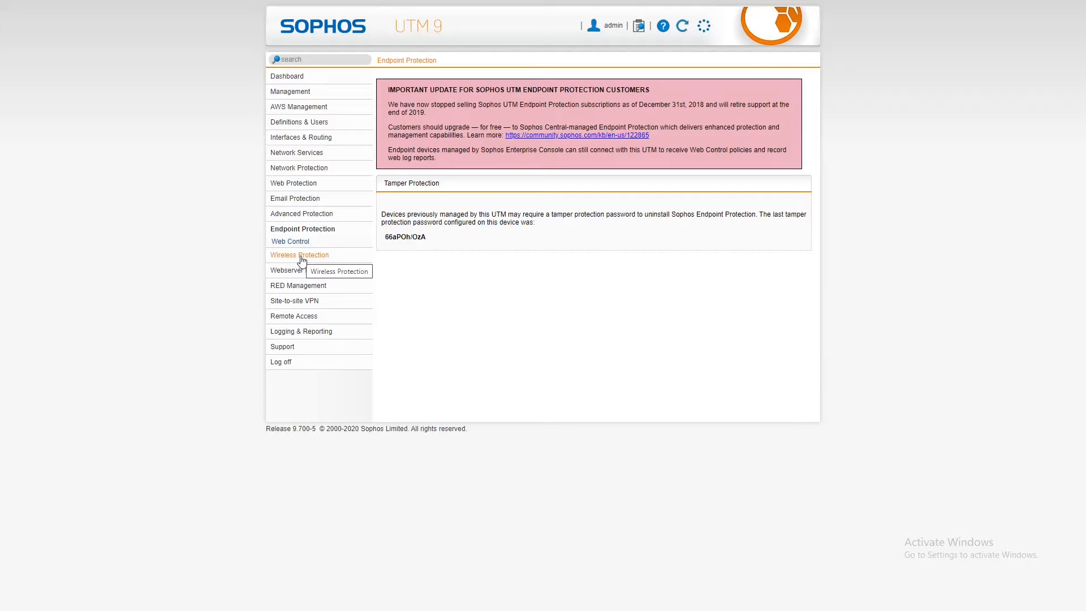
Browse wireless status, Global Settings with its Advanced tab, and the Wireless Networks list
left_click(299, 254)
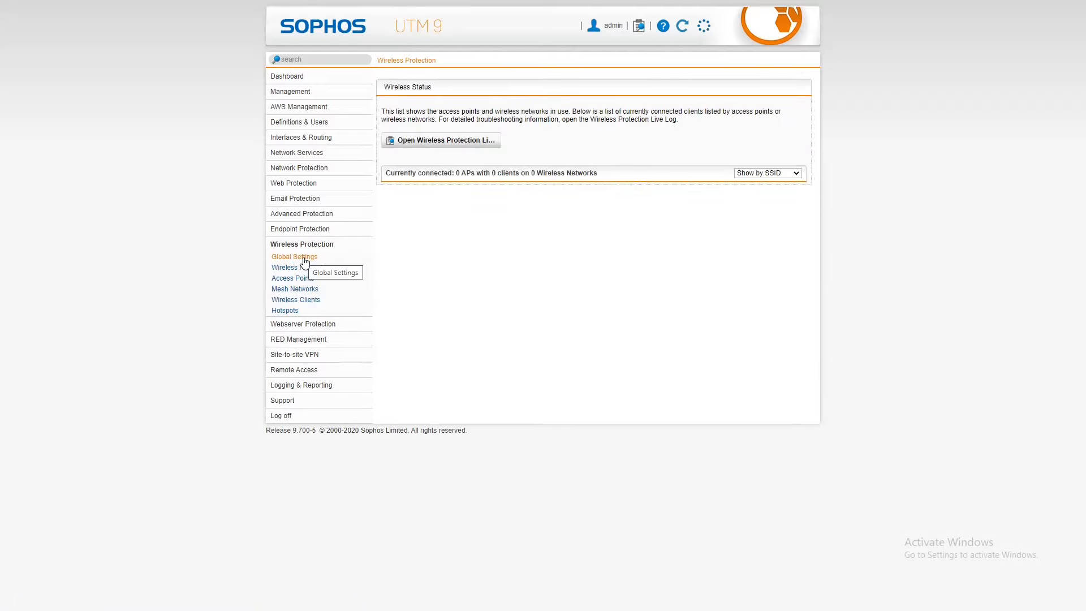
left_click(294, 256)
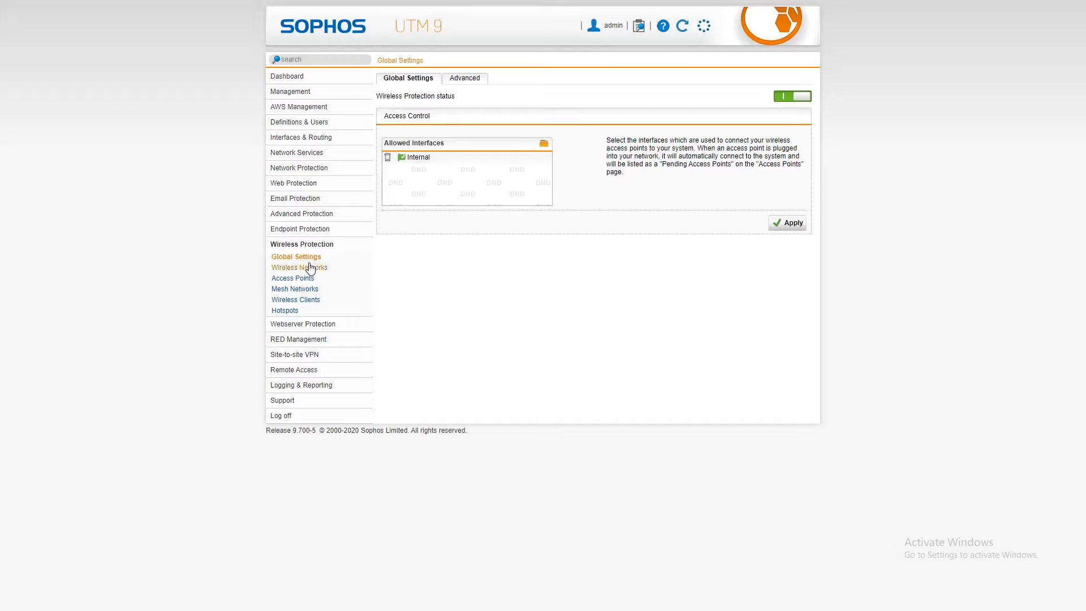
mouse_move(295, 257)
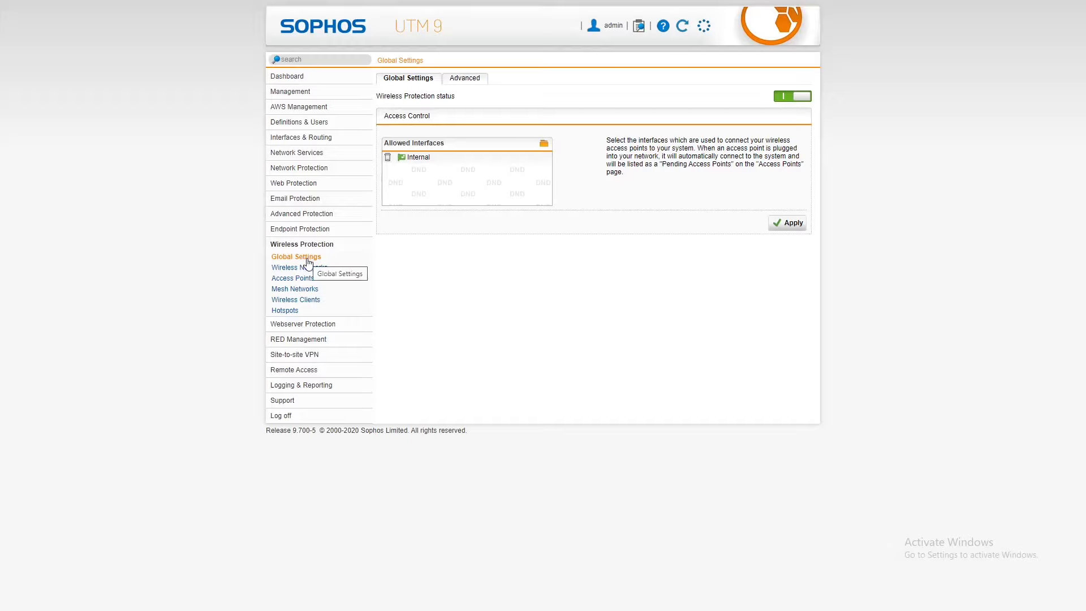
left_click(463, 78)
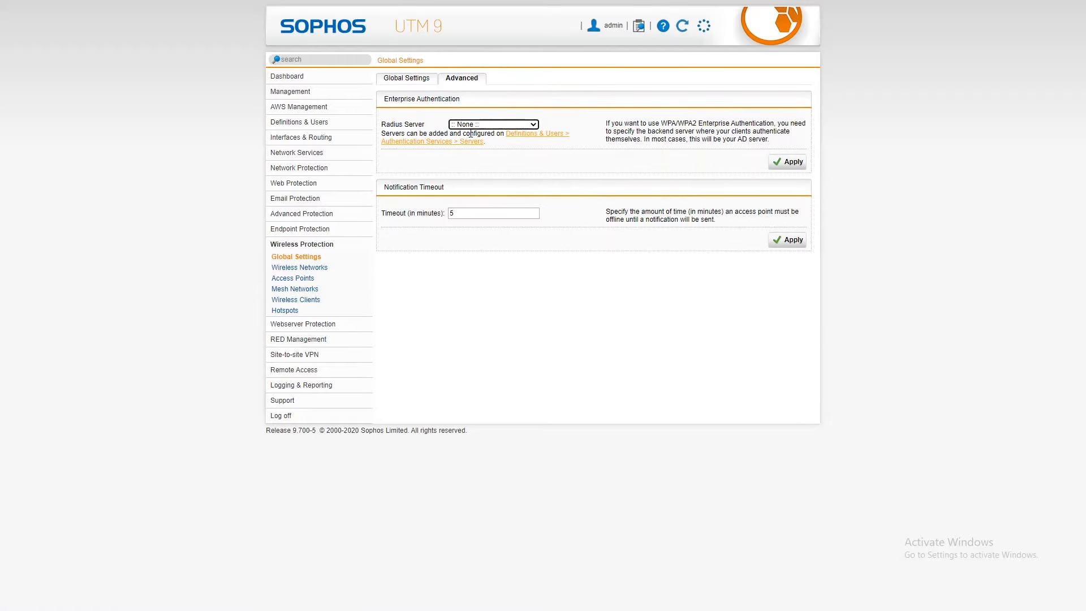
mouse_move(292, 278)
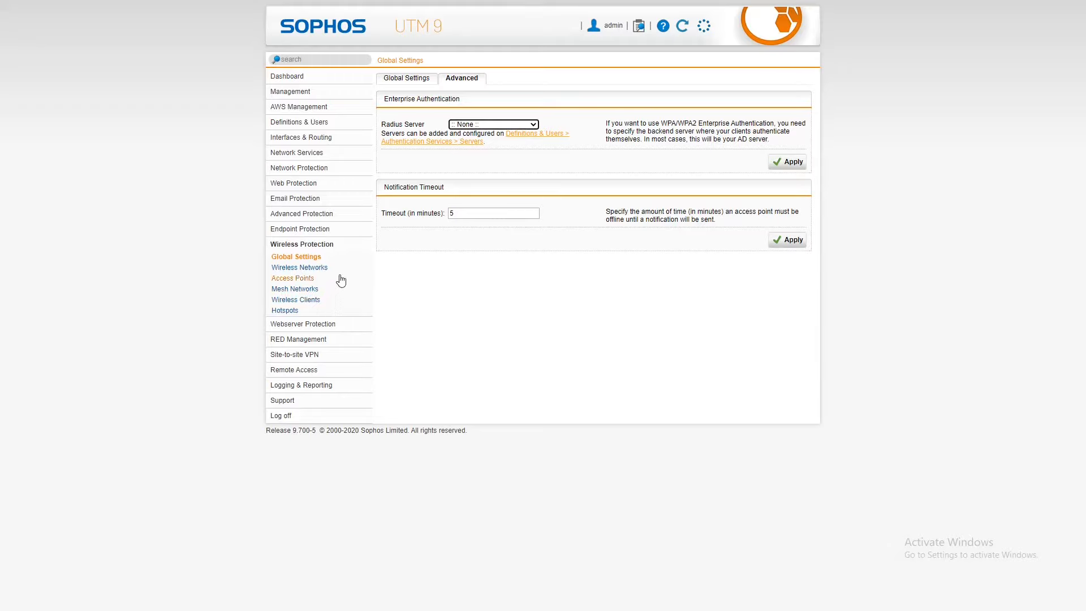
mouse_move(326, 269)
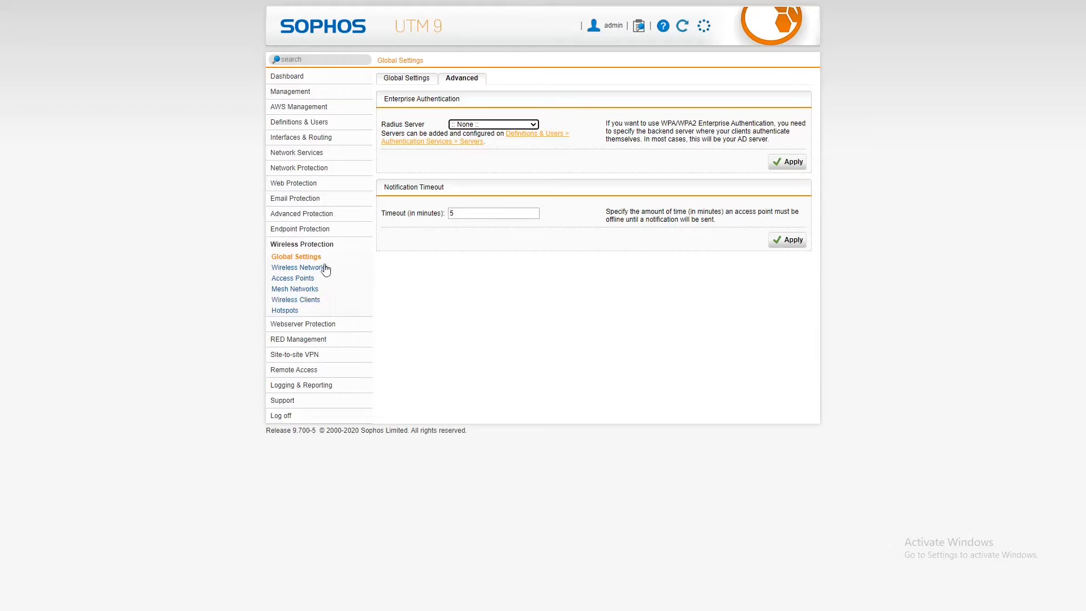
left_click(301, 267)
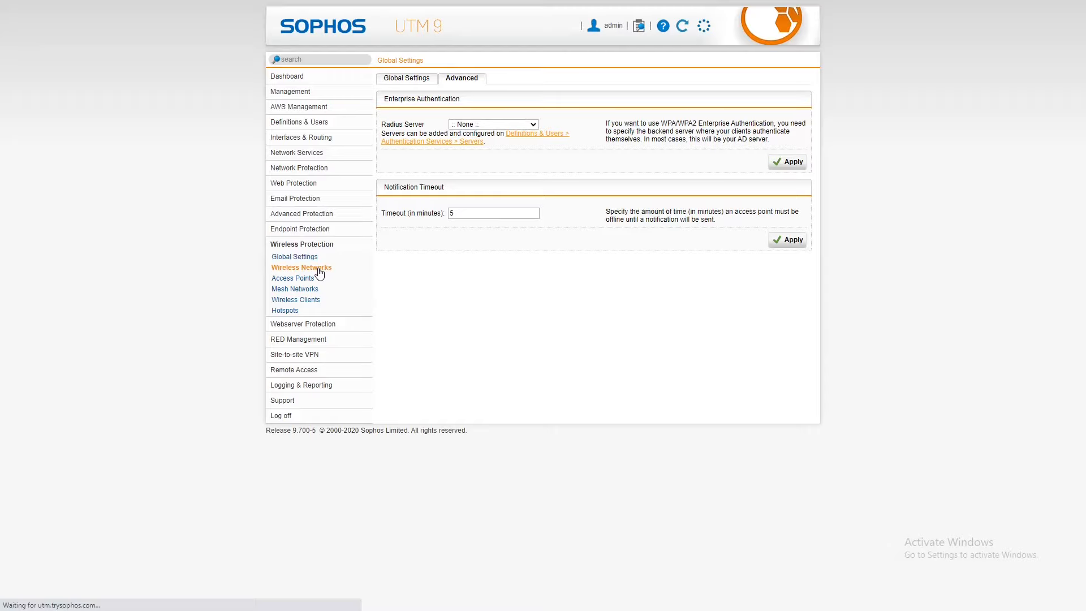
left_click(301, 267)
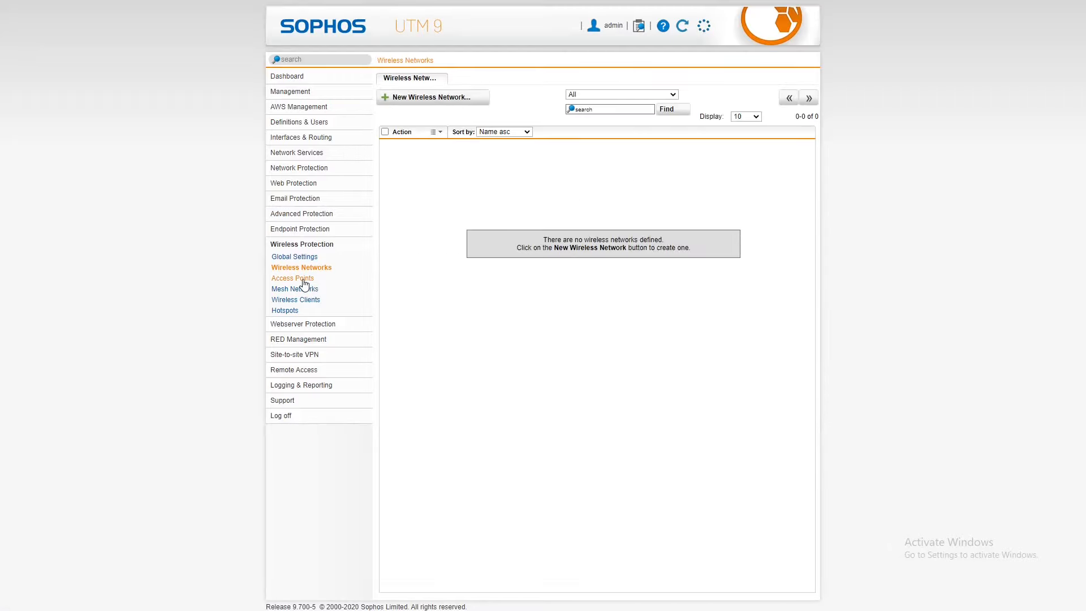
Browse Access Points, Grouping, Mesh Networks and Wireless Clients, ending on the Hotspots settings
left_click(293, 279)
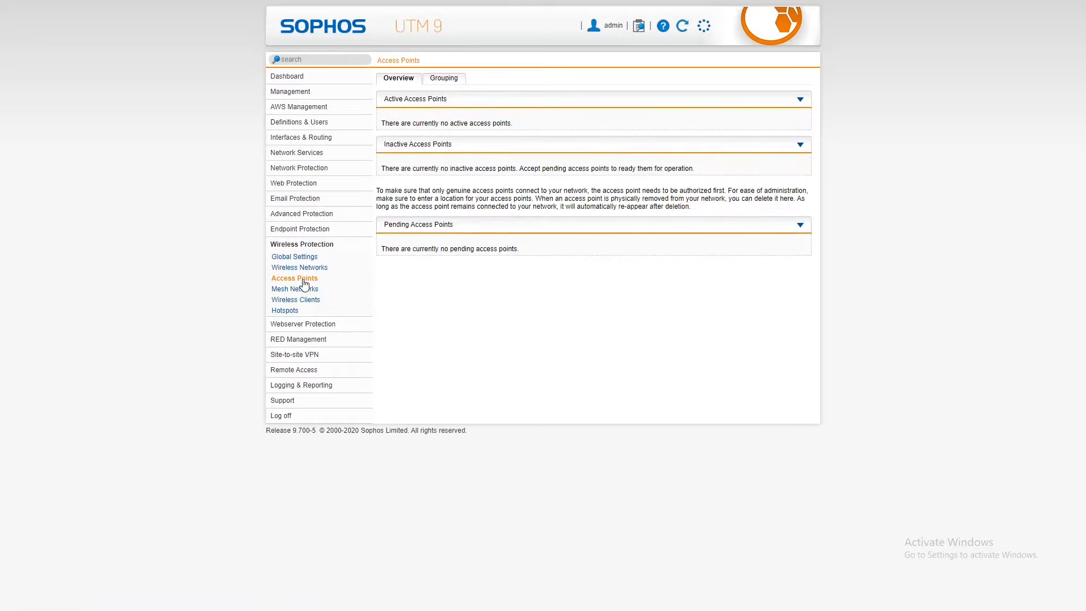
left_click(444, 78)
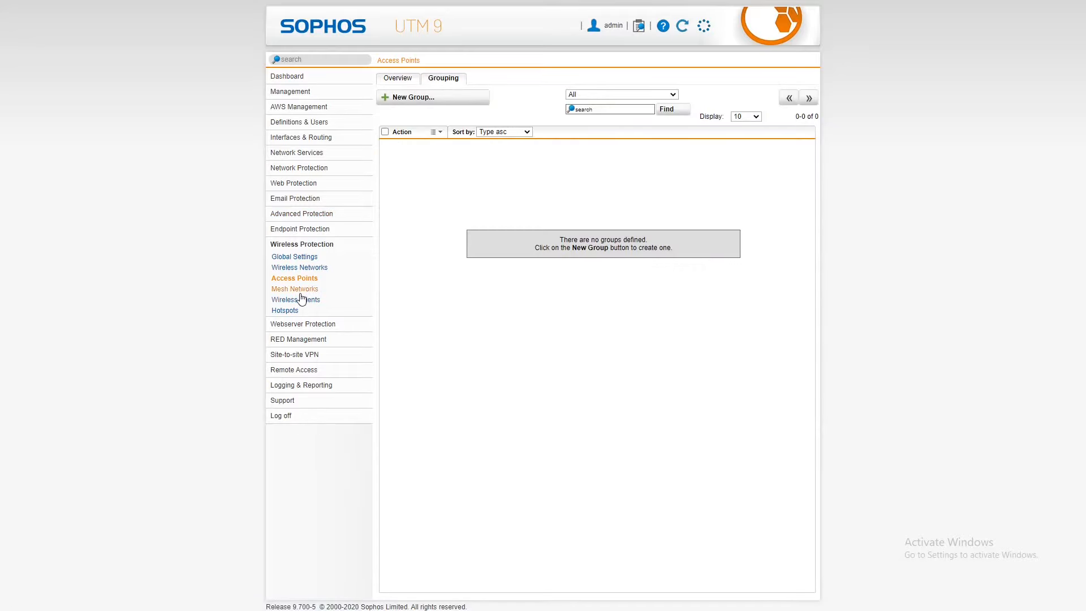
left_click(296, 288)
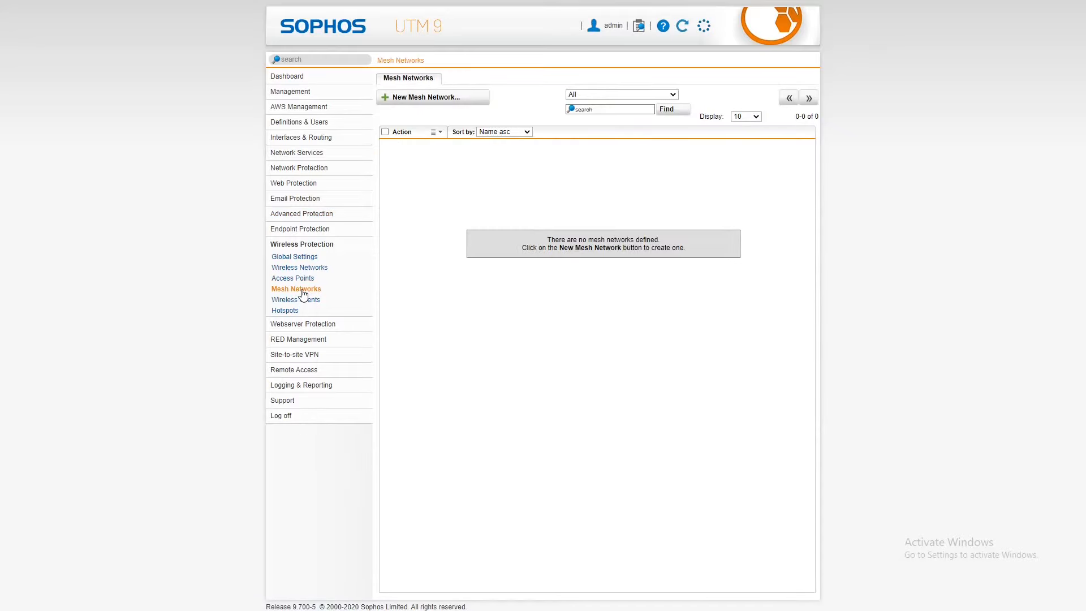
mouse_move(295, 299)
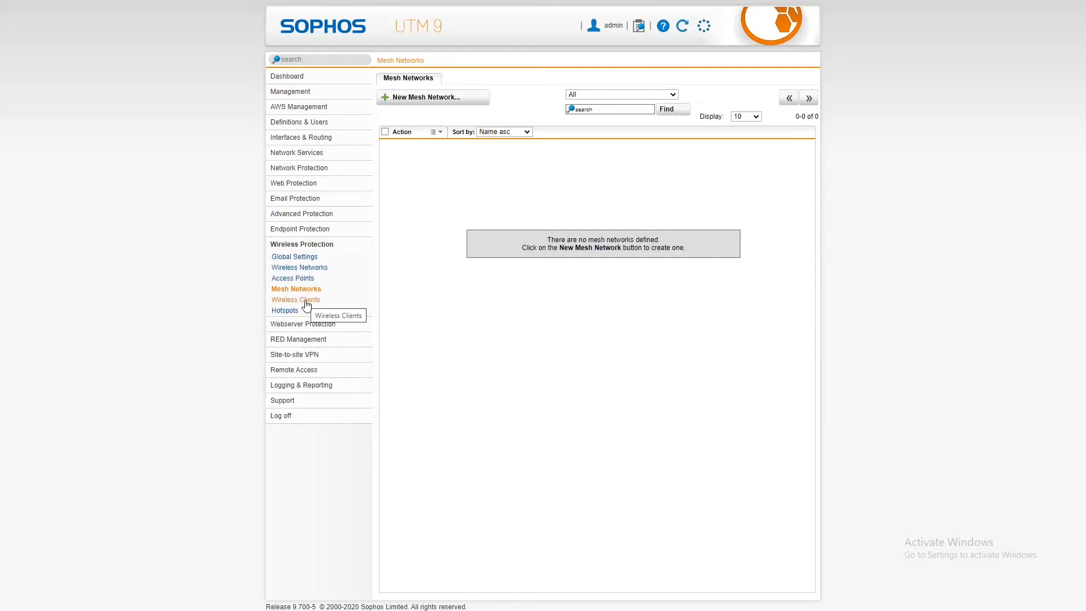
left_click(296, 299)
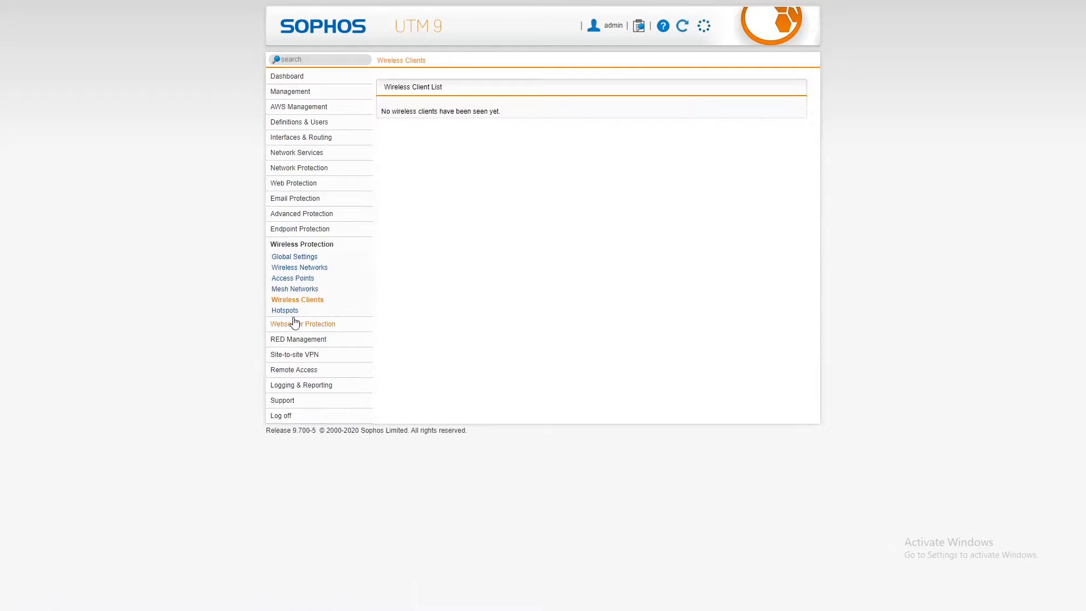
left_click(285, 310)
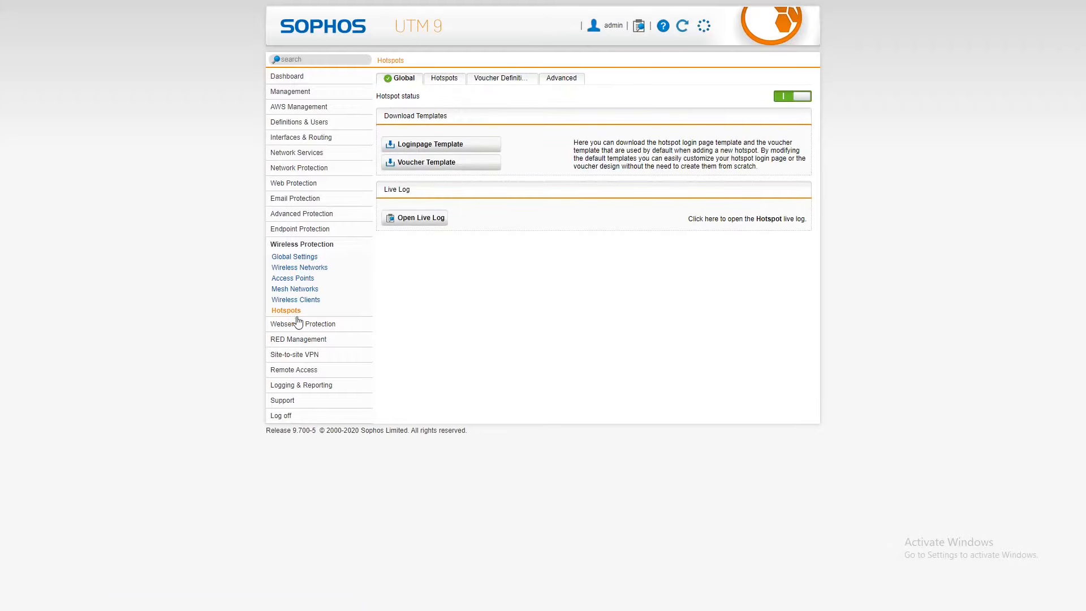
mouse_move(564, 147)
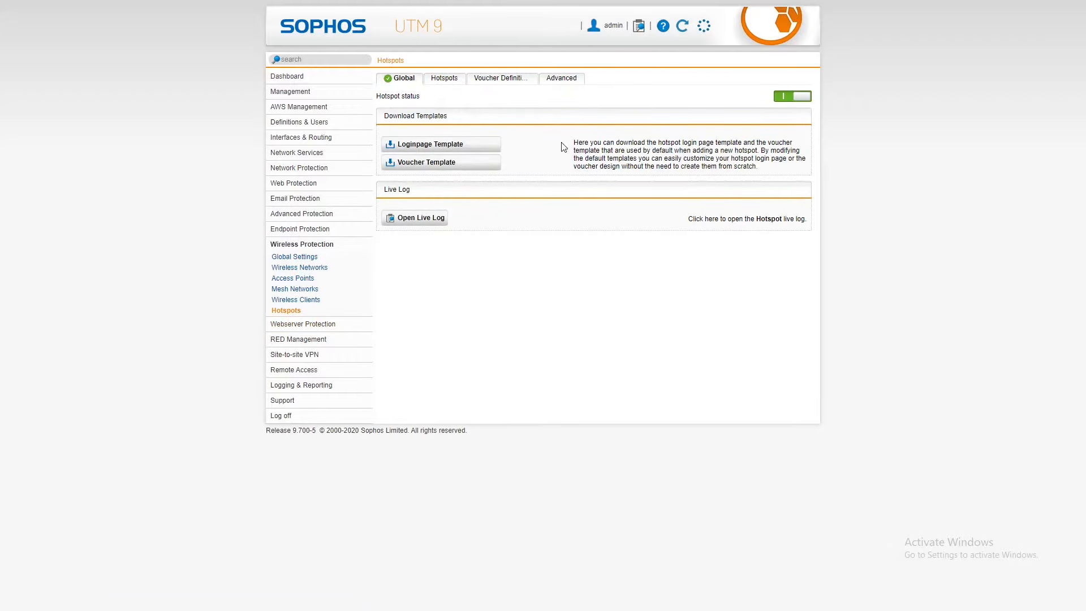
Open Web Application Firewall then Firewall Profiles and scroll the eight predefined profiles
left_click(304, 324)
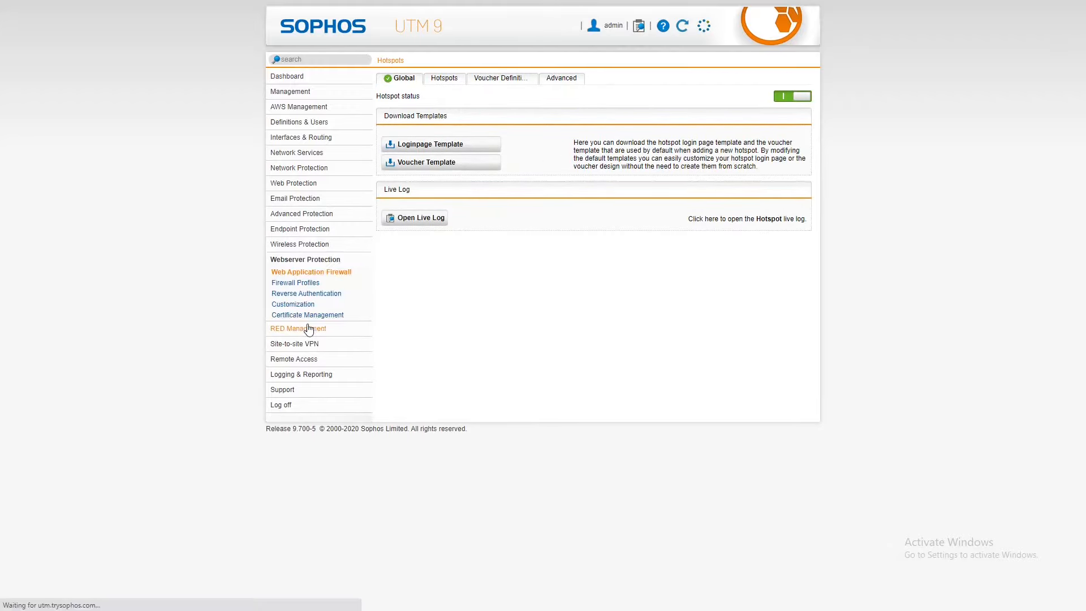
left_click(310, 271)
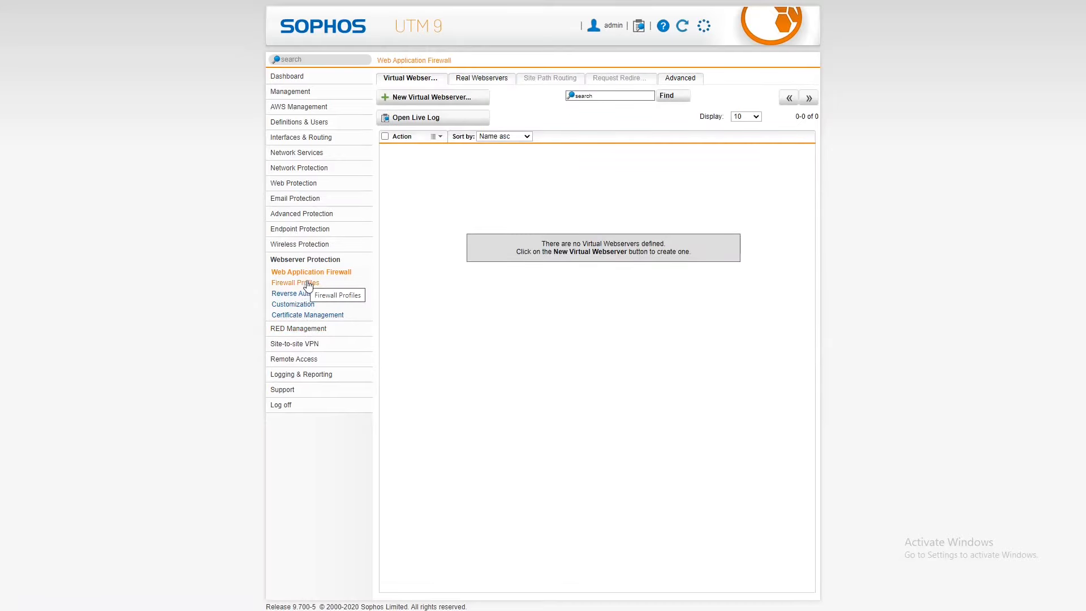
left_click(296, 282)
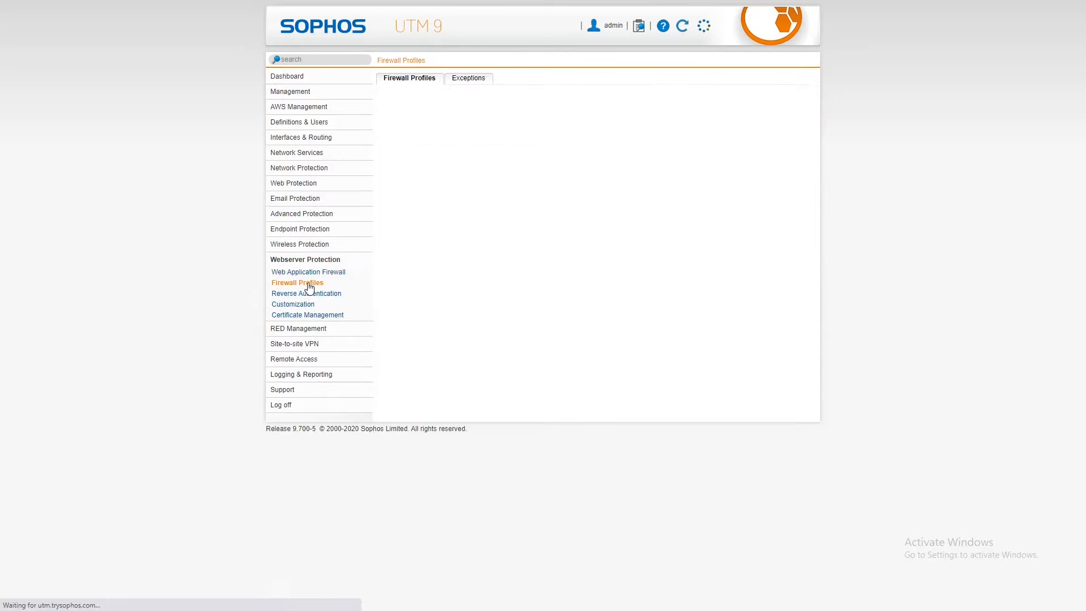
left_click(298, 283)
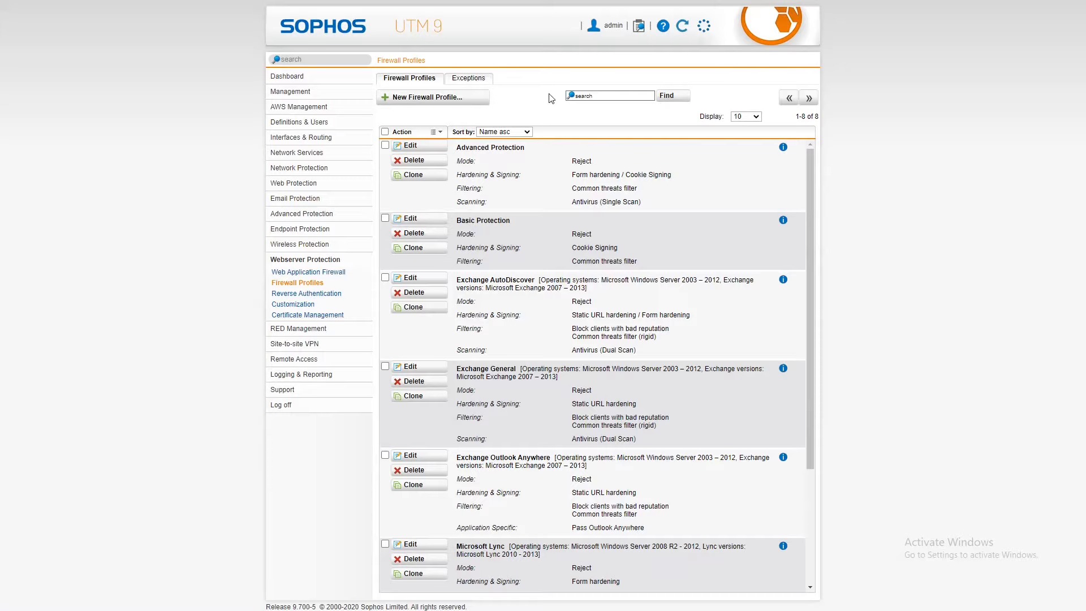
mouse_move(468, 78)
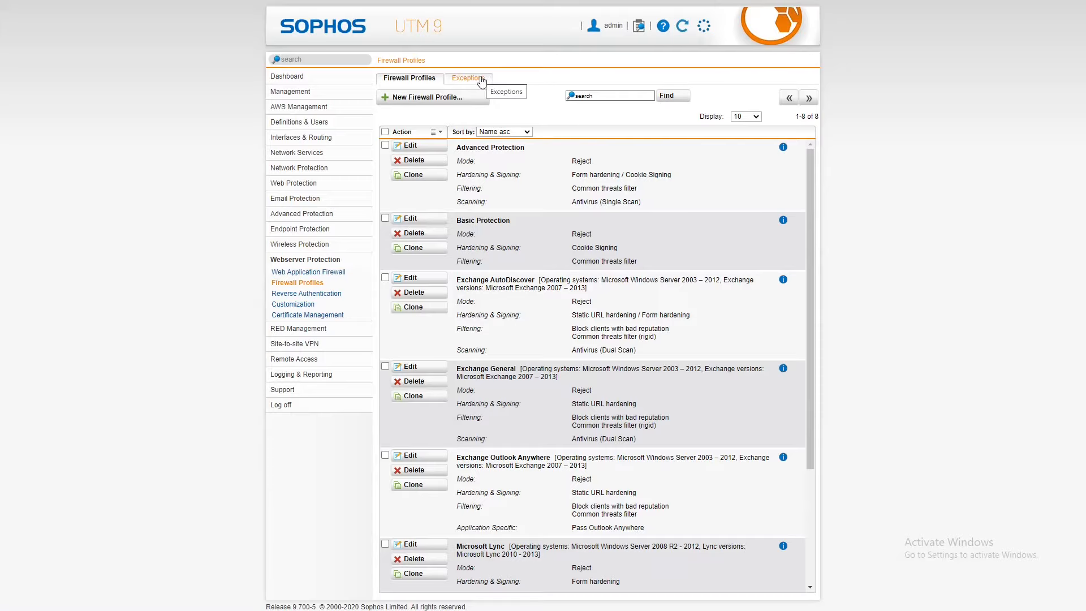
scroll("down", 3)
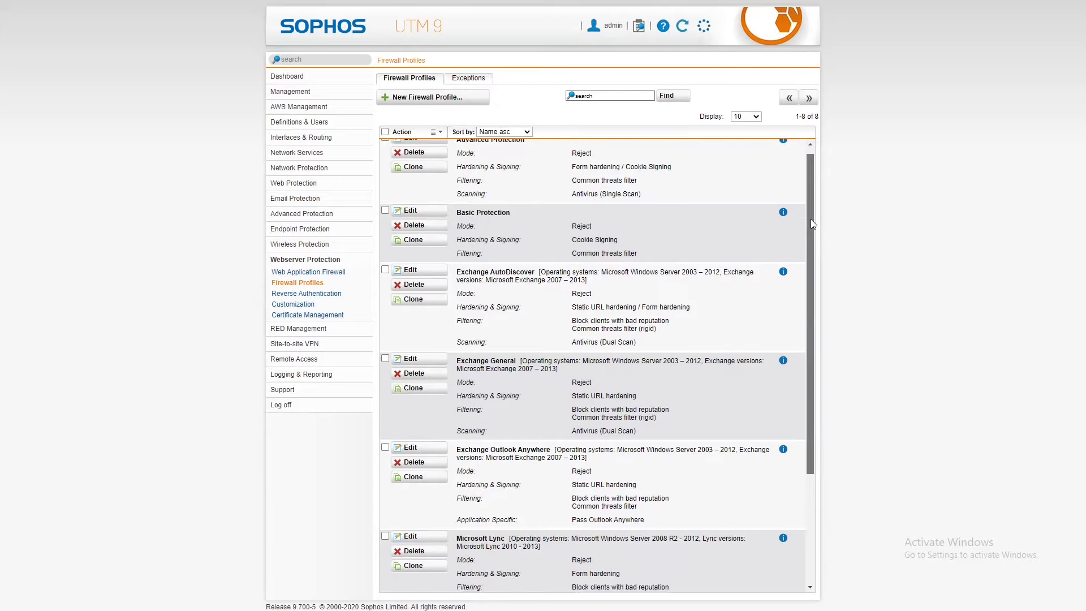
scroll("down", 3)
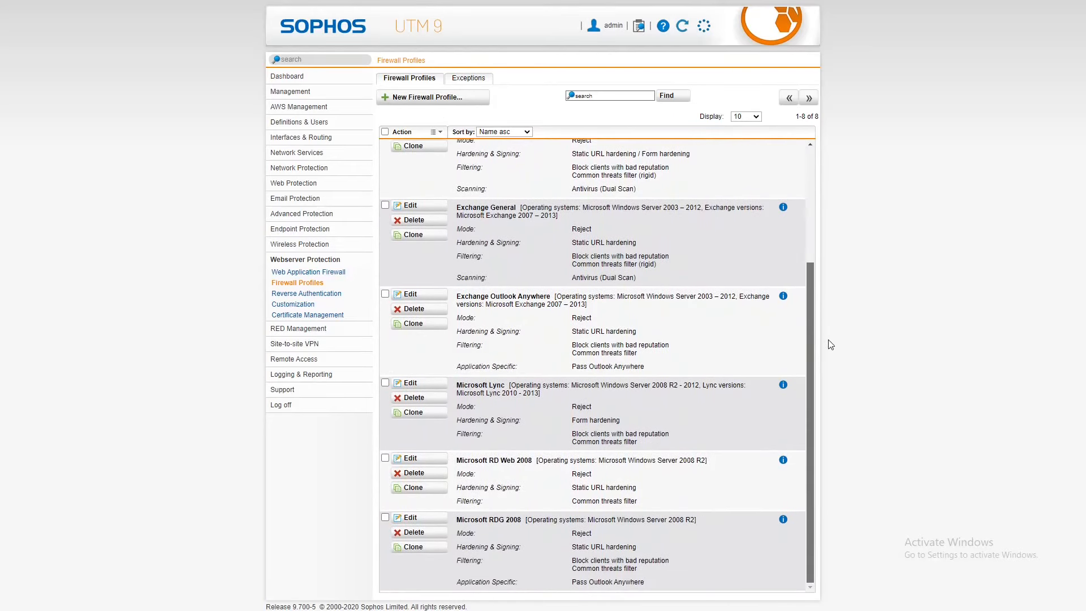
mouse_move(469, 78)
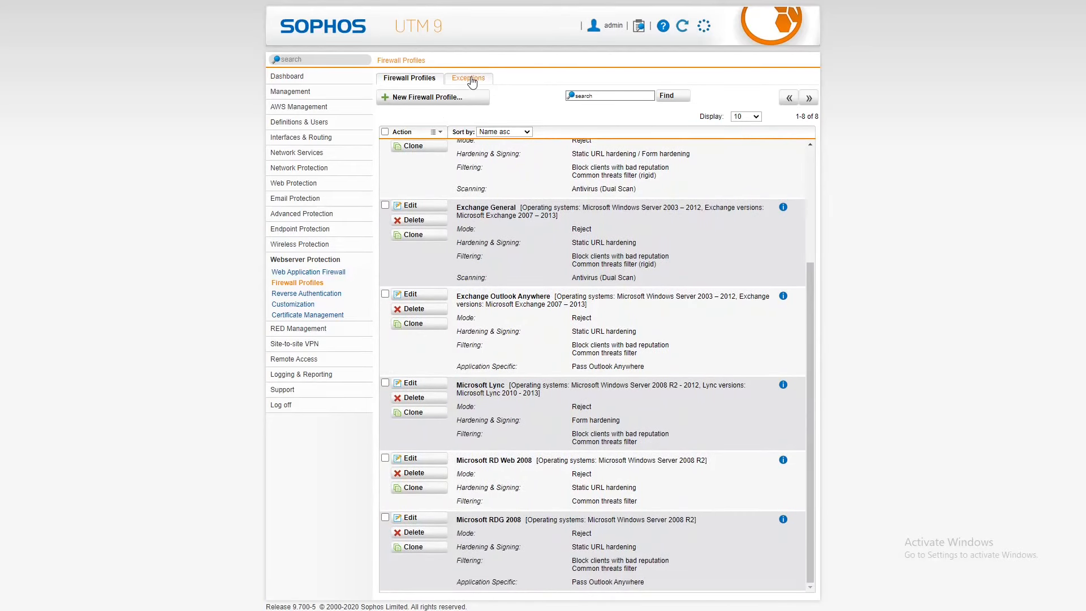
mouse_move(310, 286)
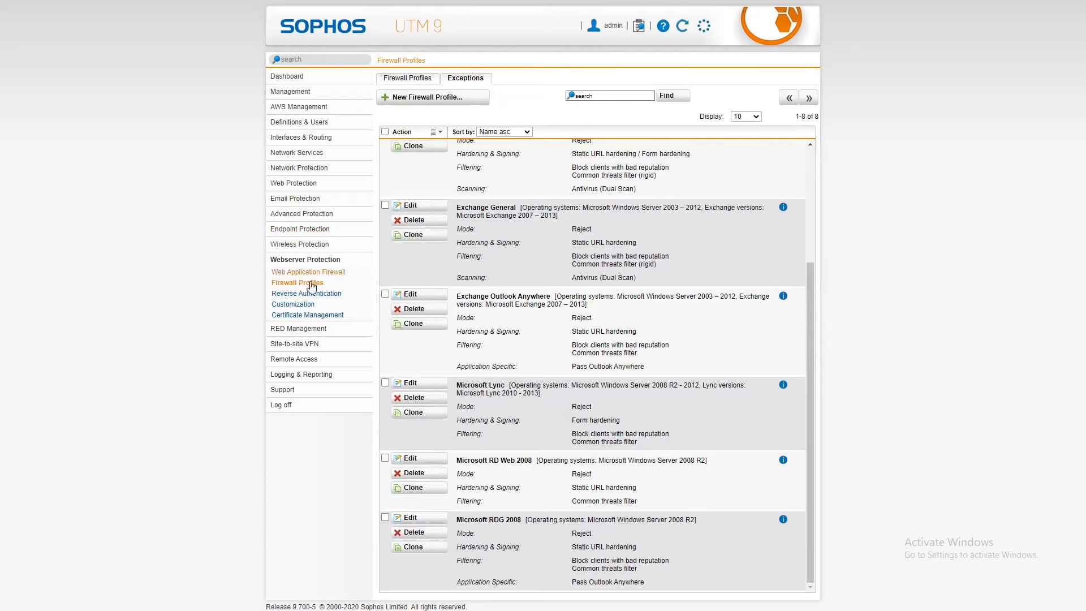
mouse_move(292, 304)
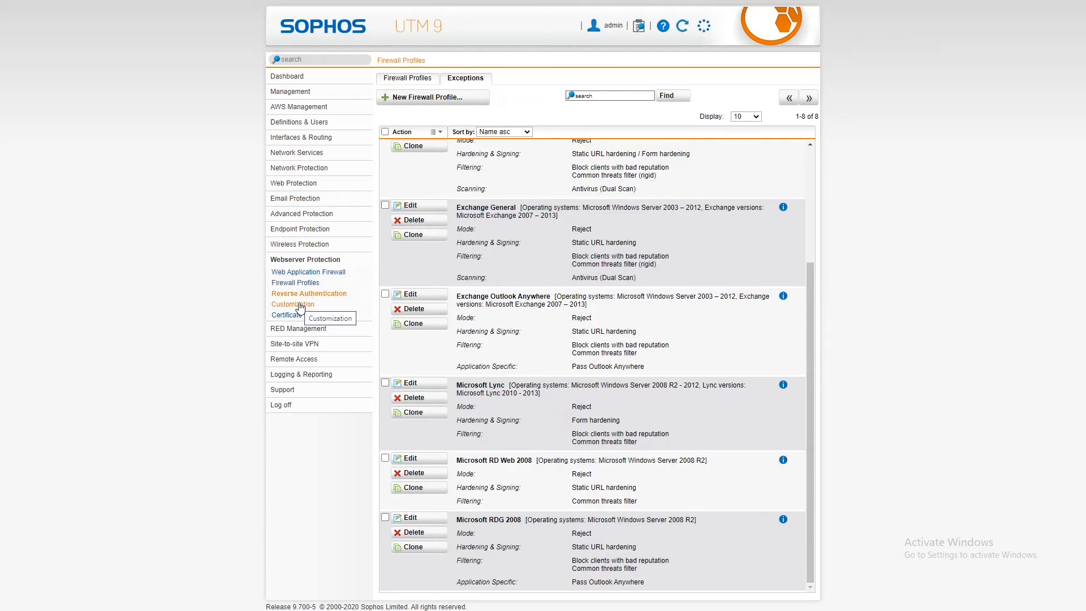
mouse_move(308, 314)
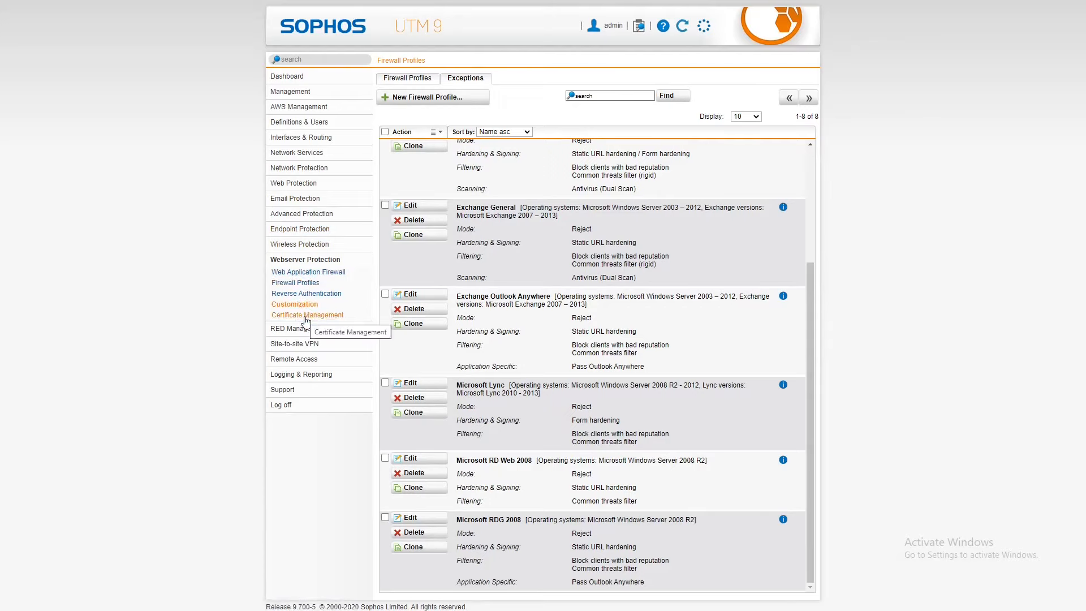
mouse_move(336, 317)
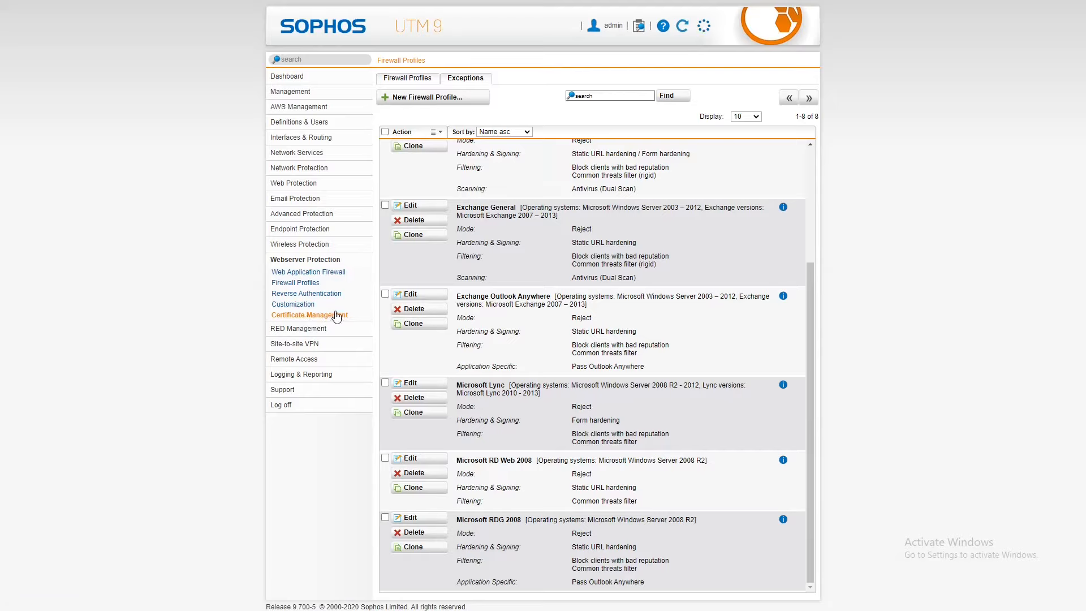
mouse_move(331, 247)
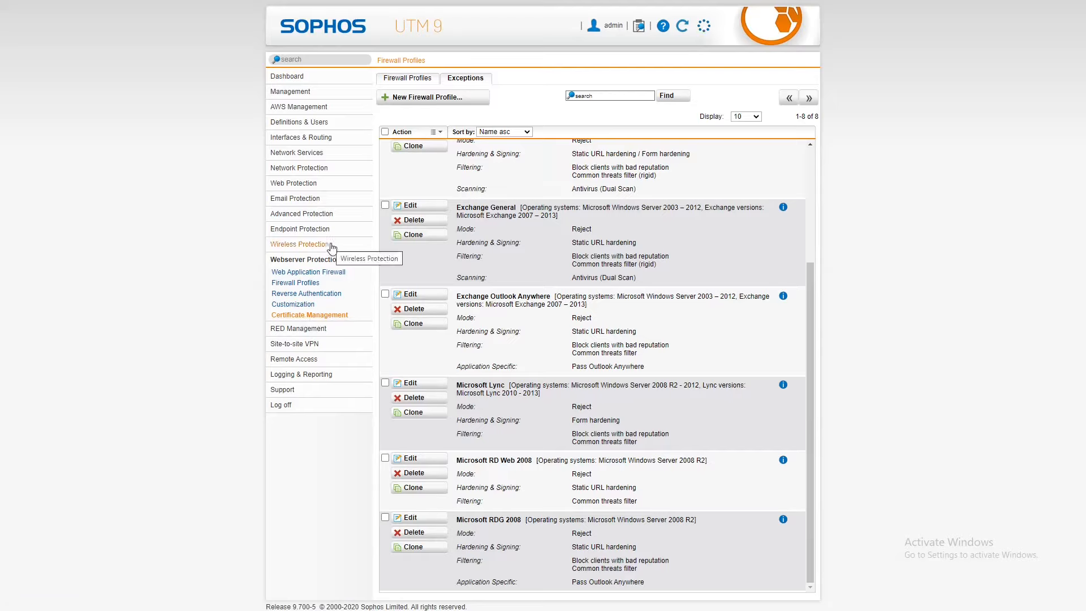
mouse_move(522, 523)
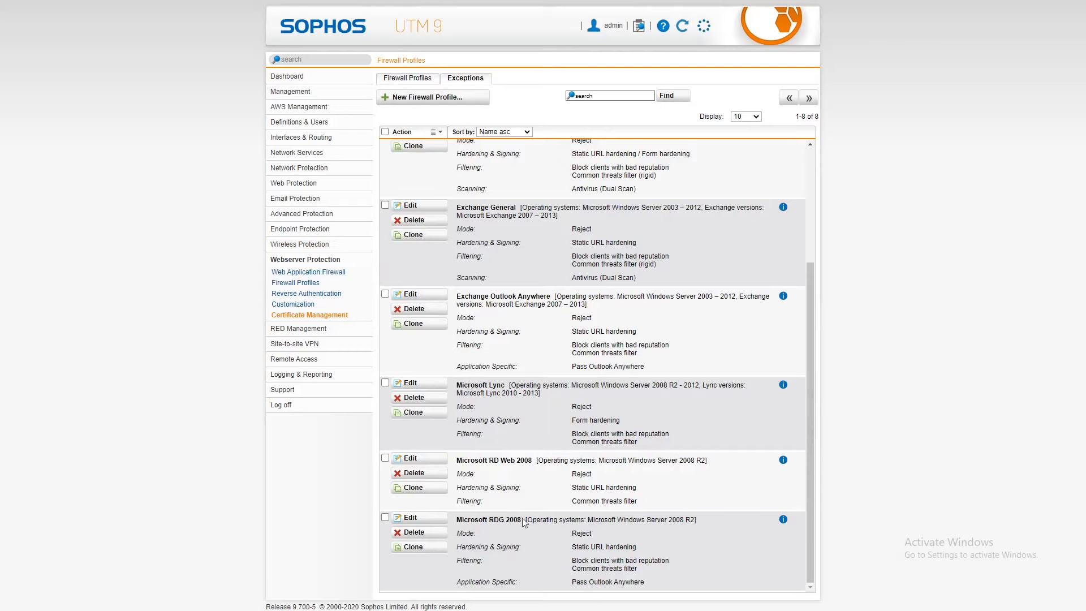
Browse RED overview, Global Settings and Server Deployment Helper, ending on Client Tunnel Management
left_click(298, 328)
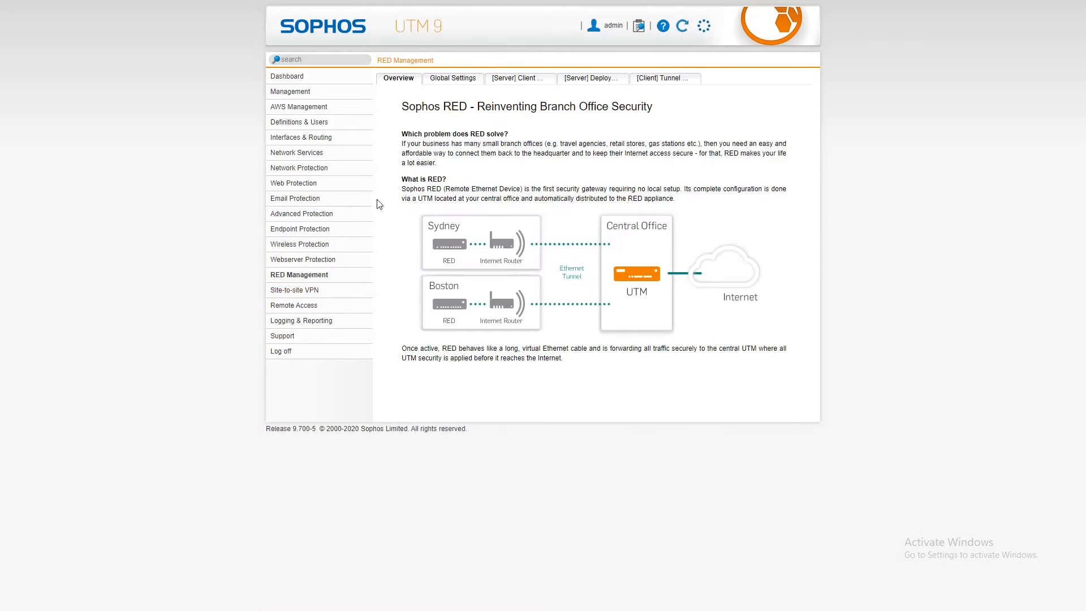
mouse_move(294, 282)
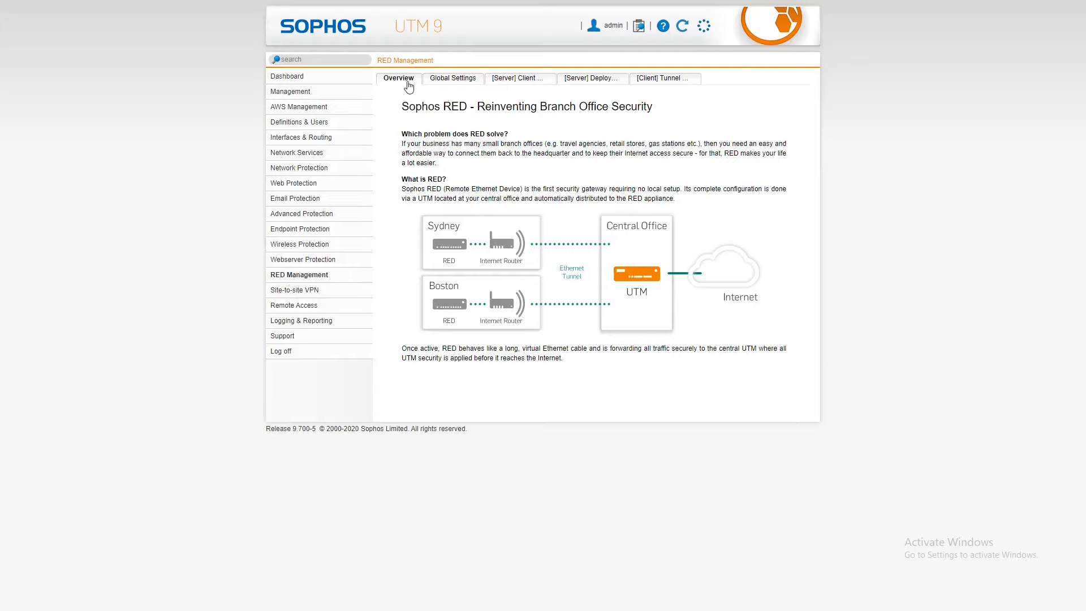
left_click(452, 78)
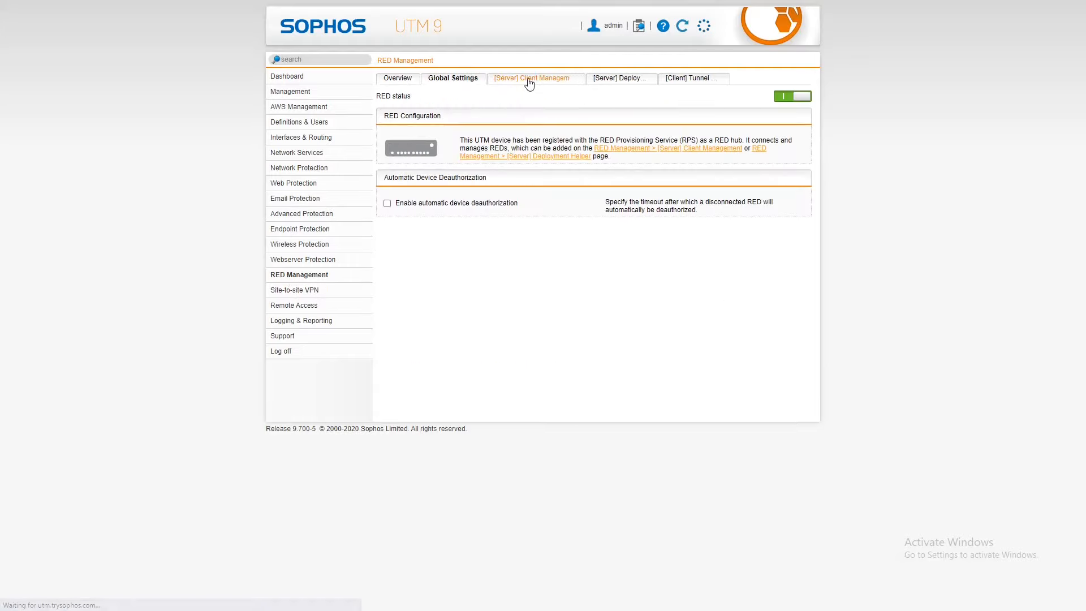
mouse_move(535, 78)
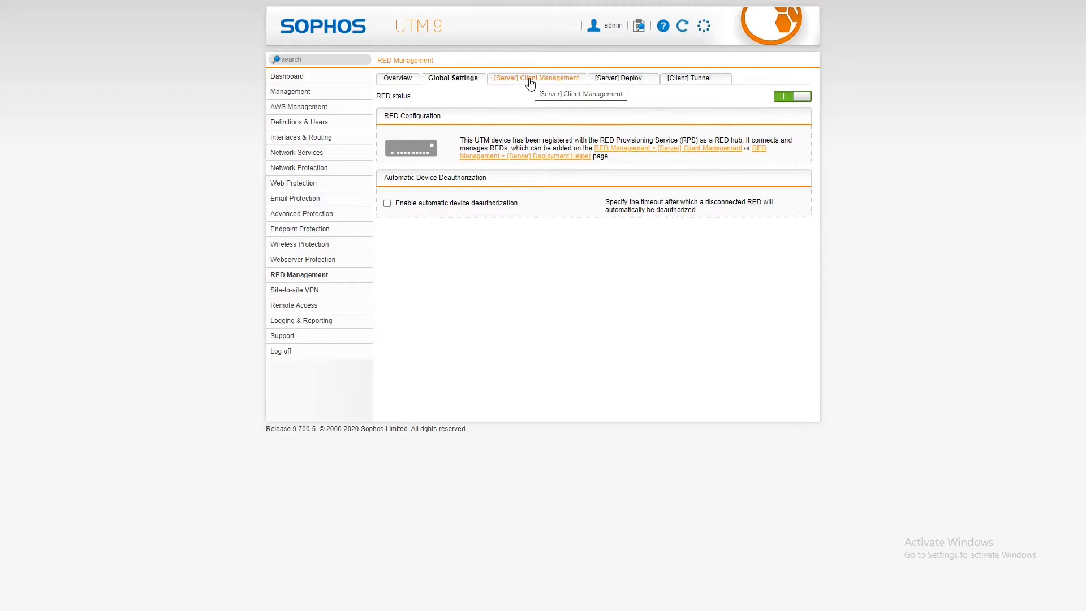
left_click(535, 78)
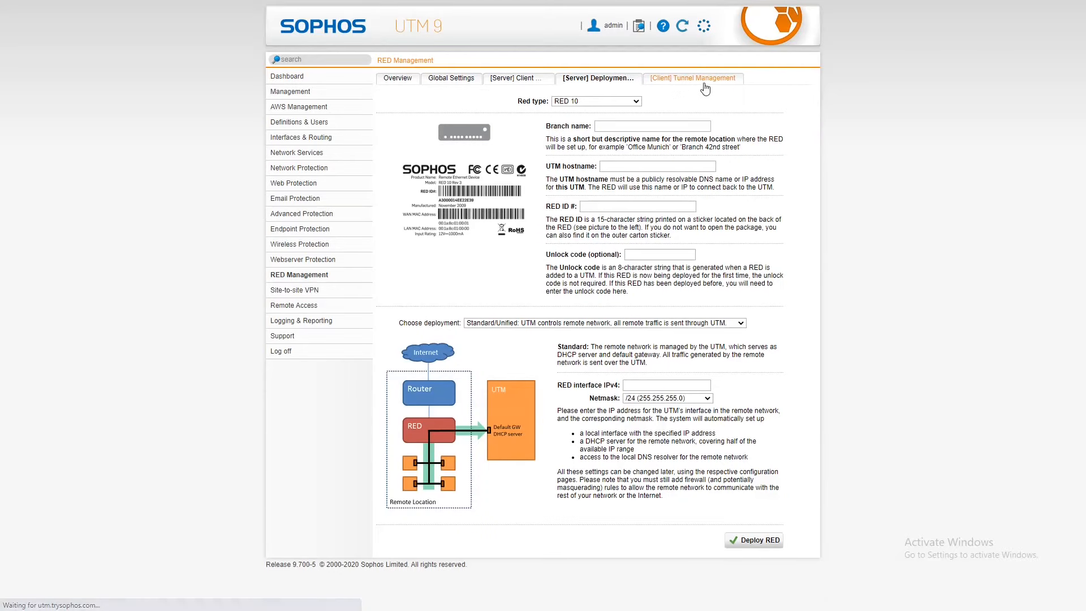
mouse_move(692, 78)
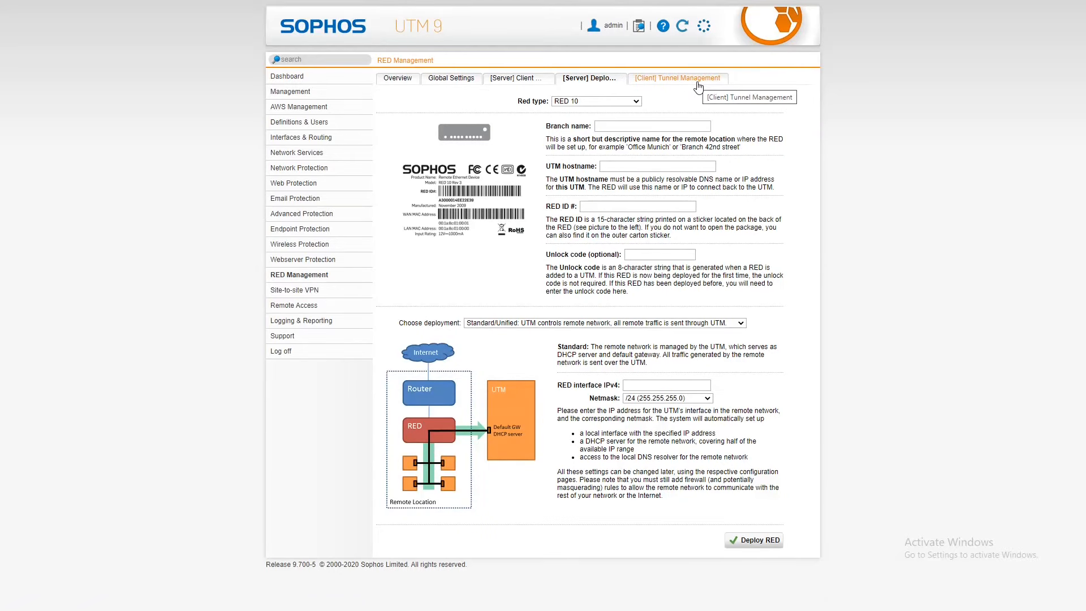
left_click(678, 78)
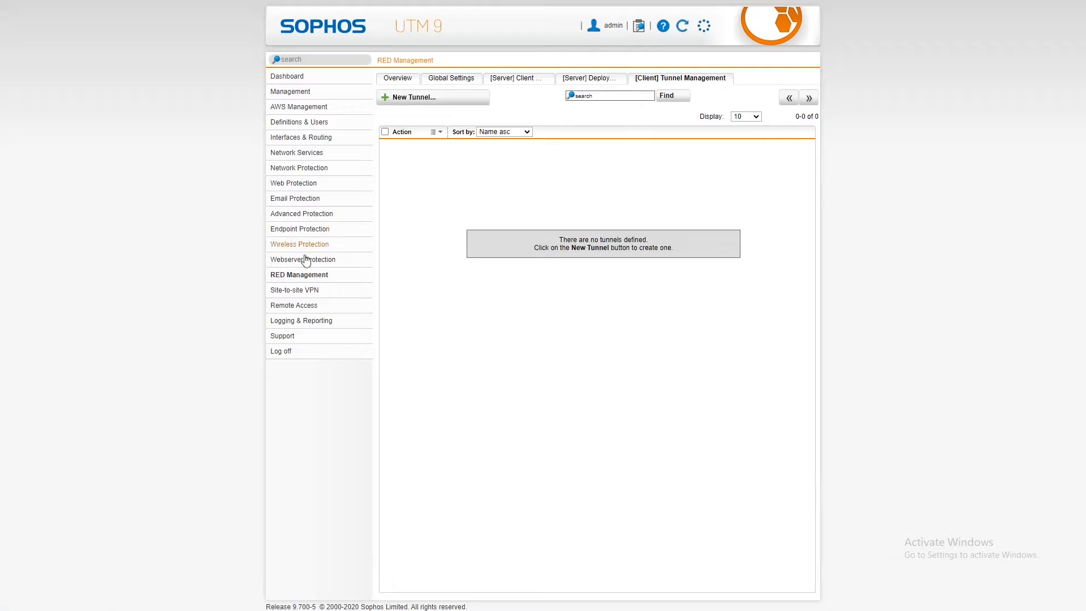
Show the site-to-site VPN tunnel status, then move on to its SSL settings page
left_click(294, 290)
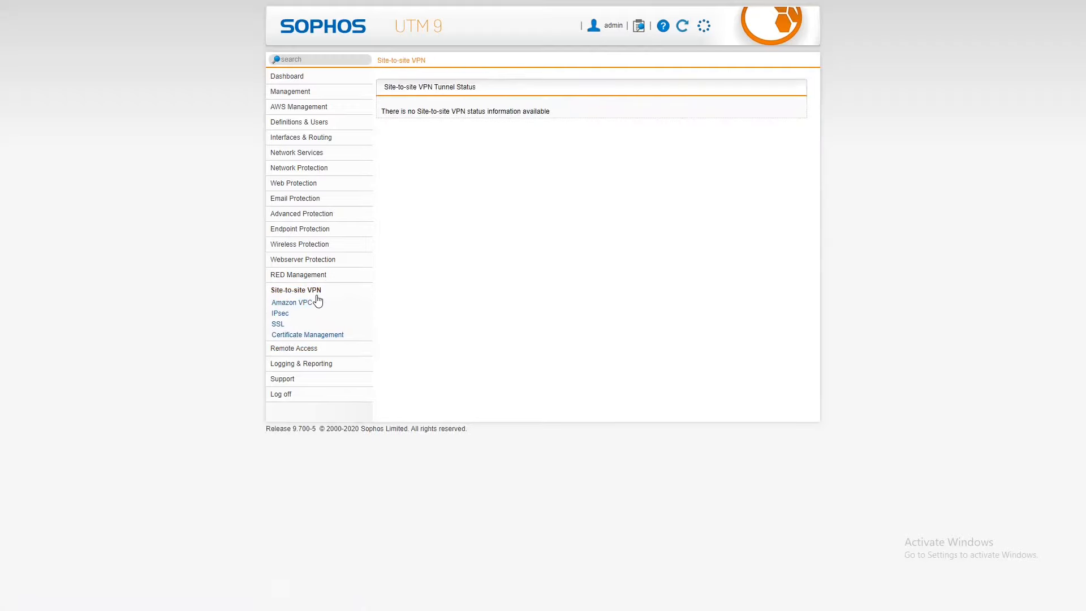
mouse_move(291, 303)
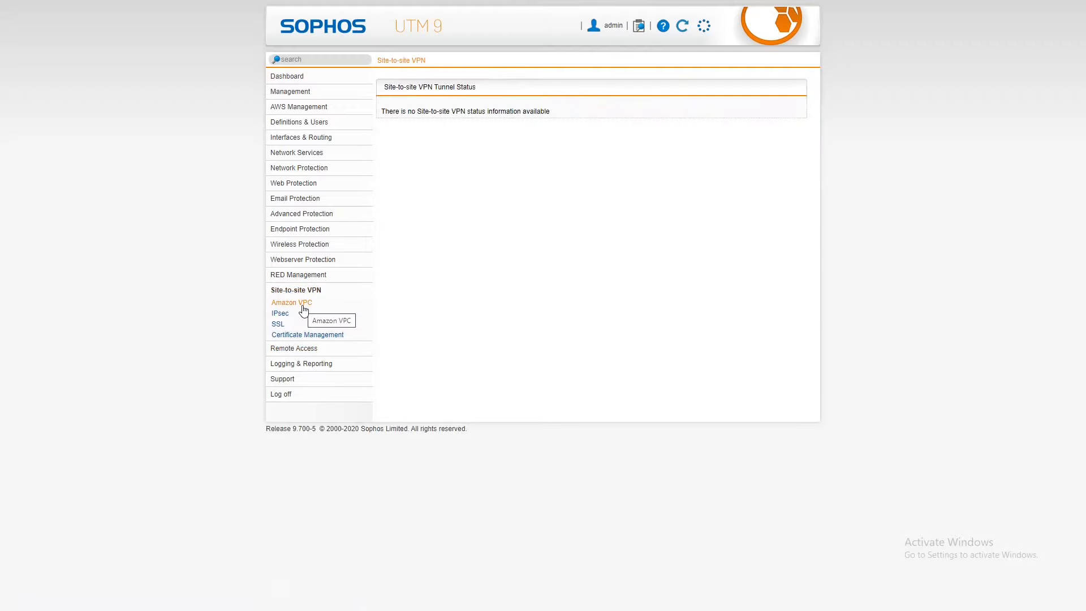
mouse_move(280, 313)
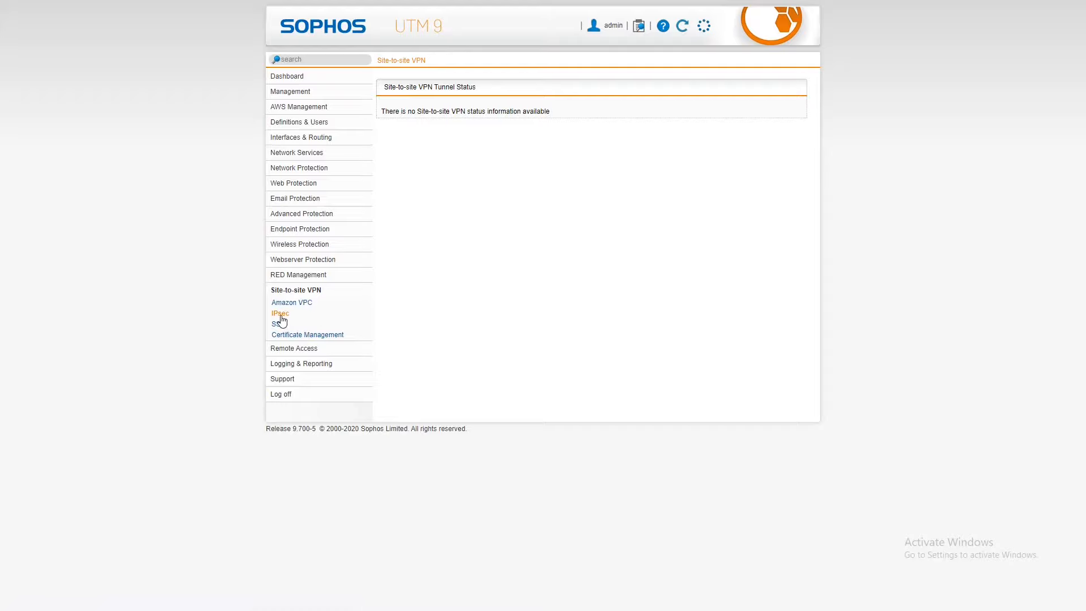
left_click(277, 324)
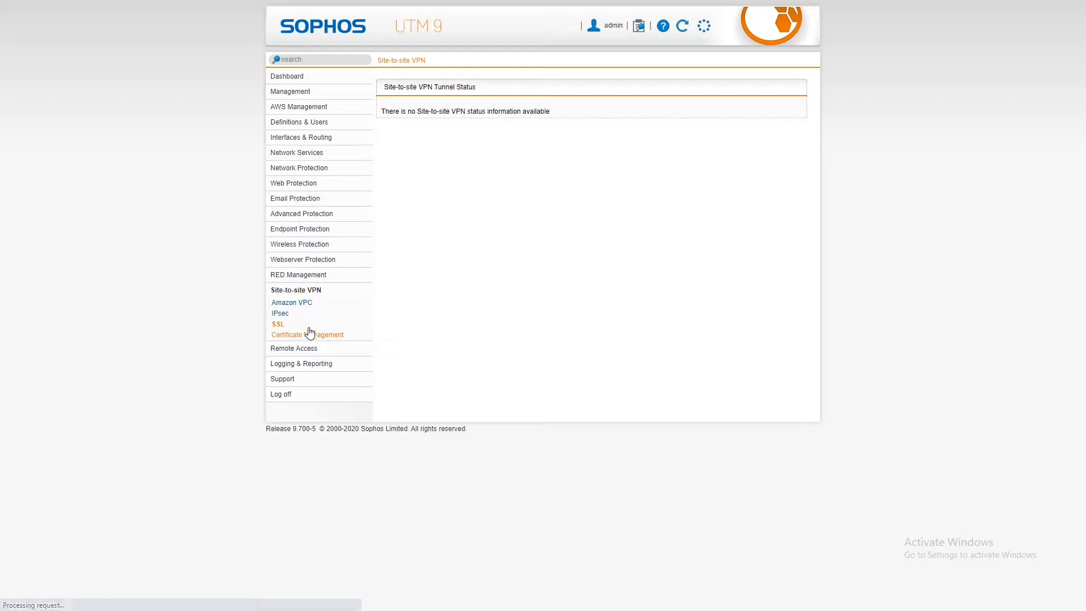
mouse_move(322, 317)
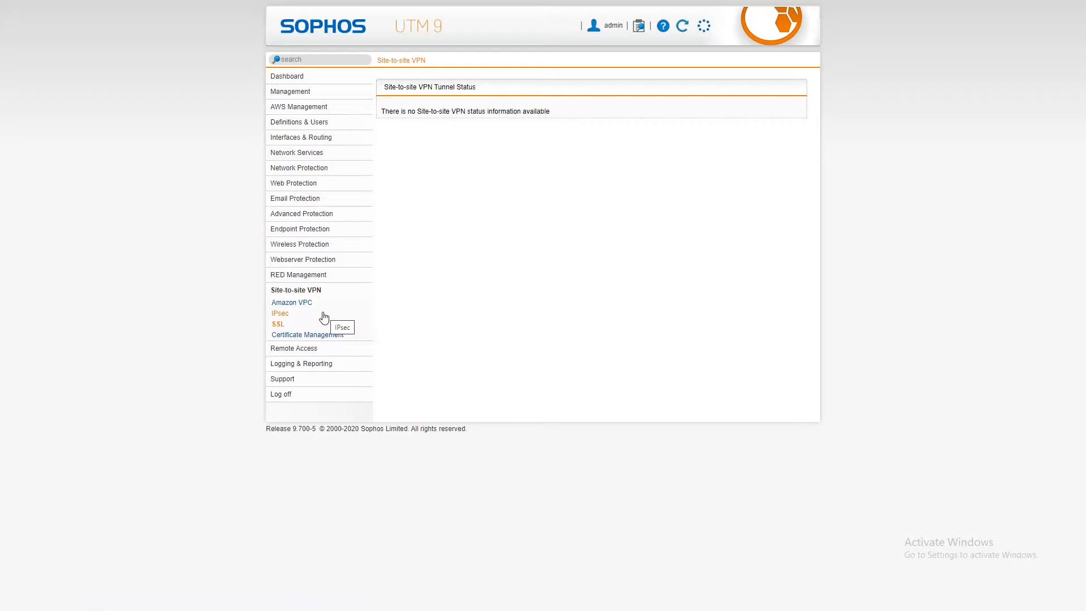
mouse_move(362, 316)
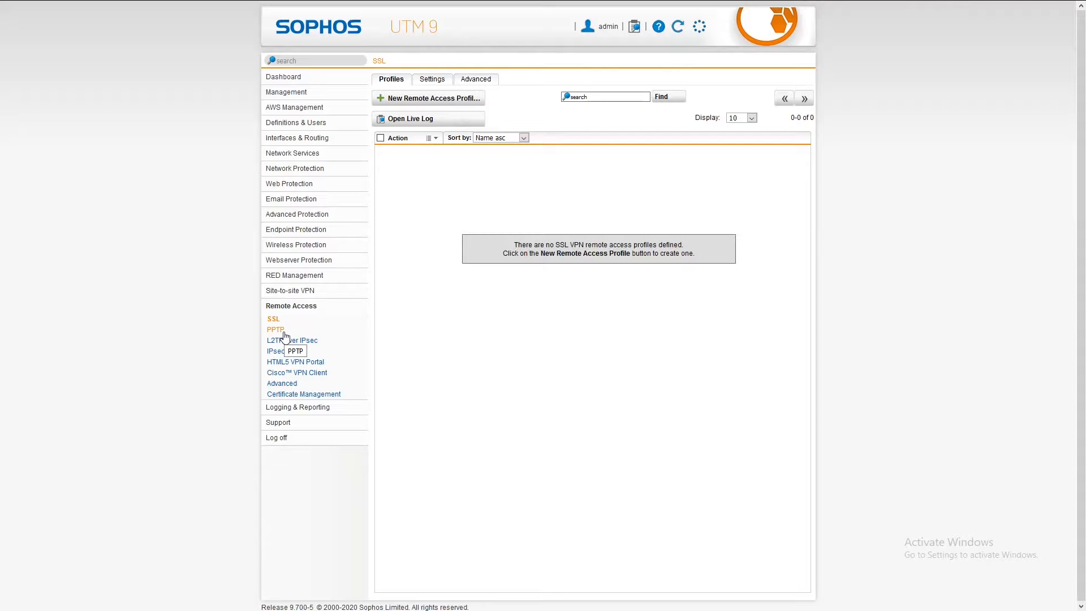
mouse_move(278, 339)
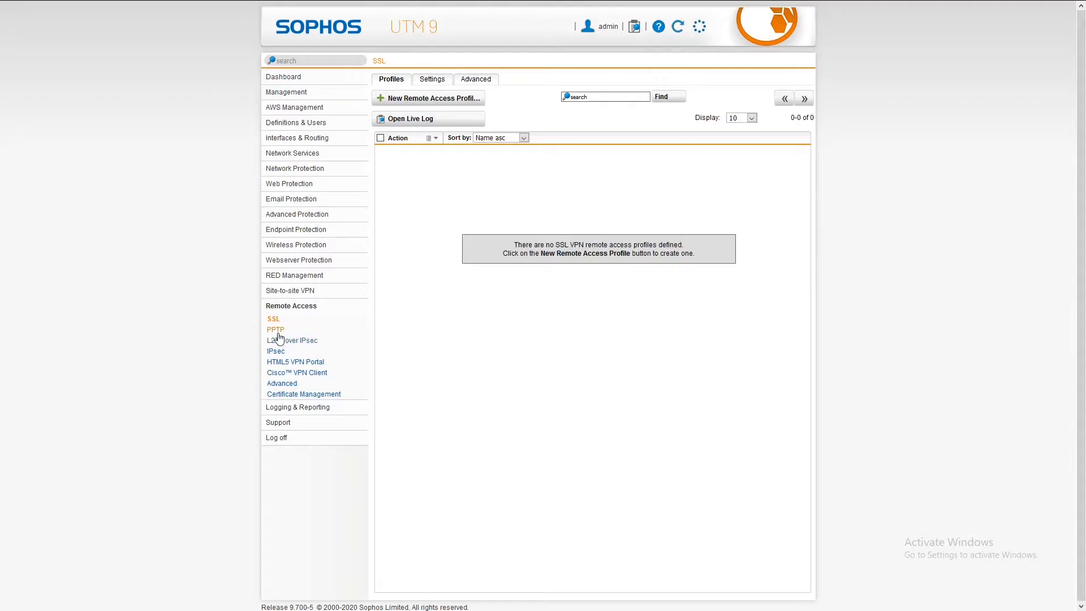
mouse_move(301, 344)
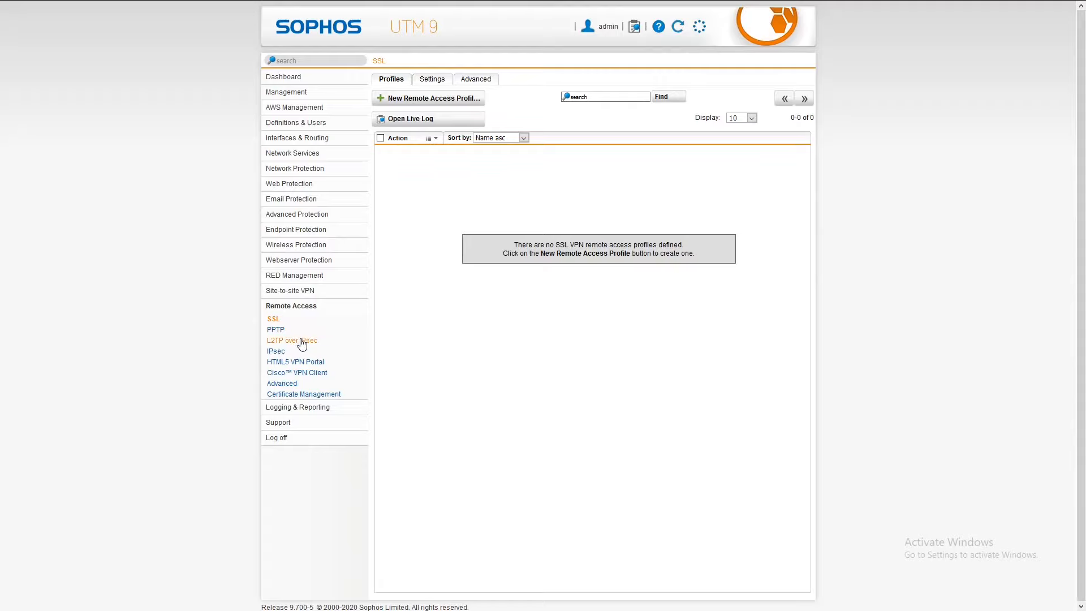
Browse Remote Access PPTP, L2TP over IPsec, IPsec and HTML5 VPN Portal pages
left_click(275, 330)
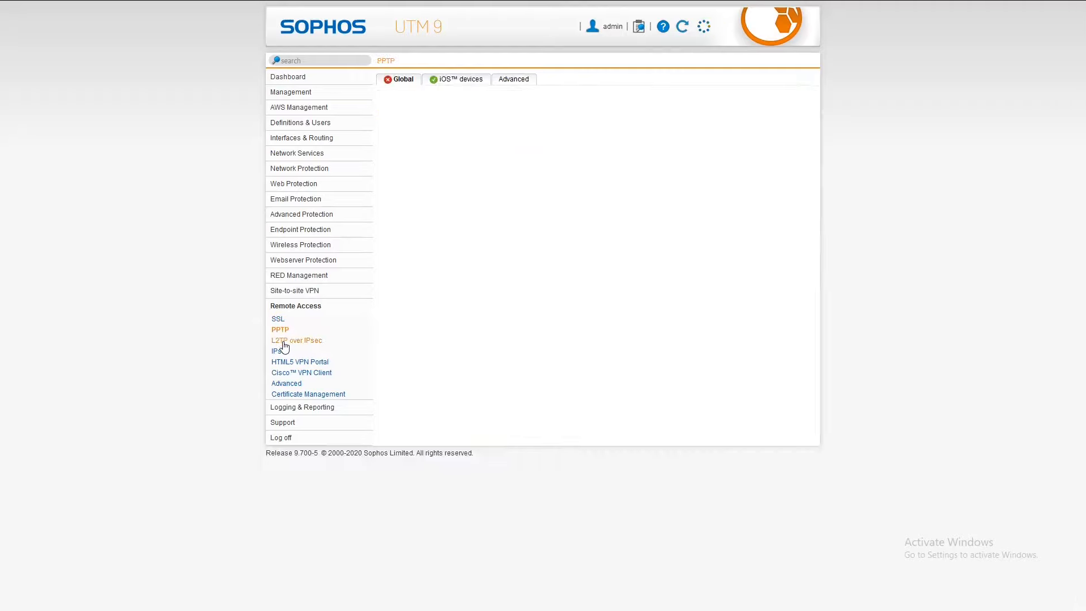
left_click(295, 341)
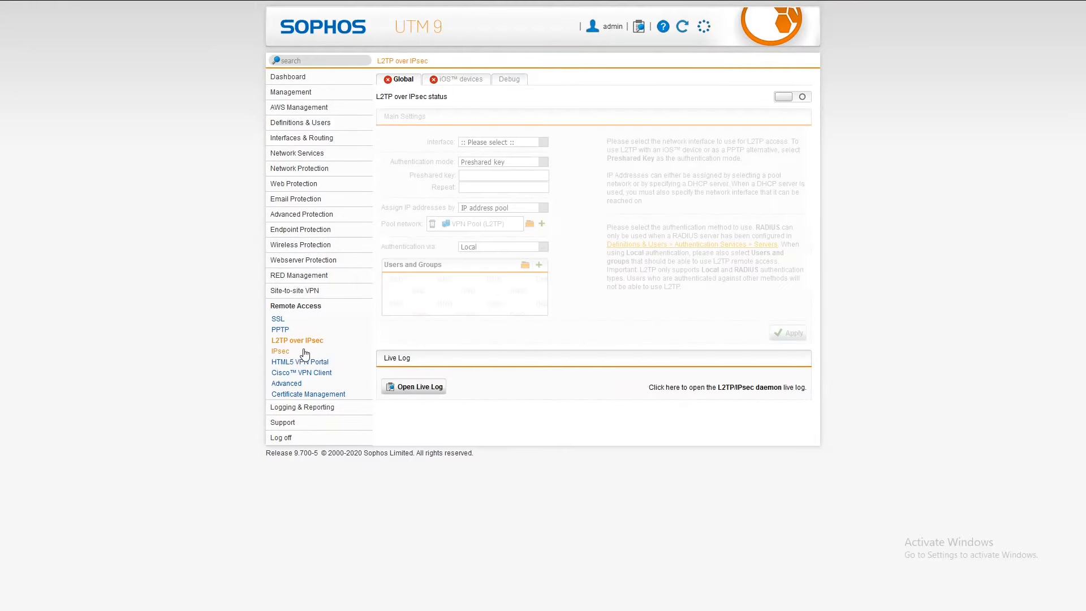
mouse_move(281, 351)
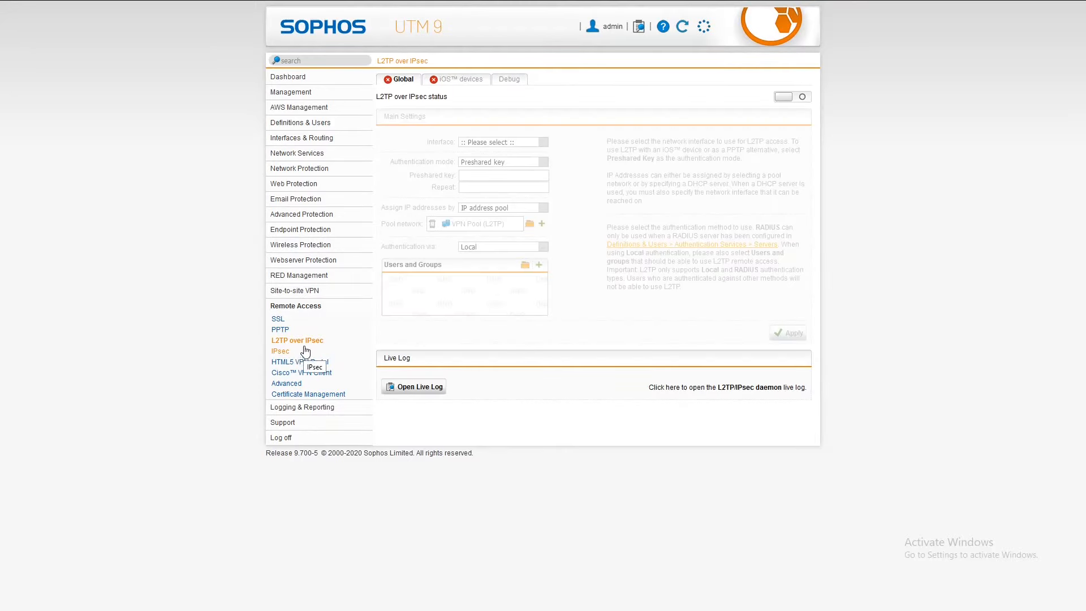
left_click(281, 350)
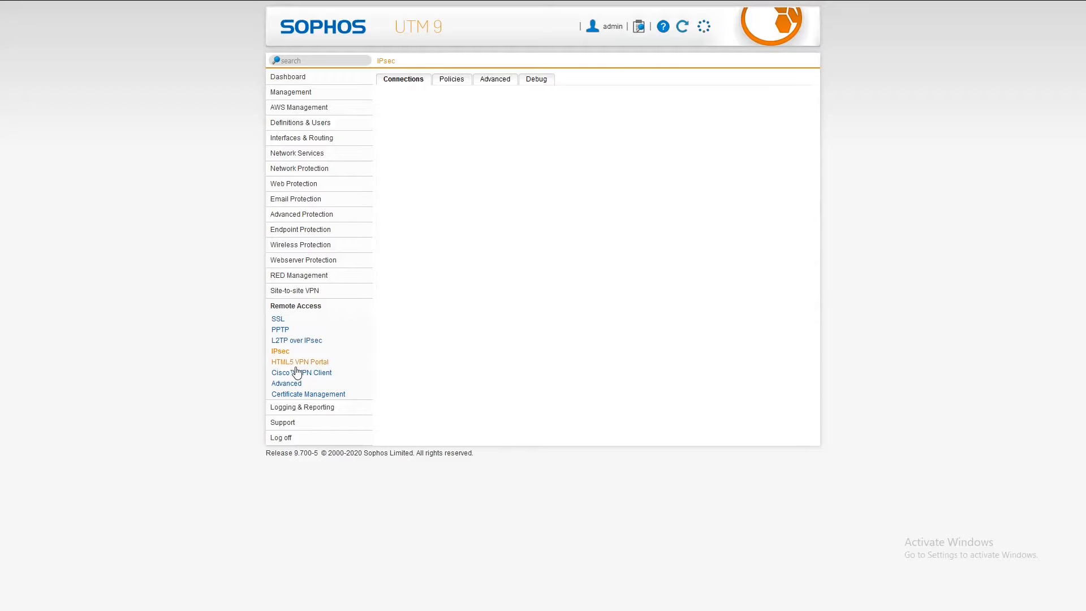
left_click(279, 350)
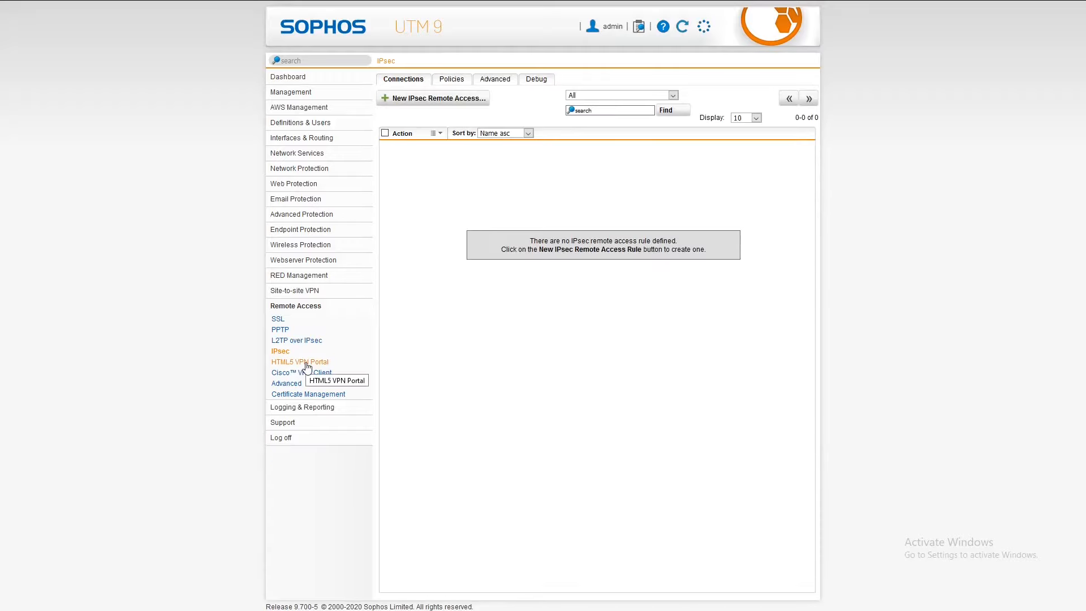
Continue to Cisco VPN Client and the Advanced client options with DNS and WINS servers
left_click(299, 362)
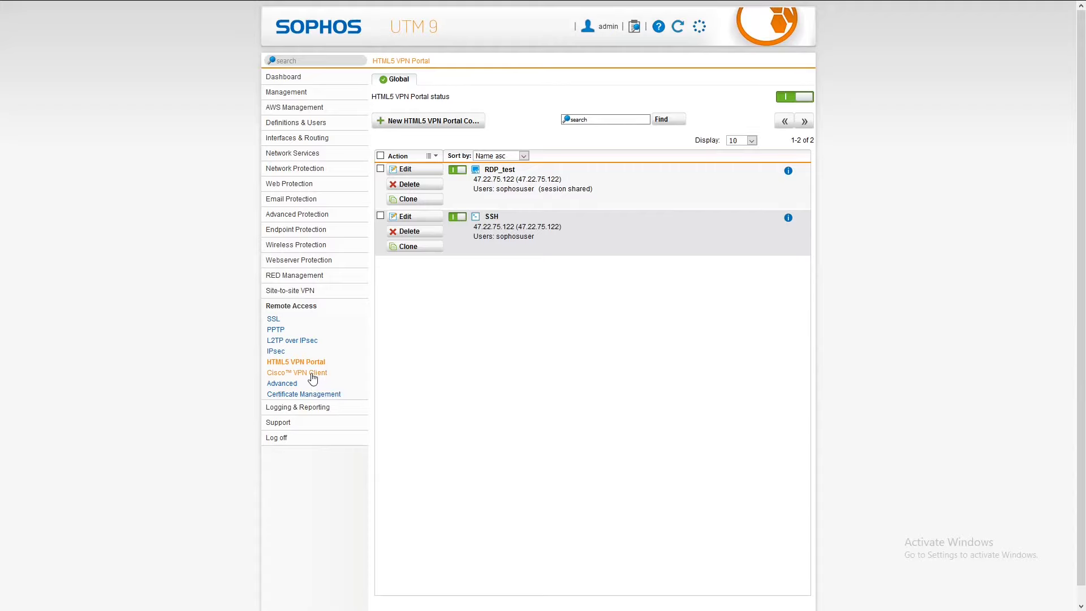
left_click(297, 373)
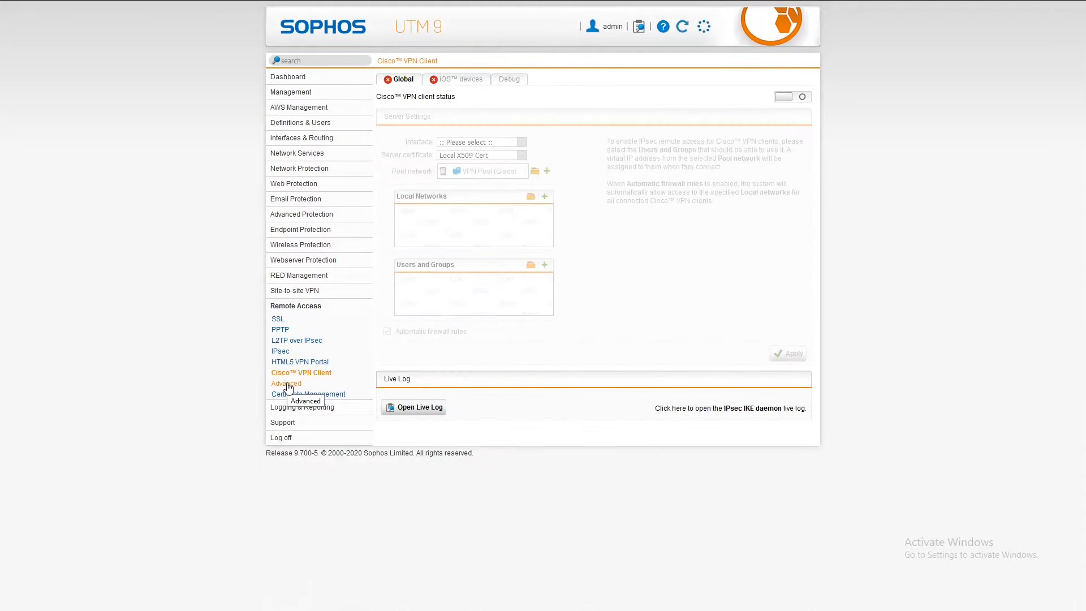
left_click(286, 384)
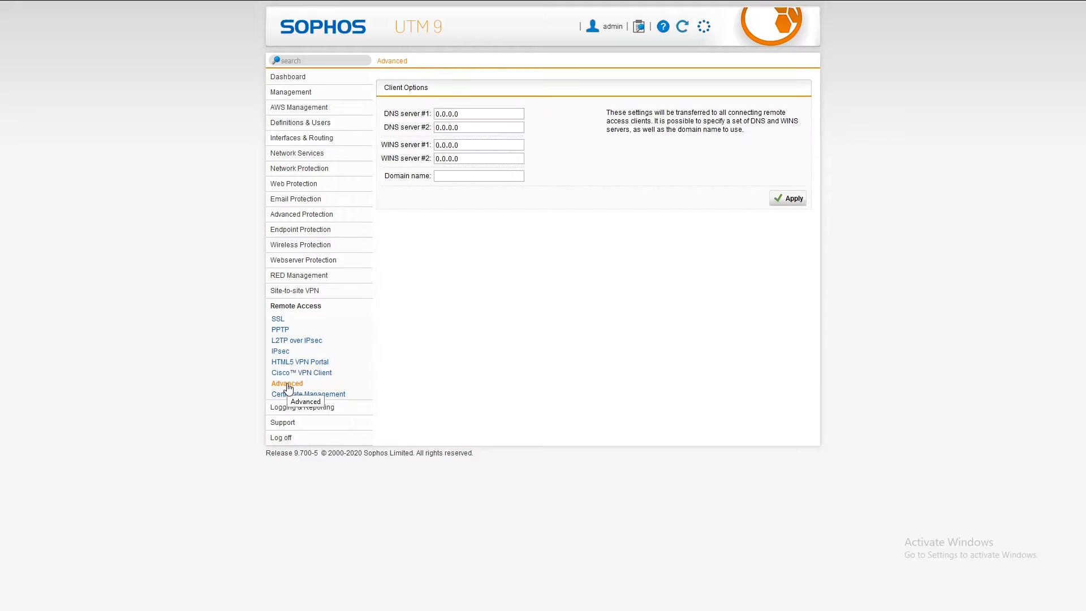
mouse_move(540, 278)
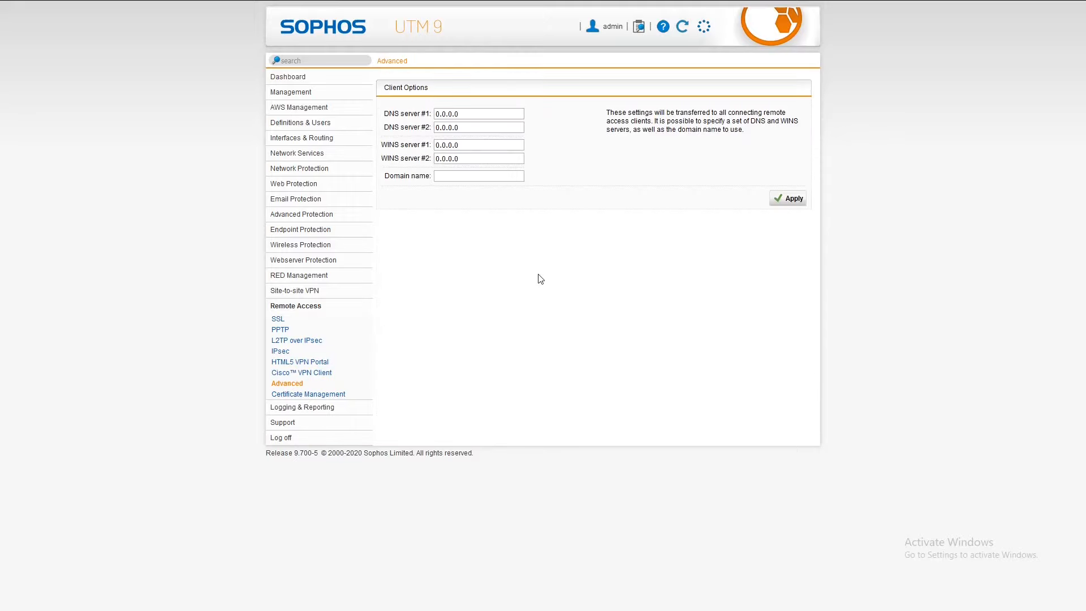
mouse_move(275, 350)
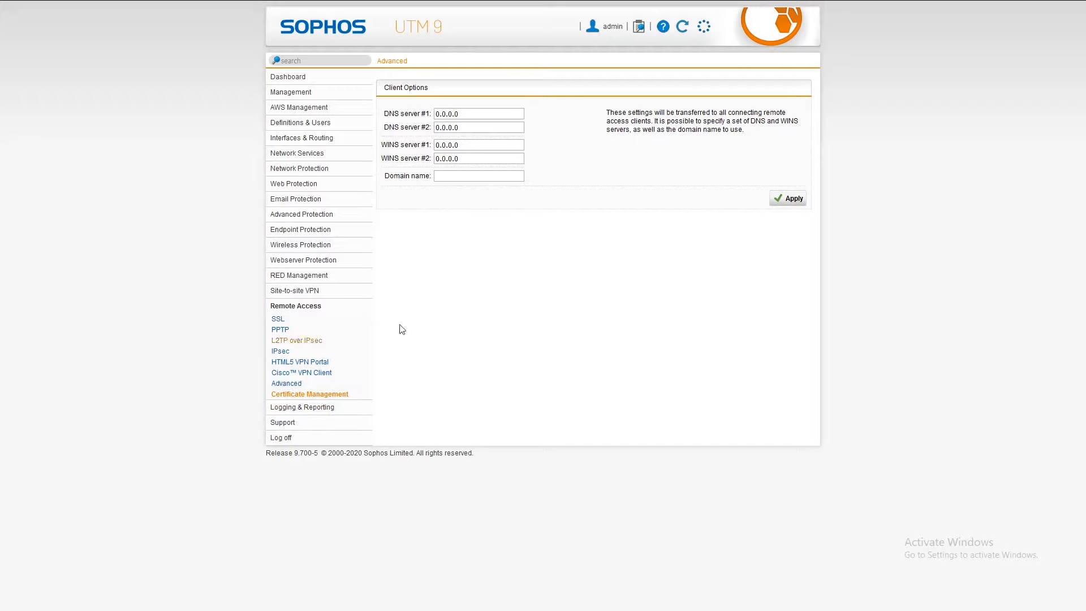
mouse_move(312, 384)
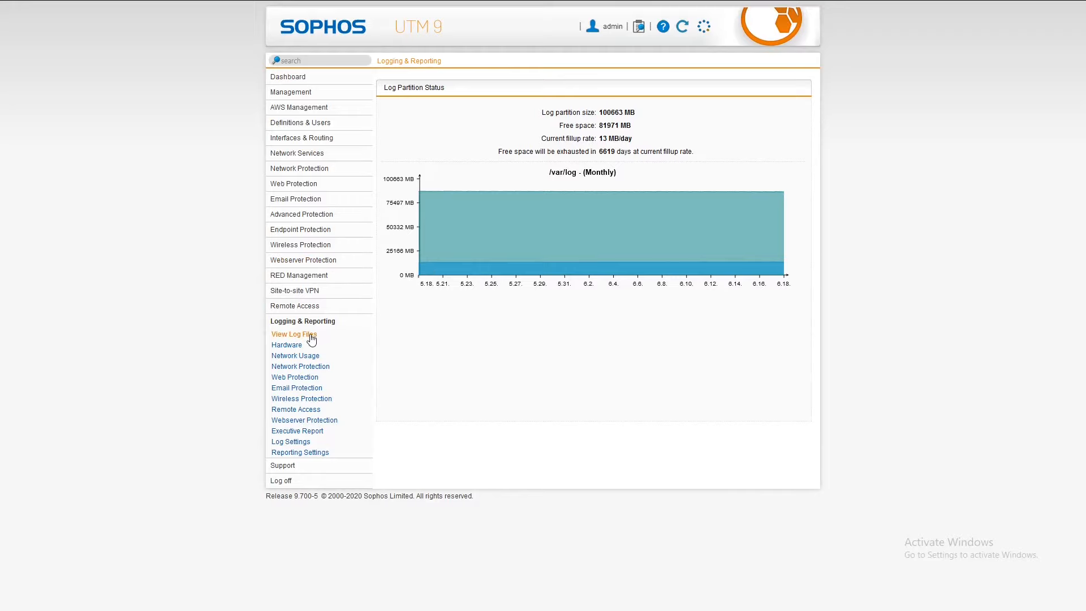
View Today's Log Files list, then the Hardware charts for CPU, memory and partitions
left_click(292, 333)
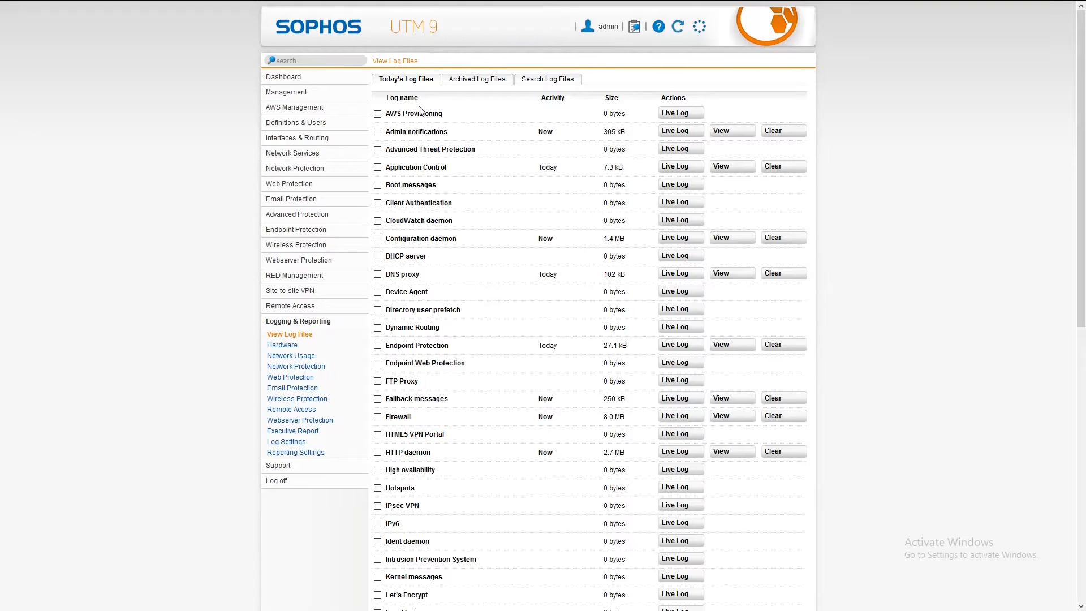
mouse_move(503, 271)
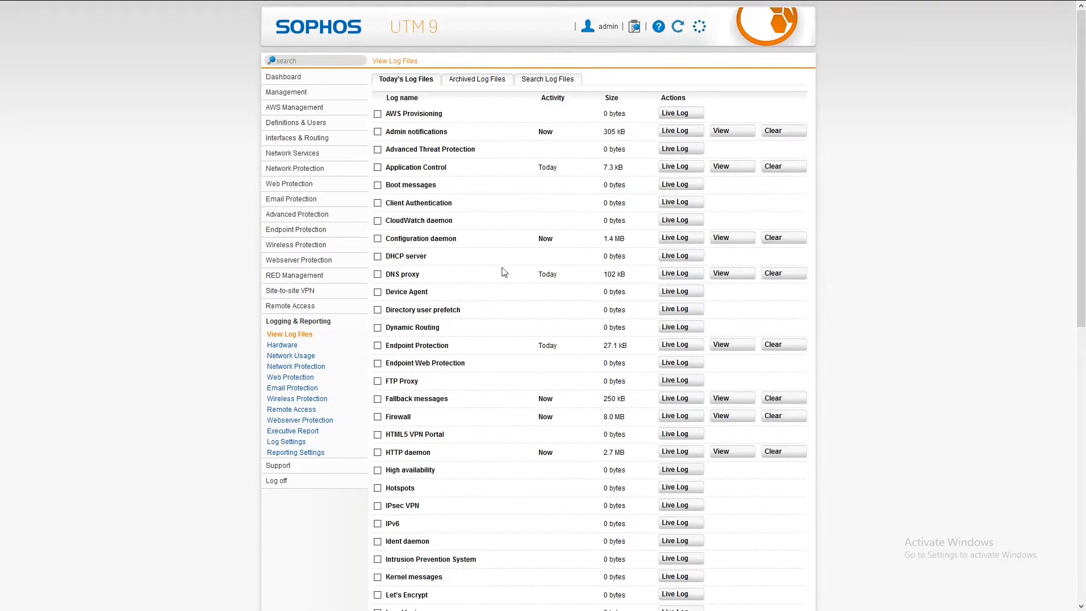
mouse_move(731, 166)
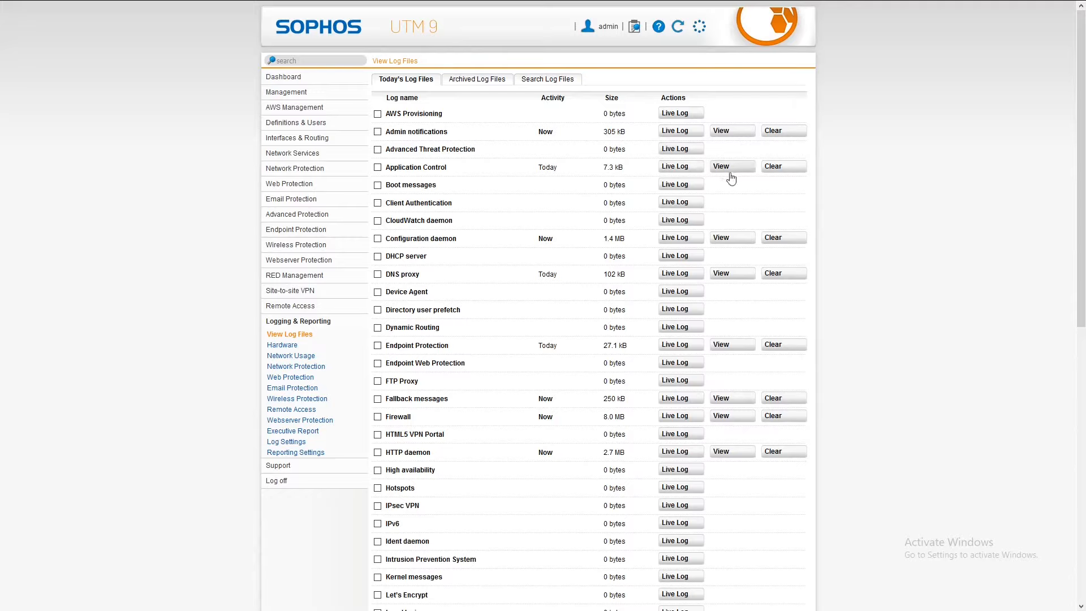
mouse_move(714, 151)
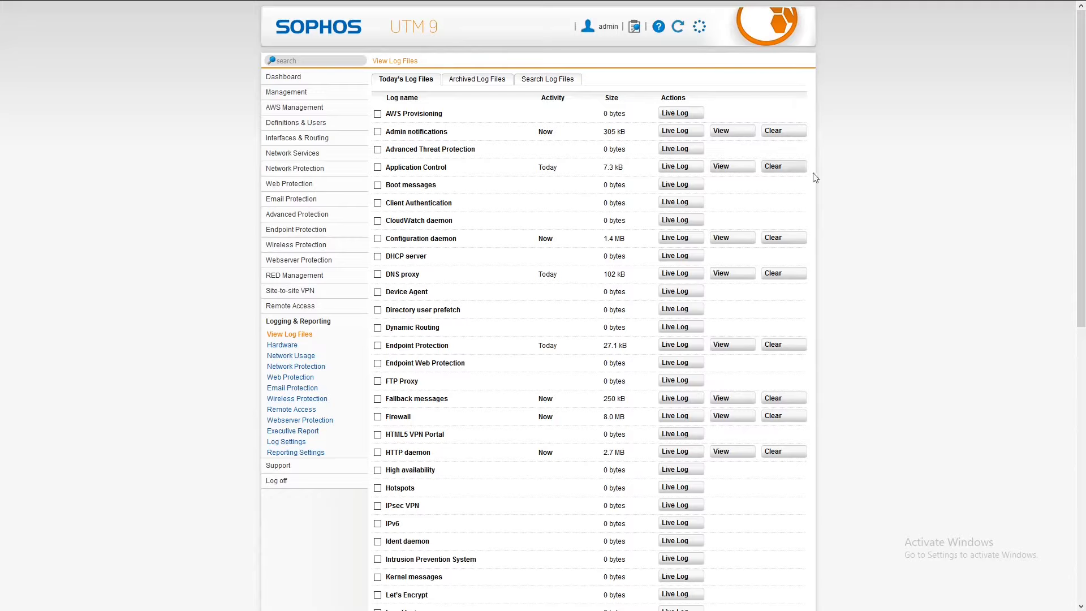
mouse_move(477, 79)
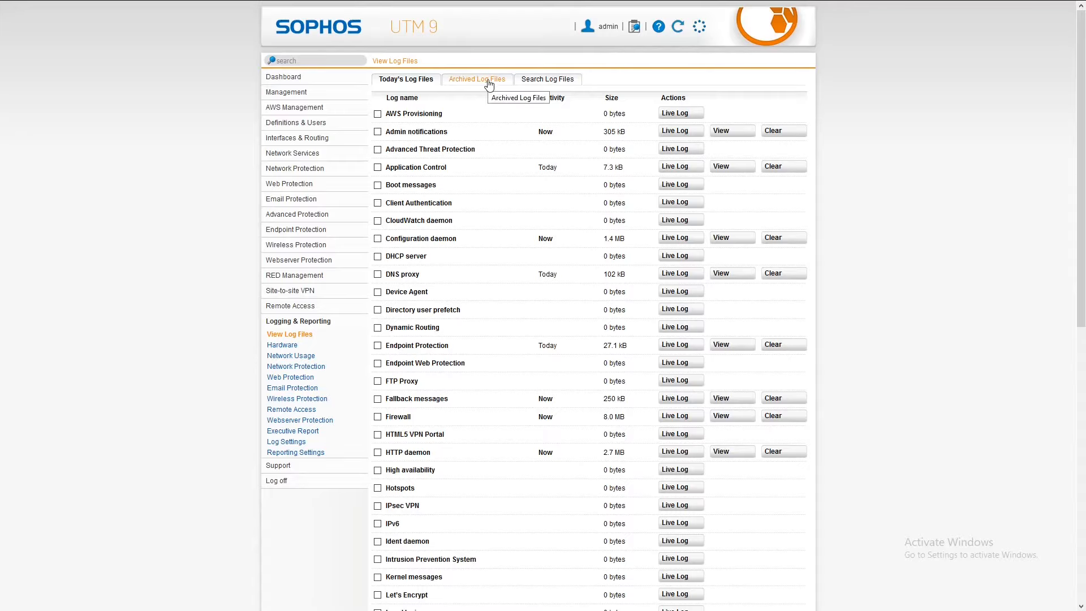
mouse_move(265, 355)
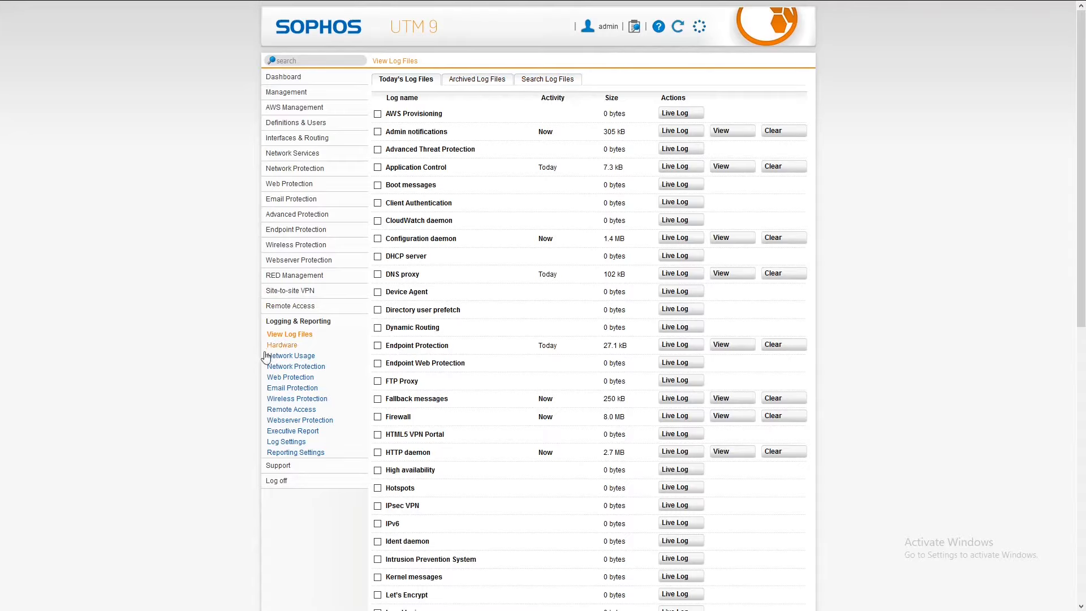
left_click(281, 345)
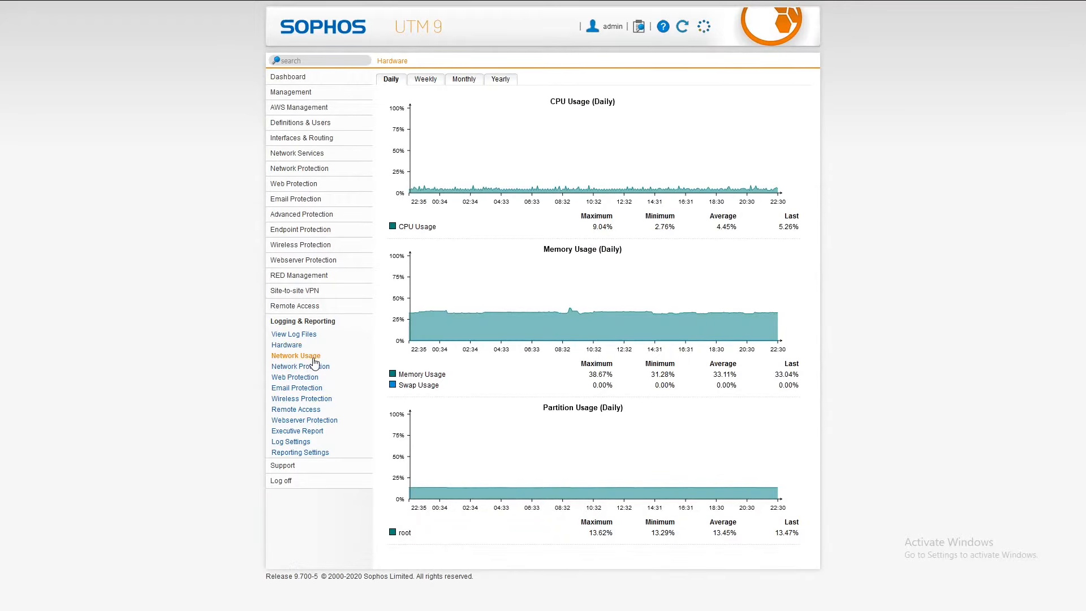
View the Network Usage, Network Protection and Web Protection usage reports in turn
left_click(295, 356)
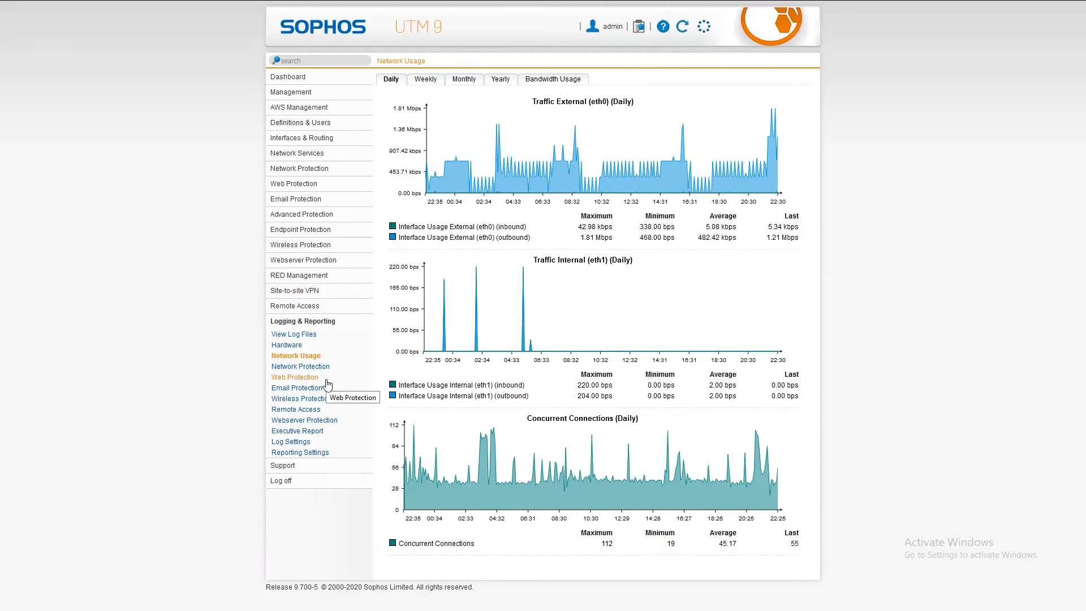
mouse_move(307, 372)
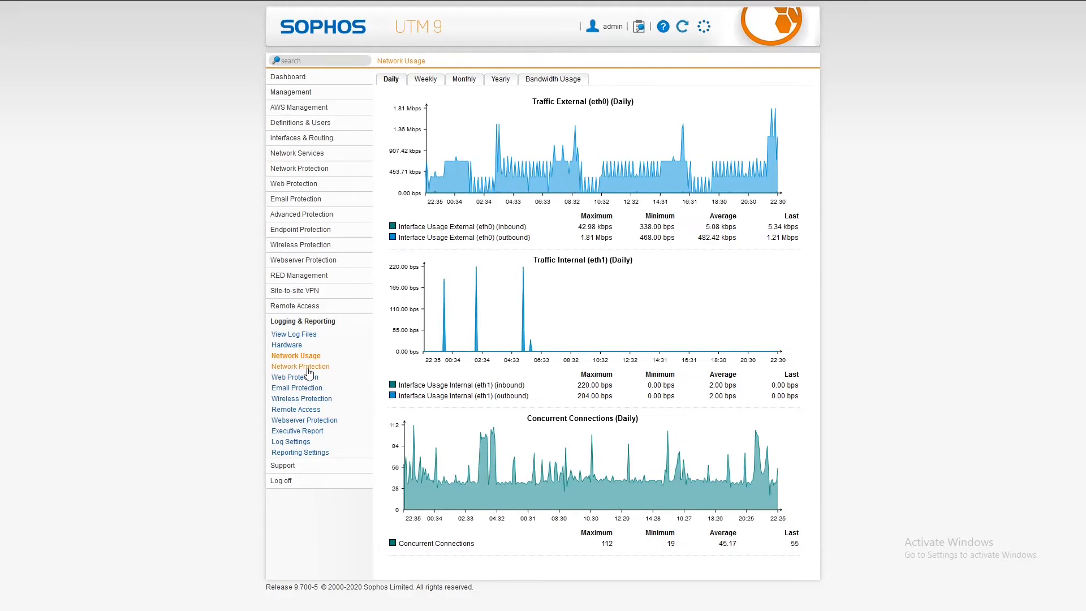
left_click(300, 366)
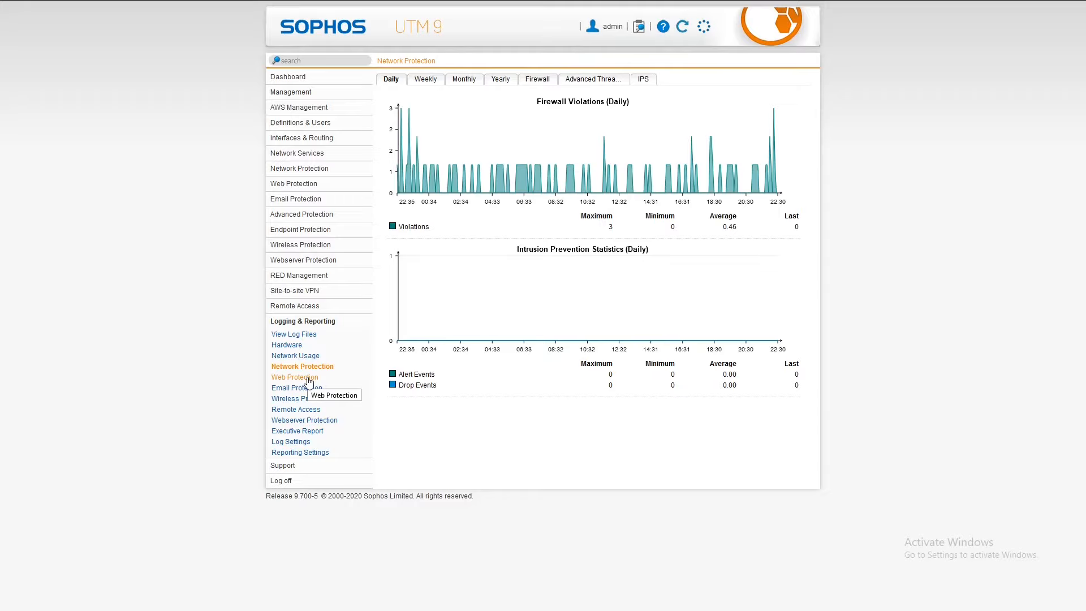
left_click(295, 377)
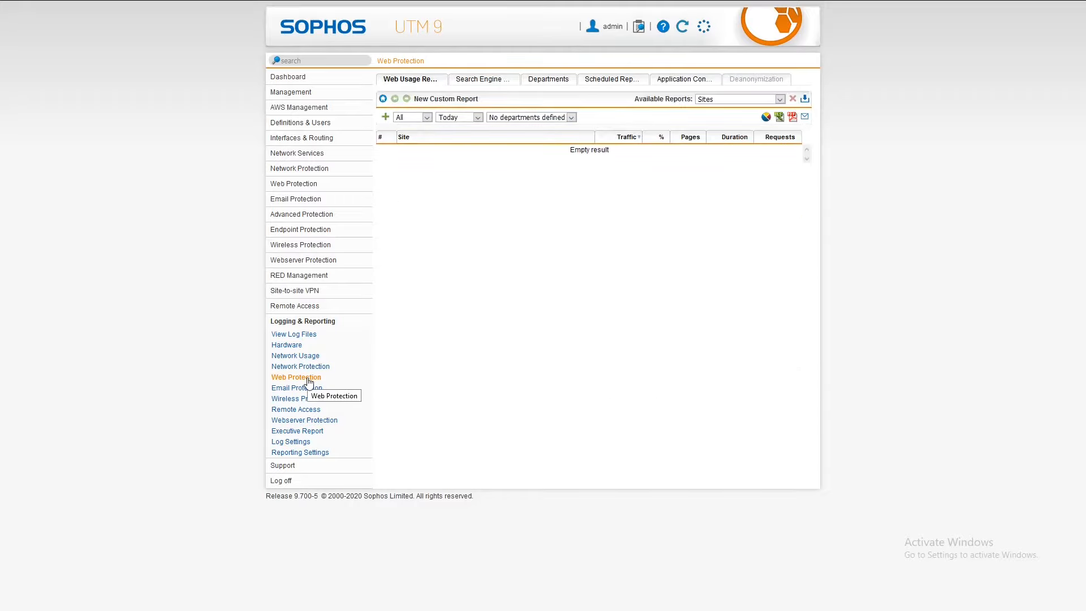
mouse_move(301, 398)
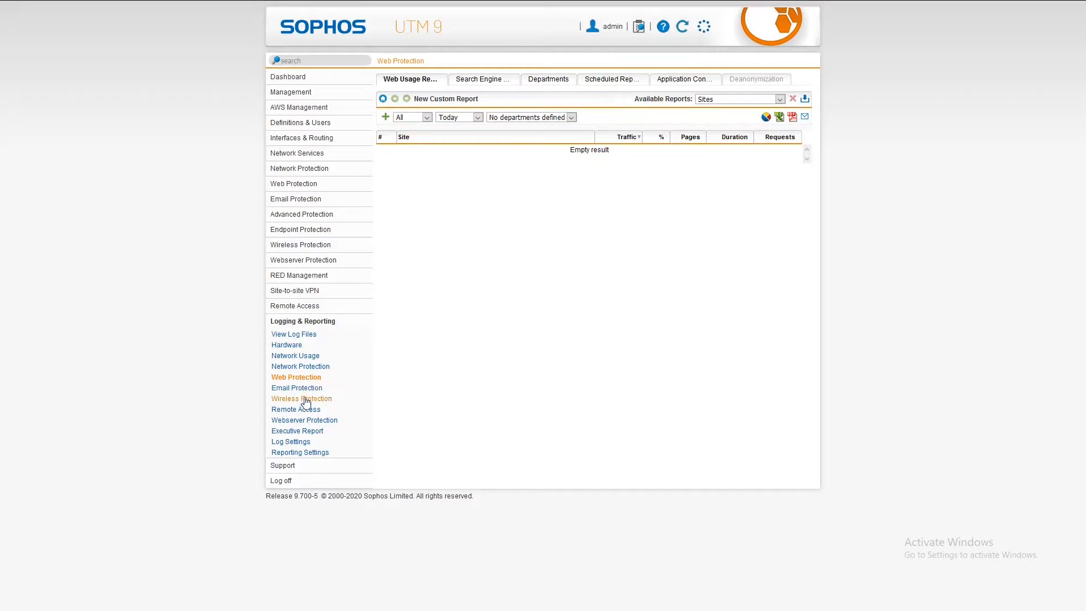
mouse_move(301, 398)
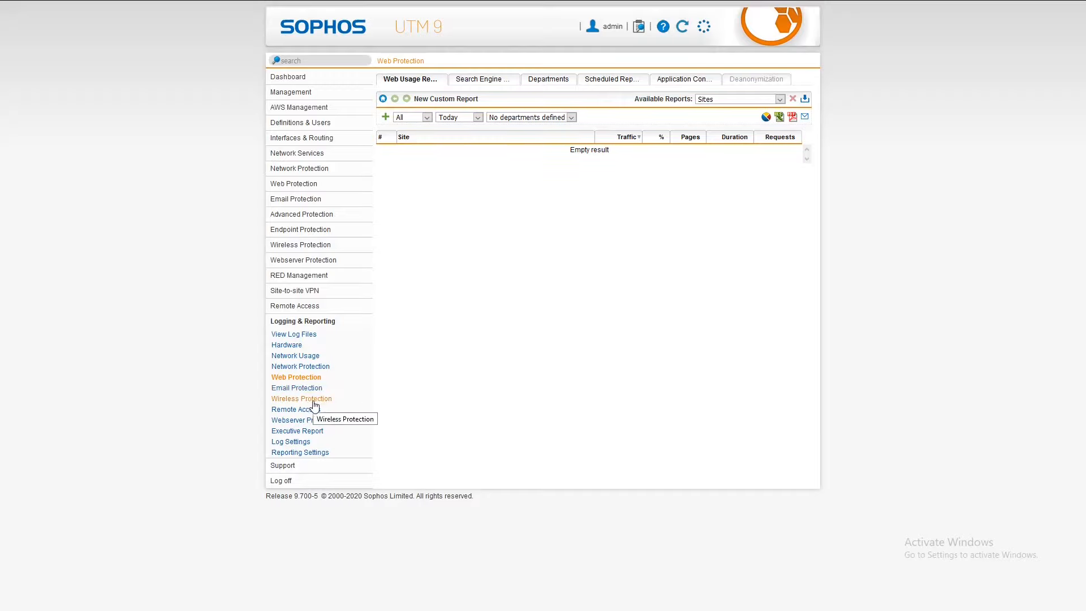
mouse_move(313, 430)
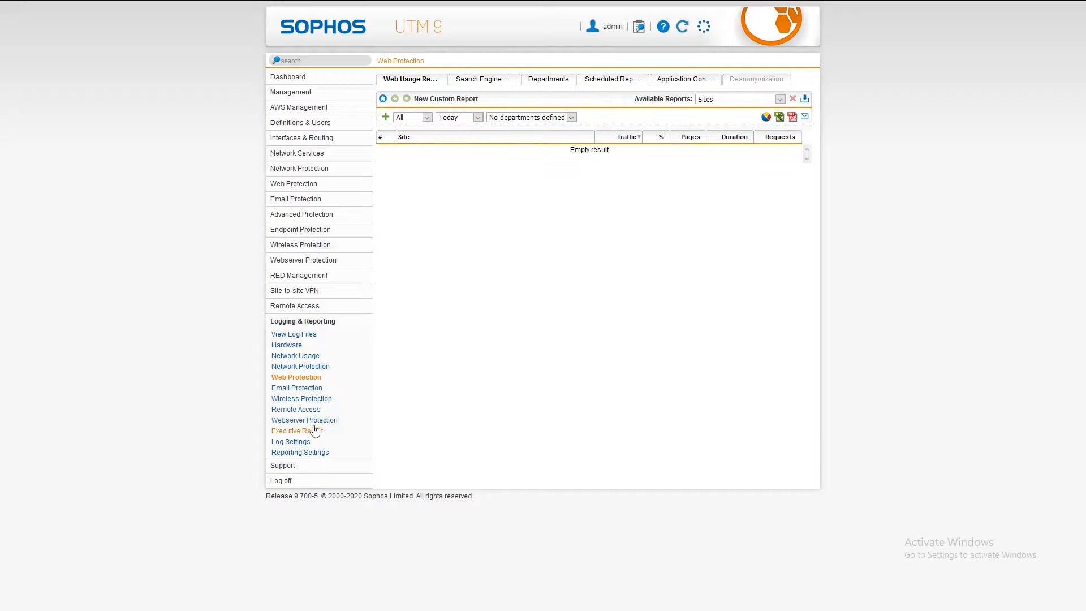
mouse_move(295, 430)
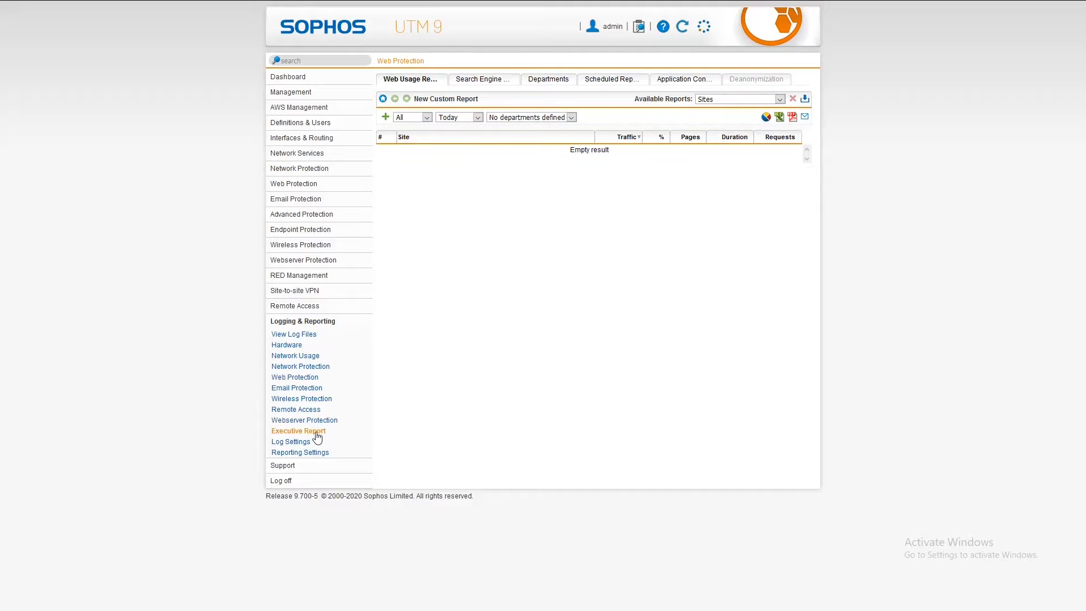
mouse_move(326, 431)
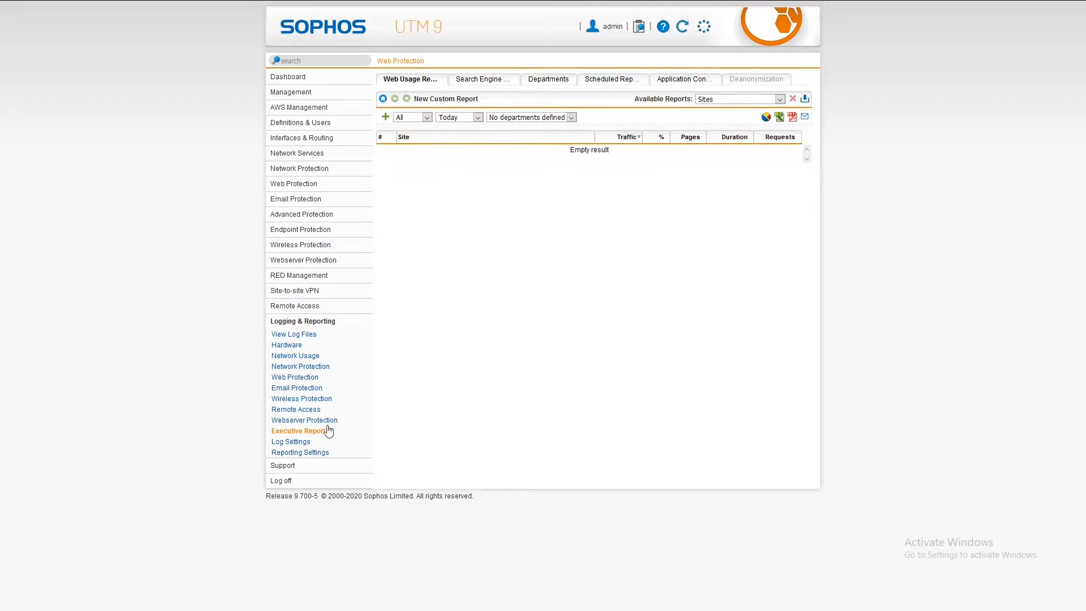
mouse_move(291, 441)
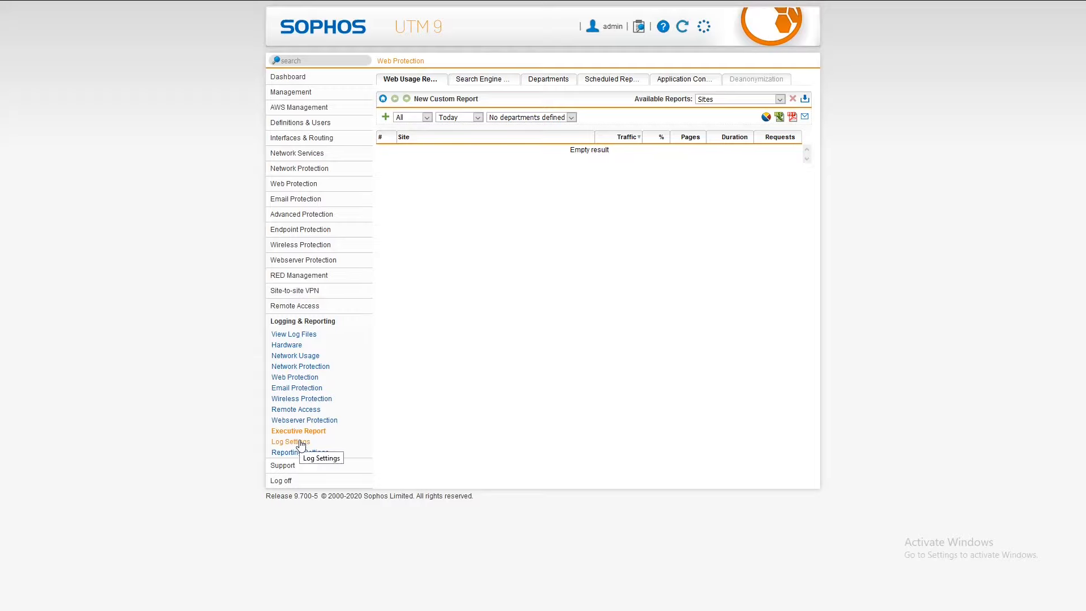
mouse_move(299, 458)
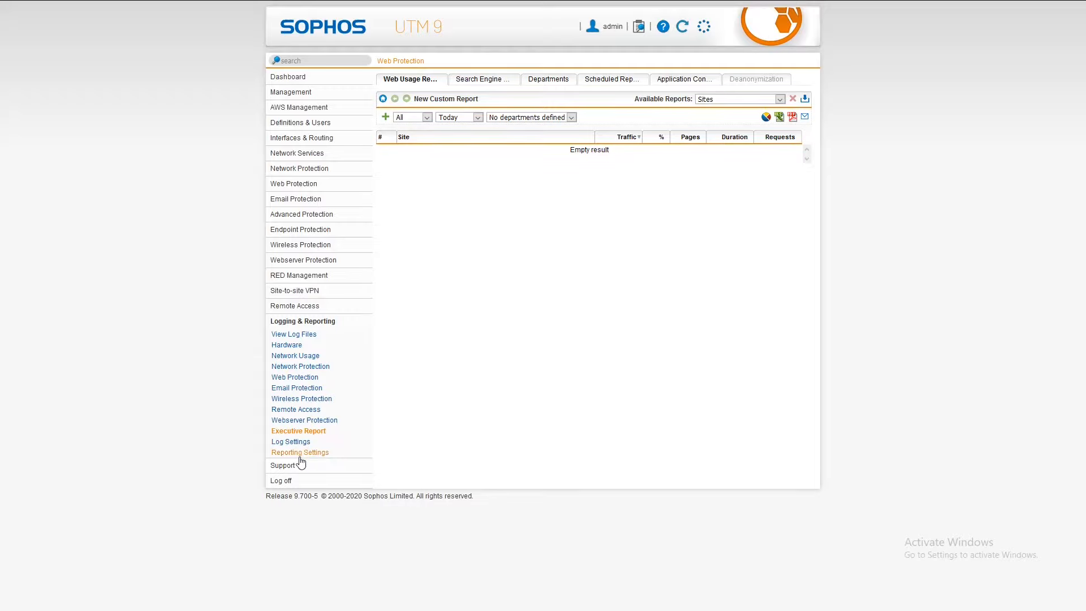
mouse_move(361, 460)
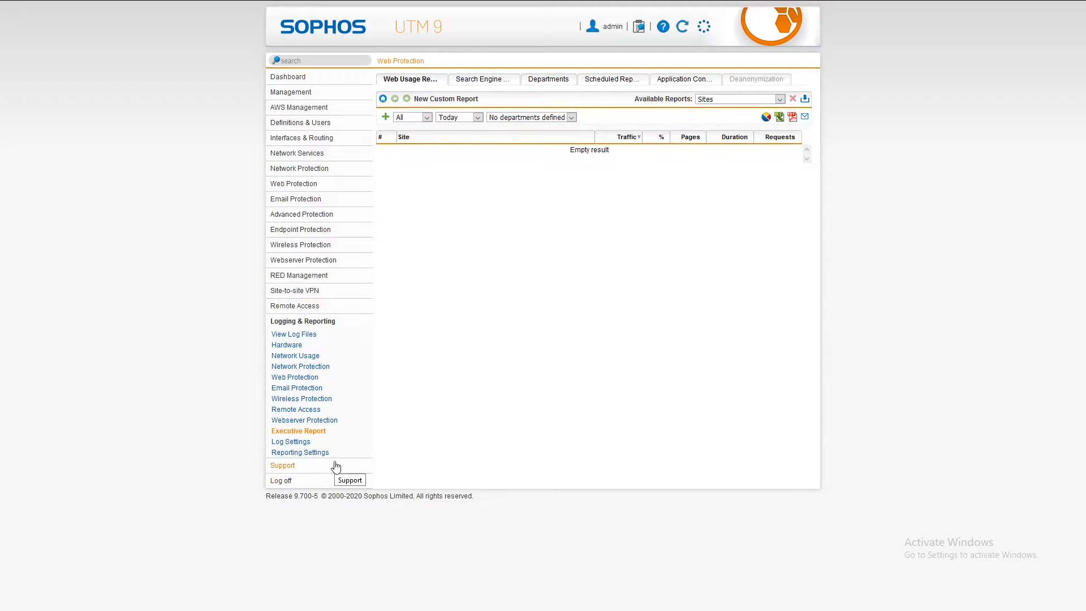
mouse_move(287, 474)
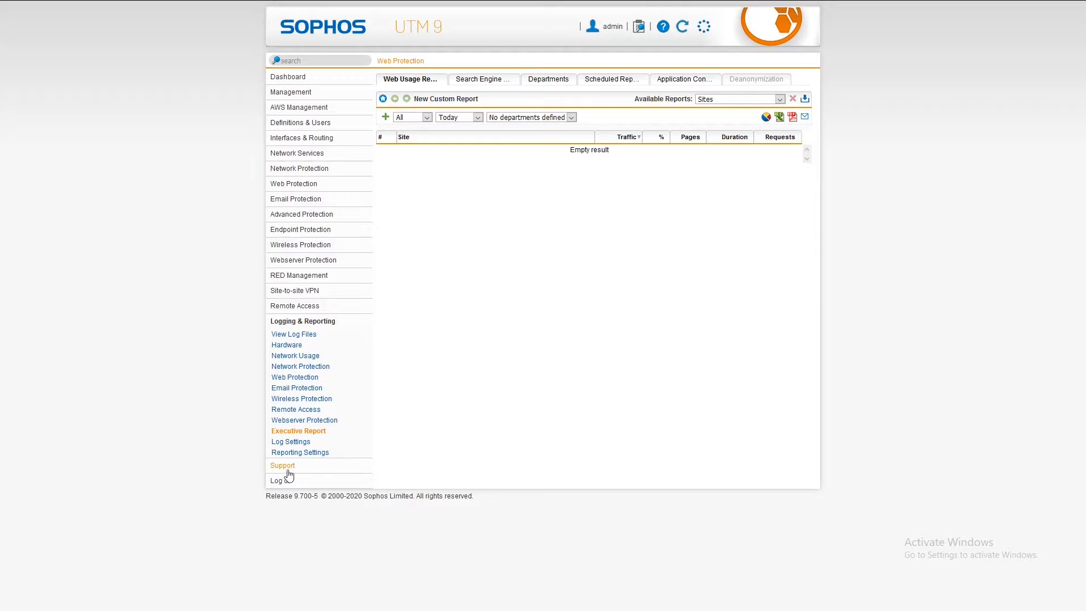
mouse_move(282, 465)
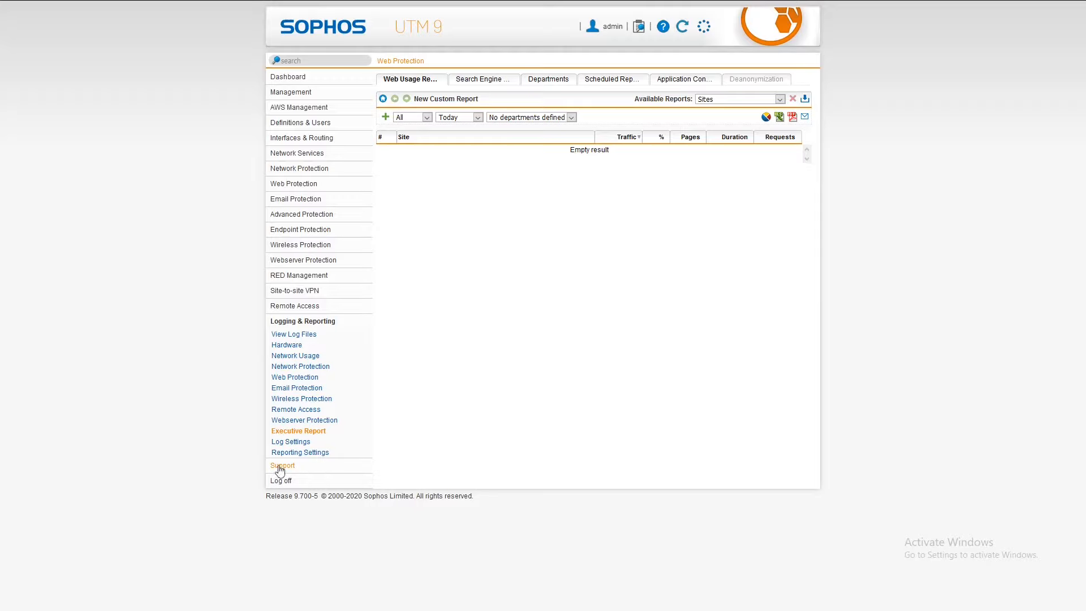
mouse_move(298, 464)
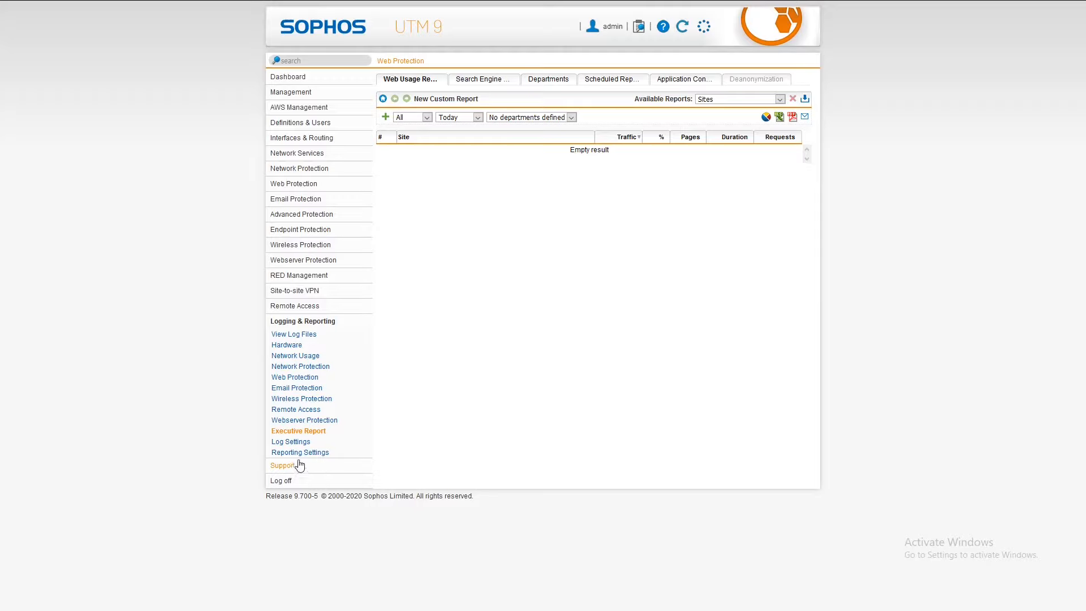
mouse_move(355, 469)
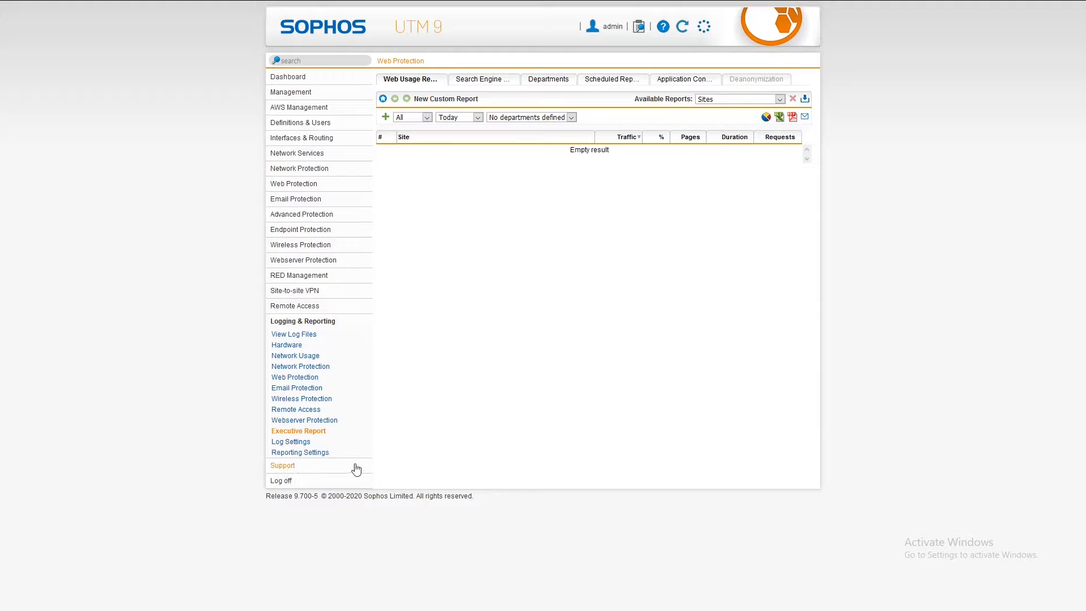
mouse_move(301, 491)
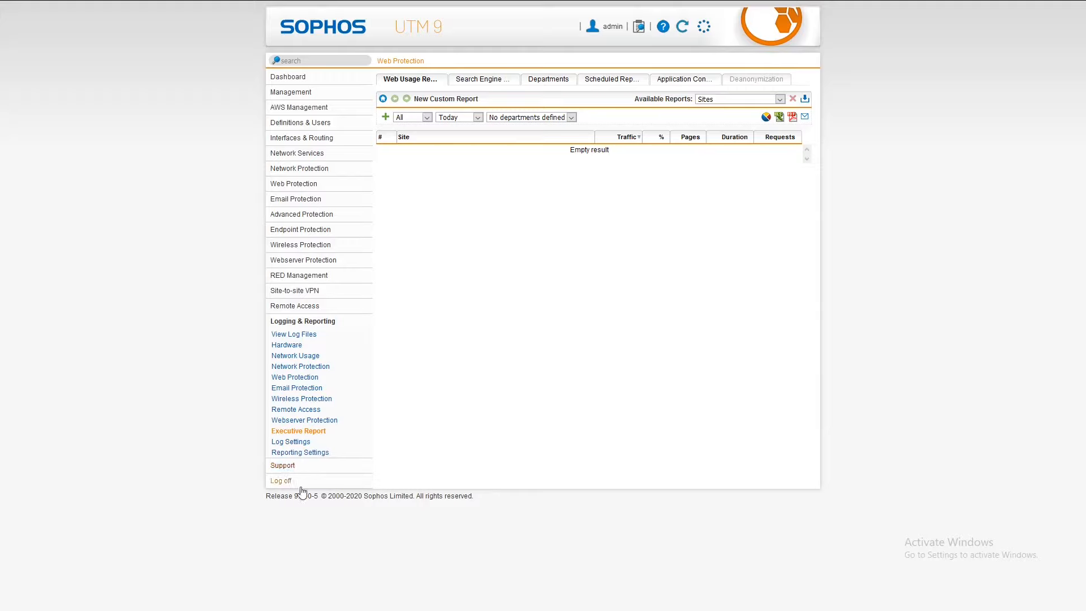
mouse_move(951, 248)
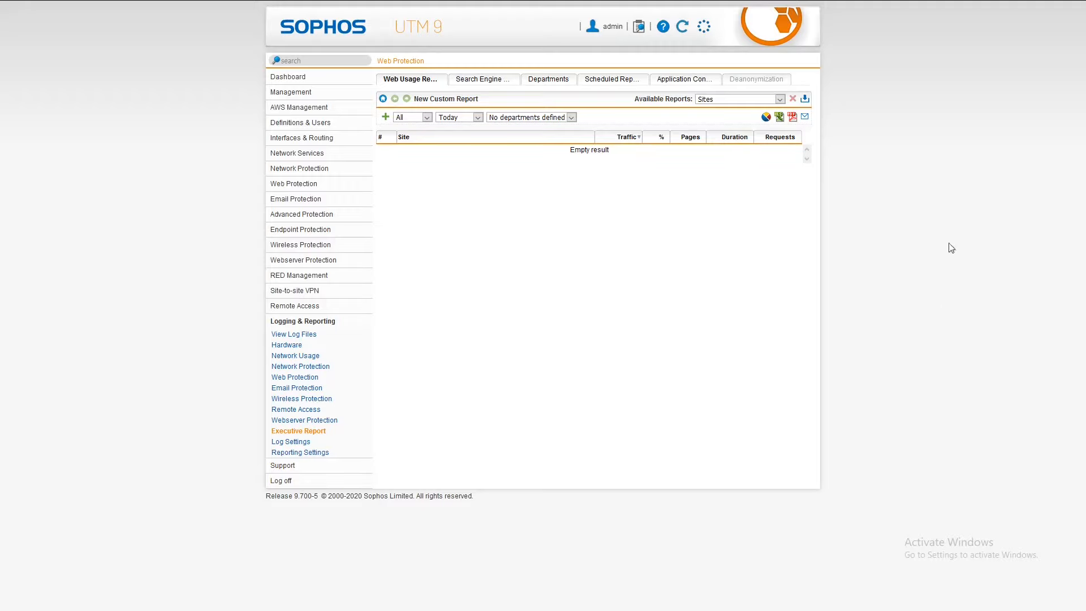
mouse_move(643, 510)
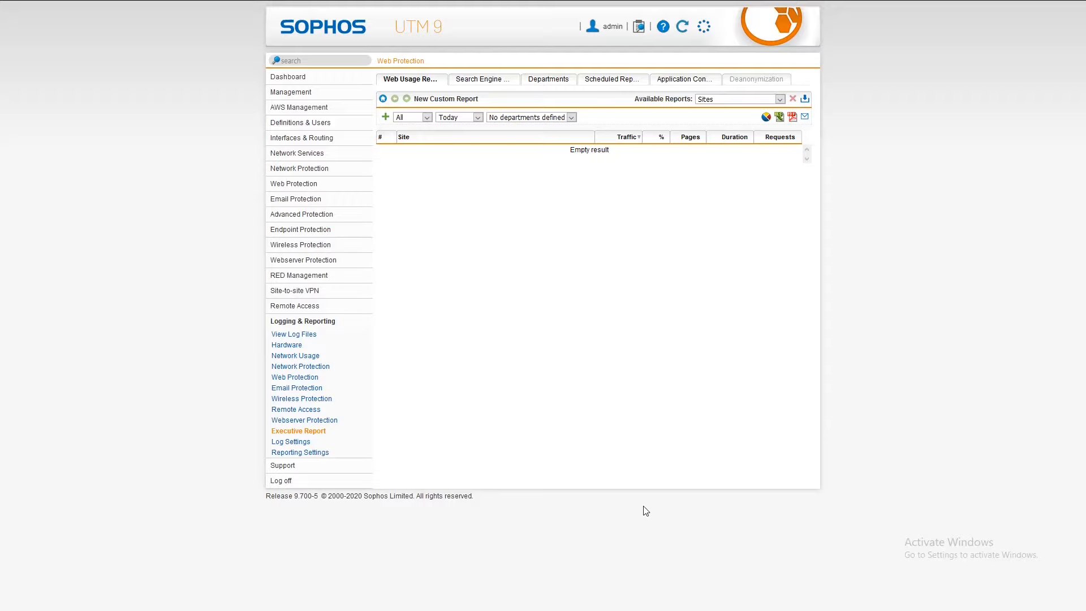
mouse_move(298, 169)
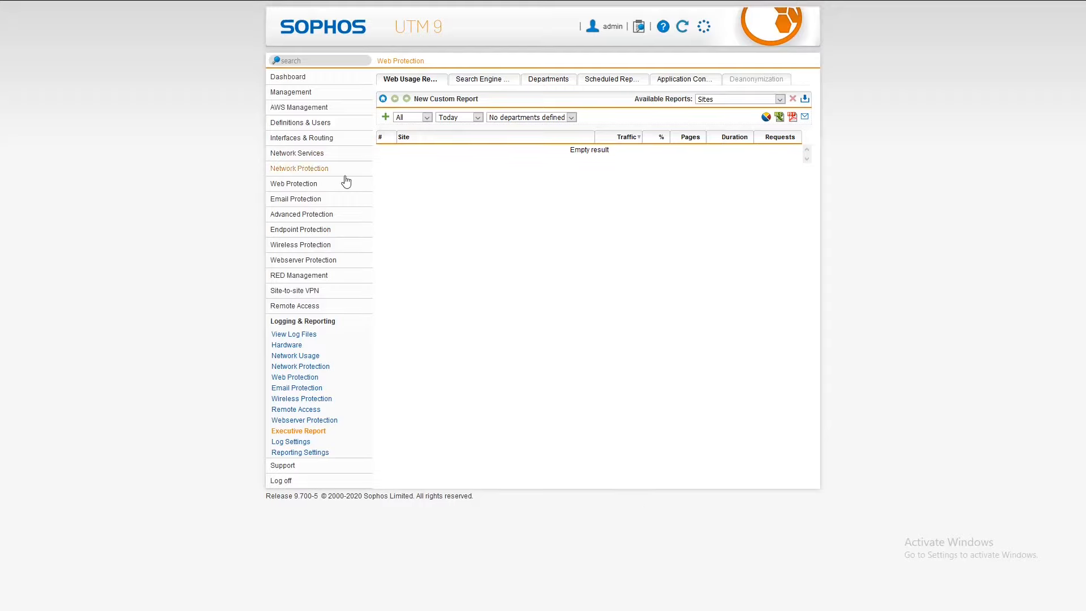
mouse_move(717, 230)
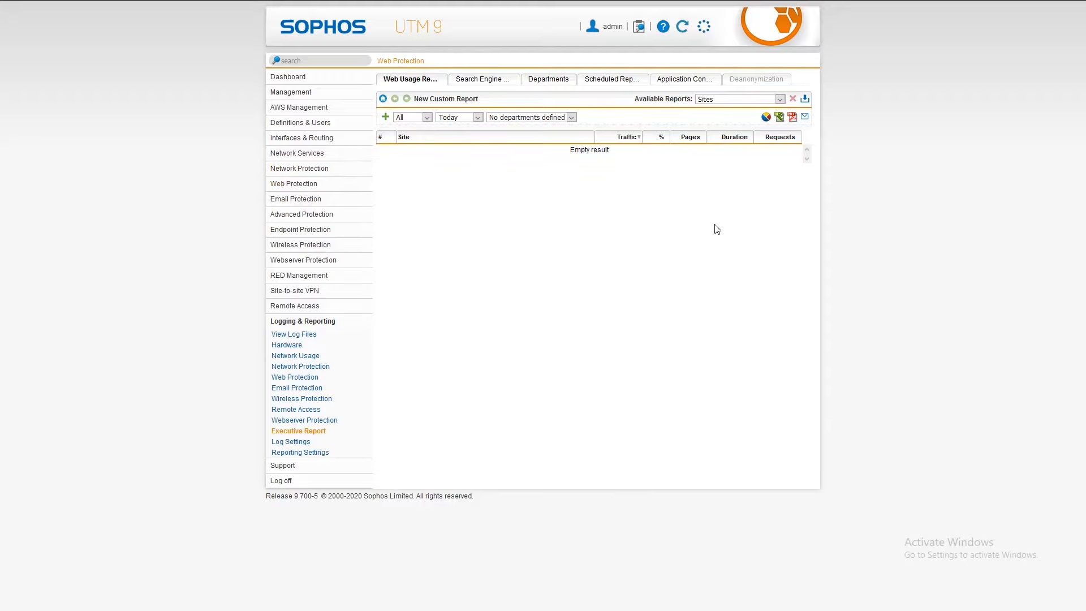
mouse_move(658, 307)
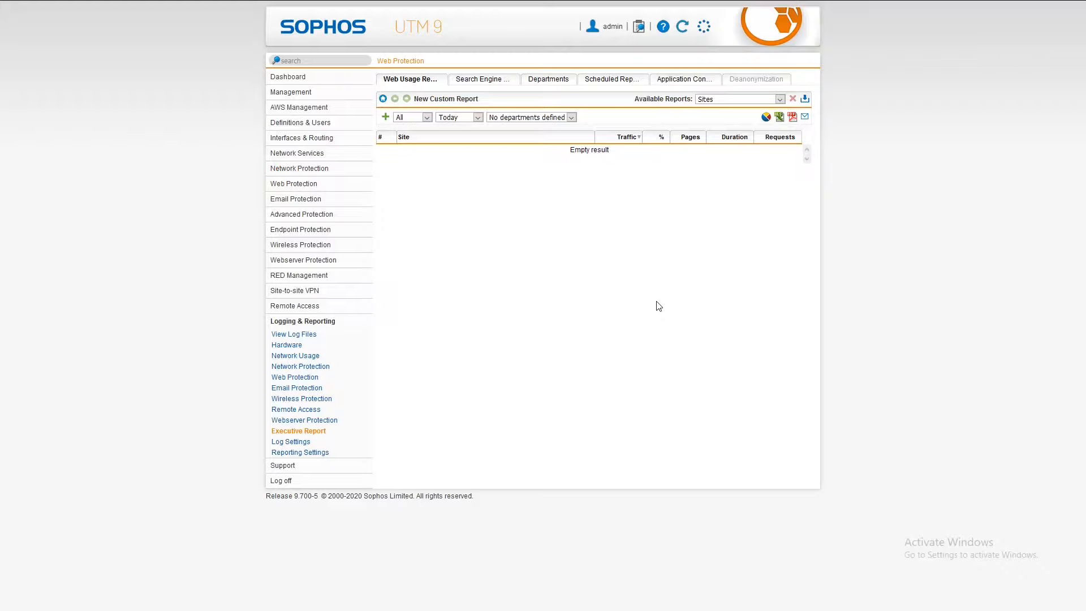